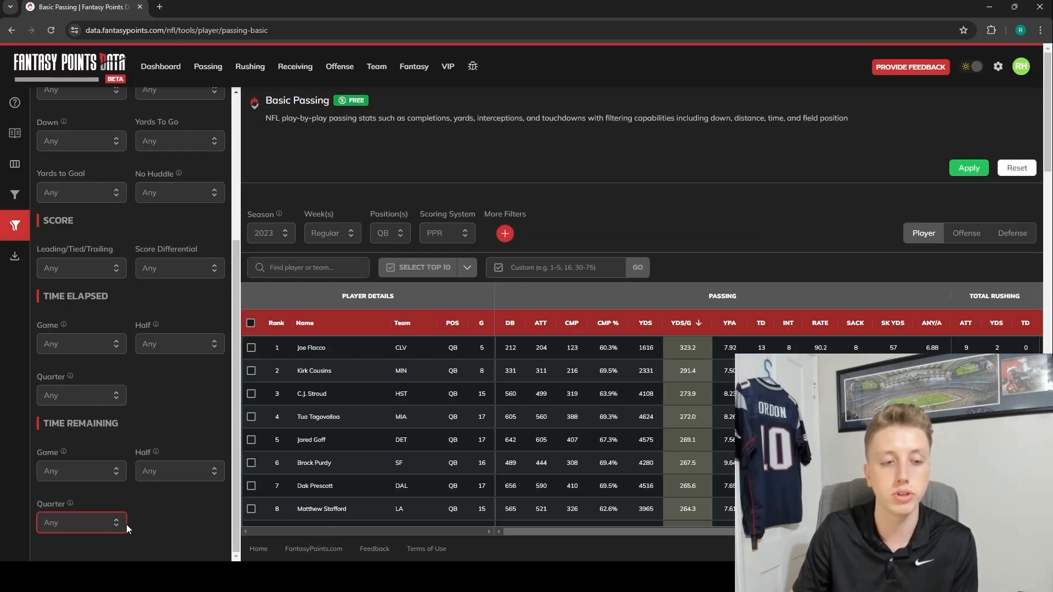
# Step: Open the Dashboard tools page and scroll through the Passing and Rushing tools
pyautogui.click(80, 395)
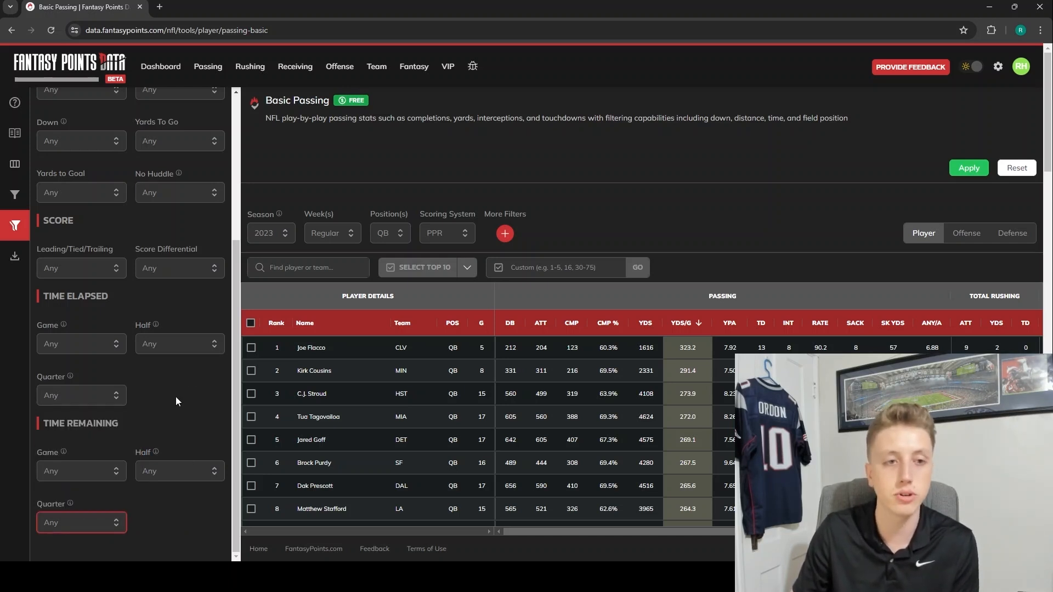
pyautogui.scroll(3)
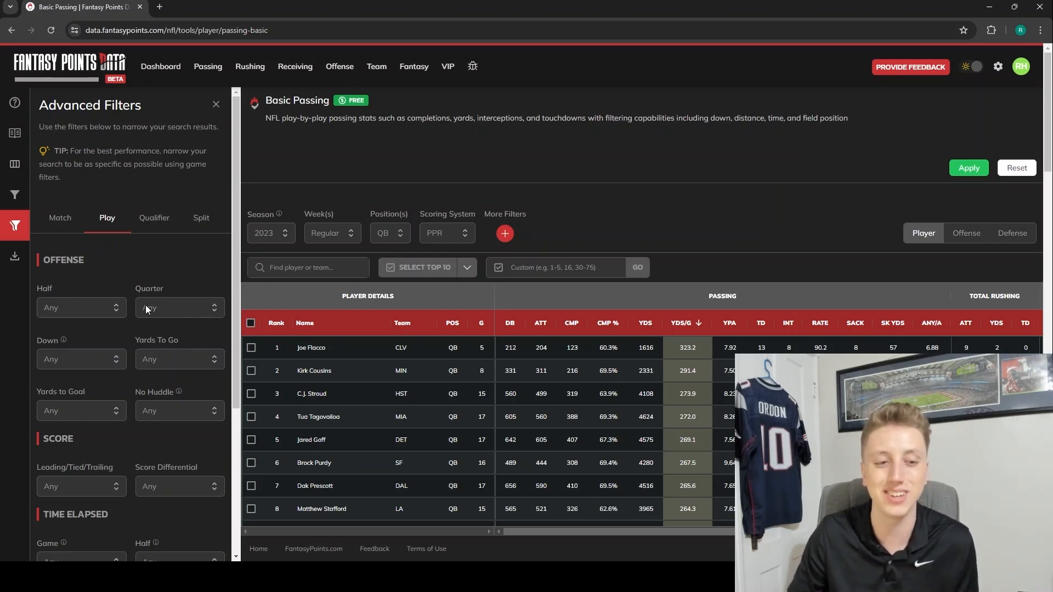
pyautogui.moveTo(147, 272)
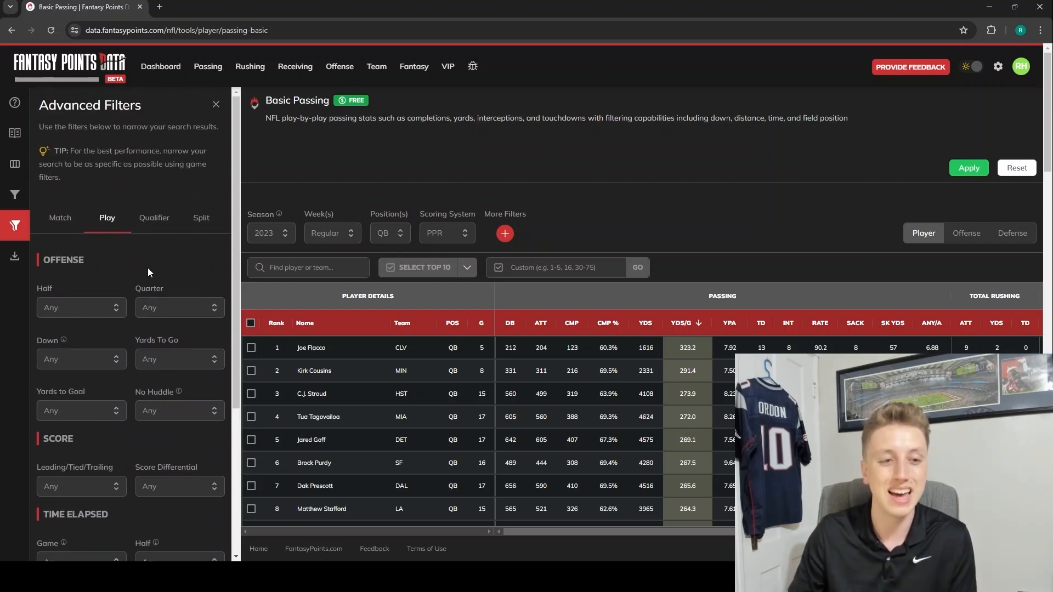
pyautogui.scroll(-3)
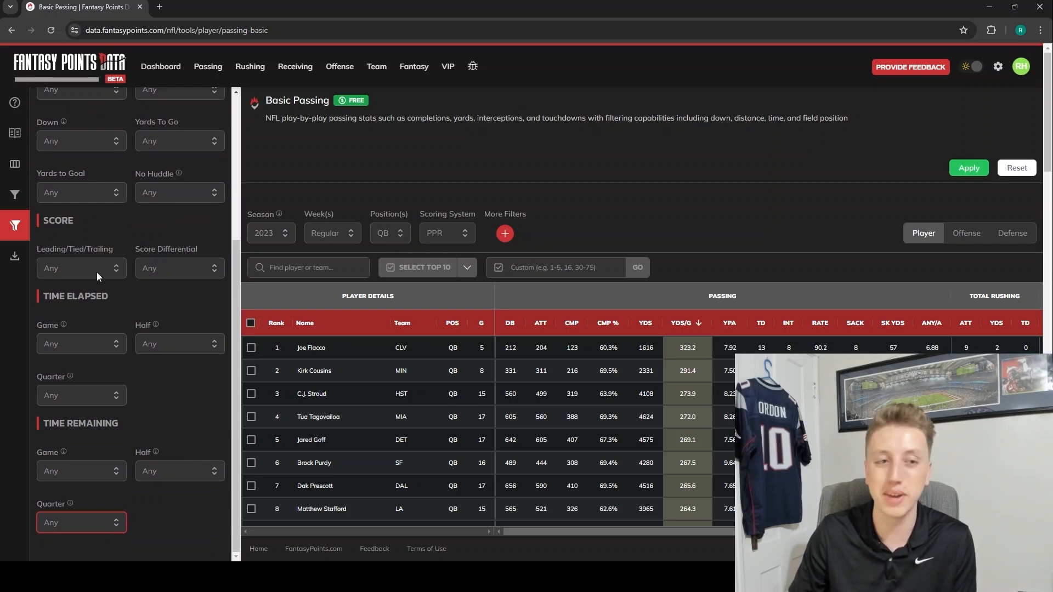
pyautogui.scroll(3)
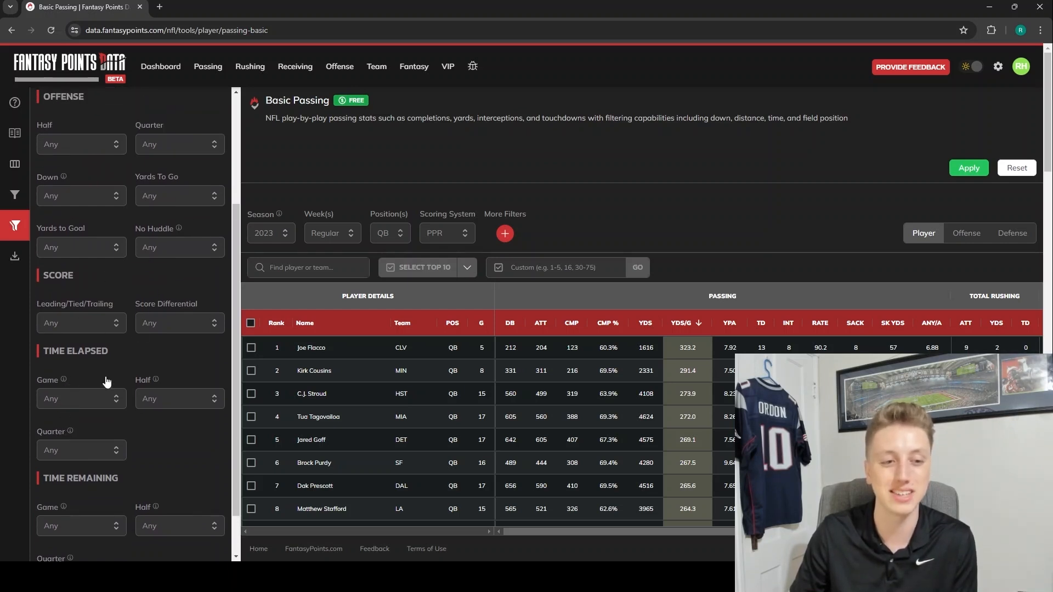
pyautogui.moveTo(115, 351)
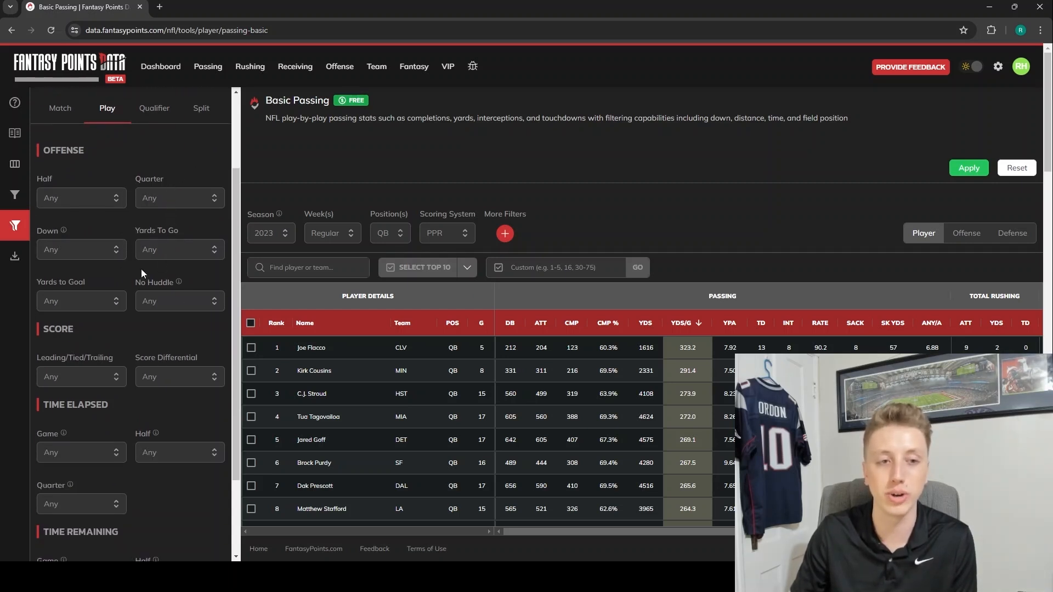
pyautogui.moveTo(185, 236)
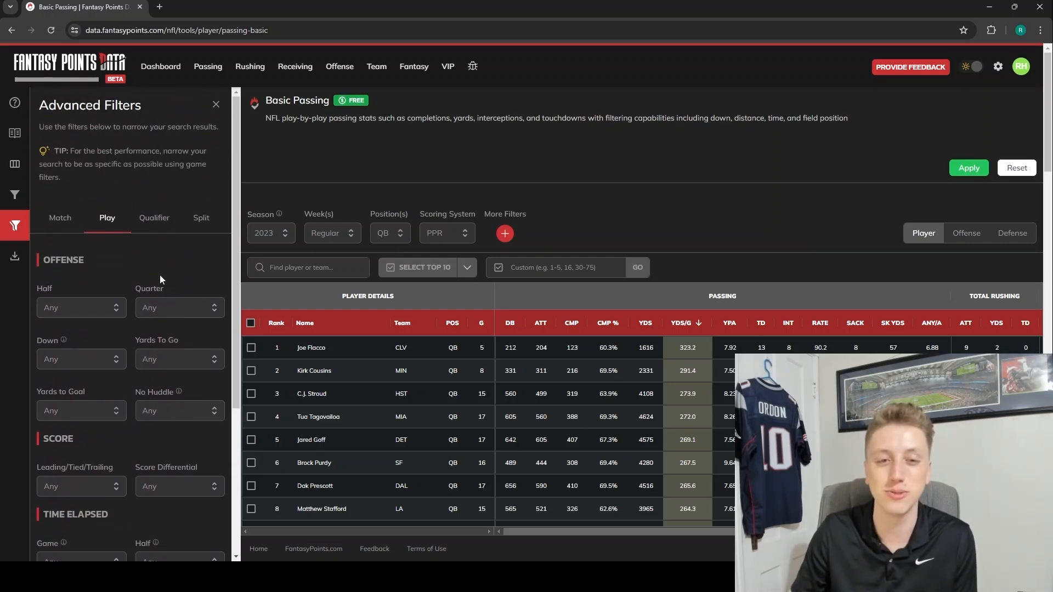
pyautogui.moveTo(298, 432)
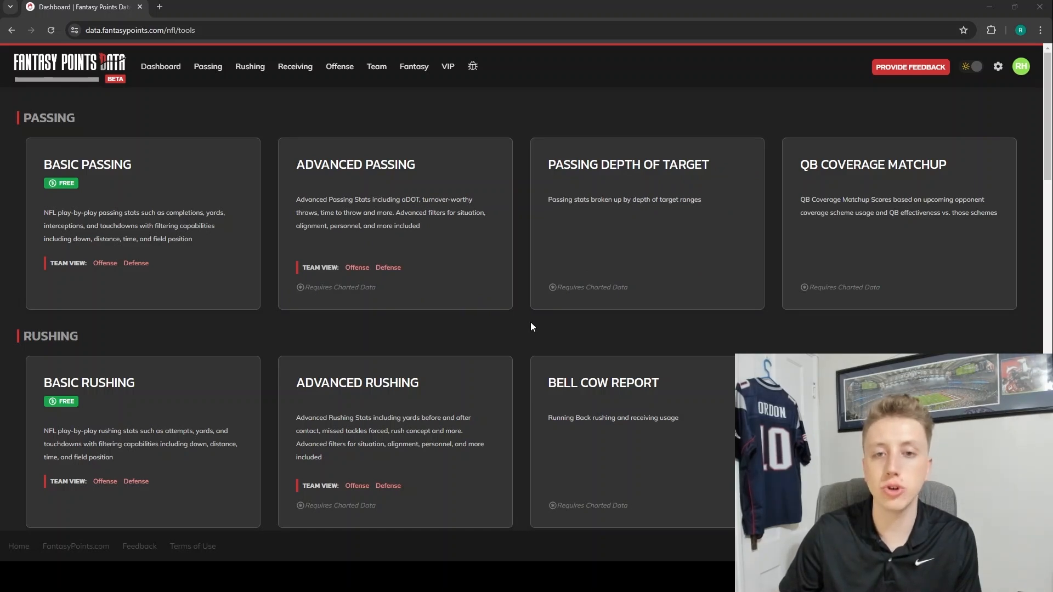
pyautogui.moveTo(547, 338)
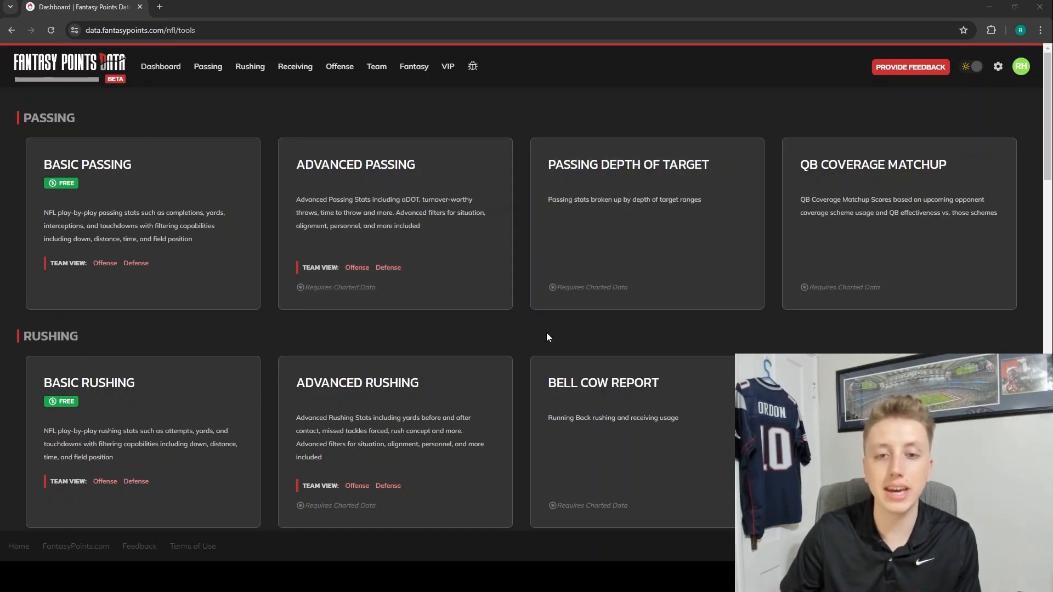
pyautogui.moveTo(533, 339)
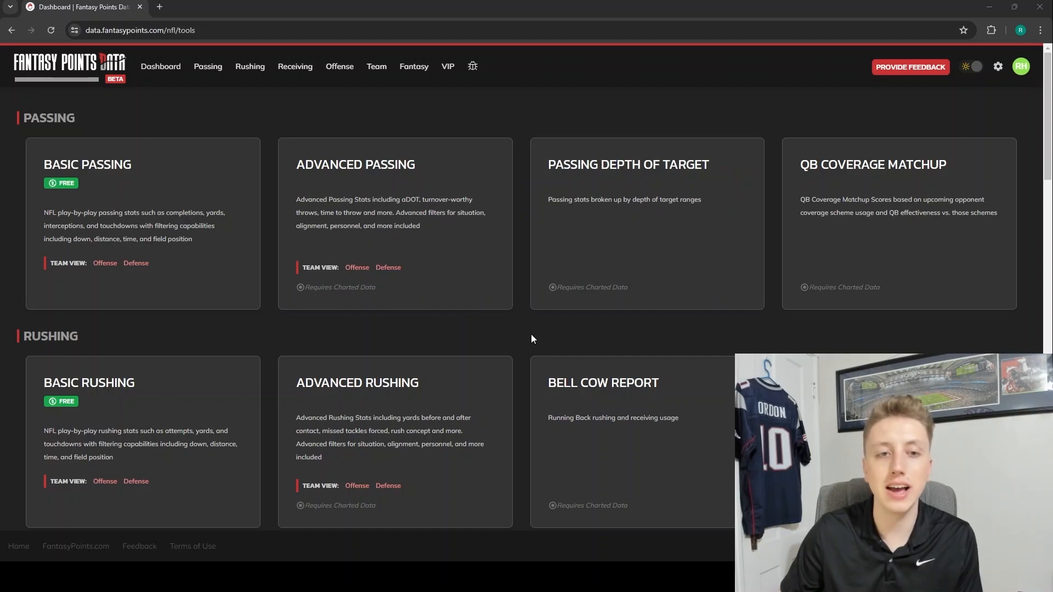
pyautogui.moveTo(534, 338)
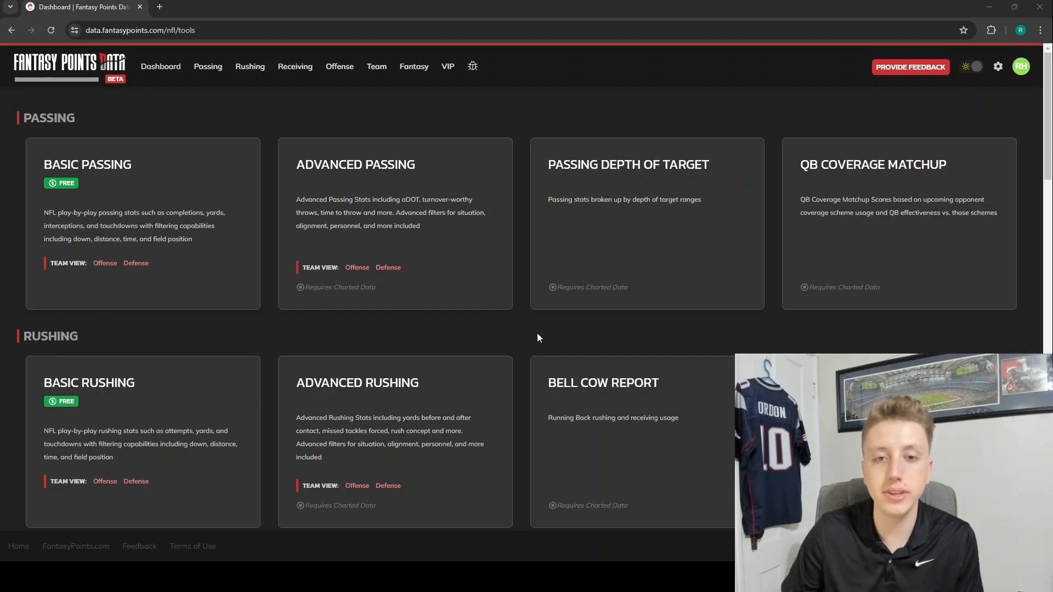
pyautogui.moveTo(572, 317)
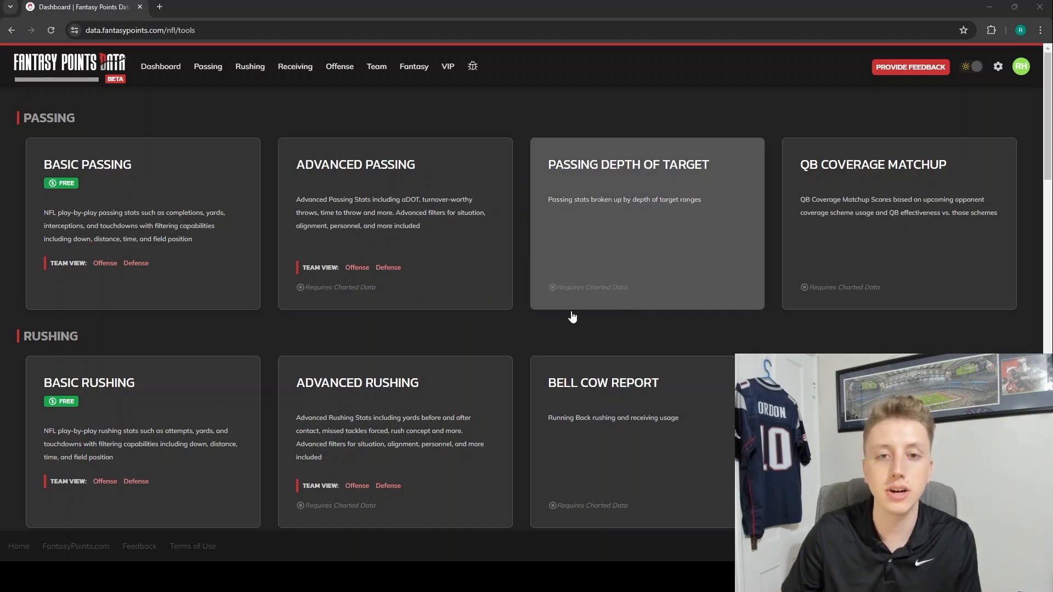
pyautogui.moveTo(556, 338)
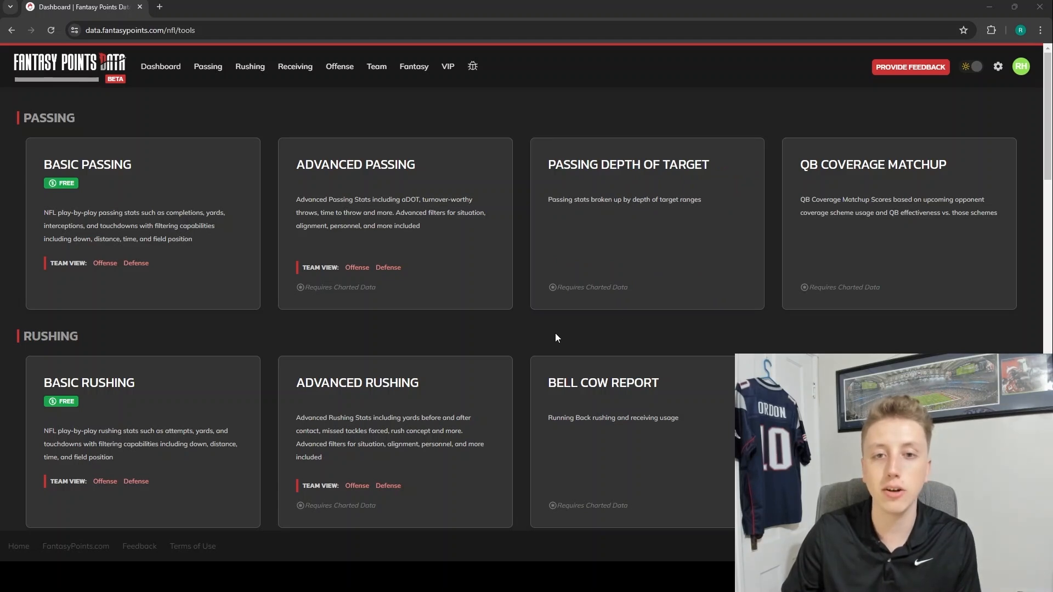
pyautogui.moveTo(547, 322)
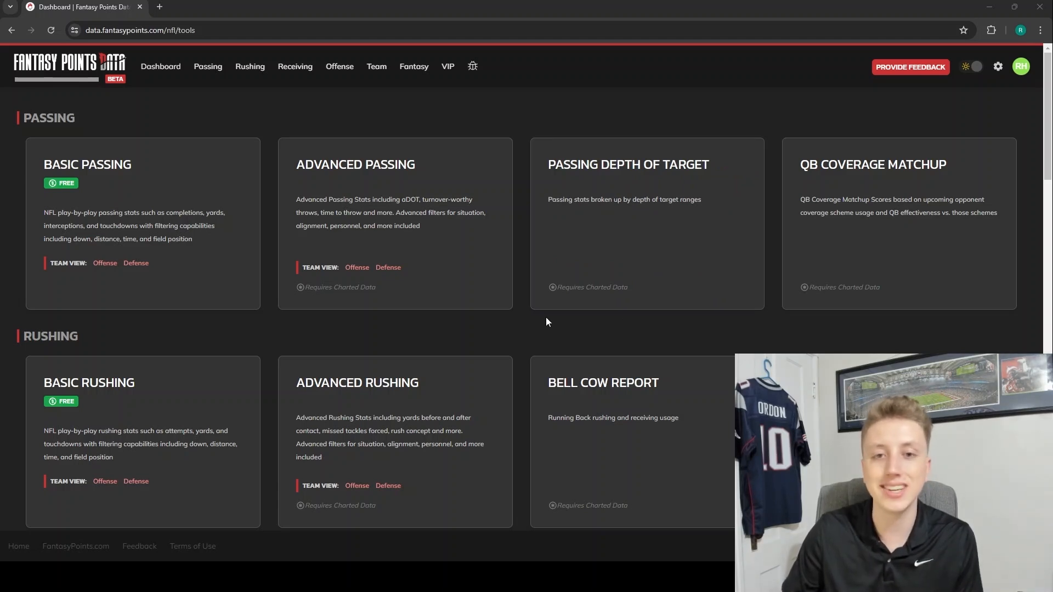
pyautogui.moveTo(556, 323)
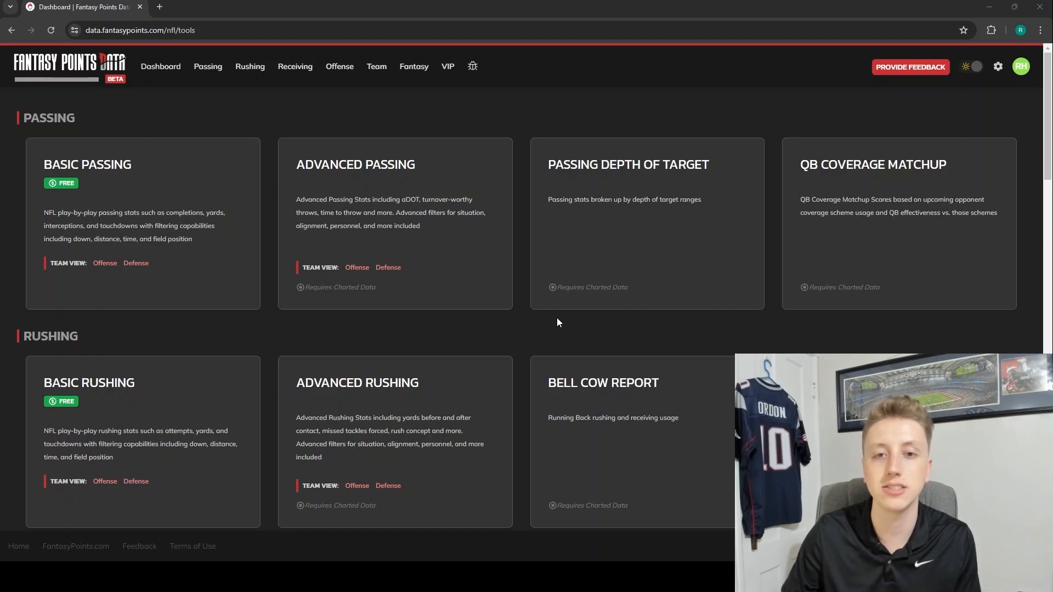
pyautogui.moveTo(531, 332)
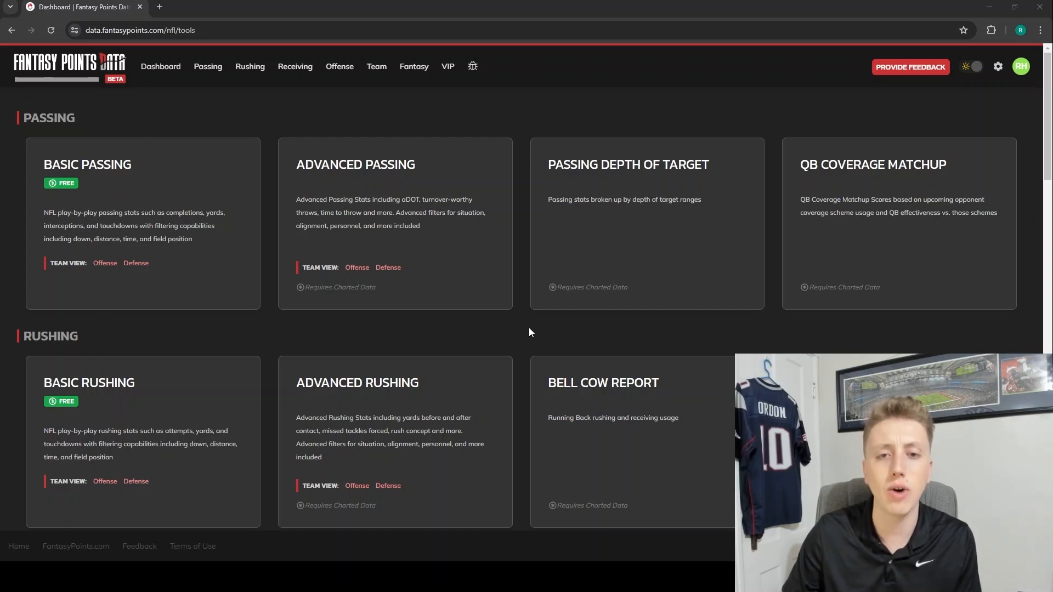
pyautogui.moveTo(514, 247)
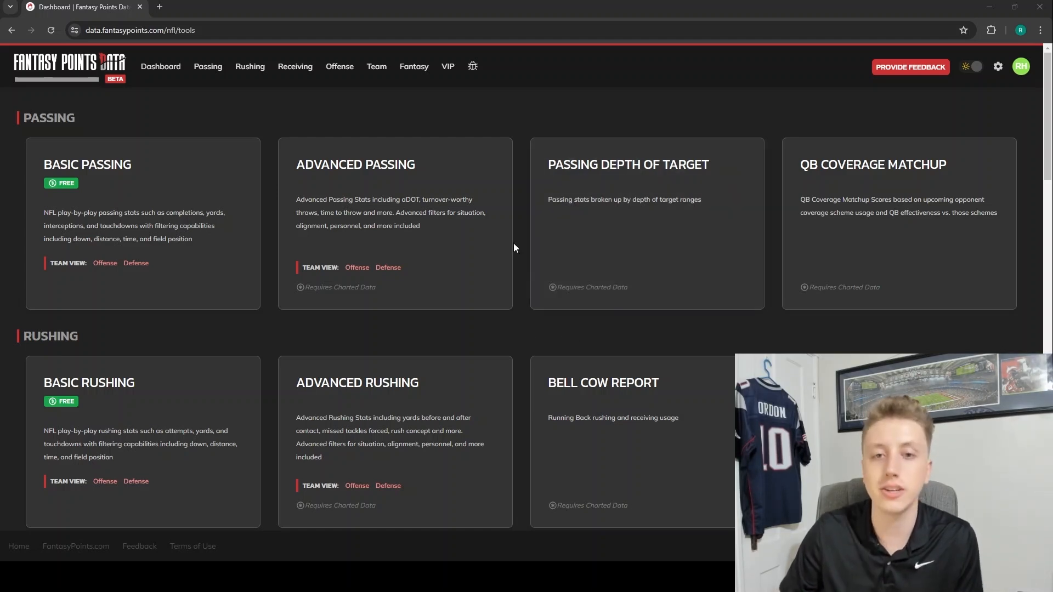
pyautogui.moveTo(517, 239)
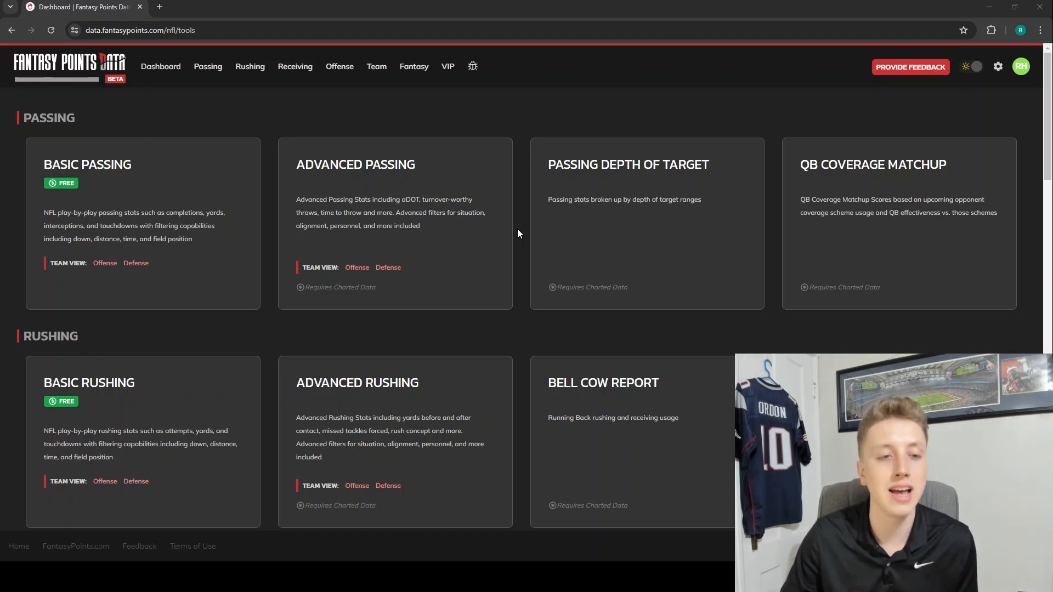
pyautogui.moveTo(523, 236)
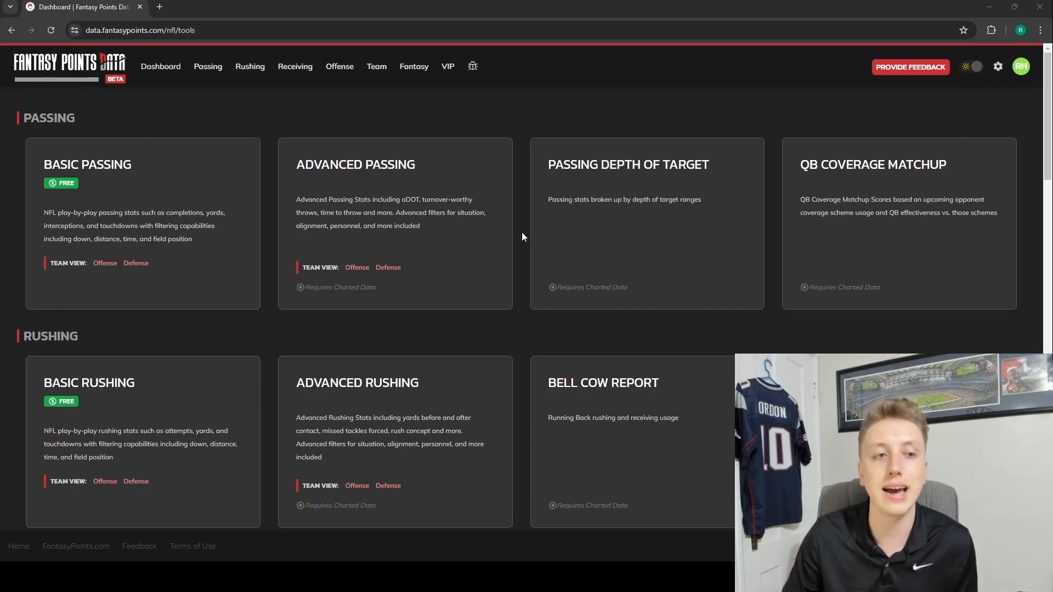
pyautogui.moveTo(257, 309)
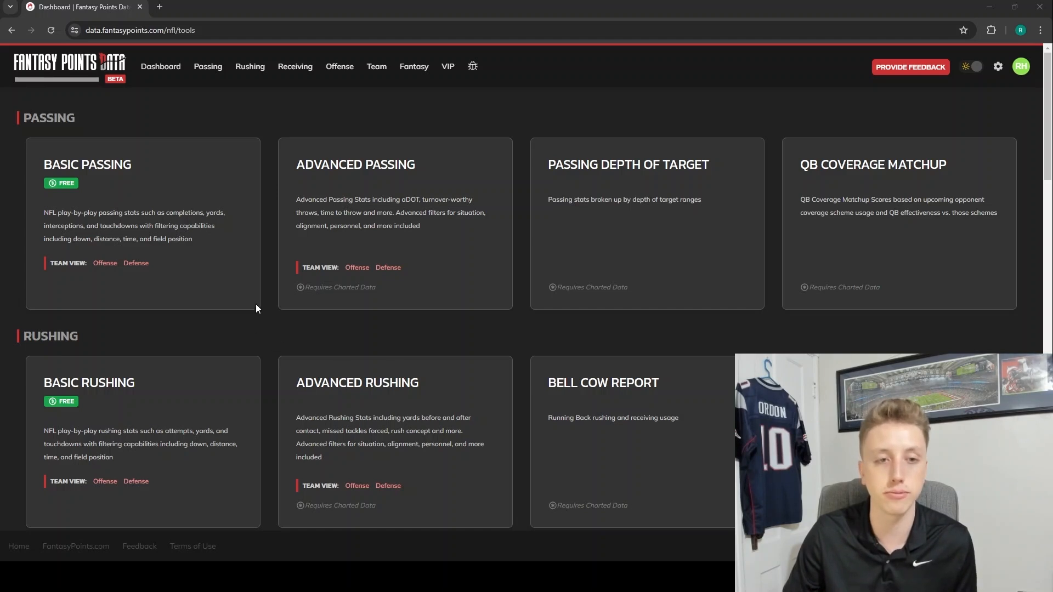
pyautogui.moveTo(223, 347)
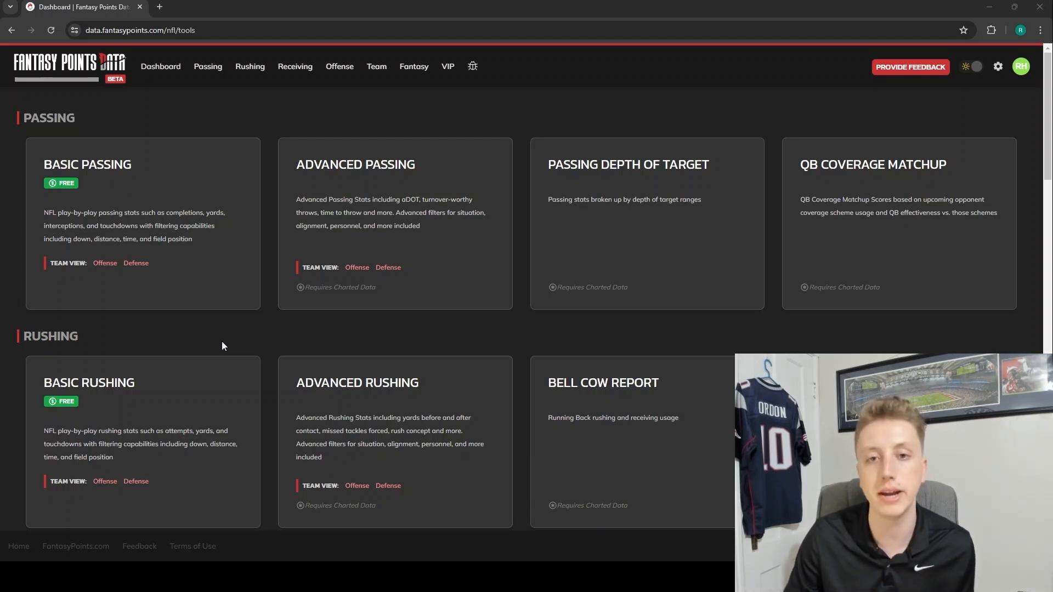
pyautogui.moveTo(265, 341)
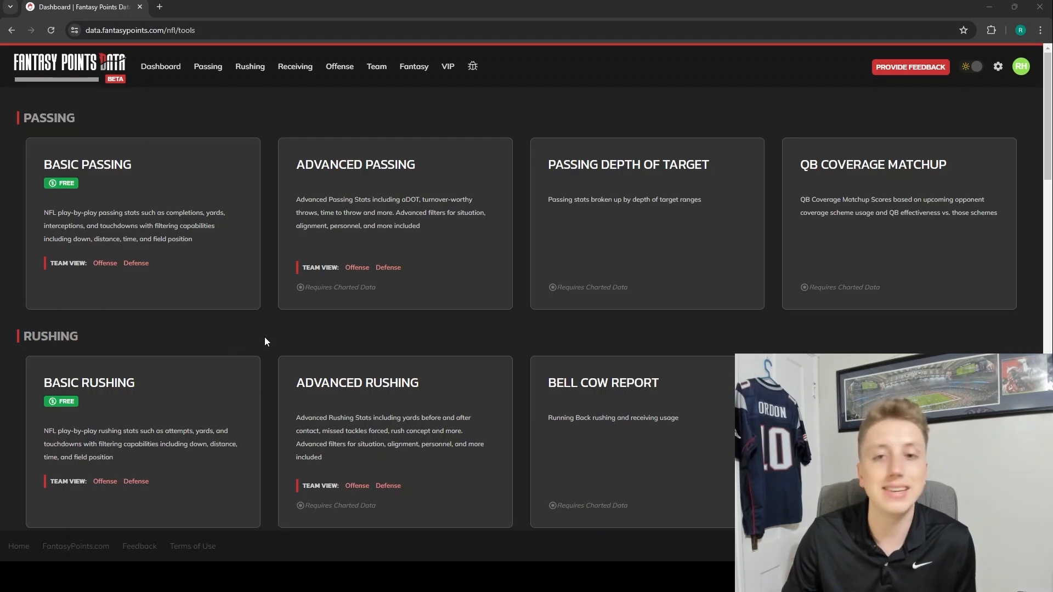
pyautogui.moveTo(281, 336)
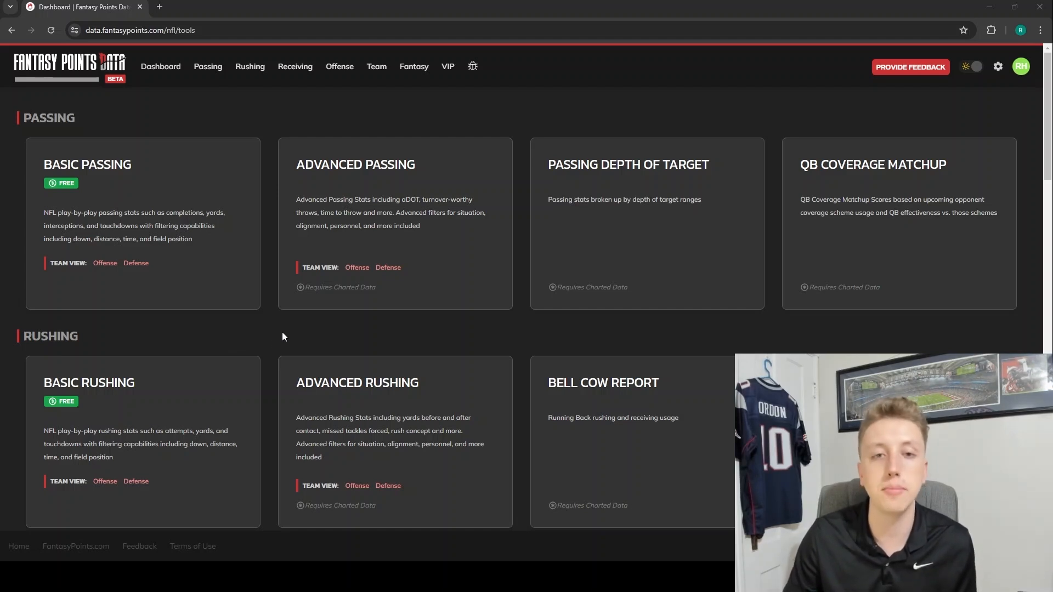
pyautogui.moveTo(326, 347)
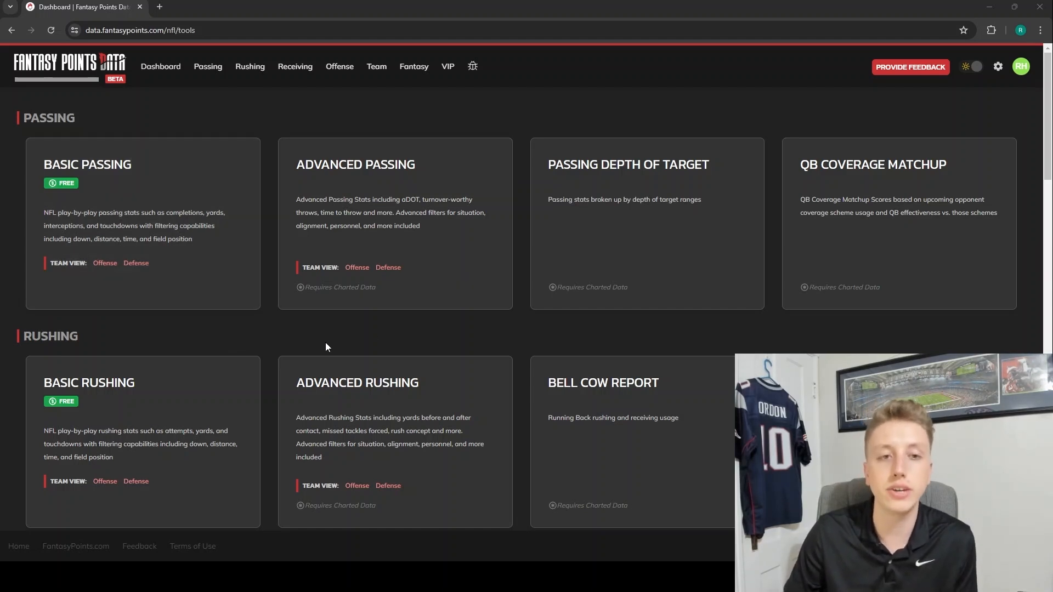
pyautogui.moveTo(269, 281)
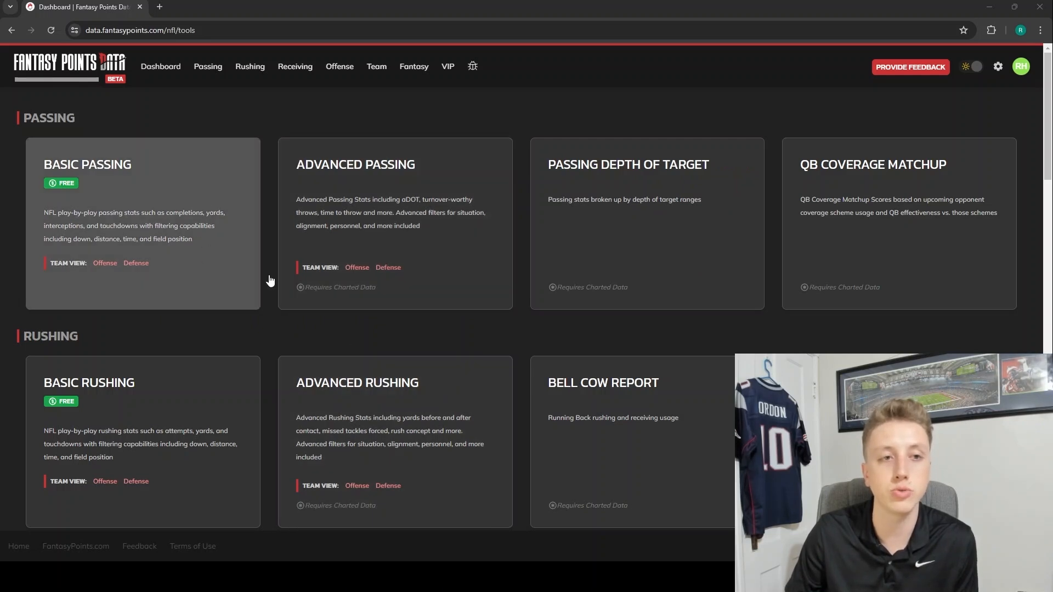
pyautogui.moveTo(151, 227)
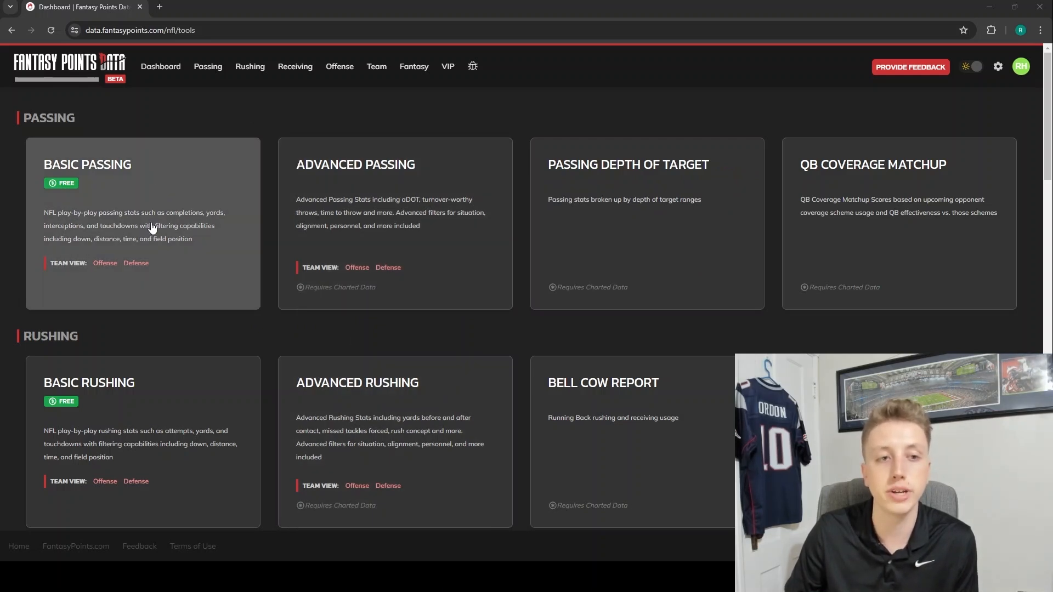
pyautogui.moveTo(139, 187)
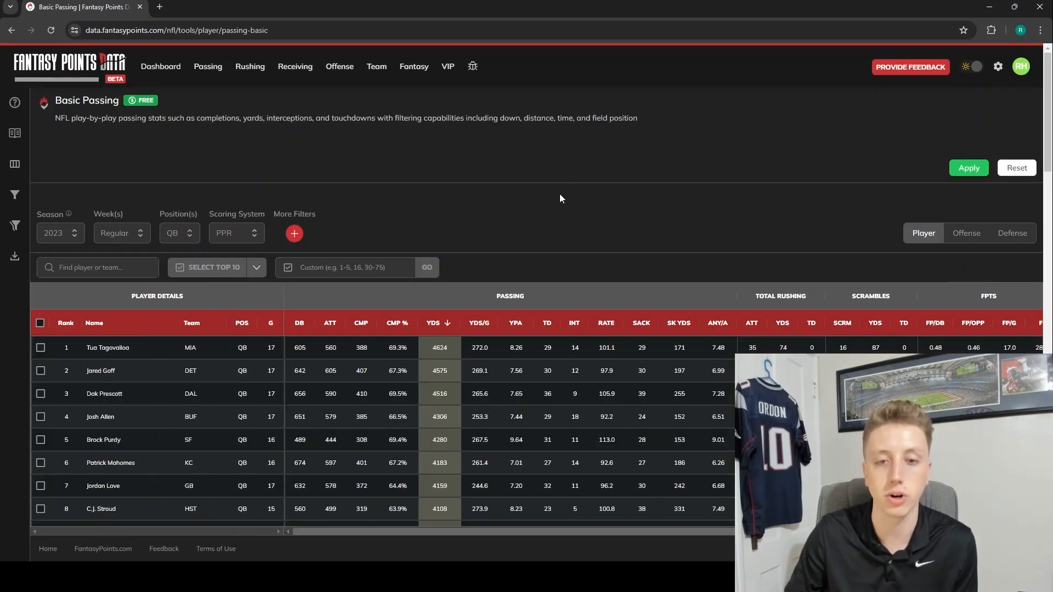
pyautogui.moveTo(634, 244)
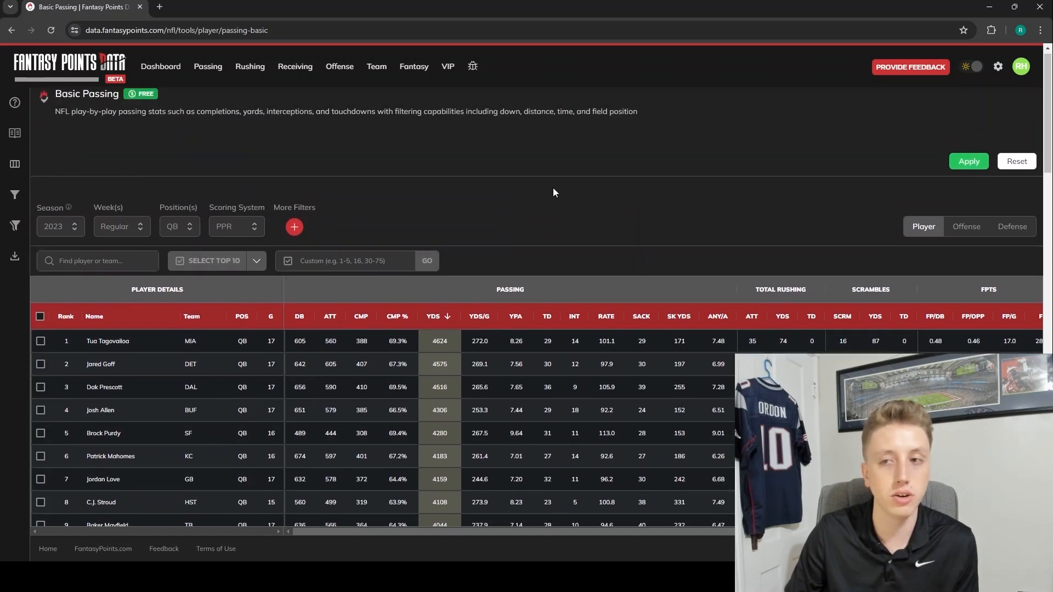
pyautogui.scroll(3)
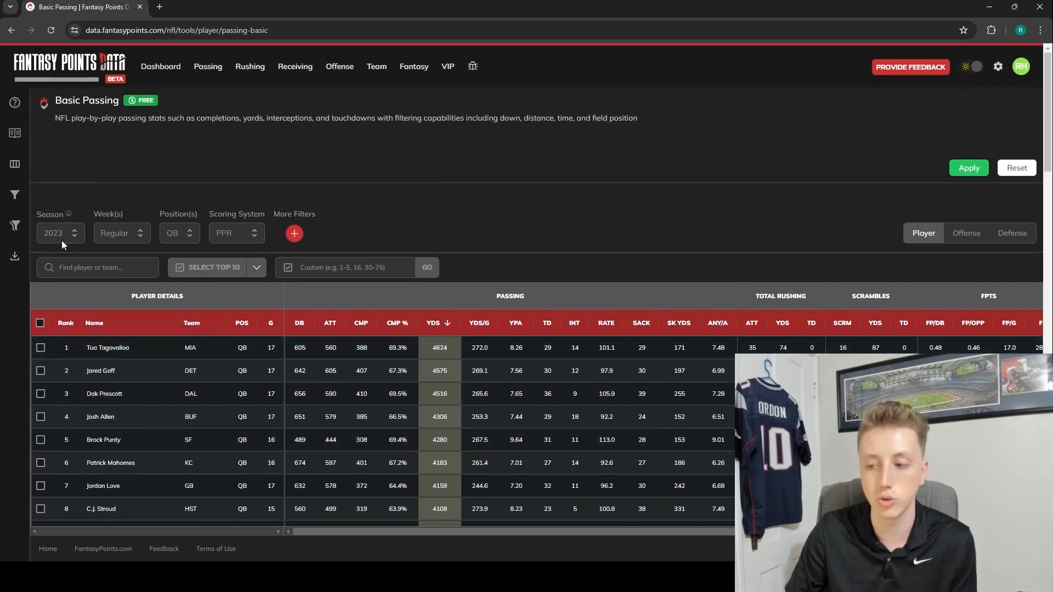
pyautogui.scroll(-3)
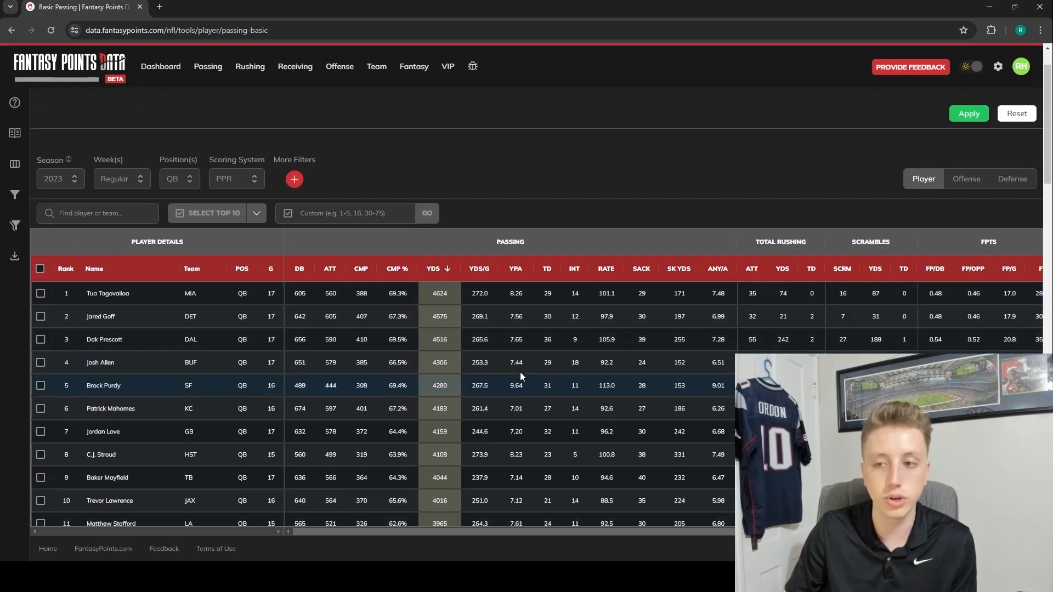
pyautogui.scroll(-3)
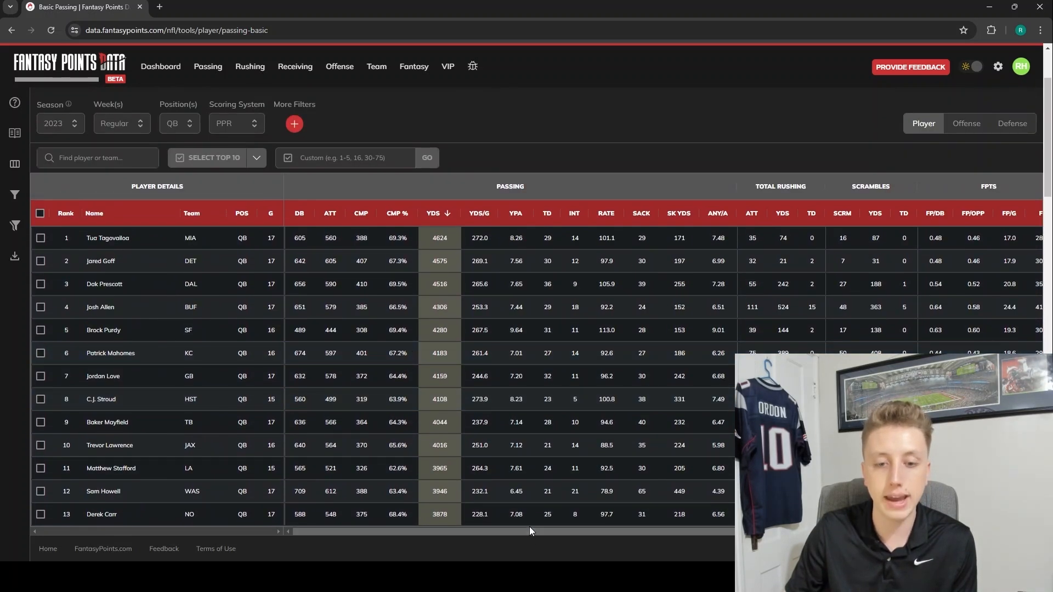
pyautogui.hscroll(3)
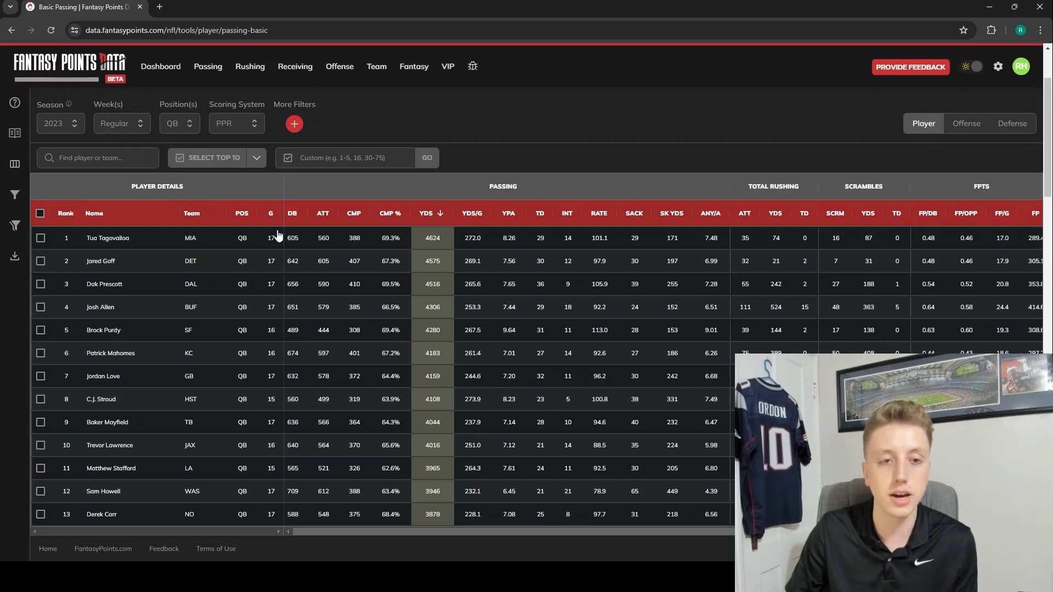
pyautogui.moveTo(592, 163)
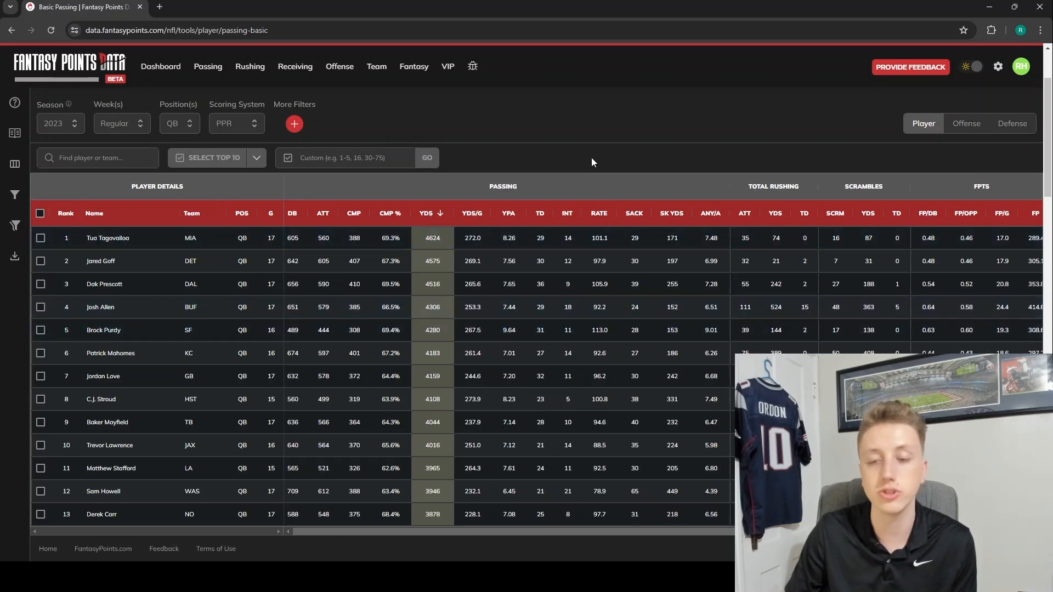
pyautogui.moveTo(495, 538)
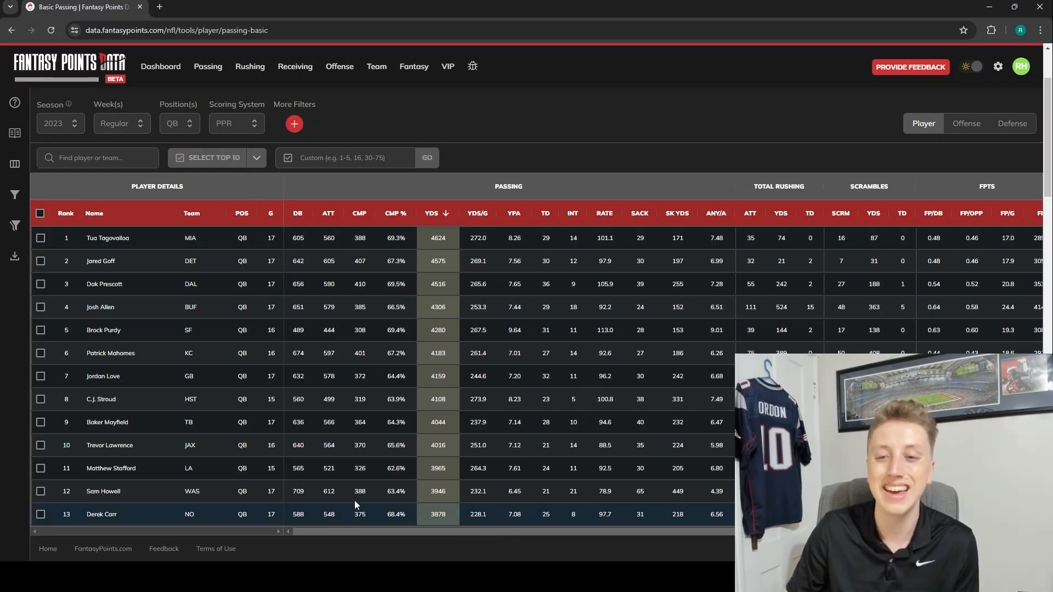
pyautogui.scroll(3)
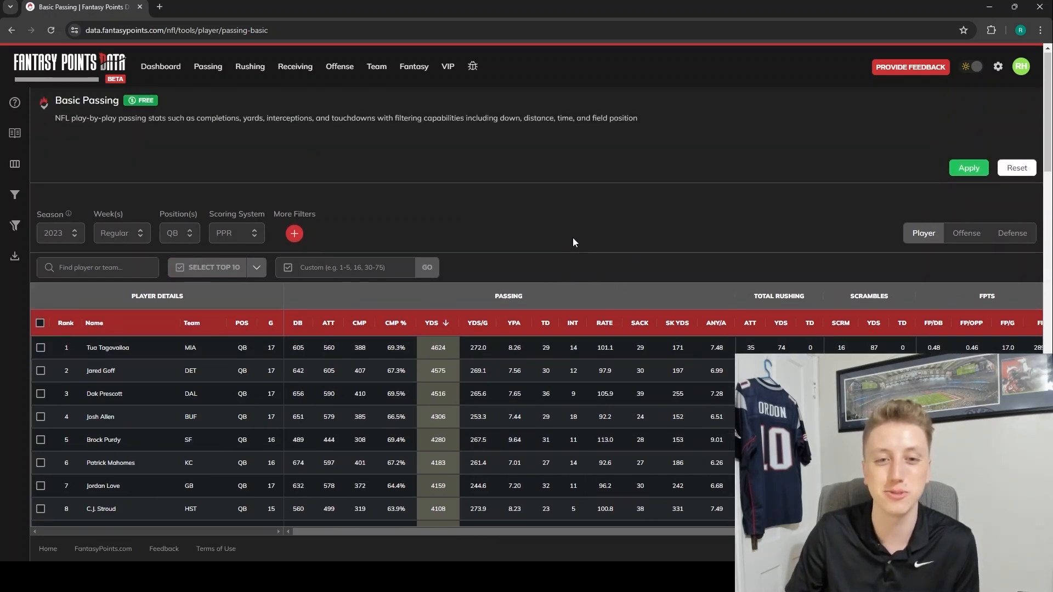
pyautogui.moveTo(550, 159)
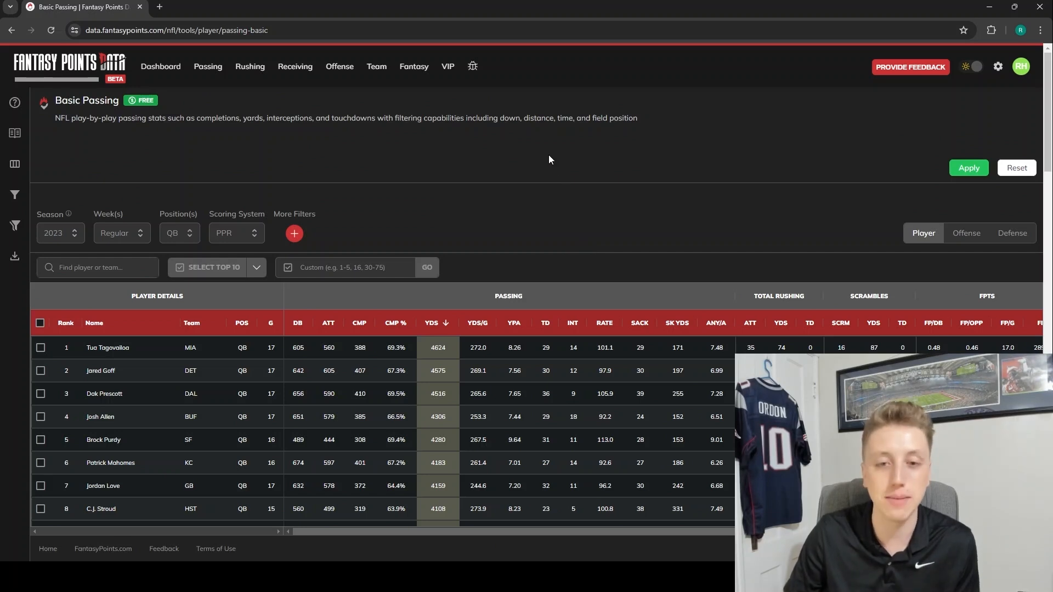
pyautogui.moveTo(537, 171)
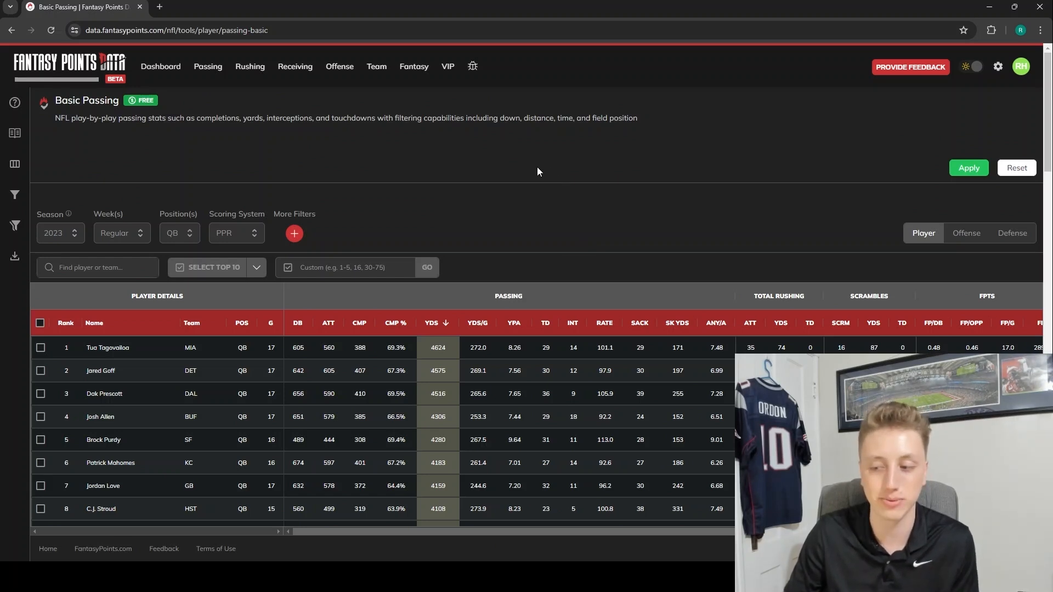
pyautogui.scroll(-3)
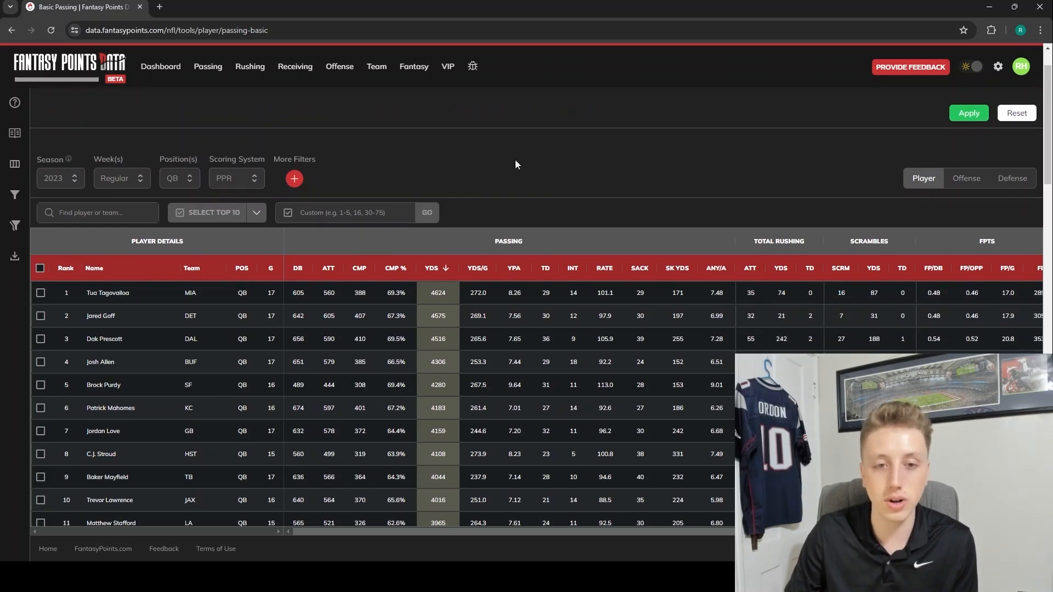
pyautogui.moveTo(396, 268)
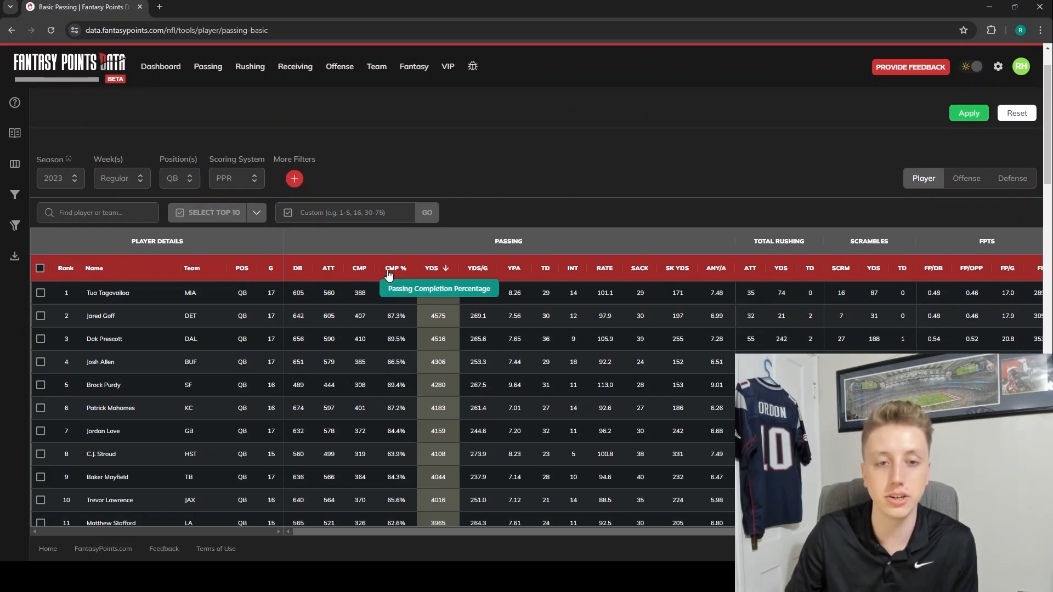
pyautogui.moveTo(513, 272)
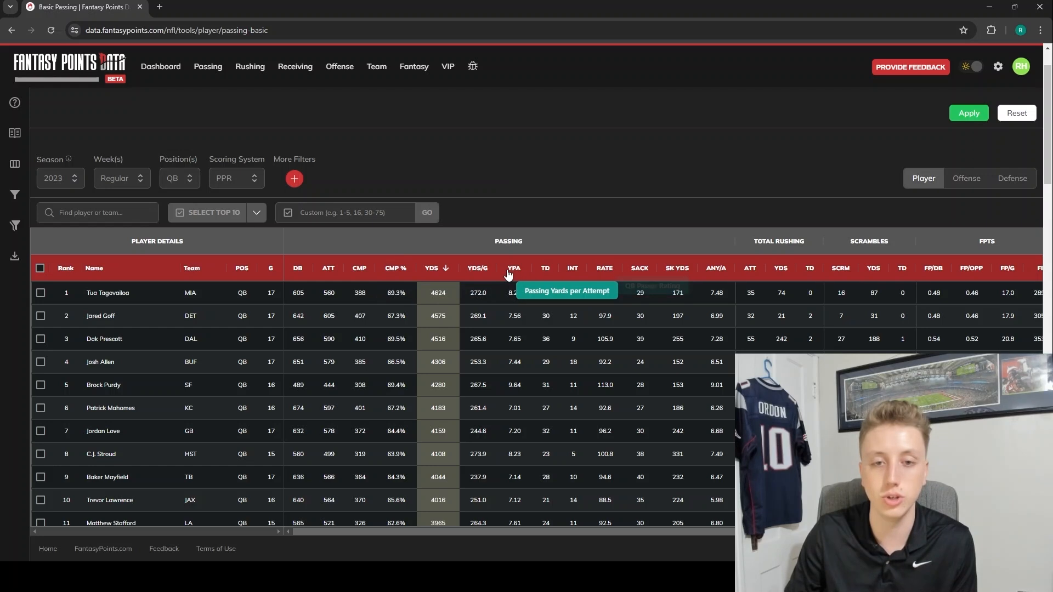
# Step: Sort the Basic Passing table by YPA, first descending, then ascending
pyautogui.click(512, 268)
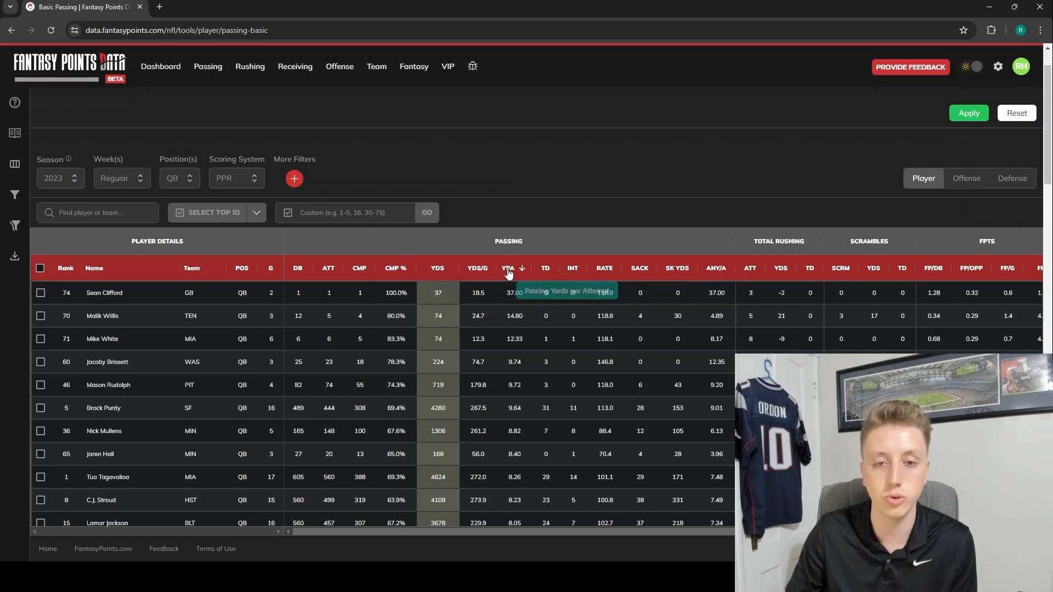
pyautogui.click(508, 268)
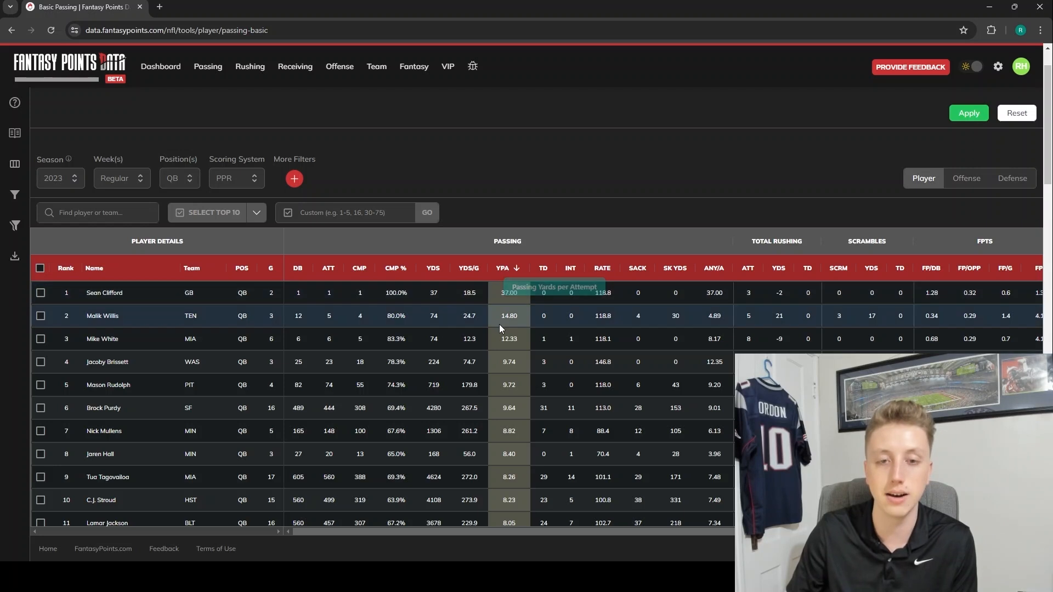
pyautogui.moveTo(508, 339)
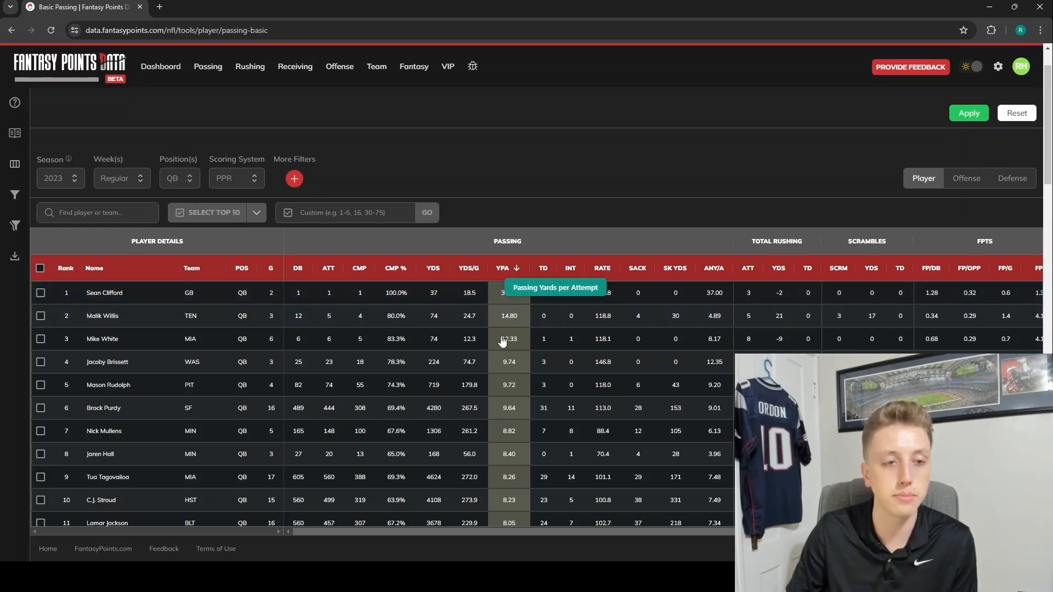
pyautogui.click(507, 268)
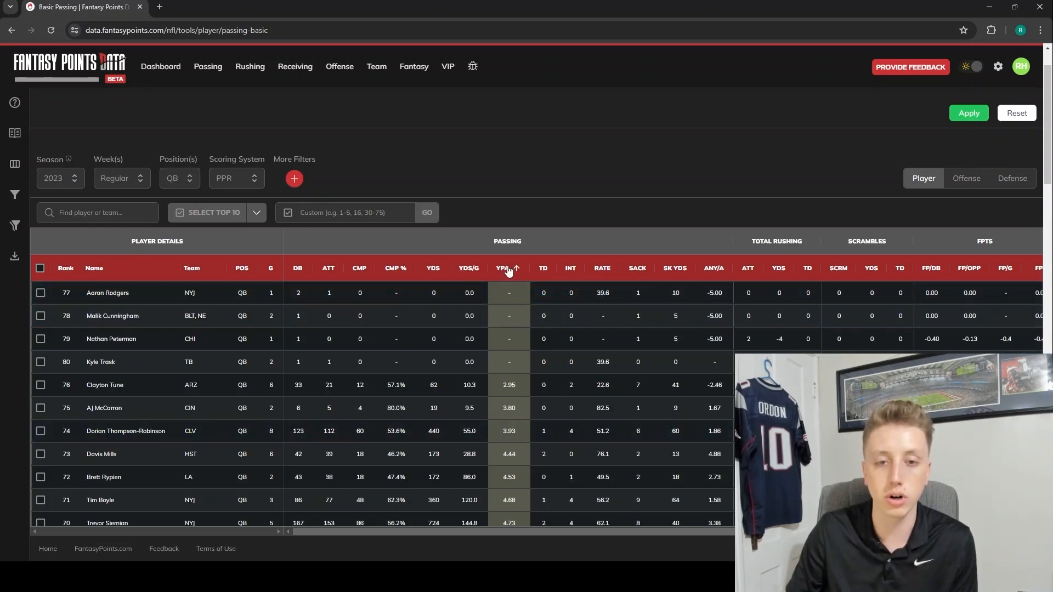
pyautogui.click(507, 268)
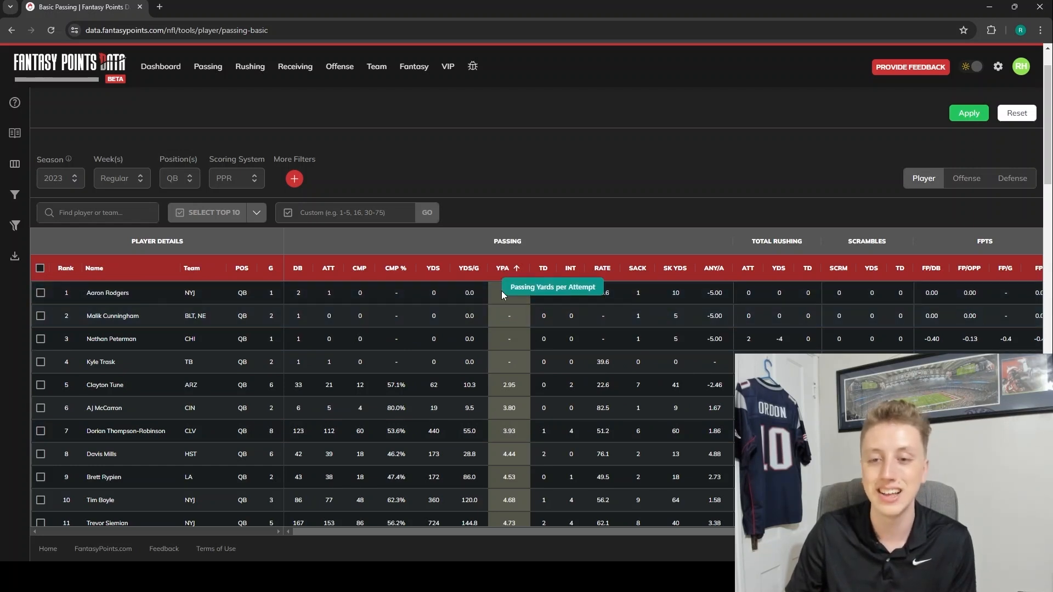
pyautogui.moveTo(512, 219)
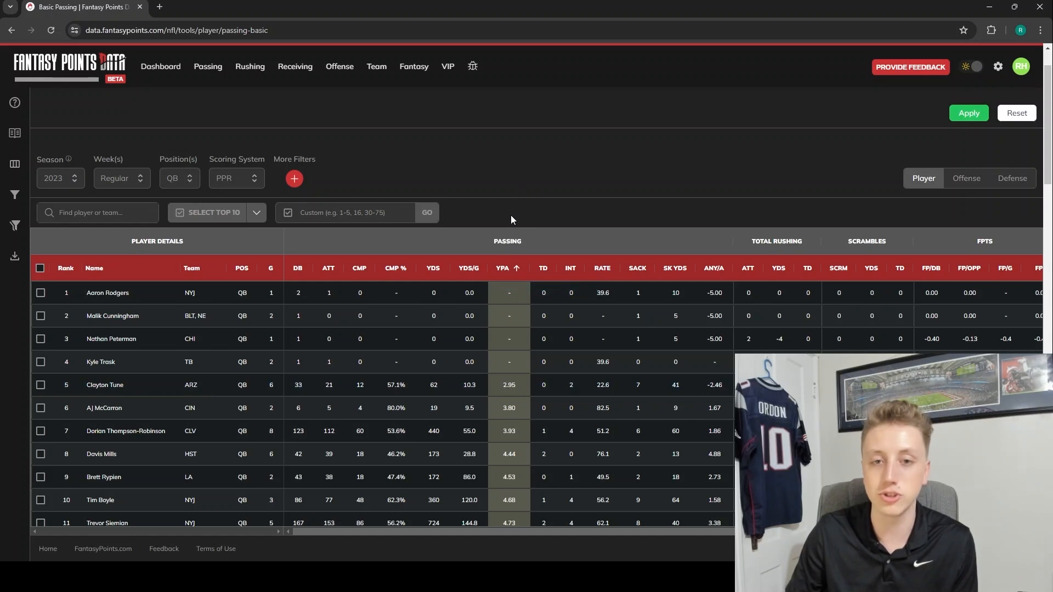
pyautogui.moveTo(536, 218)
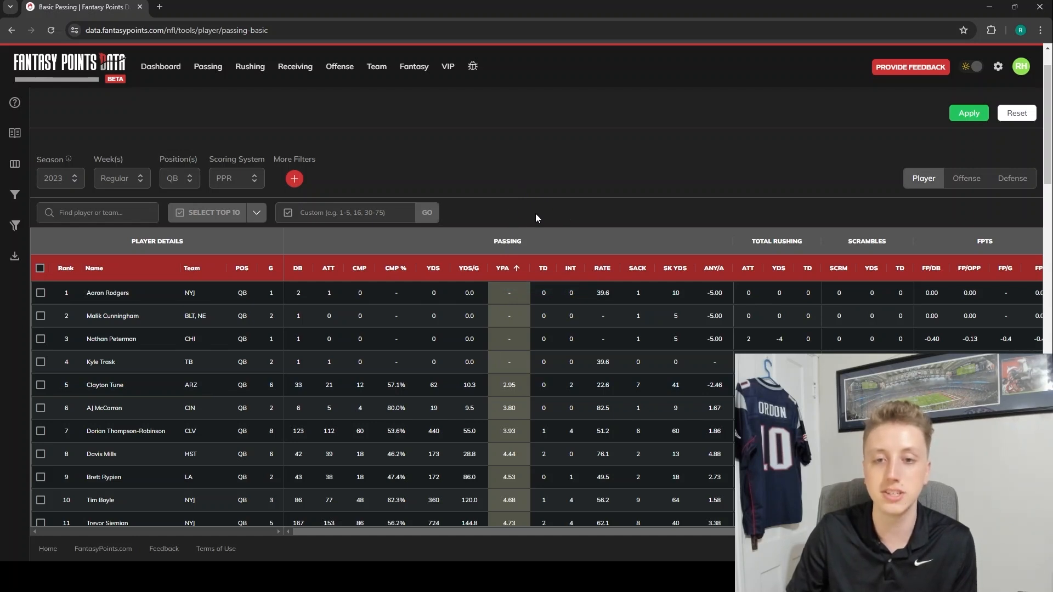
pyautogui.moveTo(602, 268)
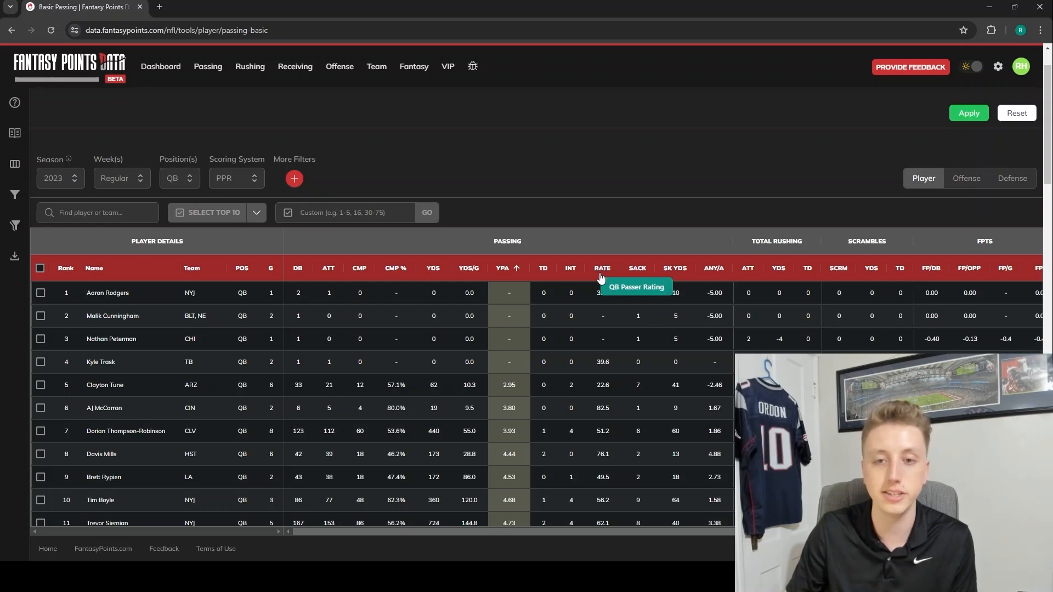
pyautogui.moveTo(389, 274)
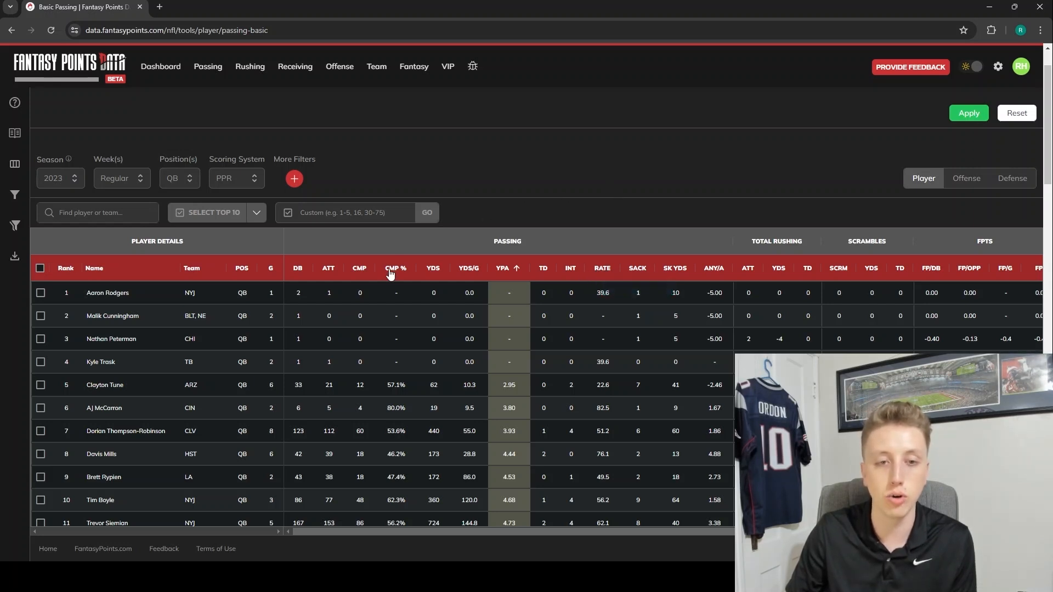
pyautogui.moveTo(395, 273)
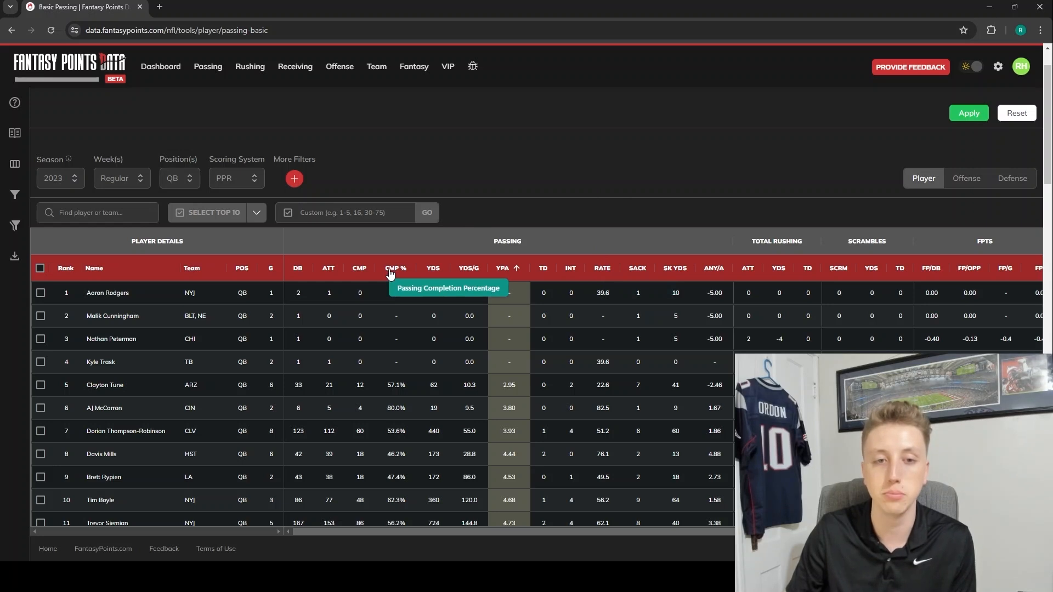
pyautogui.moveTo(428, 233)
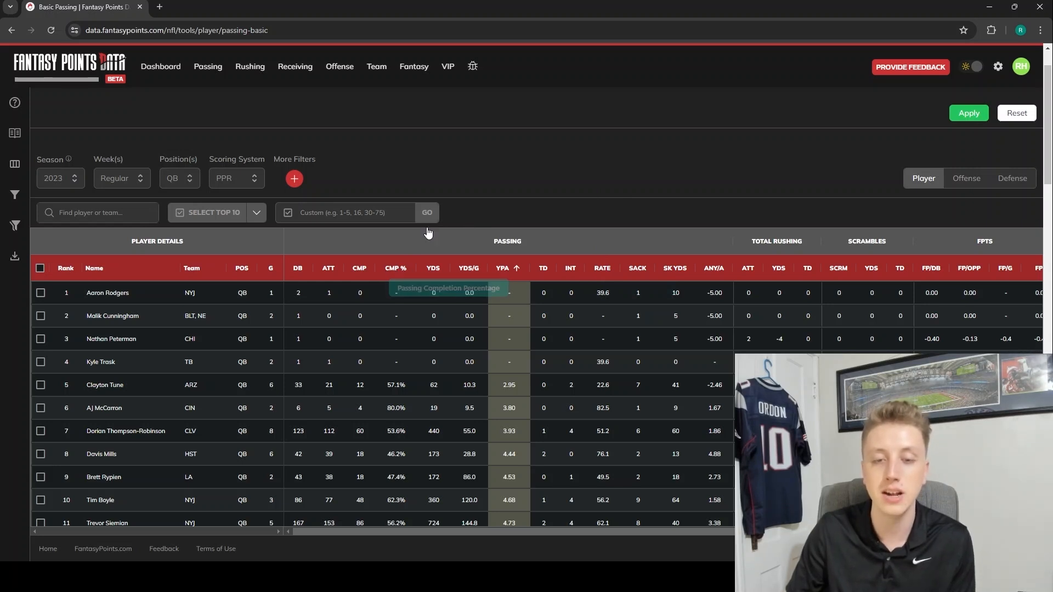
pyautogui.moveTo(652, 194)
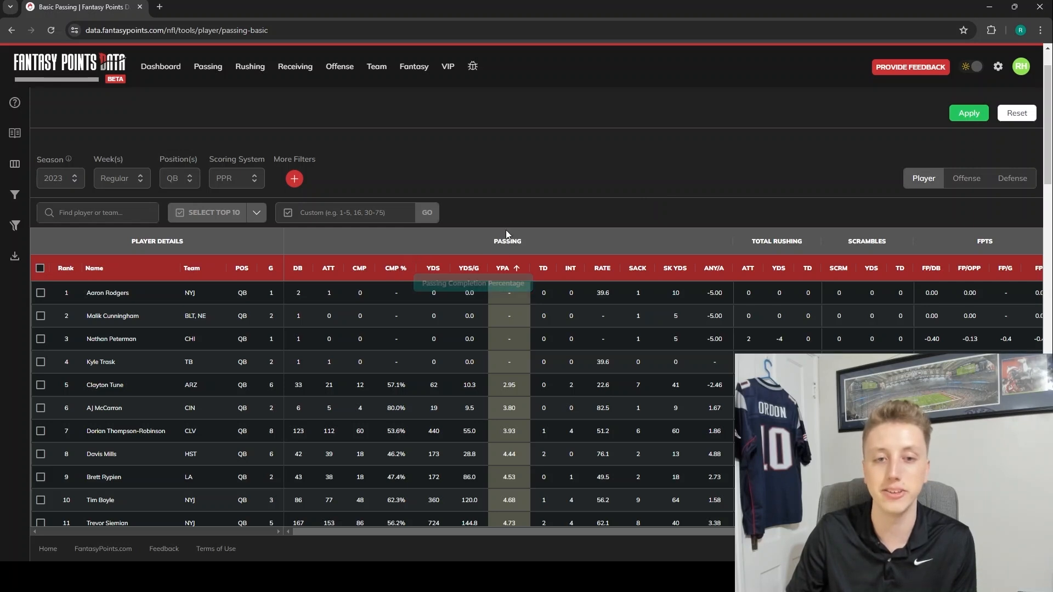
pyautogui.moveTo(483, 203)
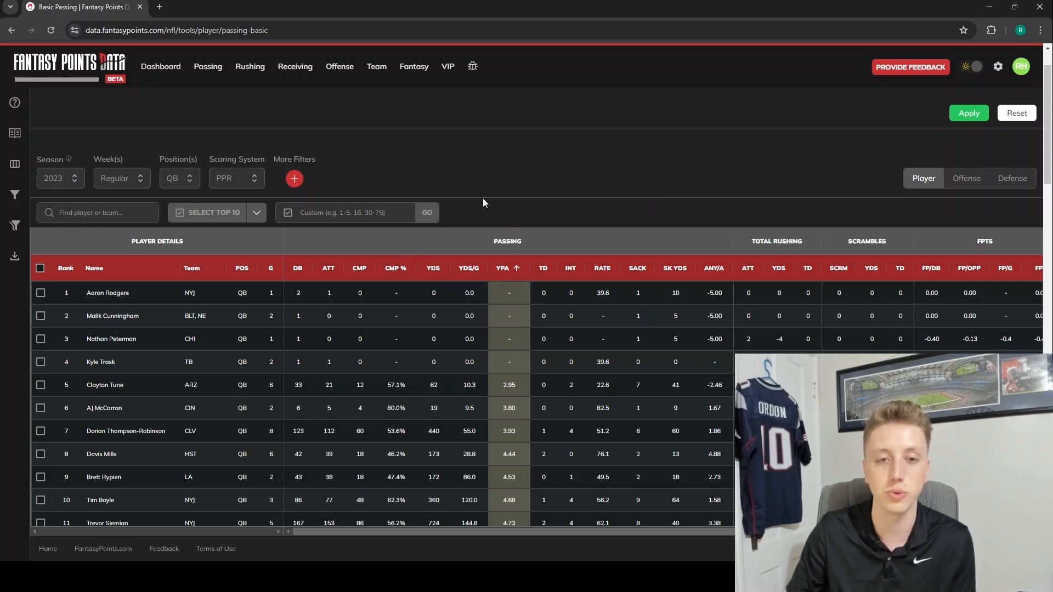
pyautogui.moveTo(469, 269)
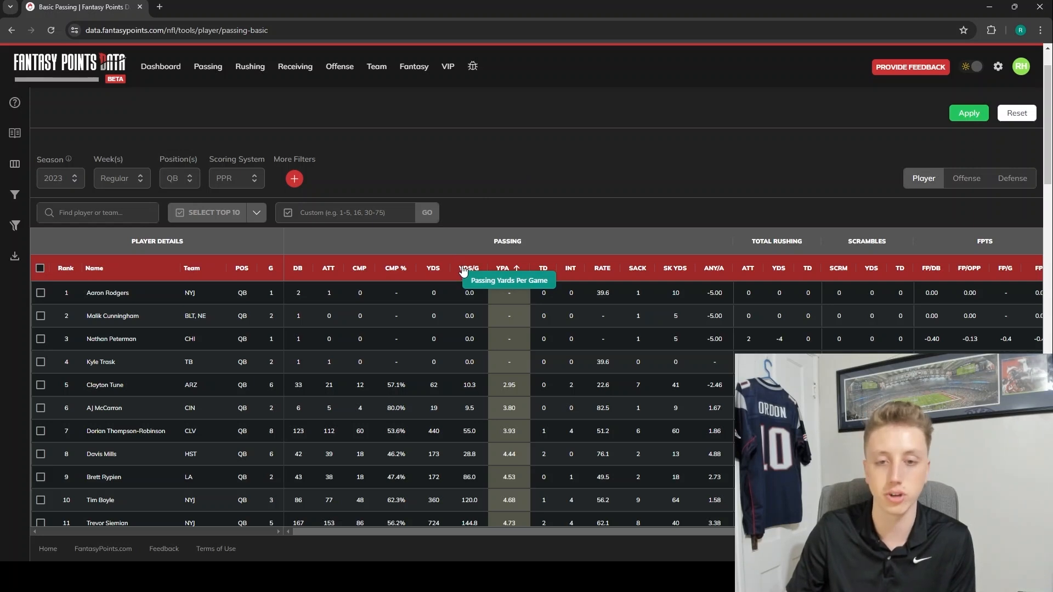
# Step: Clear the YPA sort and rank quarterbacks by YDS/G, highest first
pyautogui.click(509, 268)
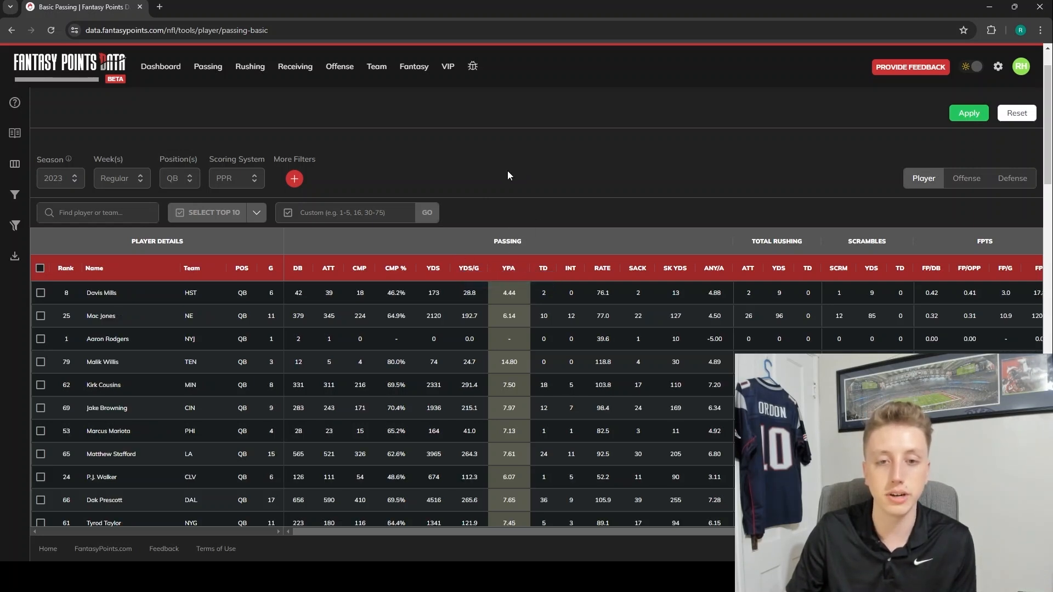
pyautogui.click(508, 268)
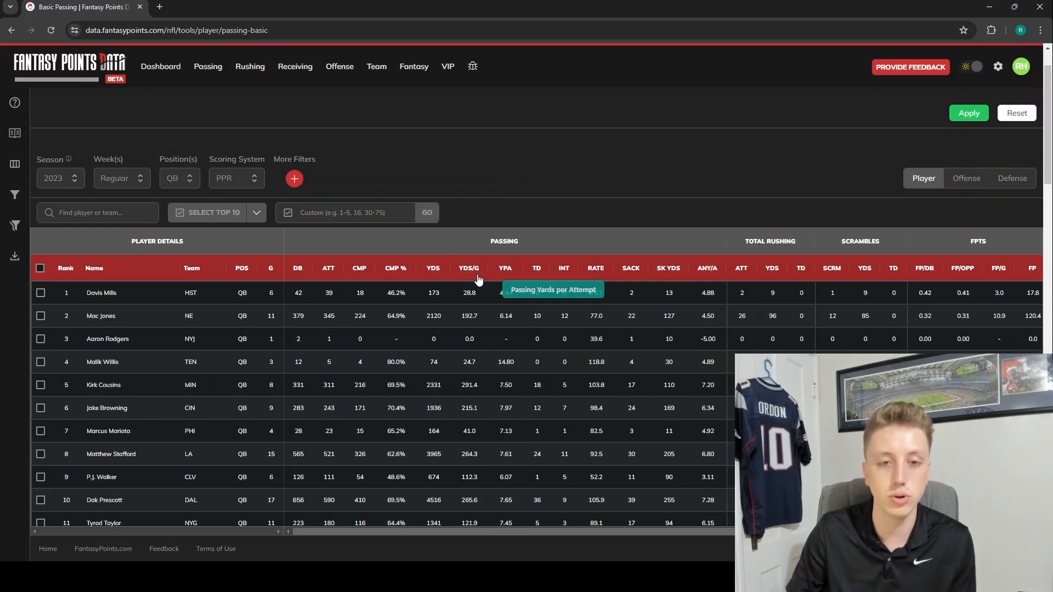
pyautogui.click(469, 268)
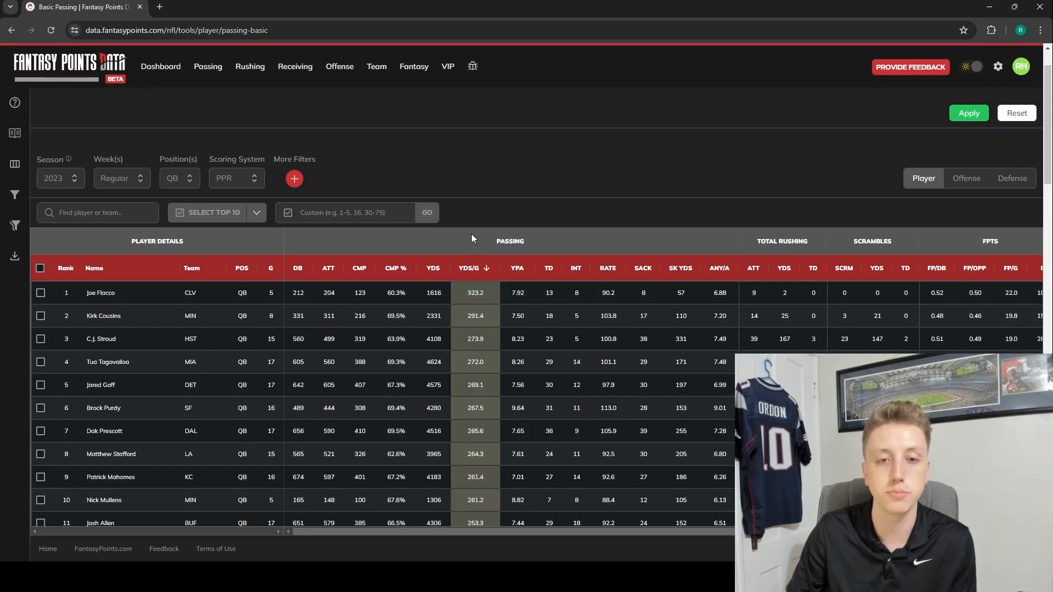
pyautogui.moveTo(473, 276)
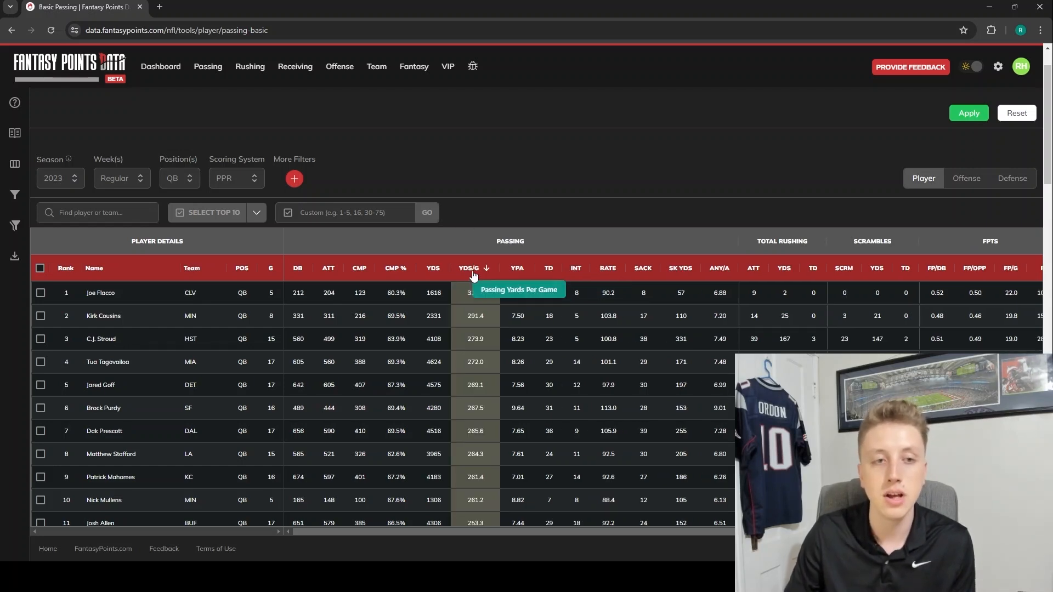
pyautogui.scroll(3)
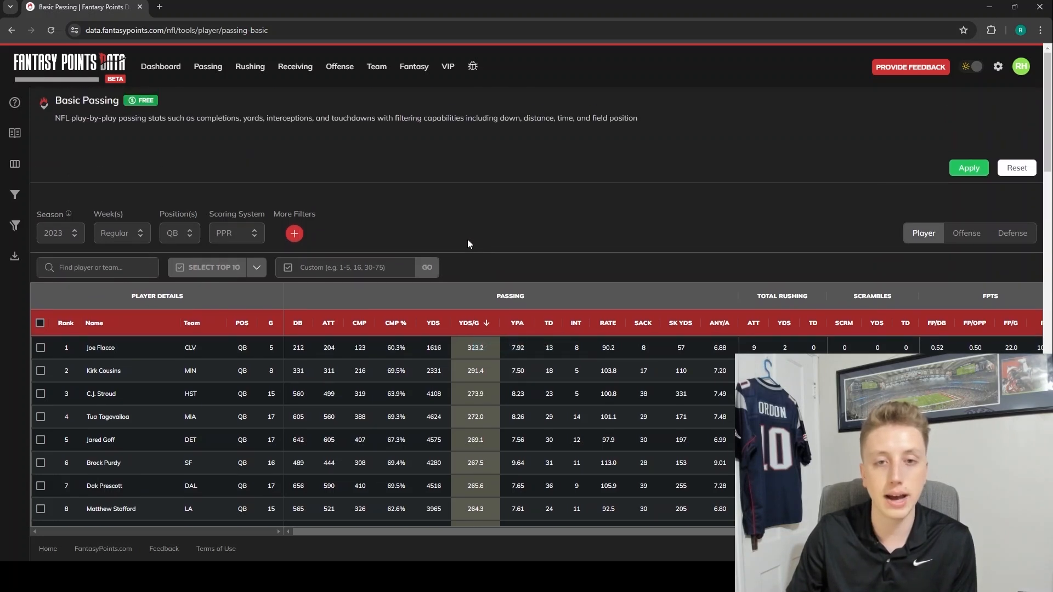
pyautogui.moveTo(422, 182)
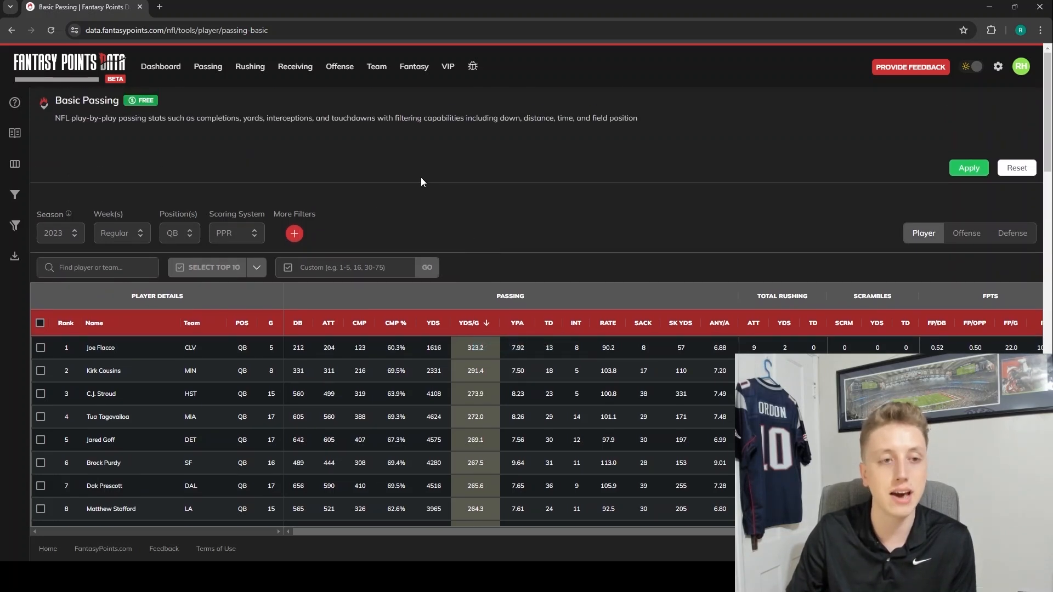
pyautogui.moveTo(40, 229)
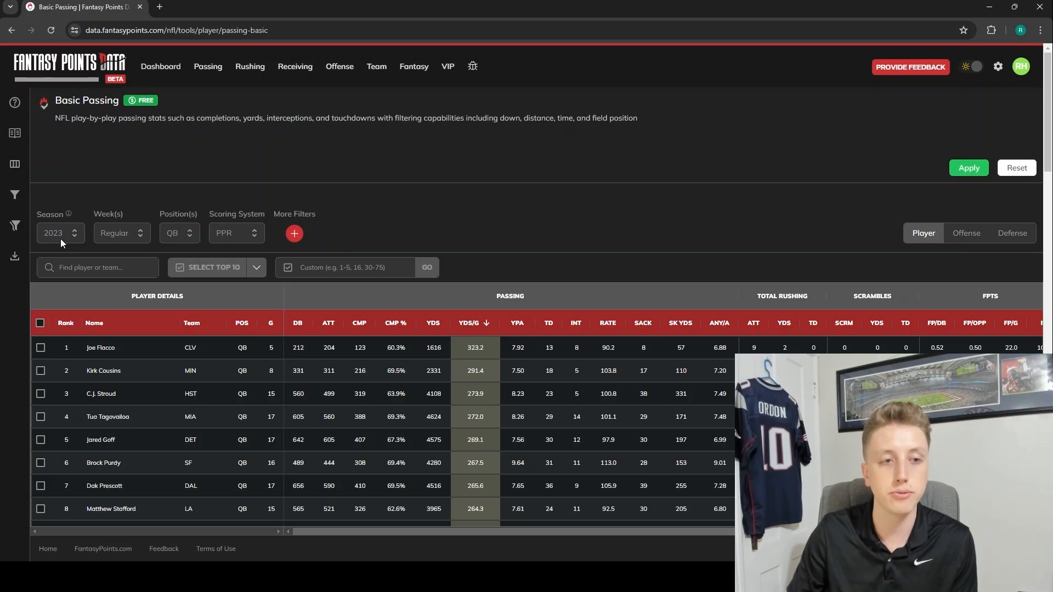
# Step: Set Season to 2022 and choose the All preset in Week(s)
pyautogui.click(59, 233)
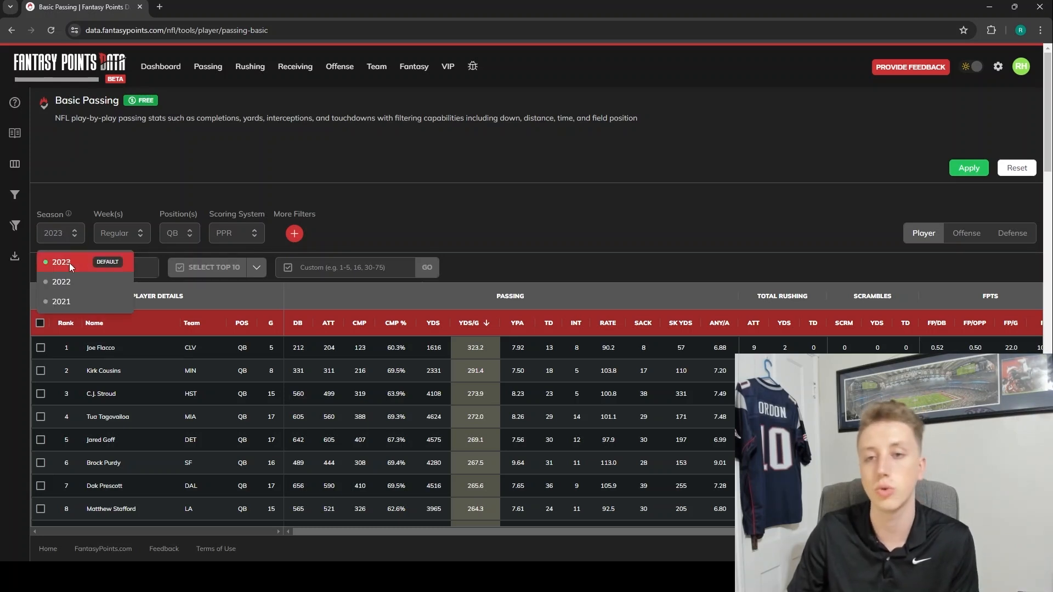
pyautogui.moveTo(61, 282)
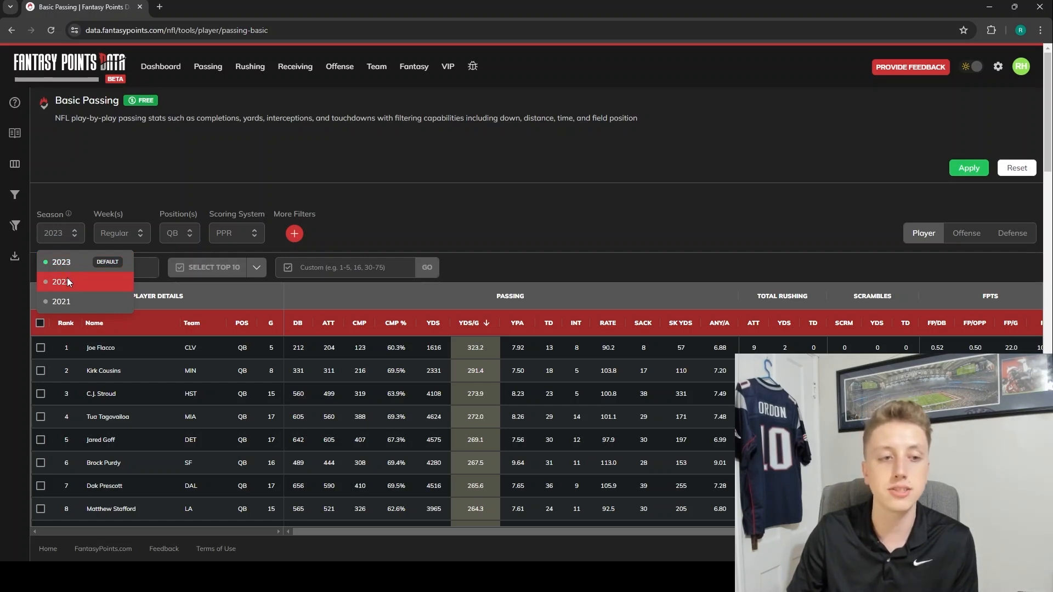
pyautogui.click(61, 282)
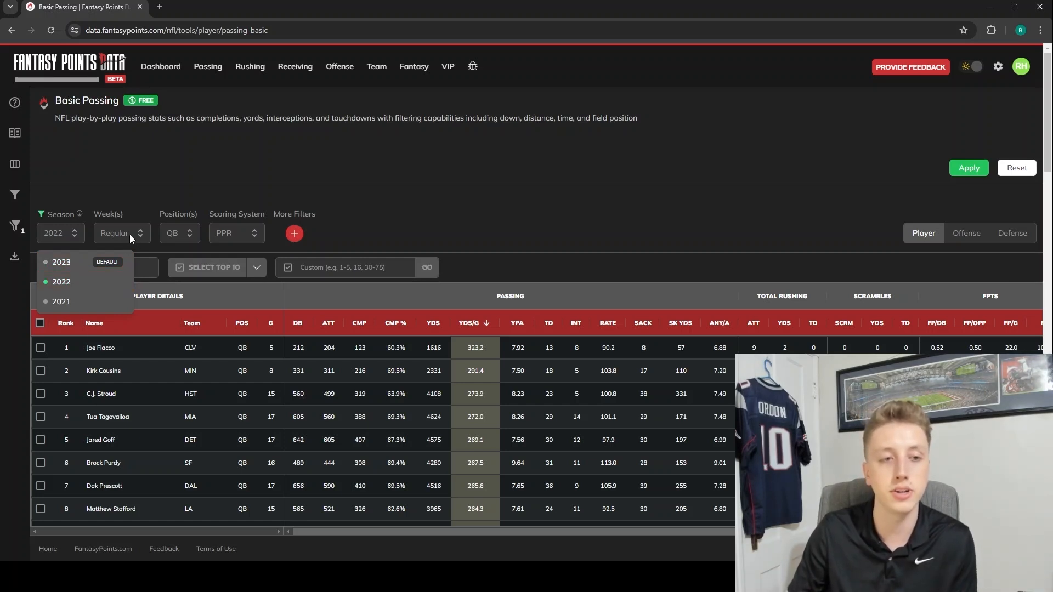
pyautogui.click(121, 233)
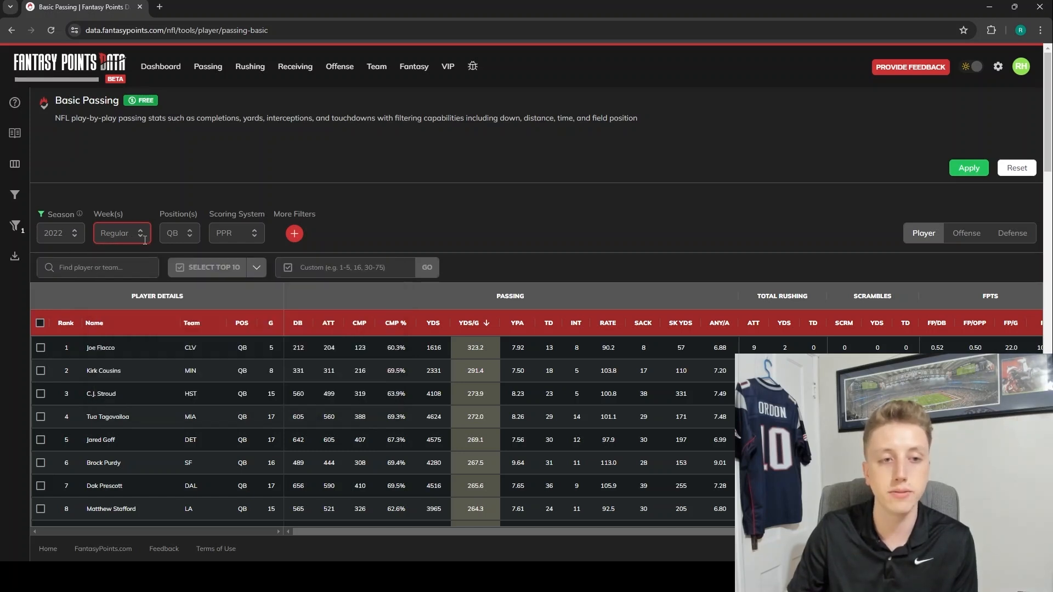
pyautogui.click(121, 233)
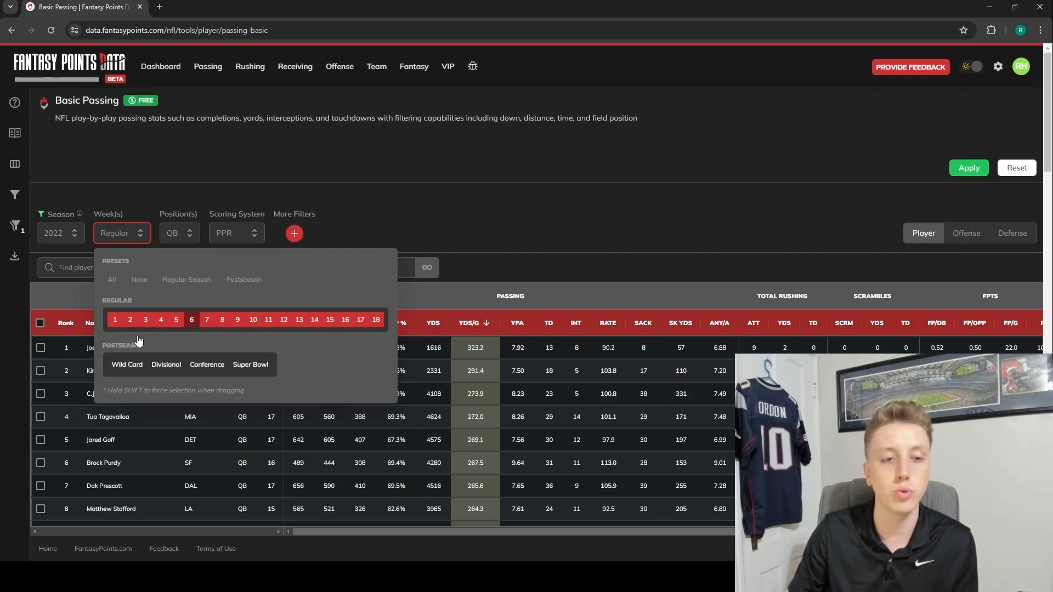
pyautogui.click(166, 364)
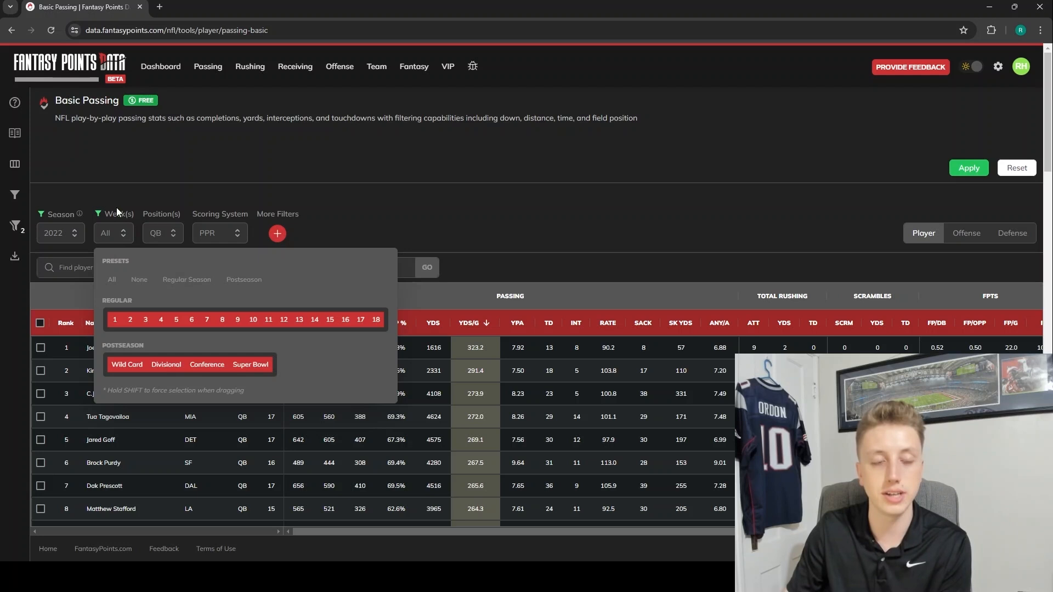
pyautogui.moveTo(385, 176)
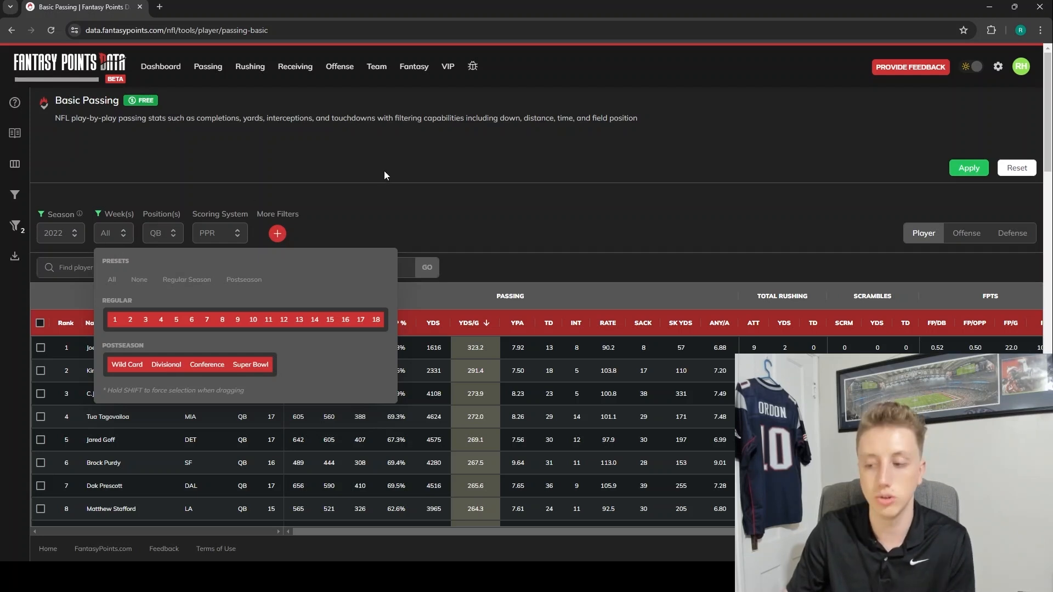
# Step: Close the week picker, confirm Season stays 2022, and apply the filters
pyautogui.click(453, 146)
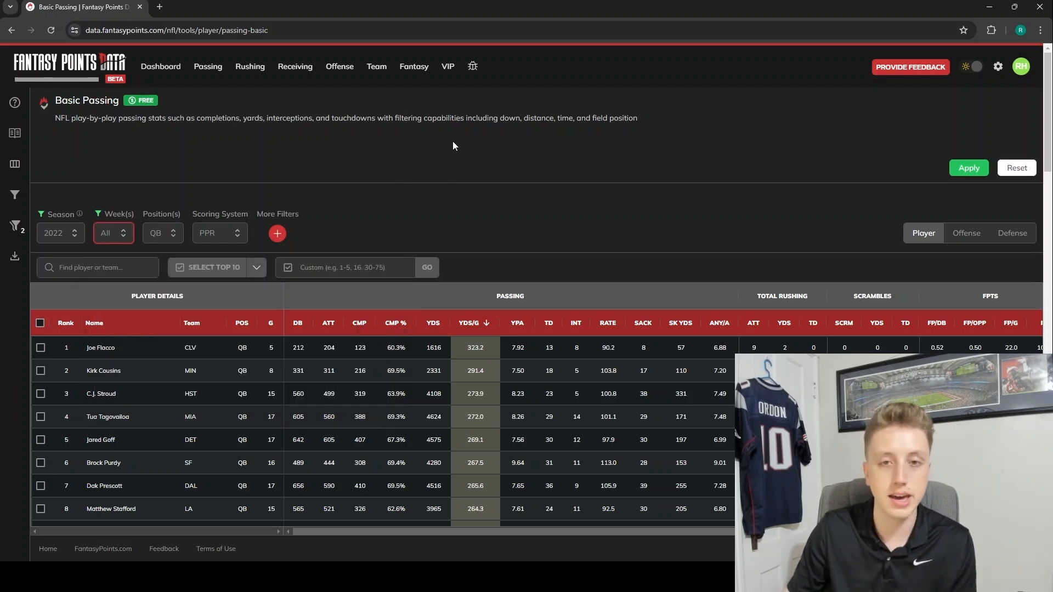
pyautogui.click(60, 234)
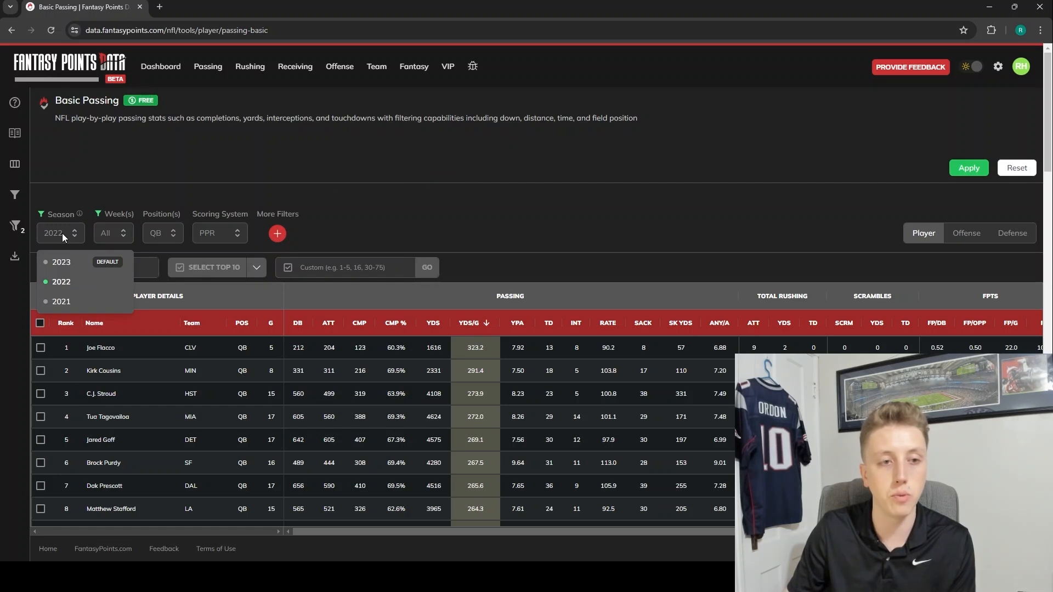
pyautogui.click(60, 281)
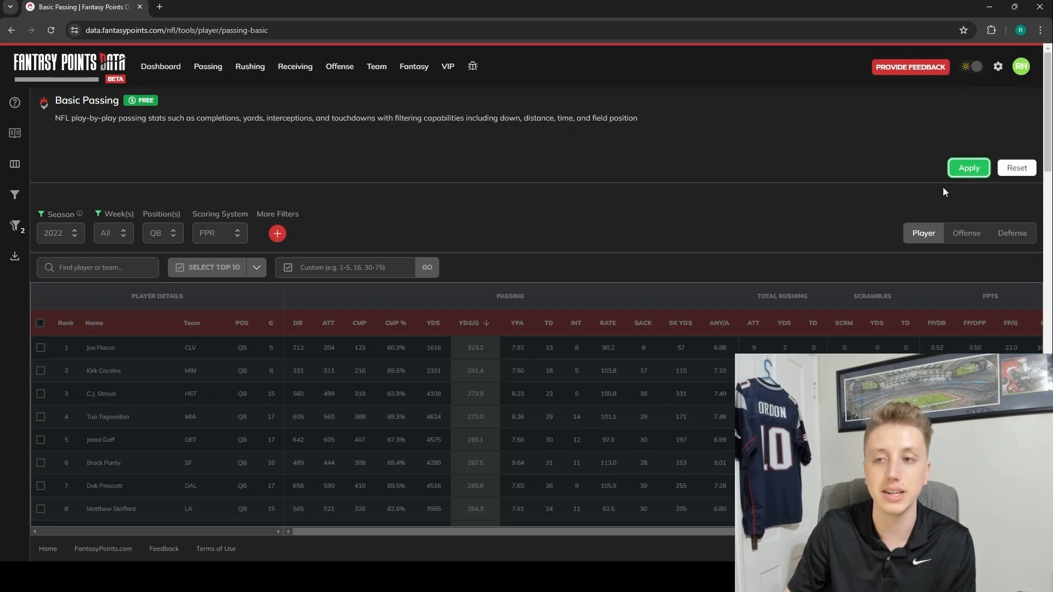
pyautogui.moveTo(930, 144)
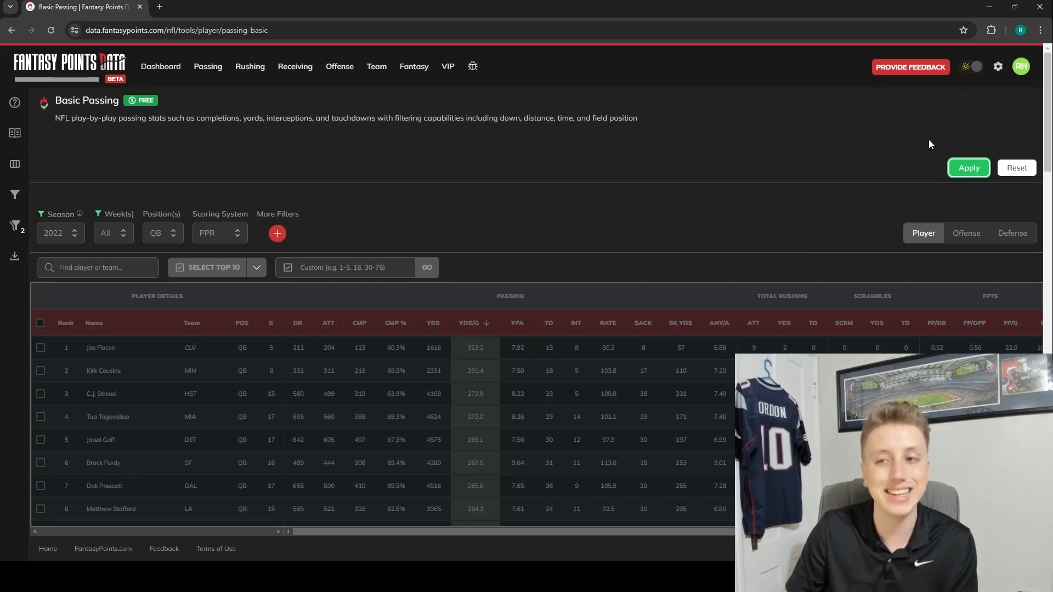
pyautogui.click(967, 168)
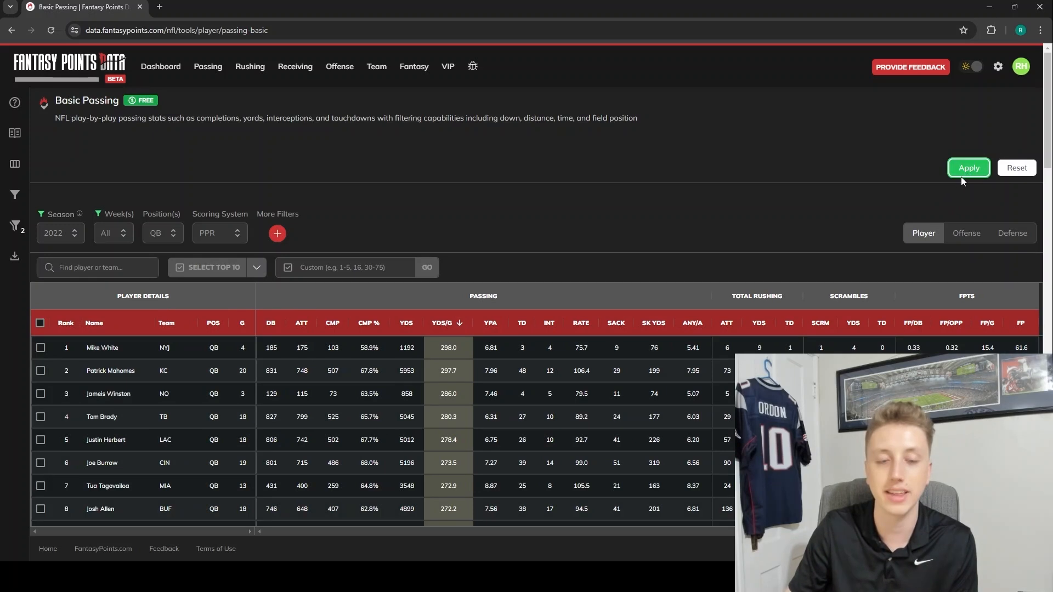
pyautogui.moveTo(636, 182)
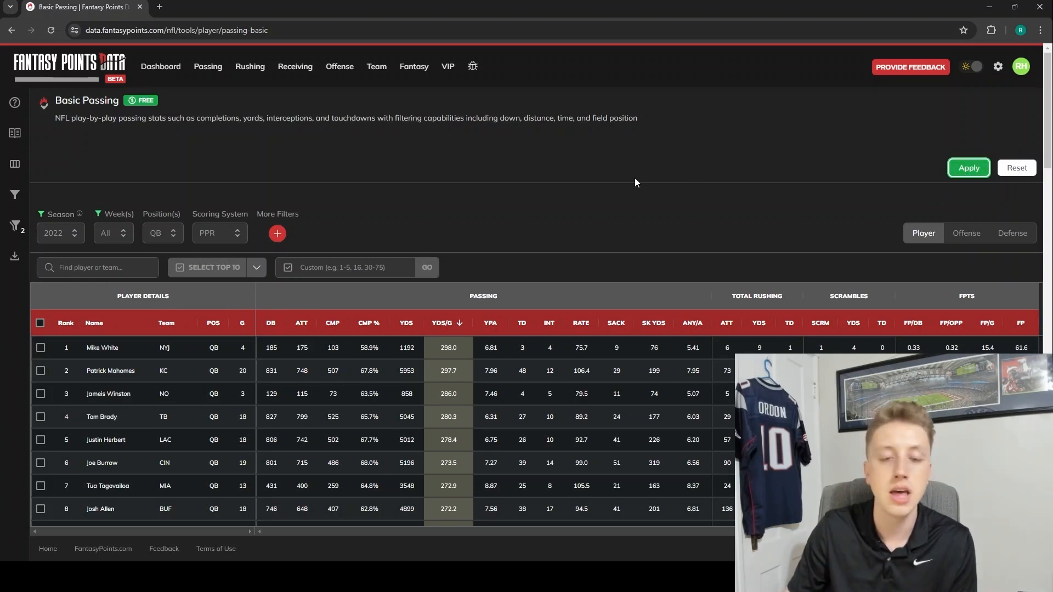
pyautogui.moveTo(593, 194)
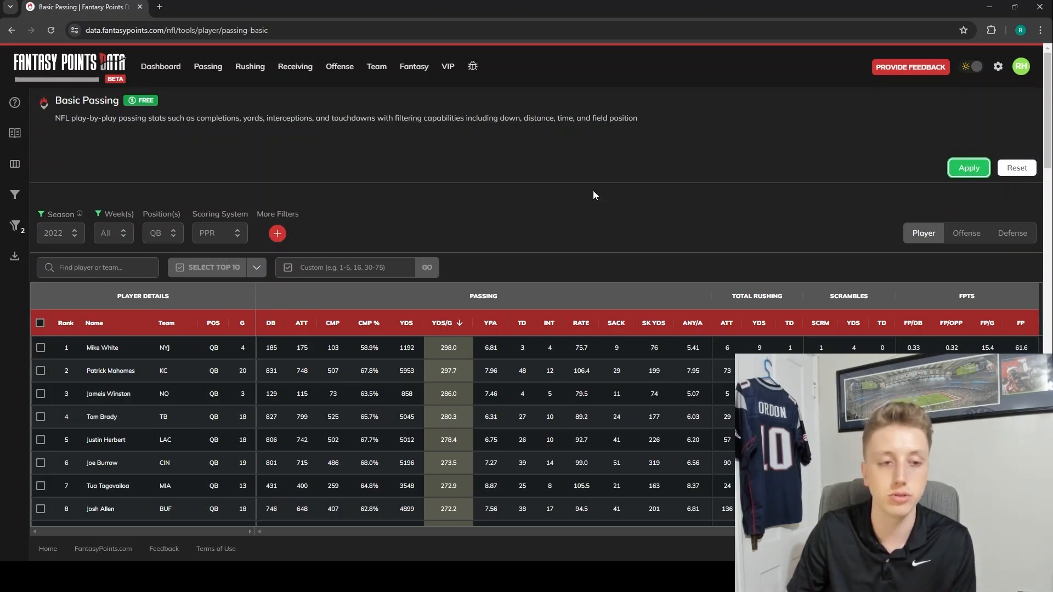
pyautogui.moveTo(513, 288)
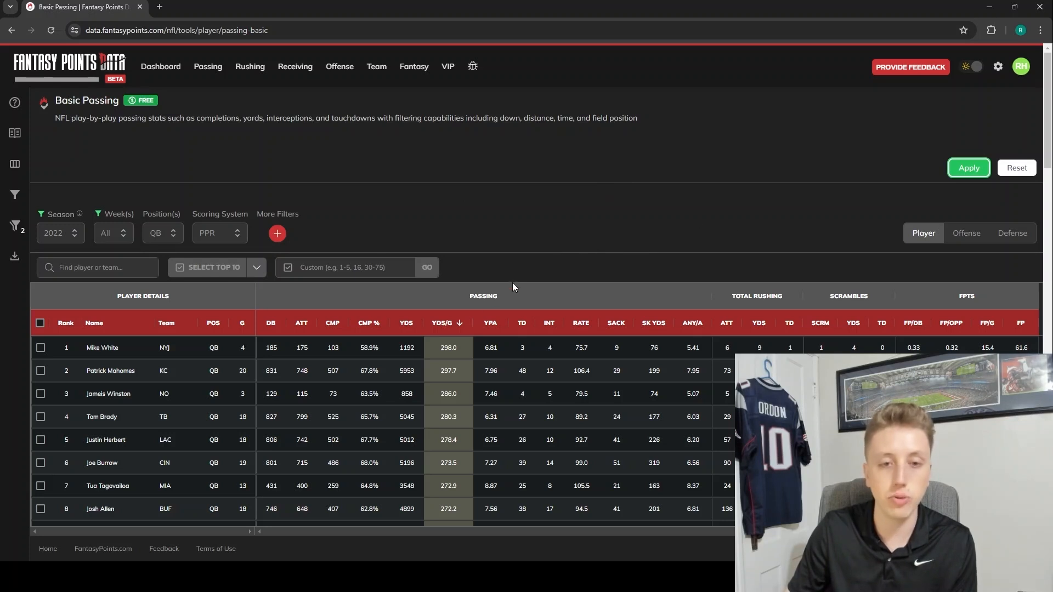
pyautogui.moveTo(280, 349)
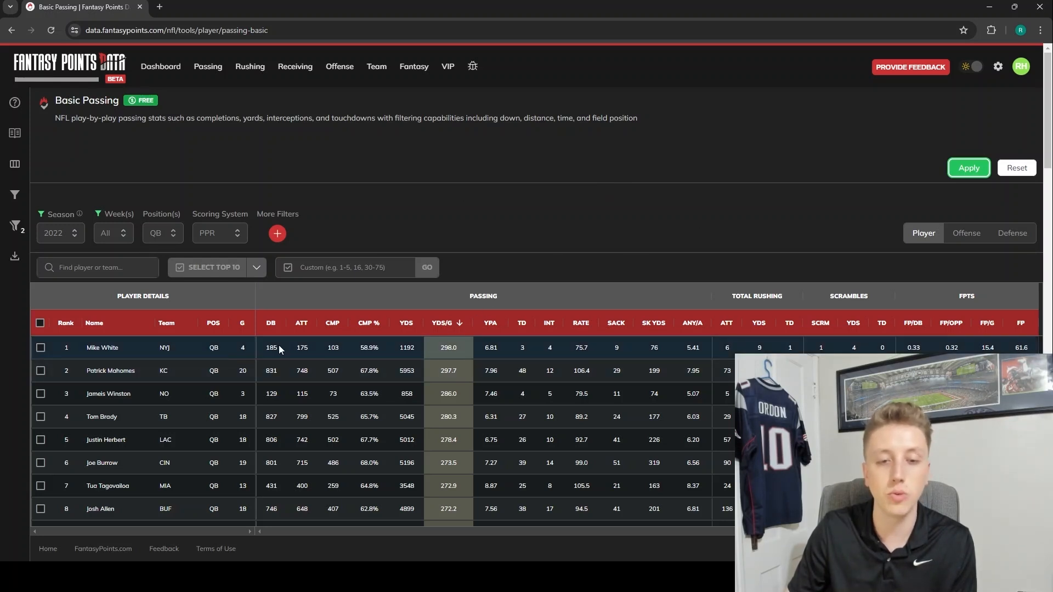
pyautogui.moveTo(128, 353)
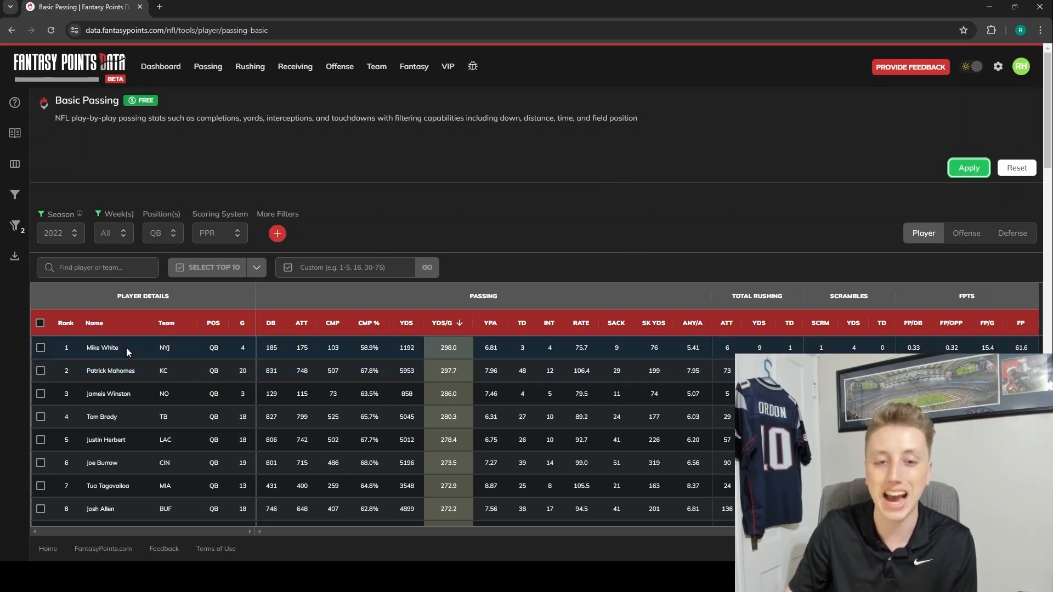
pyautogui.moveTo(440, 349)
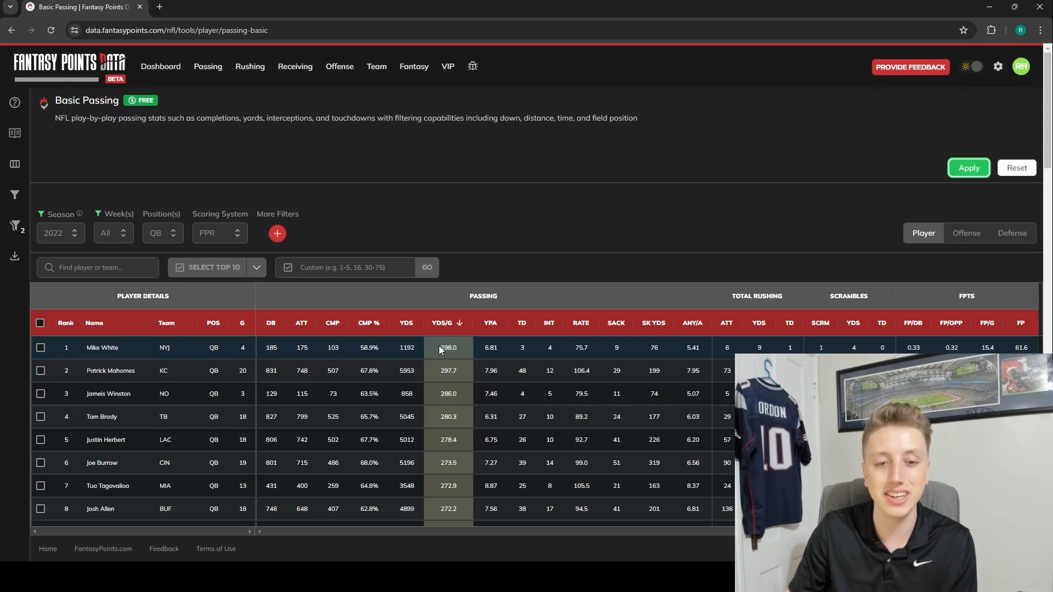
pyautogui.moveTo(222, 359)
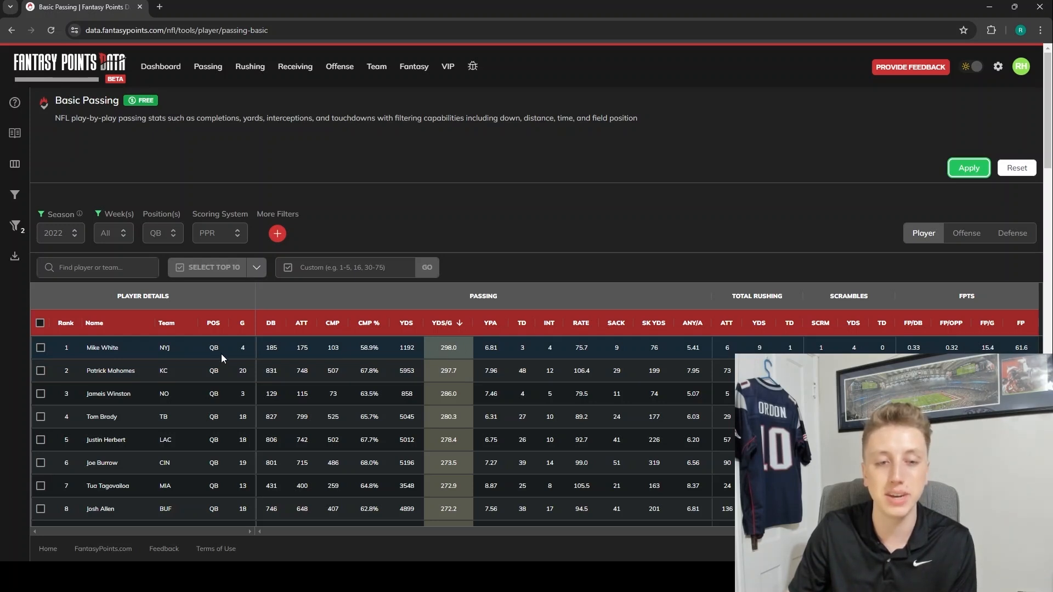
pyautogui.moveTo(445, 359)
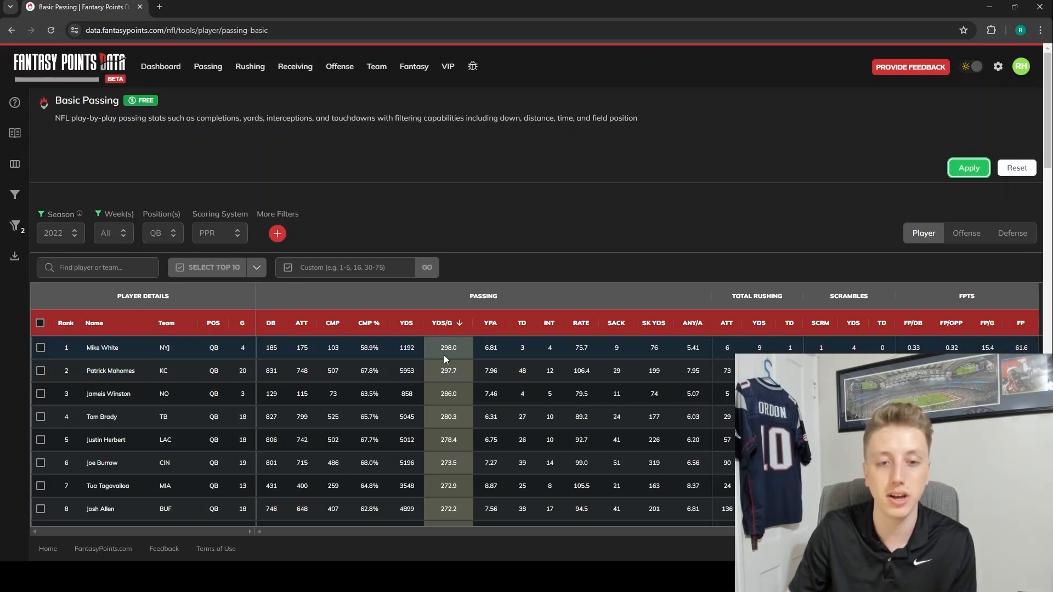
pyautogui.moveTo(234, 355)
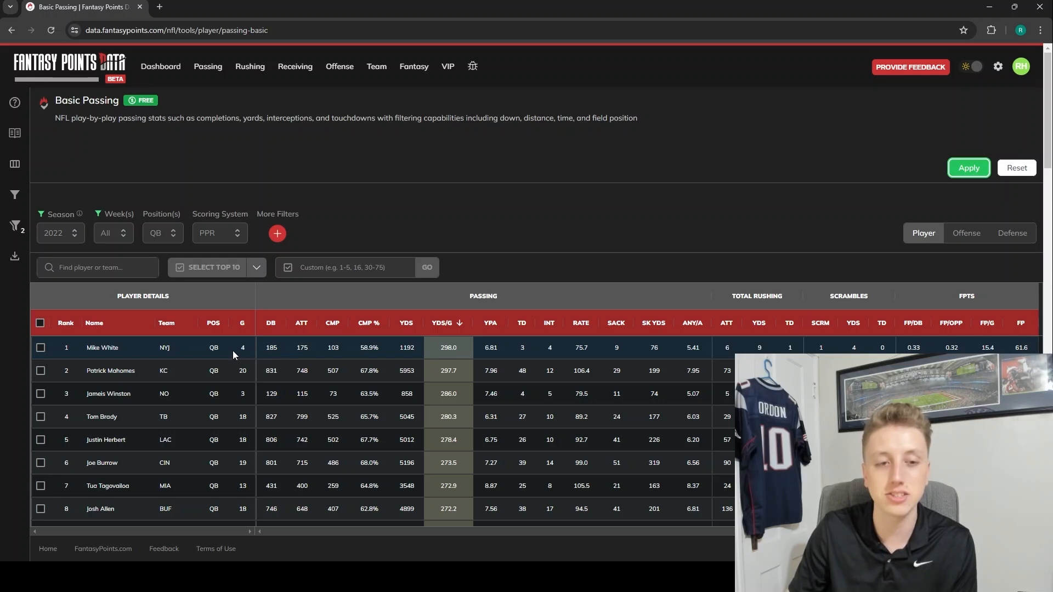
pyautogui.moveTo(242, 347)
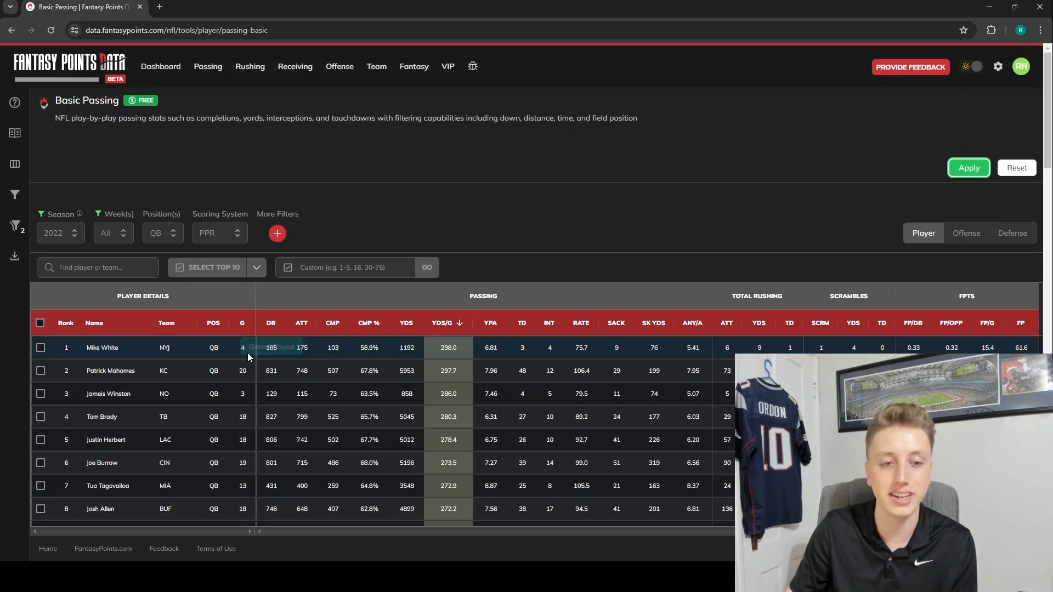
pyautogui.moveTo(449, 325)
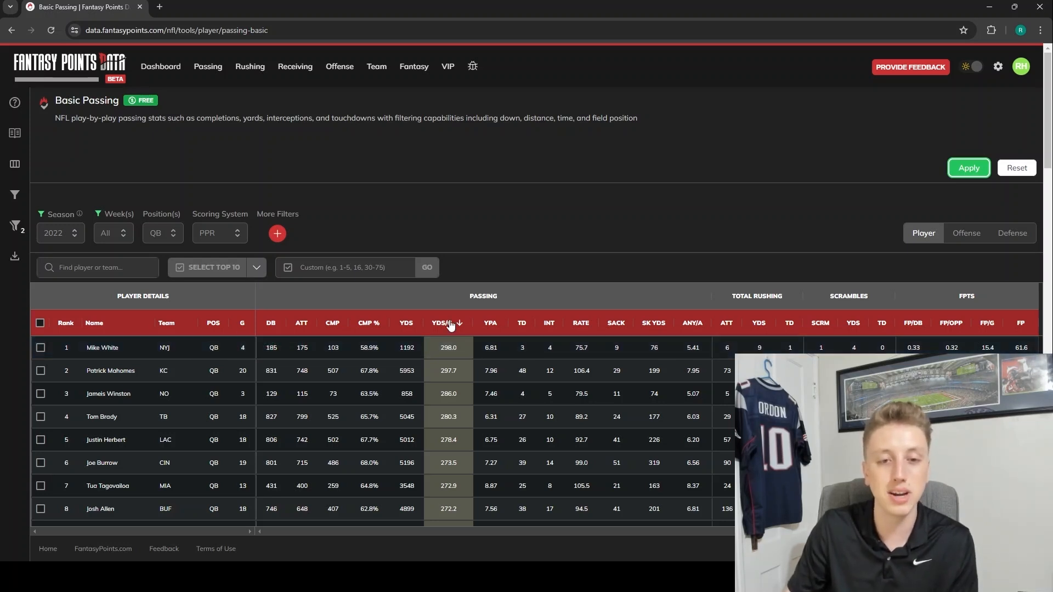
pyautogui.moveTo(445, 380)
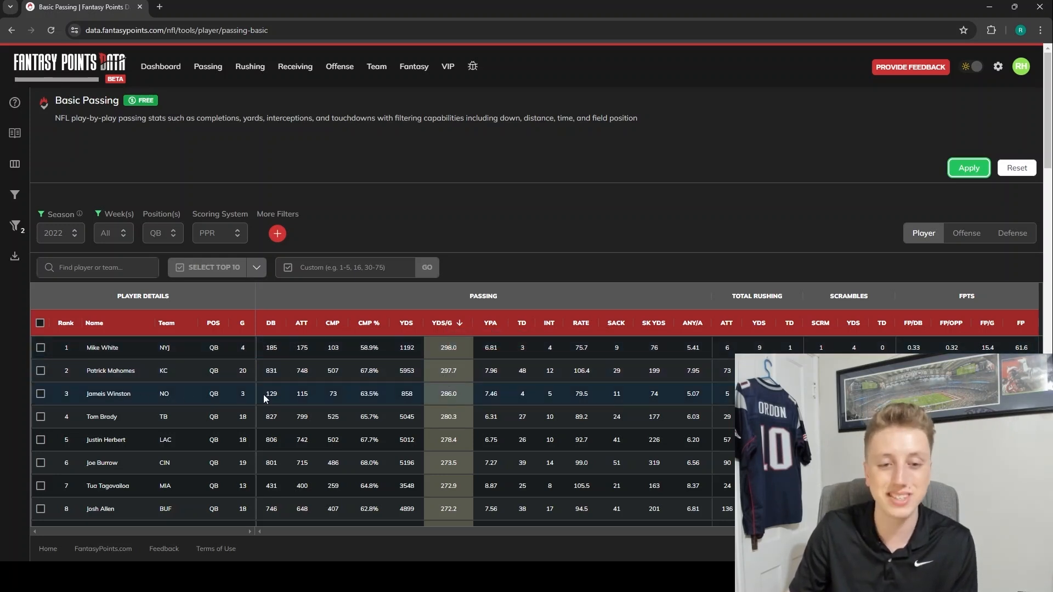
pyautogui.moveTo(242, 376)
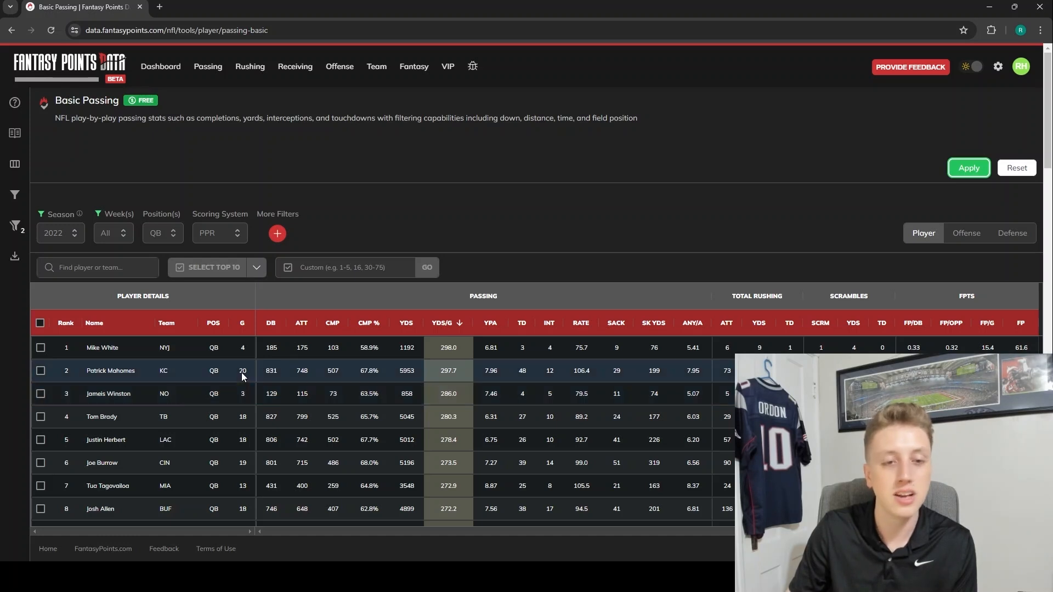
pyautogui.moveTo(266, 368)
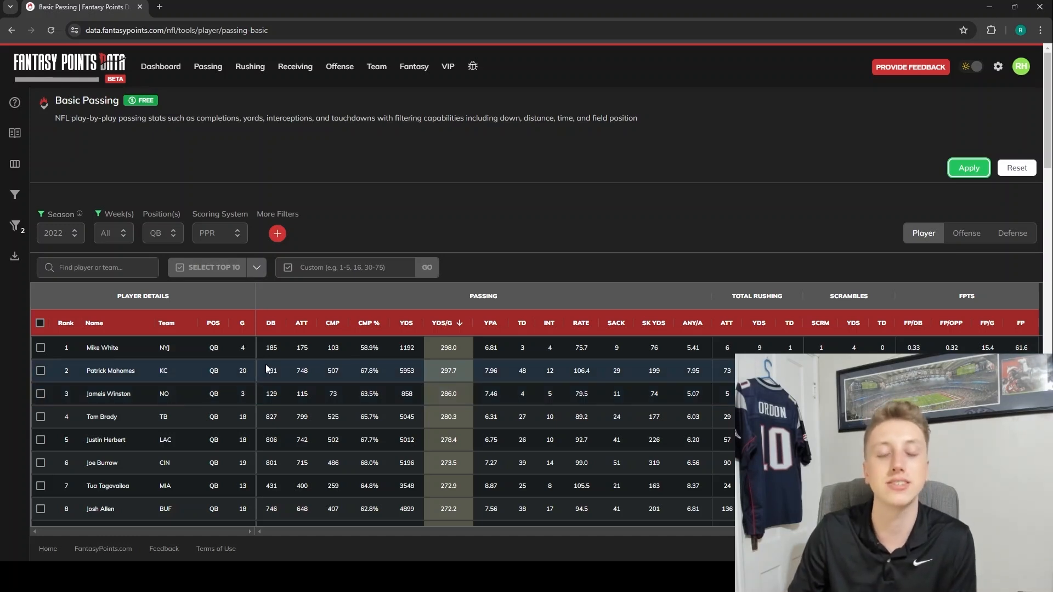
pyautogui.moveTo(455, 375)
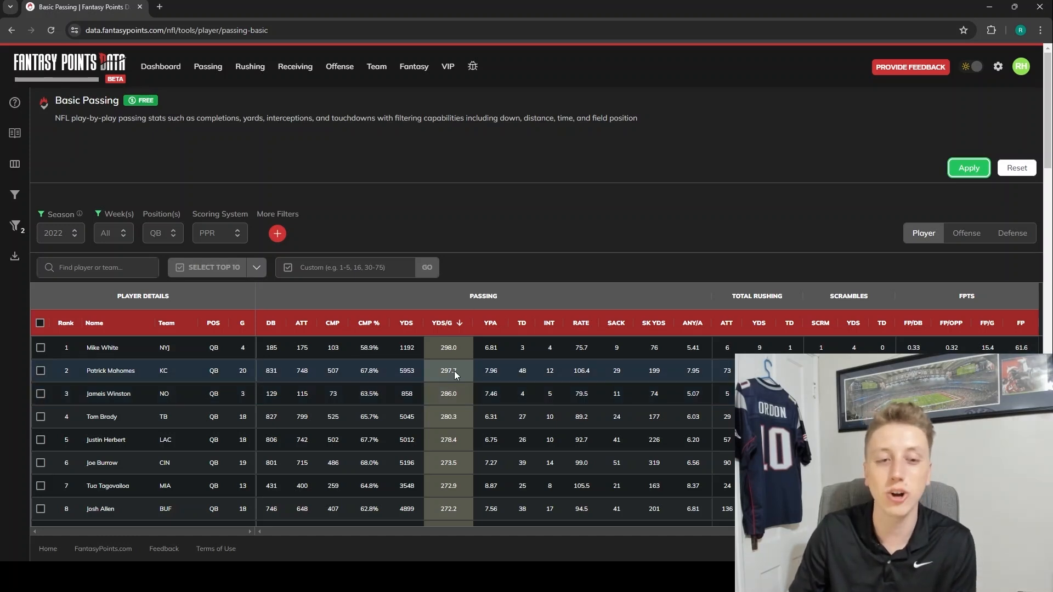
pyautogui.moveTo(264, 365)
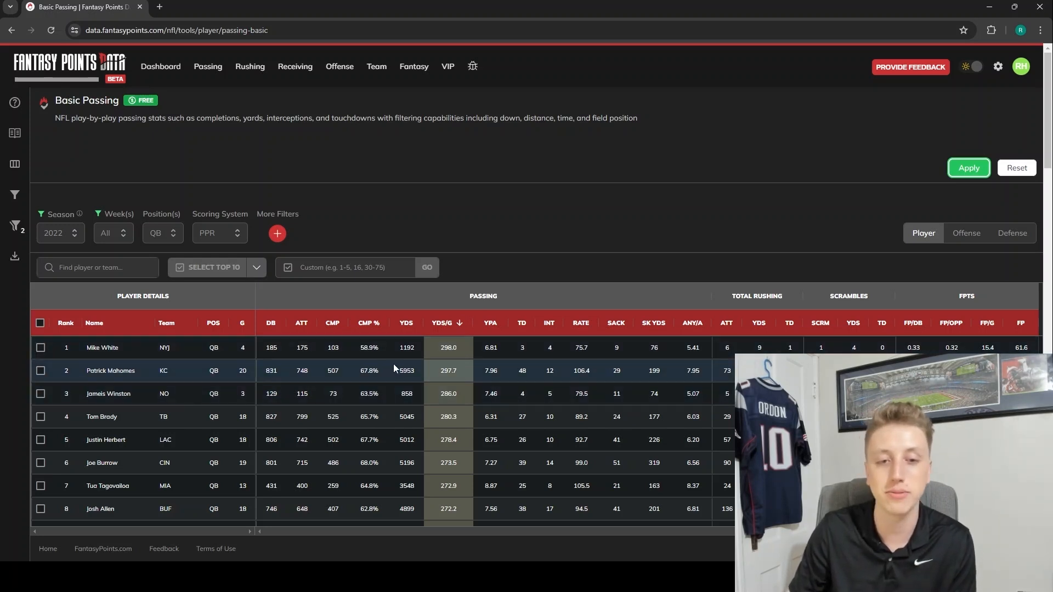
pyautogui.moveTo(404, 385)
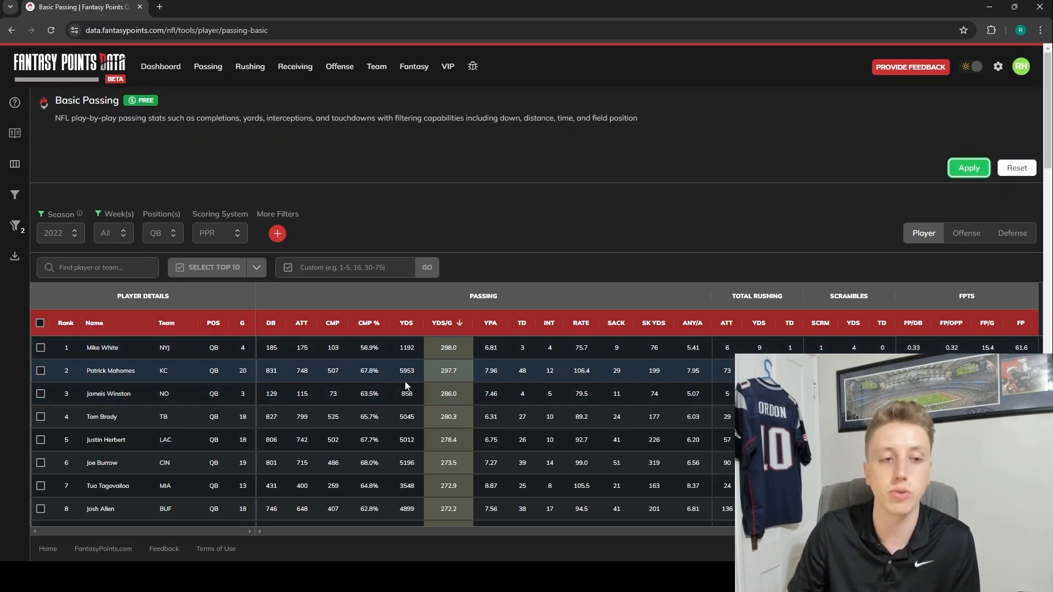
pyautogui.moveTo(195, 382)
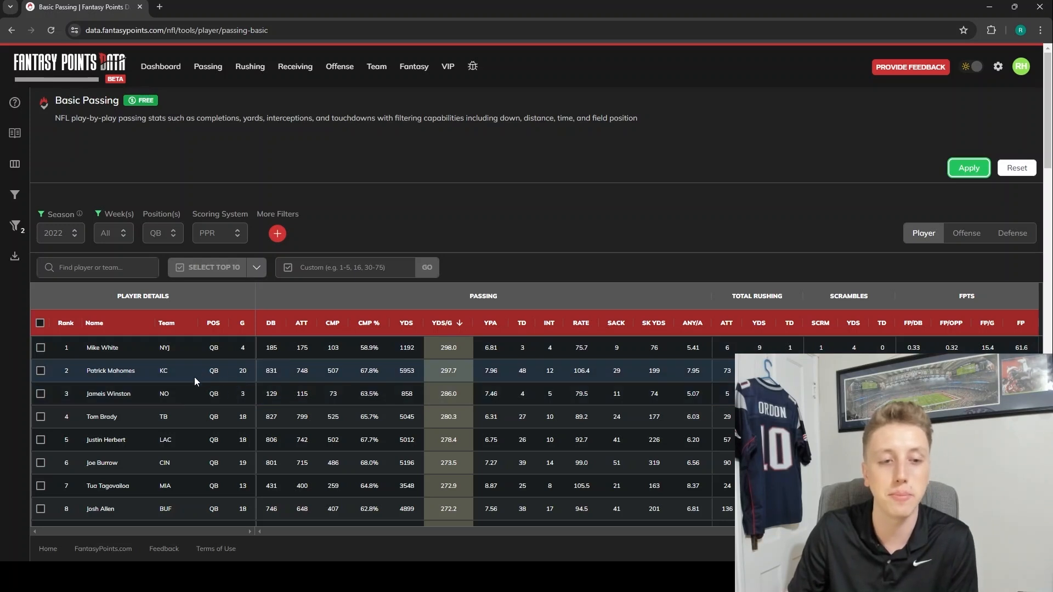
pyautogui.moveTo(287, 382)
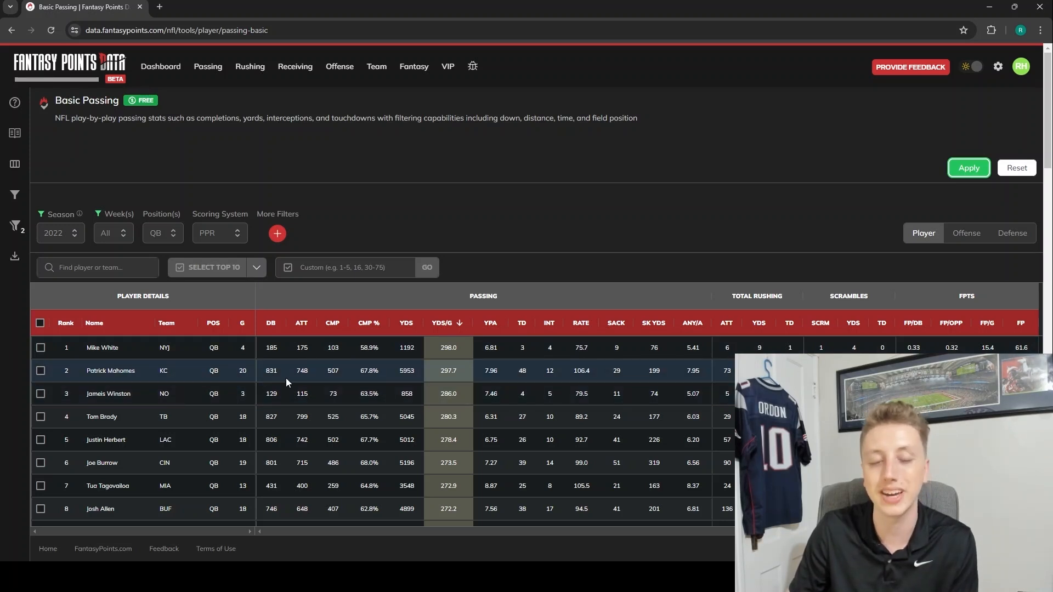
pyautogui.moveTo(114, 360)
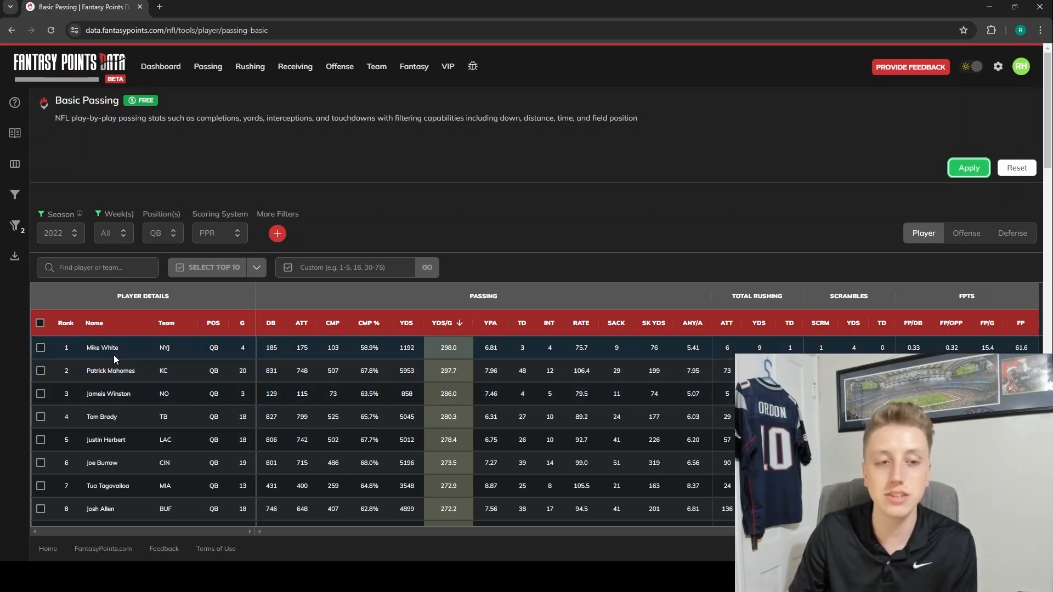
pyautogui.moveTo(302, 347)
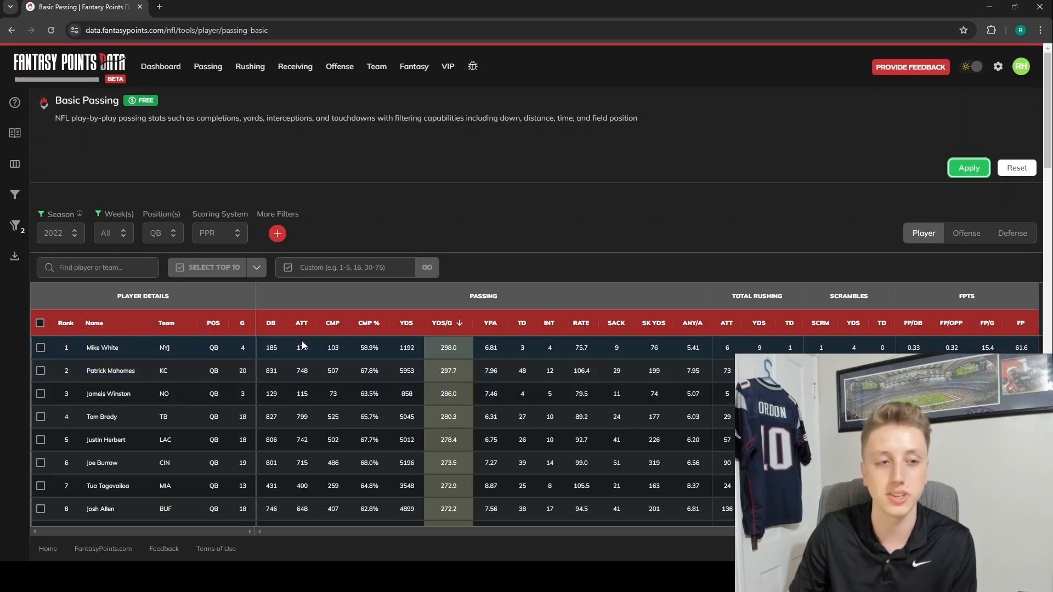
pyautogui.moveTo(27, 221)
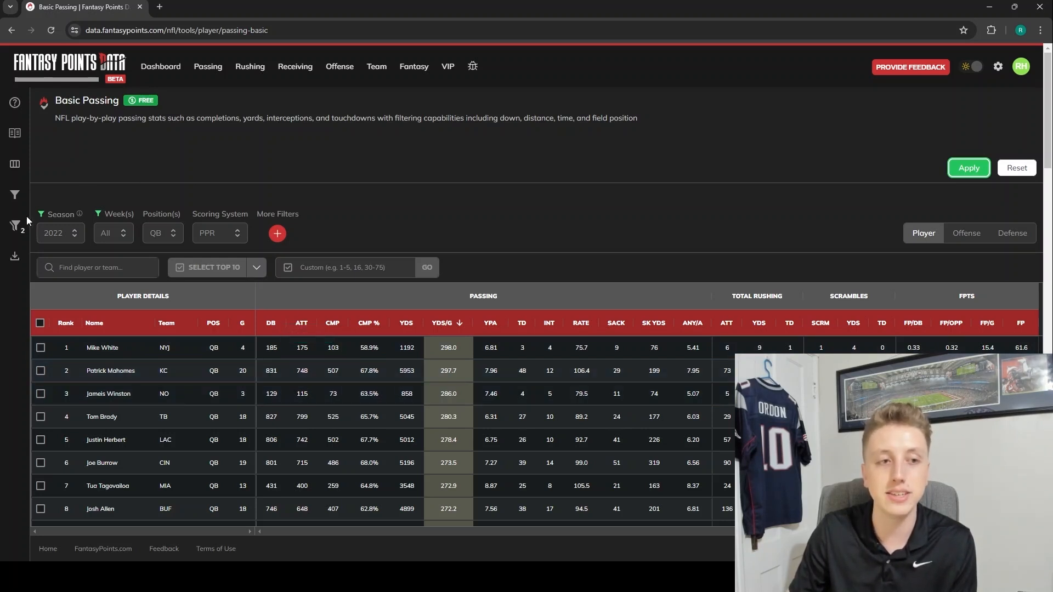
pyautogui.moveTo(15, 227)
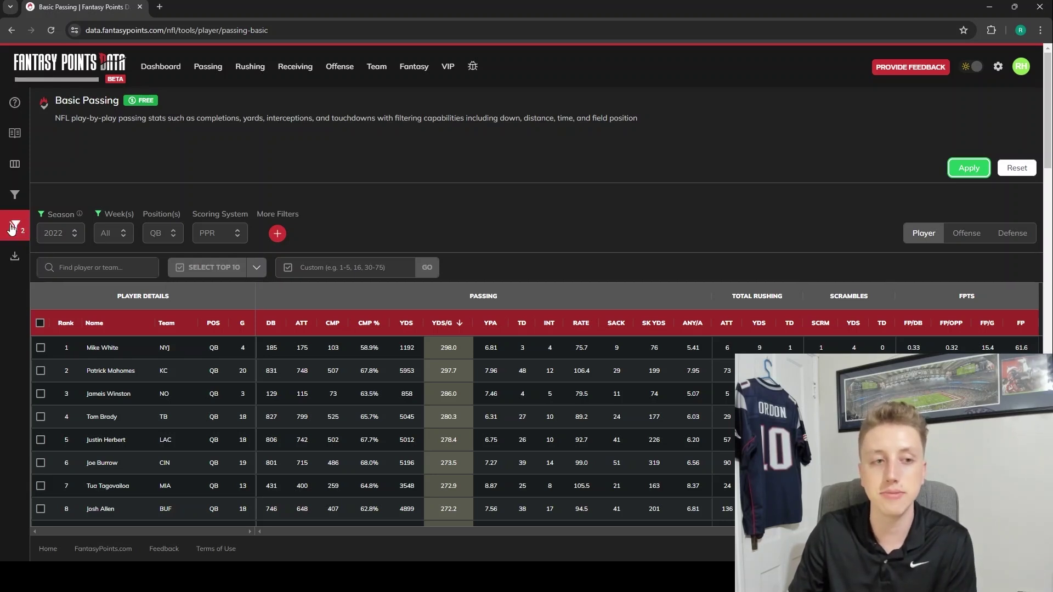
# Step: Open Advanced Filters and switch to the Qualifier tab
pyautogui.click(14, 225)
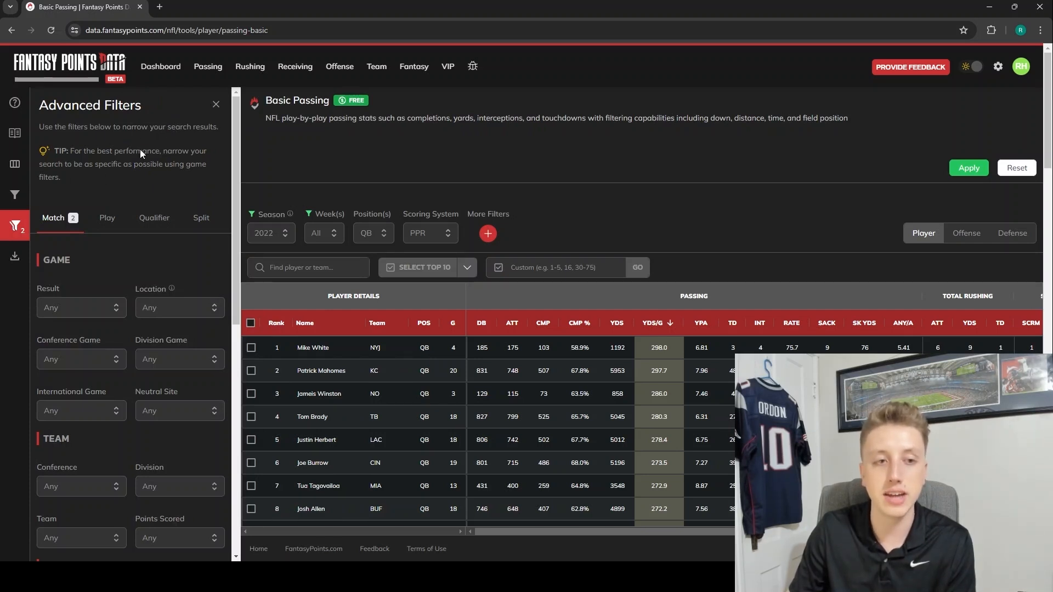
pyautogui.moveTo(151, 228)
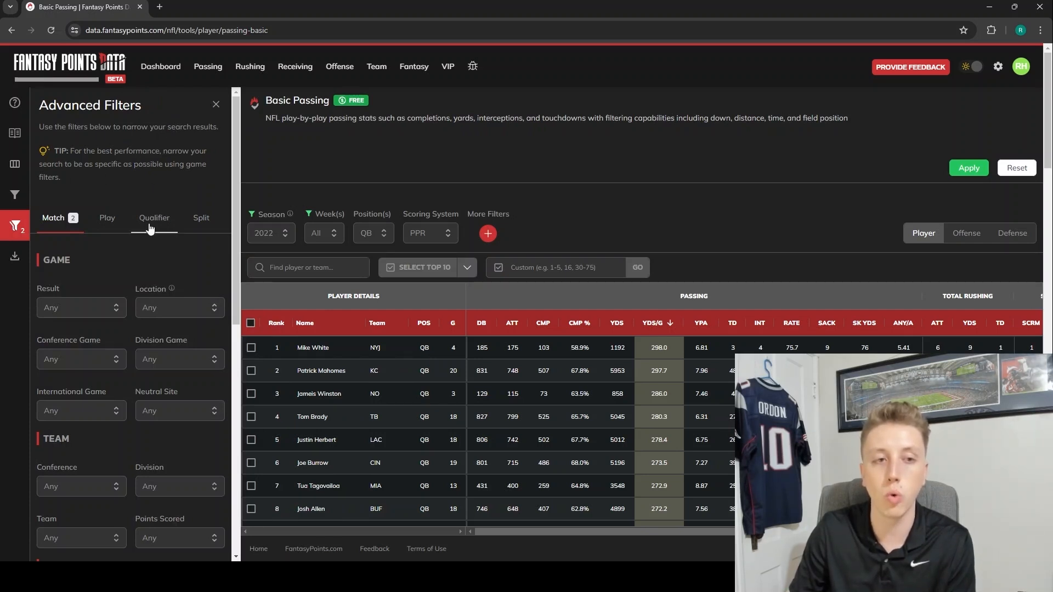
pyautogui.click(153, 218)
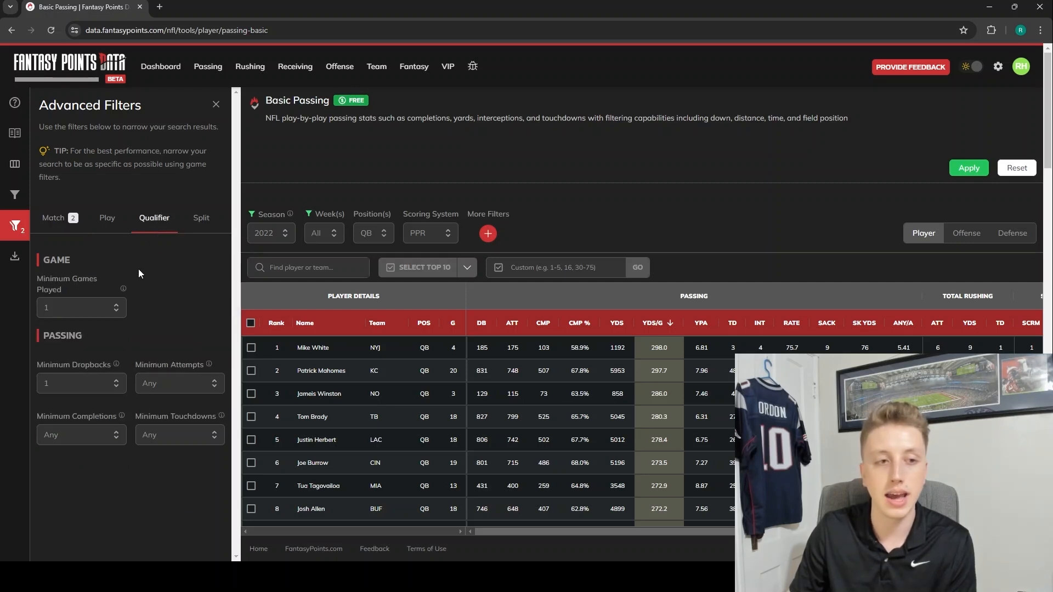
pyautogui.moveTo(103, 309)
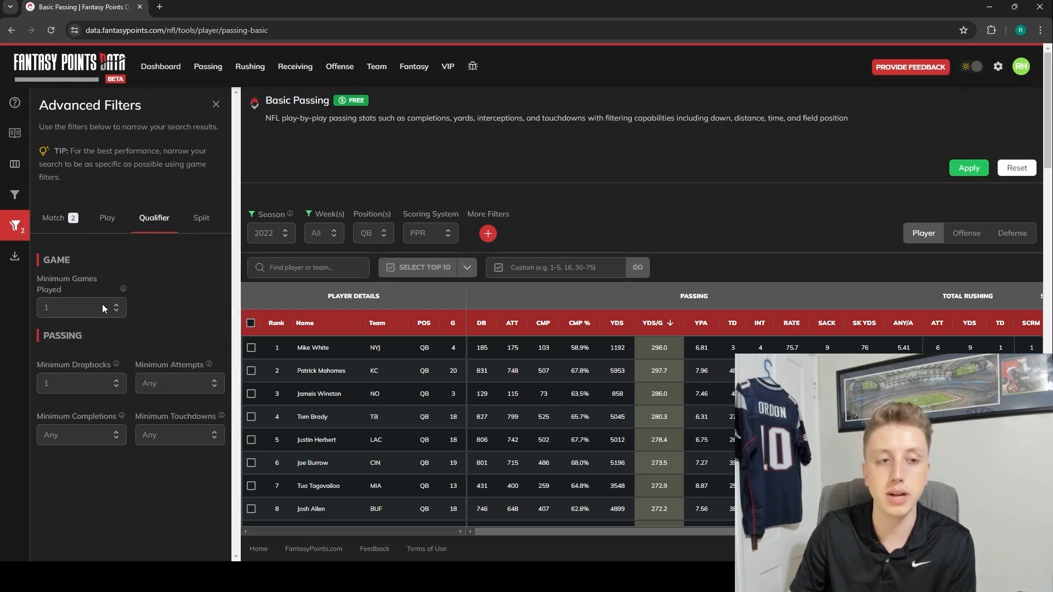
pyautogui.moveTo(87, 355)
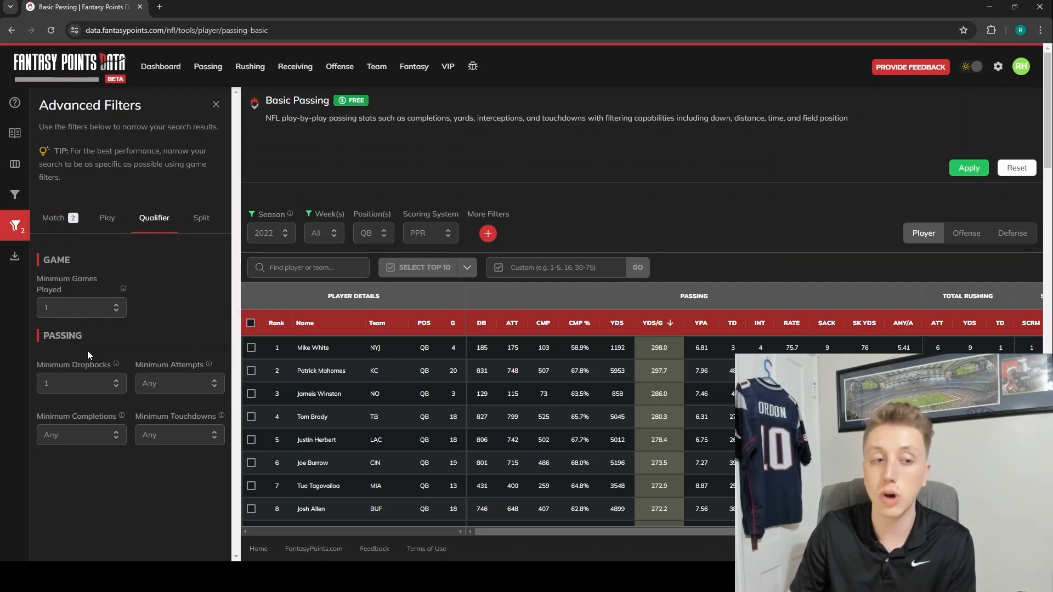
pyautogui.moveTo(149, 367)
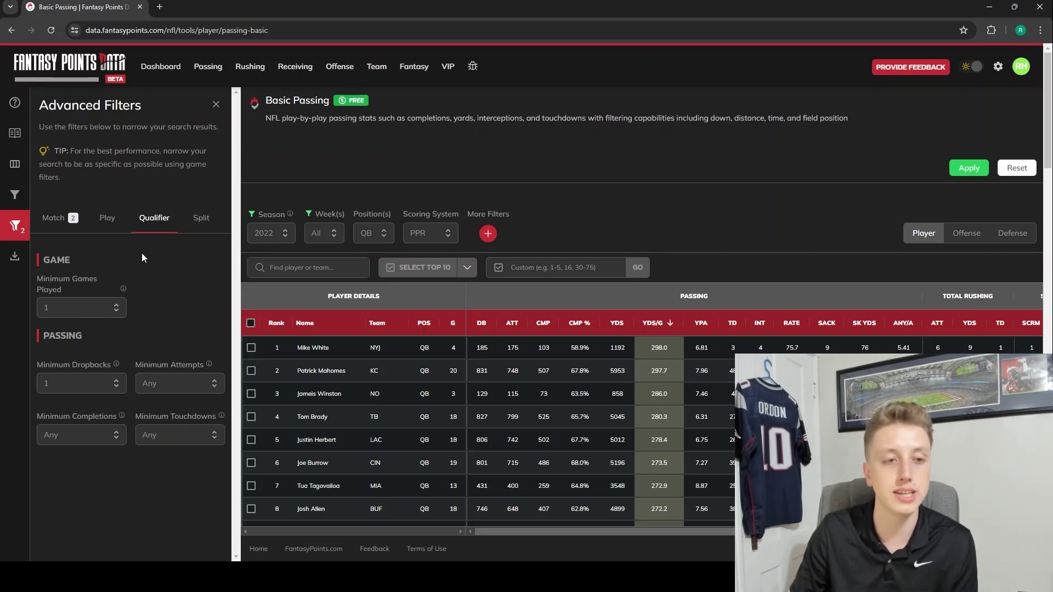
pyautogui.moveTo(158, 278)
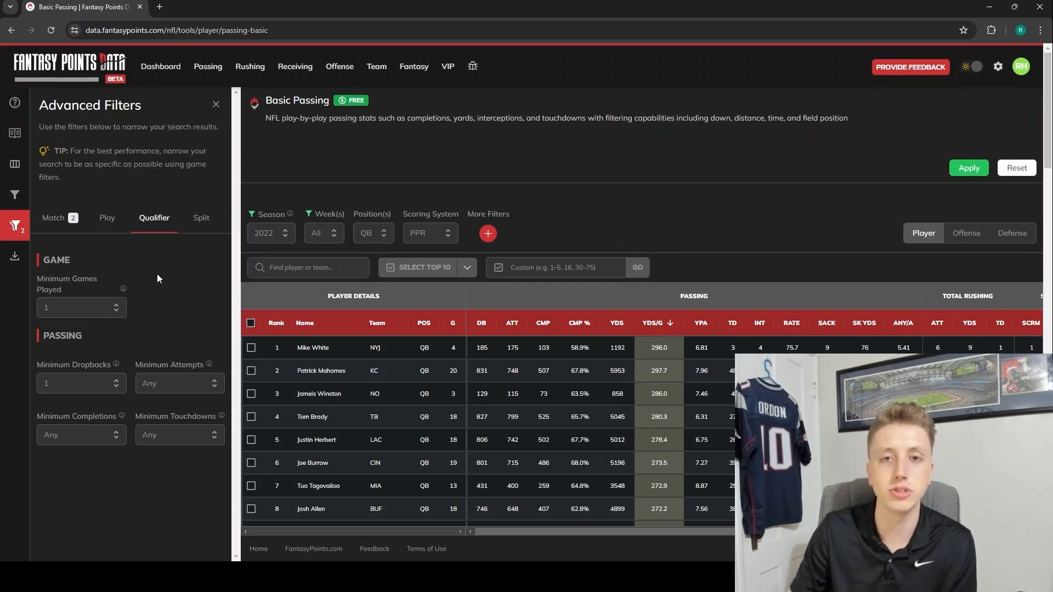
pyautogui.moveTo(167, 285)
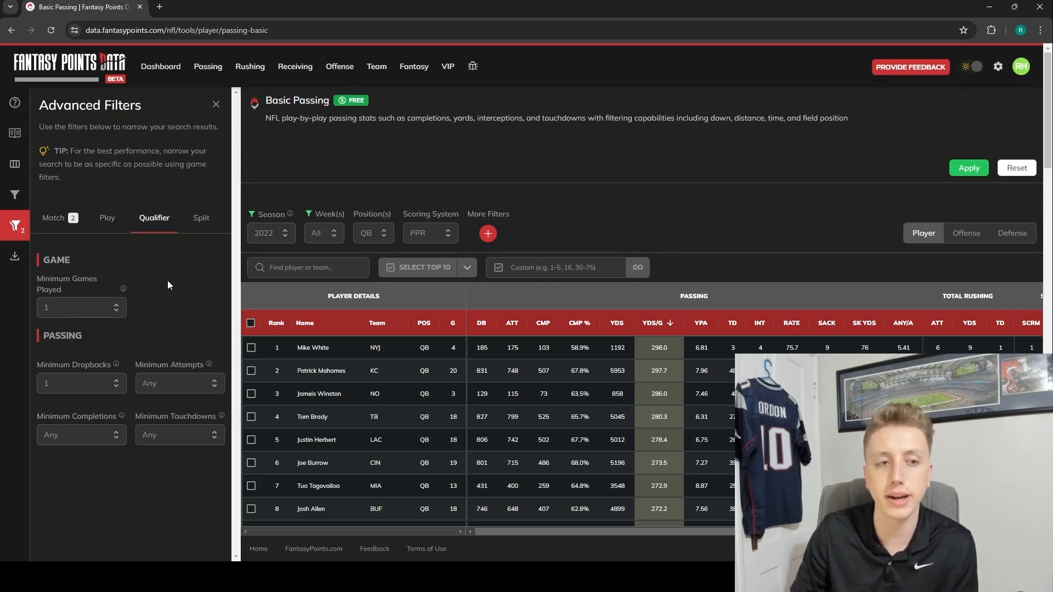
# Step: Set Minimum Games Played to 10 and close the Advanced Filters panel
pyautogui.click(75, 307)
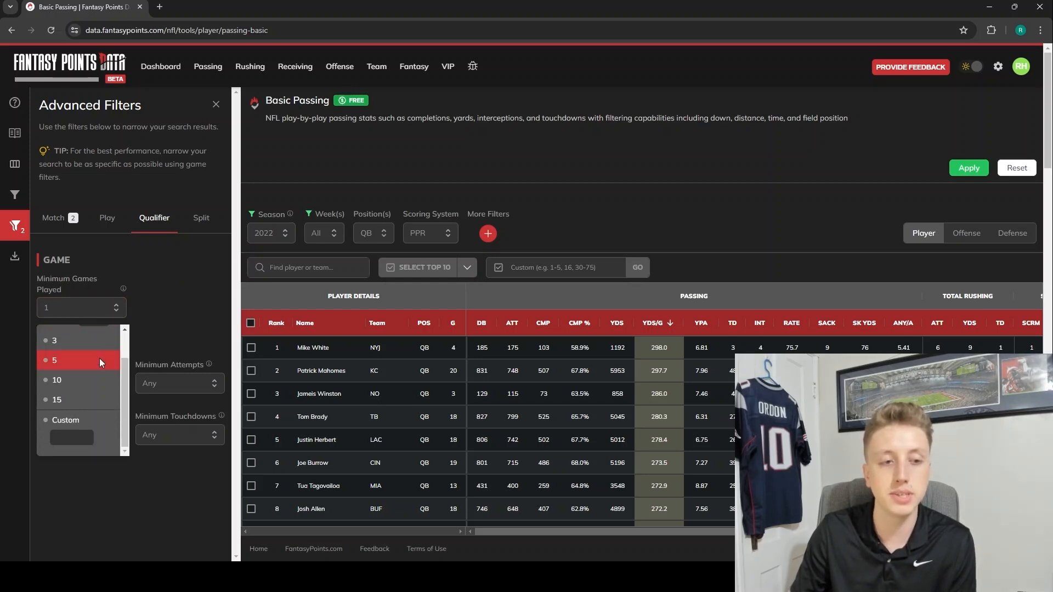
pyautogui.click(57, 400)
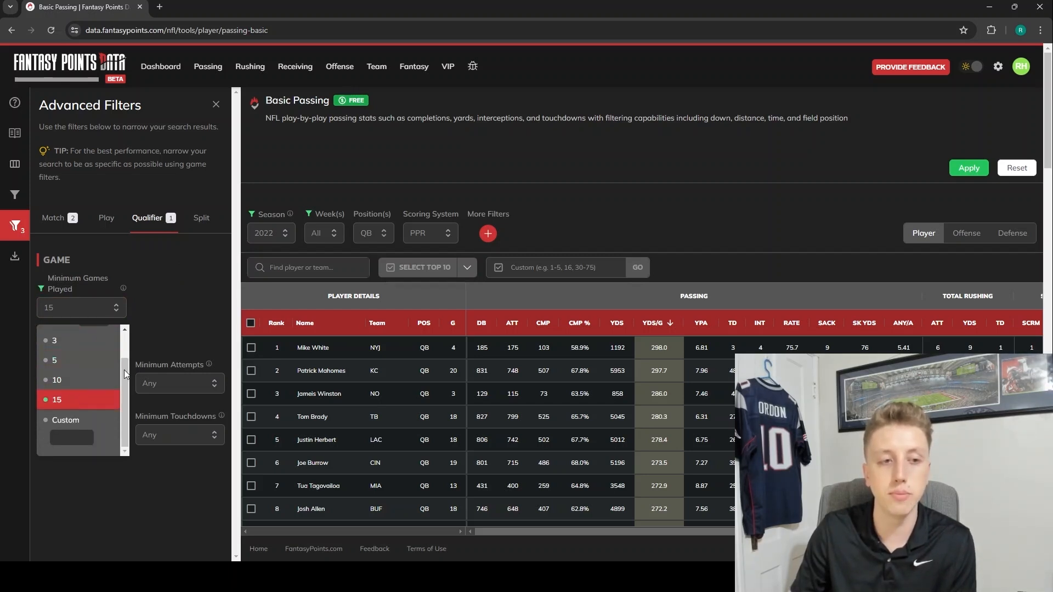
pyautogui.click(57, 381)
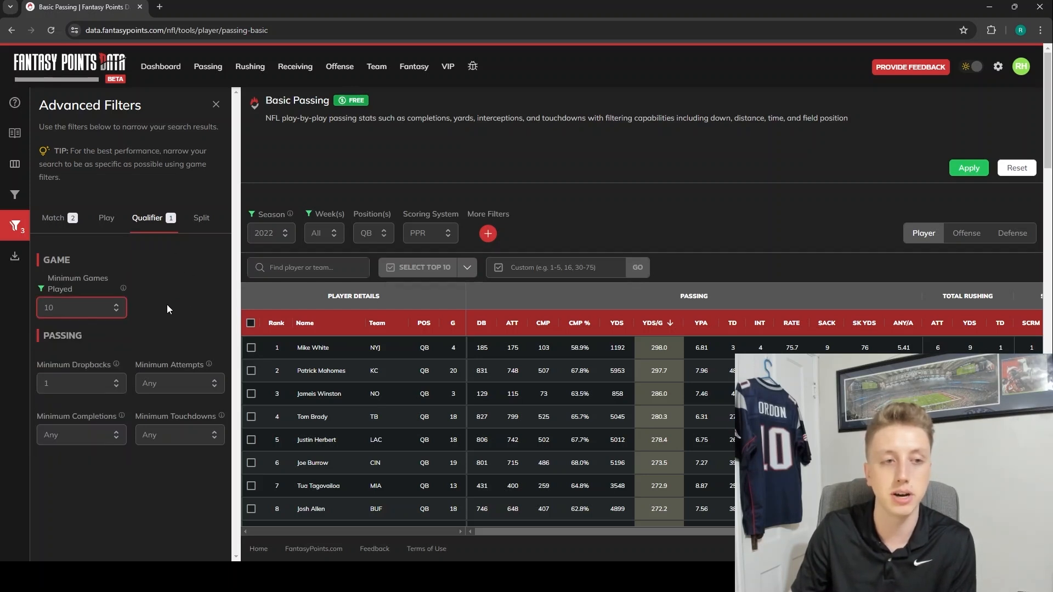
pyautogui.click(216, 104)
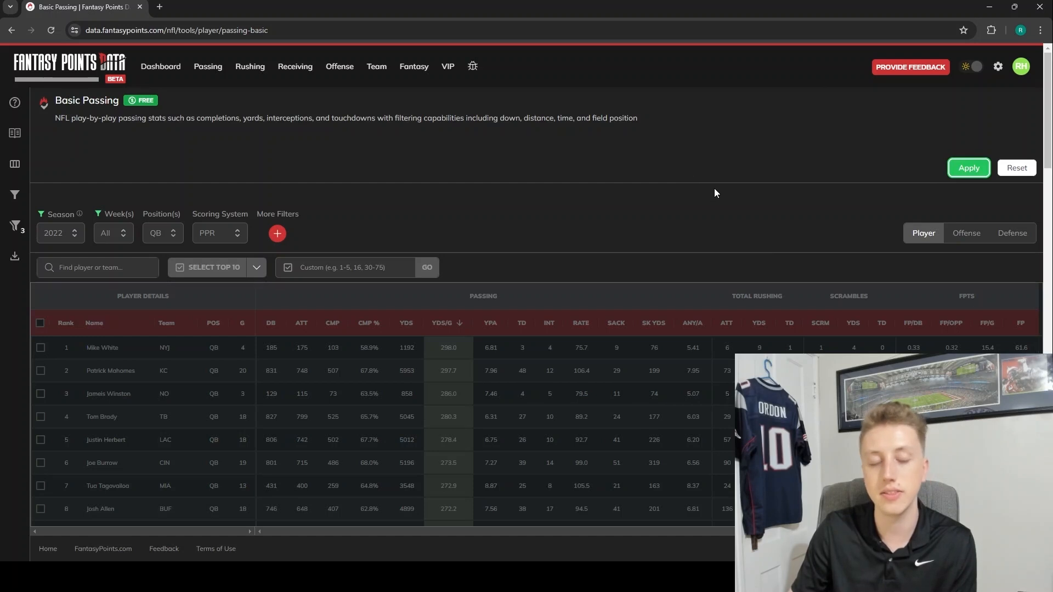
# Step: Apply the 10-game minimum and scroll through the refreshed passing table
pyautogui.click(968, 167)
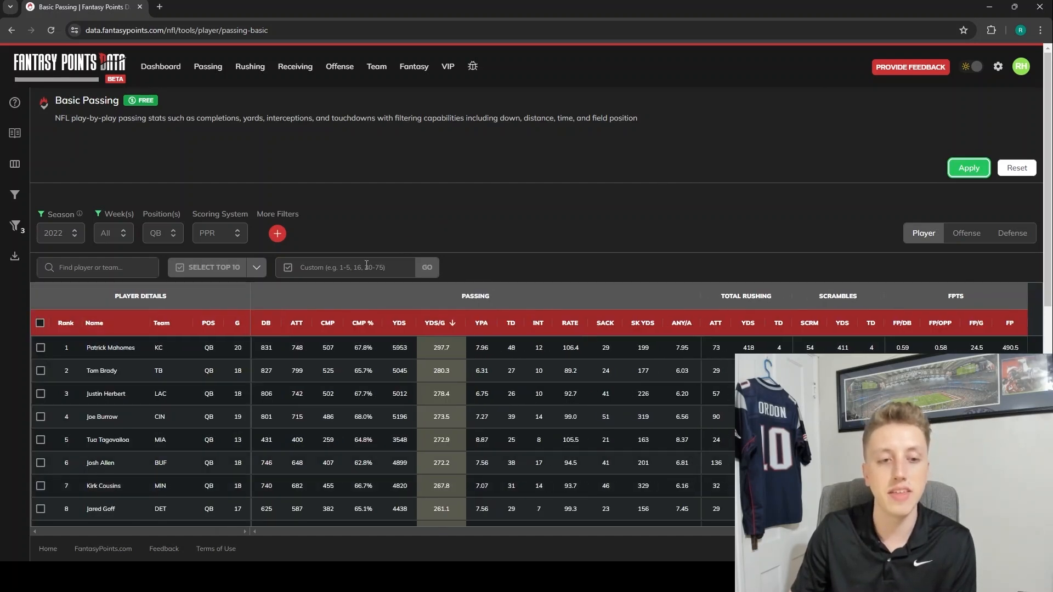
pyautogui.moveTo(299, 370)
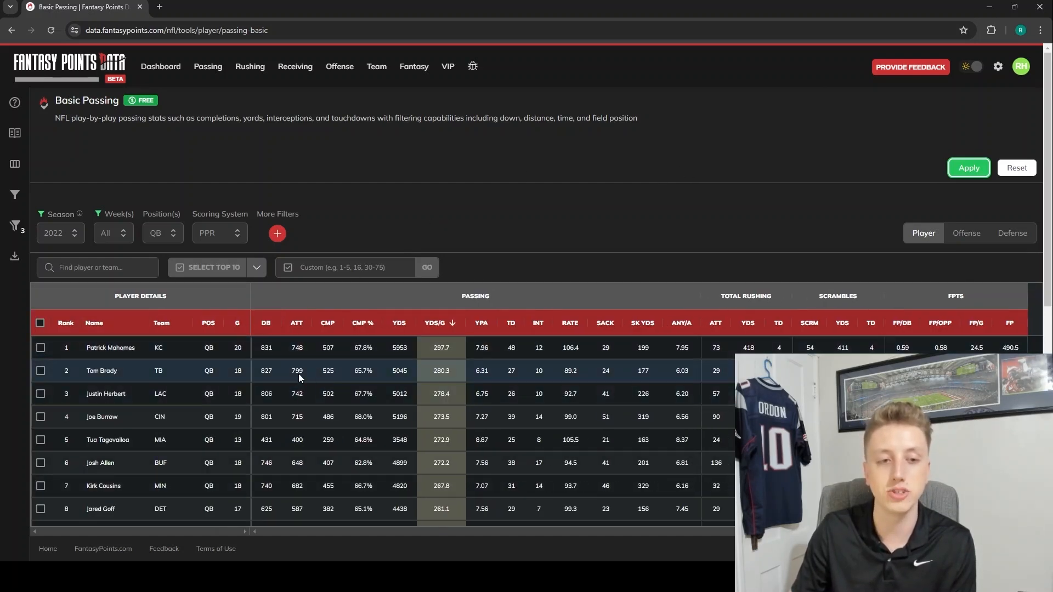
pyautogui.moveTo(261, 347)
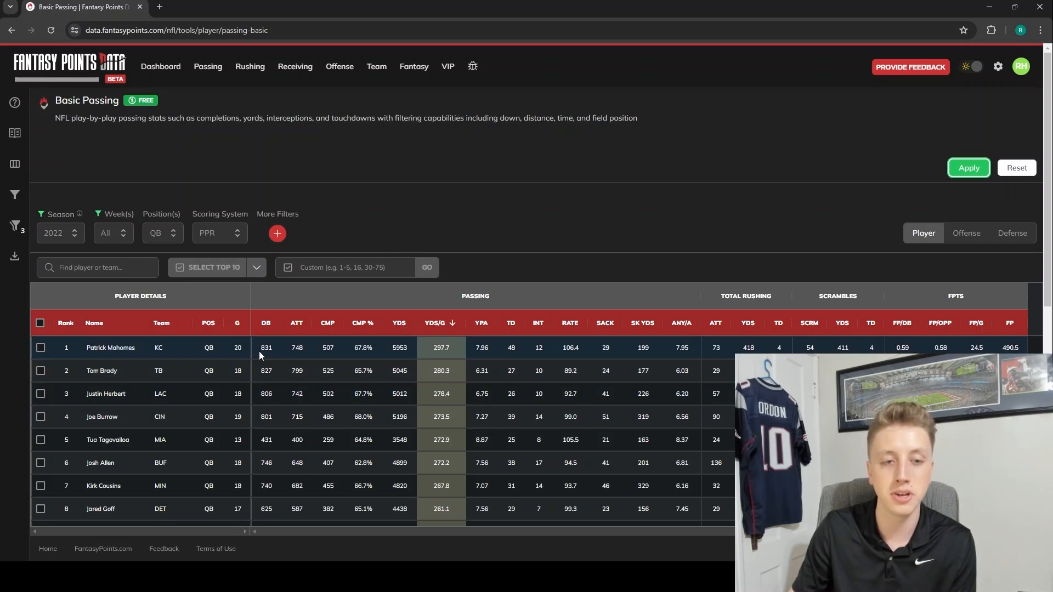
pyautogui.moveTo(234, 394)
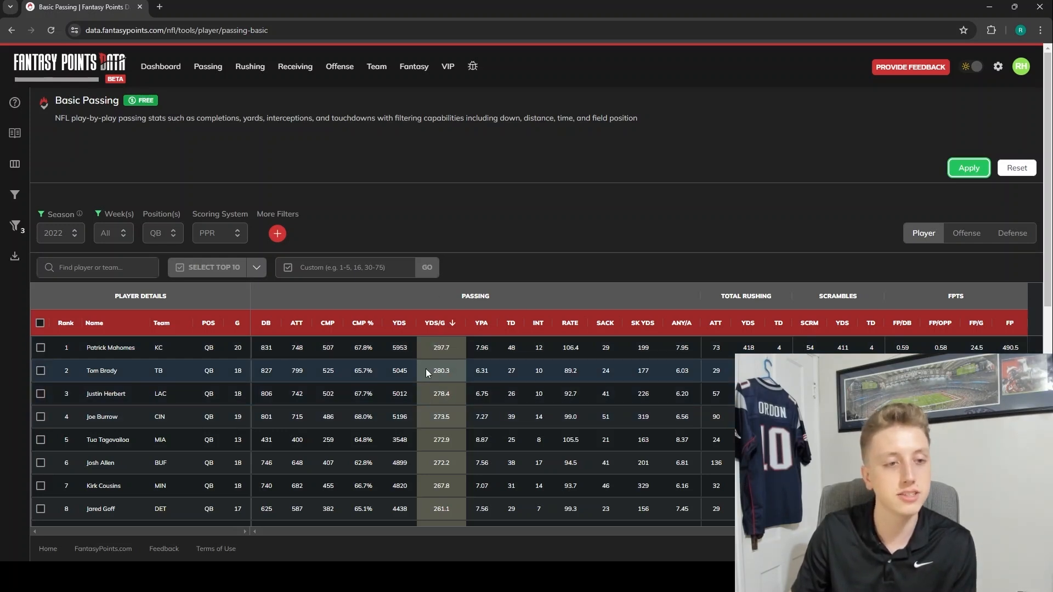
pyautogui.scroll(-3)
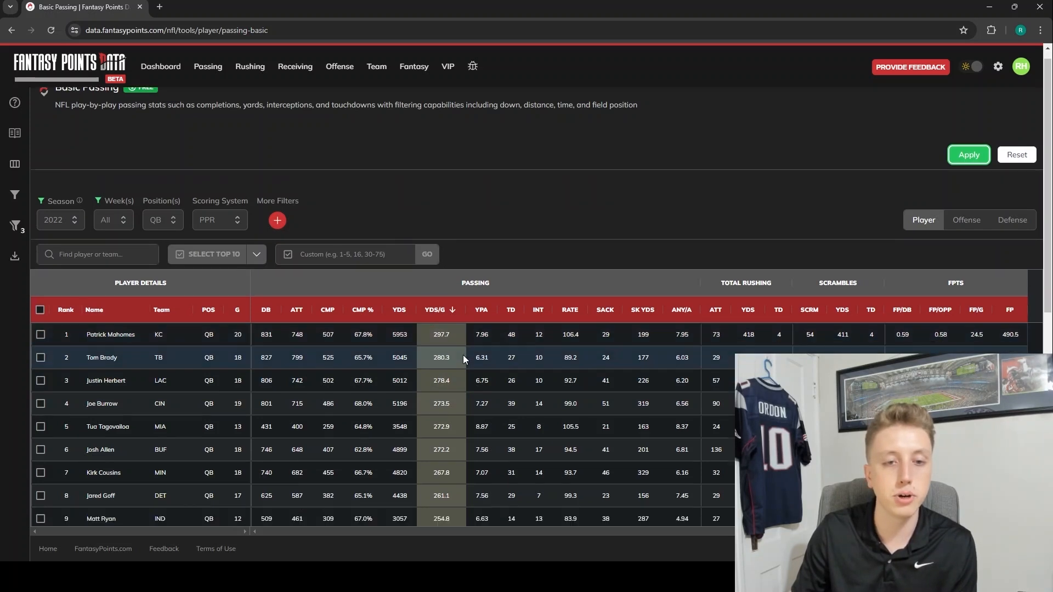
pyautogui.scroll(3)
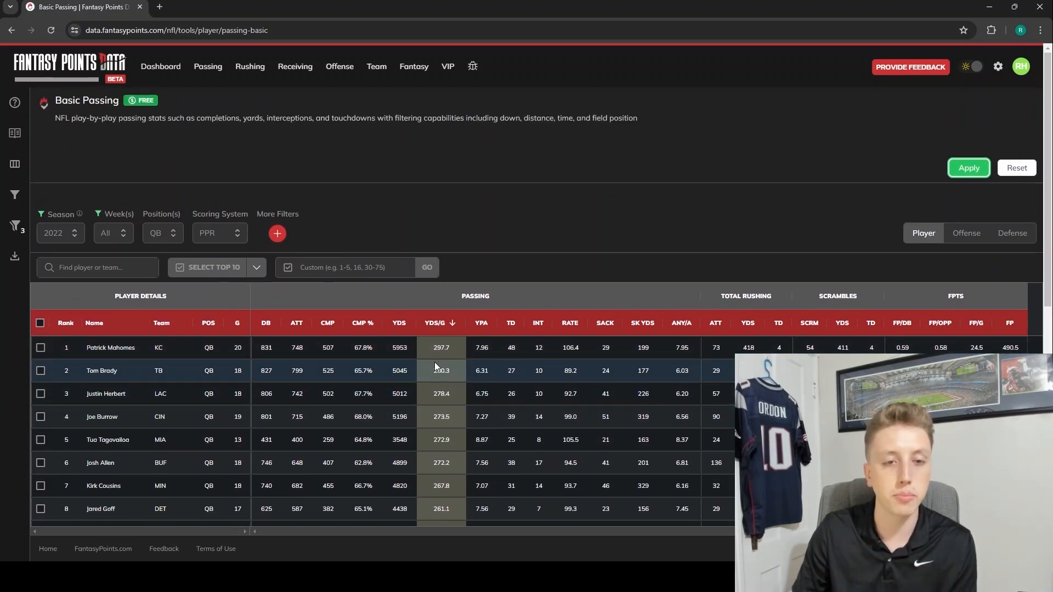
pyautogui.moveTo(369, 327)
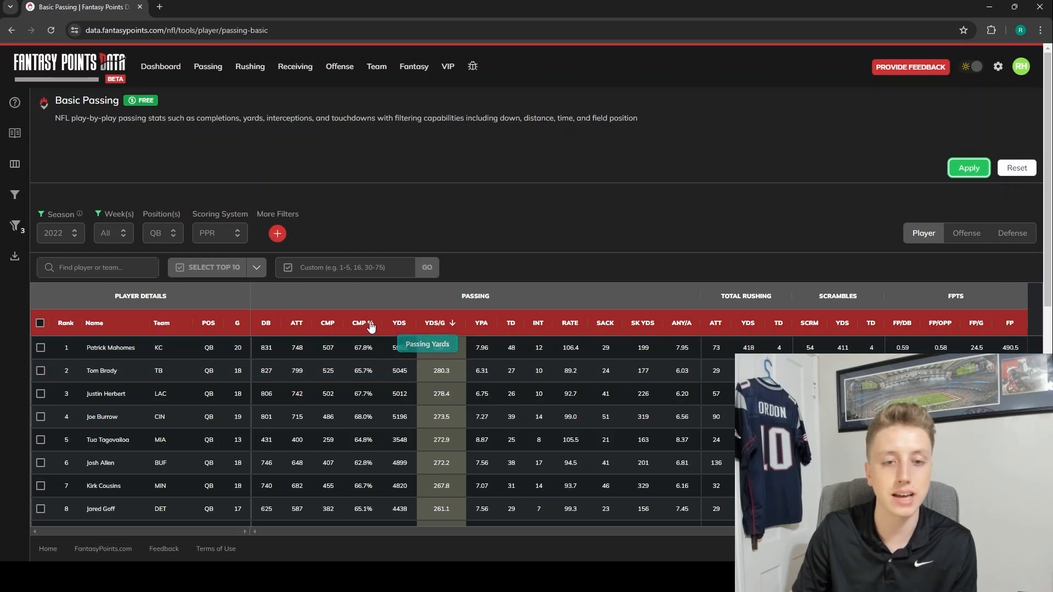
pyautogui.moveTo(329, 323)
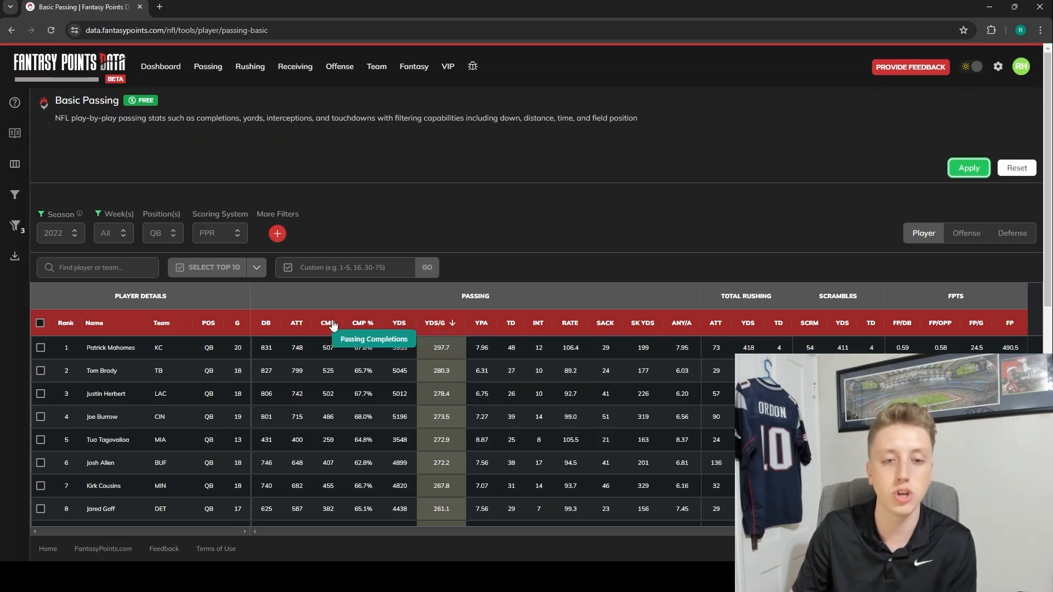
pyautogui.moveTo(296, 323)
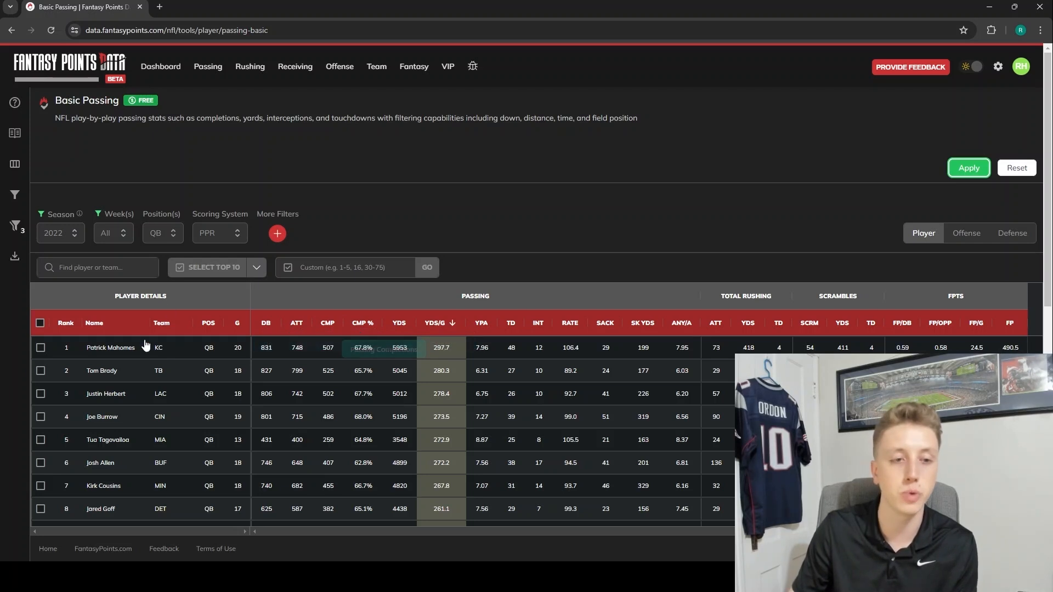
pyautogui.moveTo(433, 205)
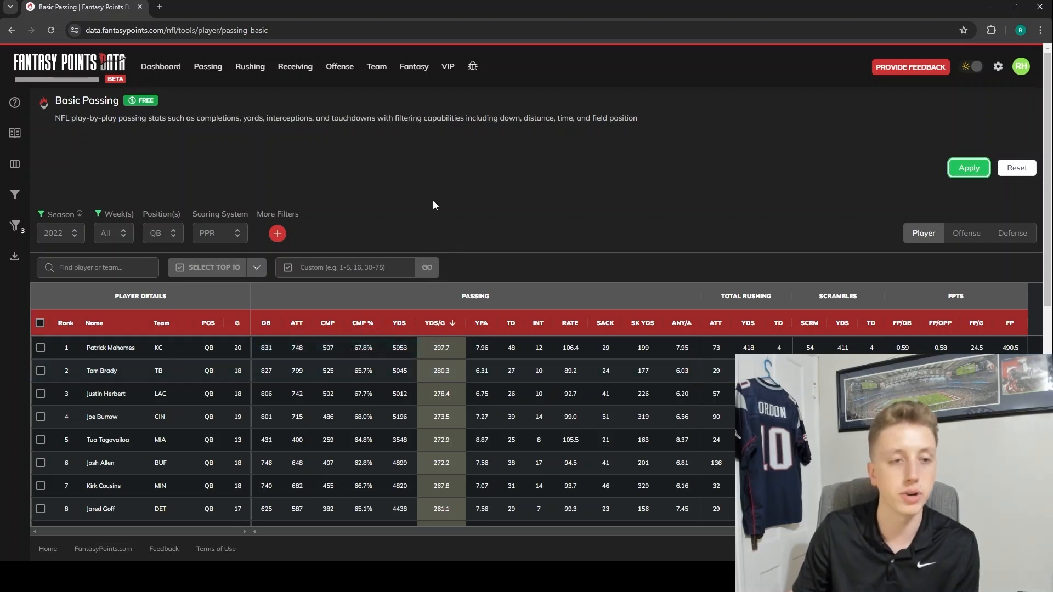
pyautogui.moveTo(301, 184)
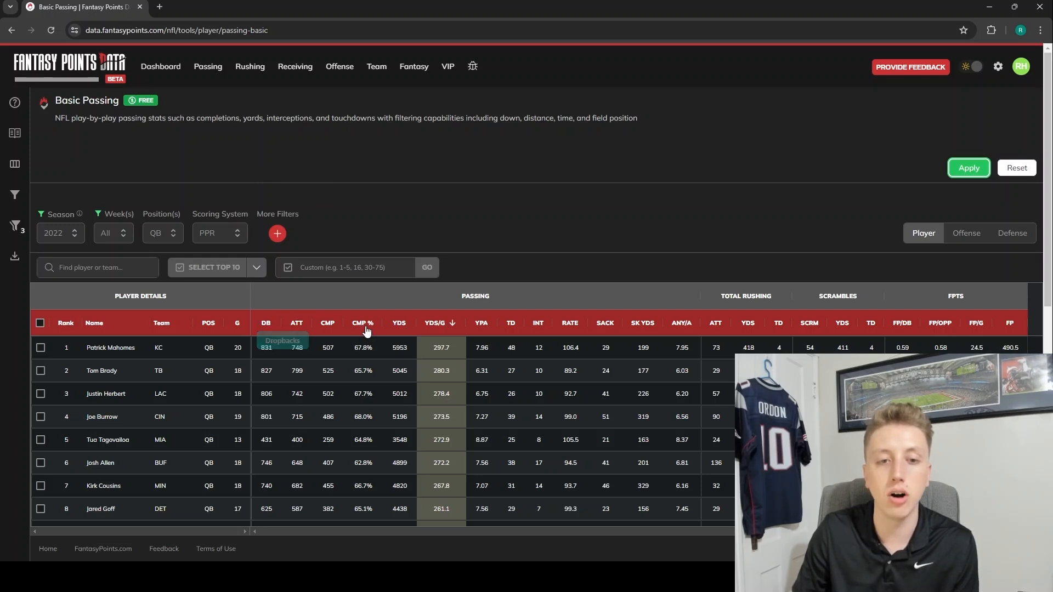
pyautogui.moveTo(441, 329)
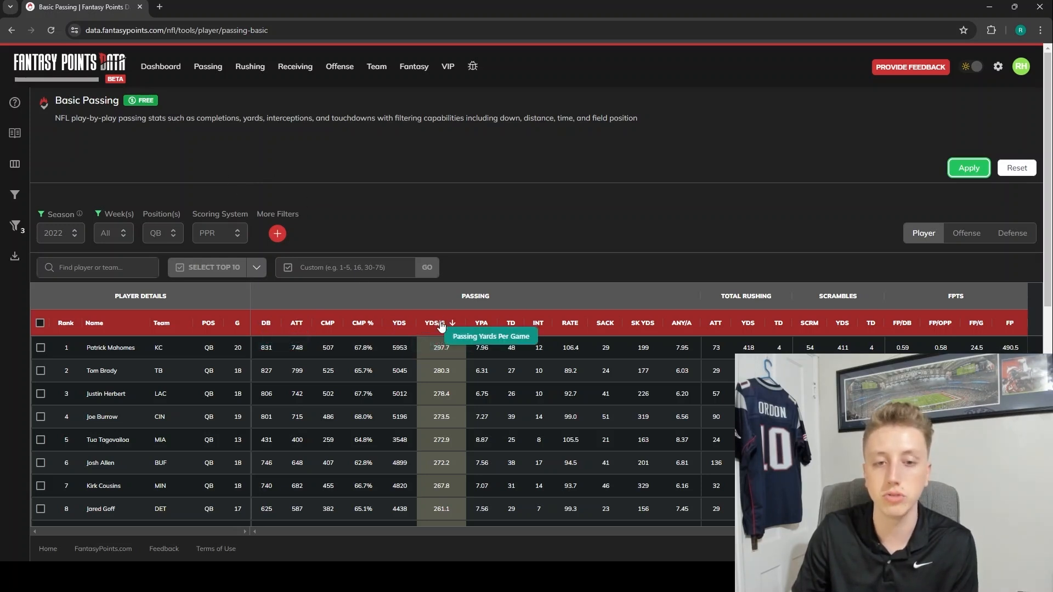
pyautogui.moveTo(252, 342)
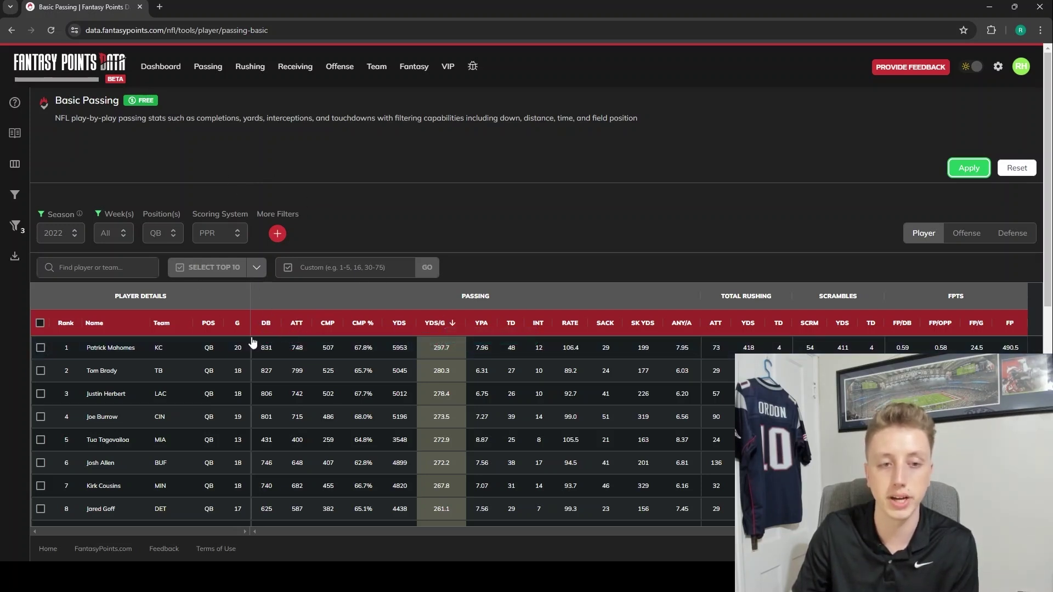
pyautogui.moveTo(149, 168)
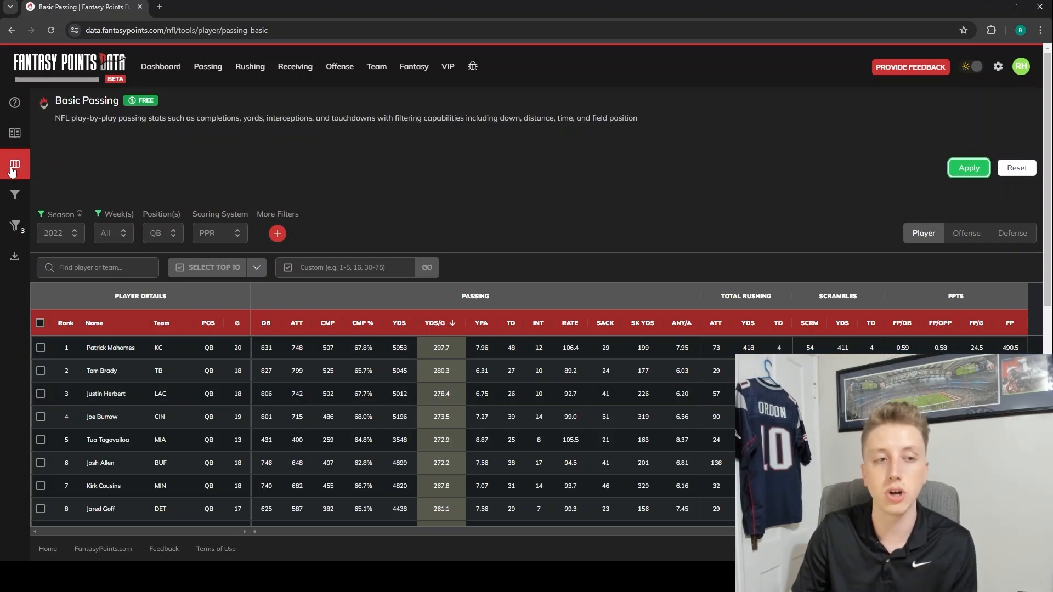
# Step: Hide the DB, ATT, CMP, CMP % and POS columns, then close Columns
pyautogui.click(15, 166)
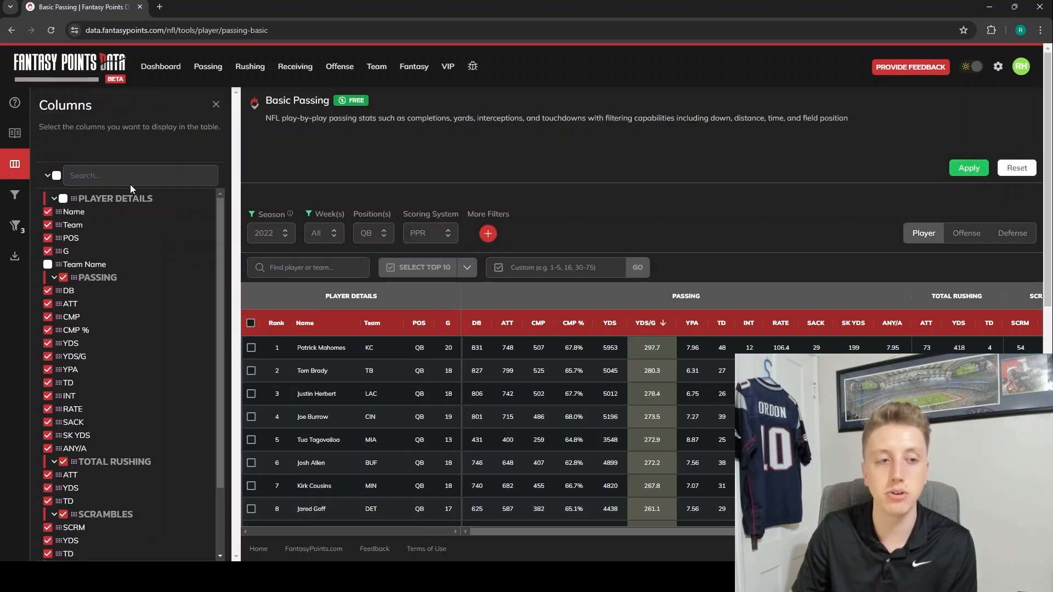
pyautogui.moveTo(68, 290)
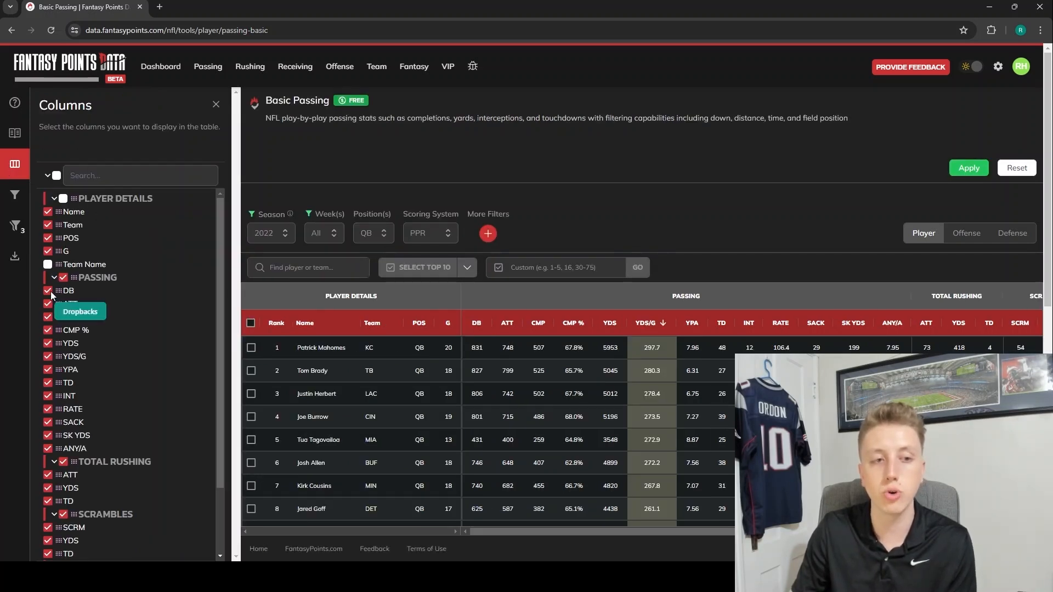
pyautogui.click(47, 290)
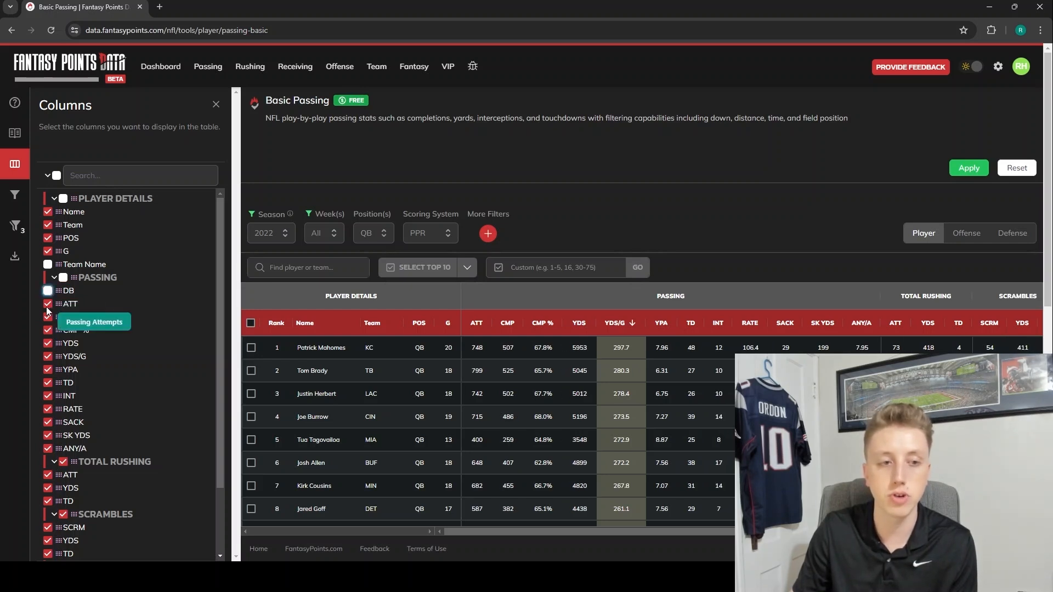
pyautogui.click(47, 303)
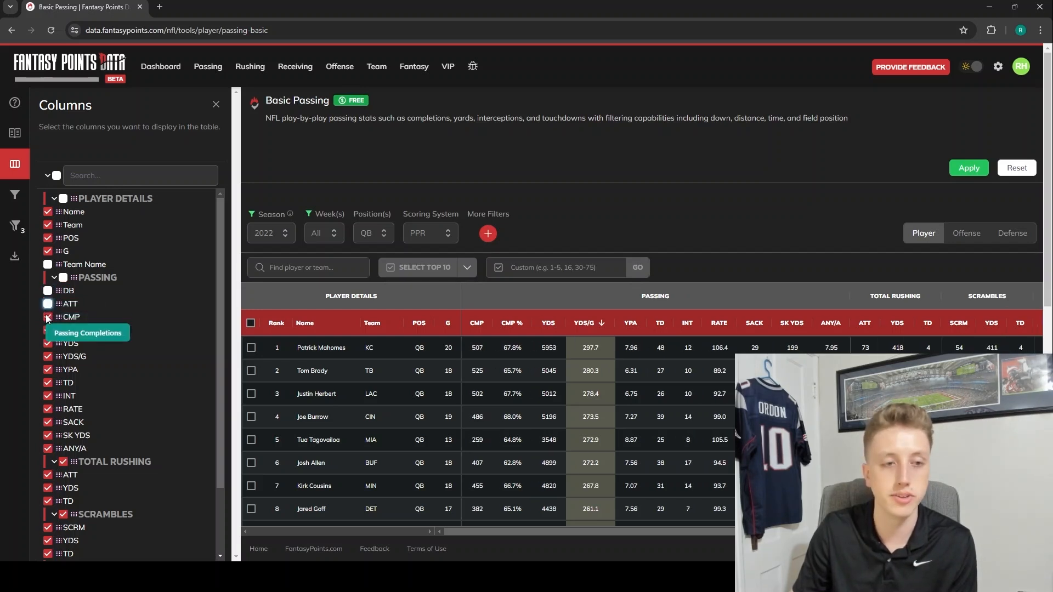
pyautogui.click(48, 317)
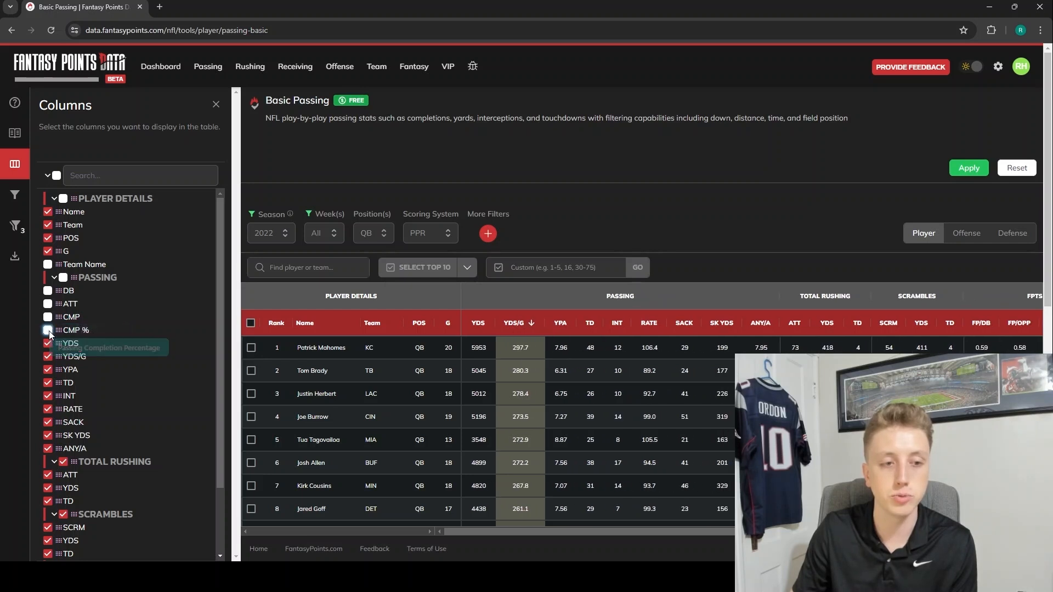
pyautogui.click(47, 343)
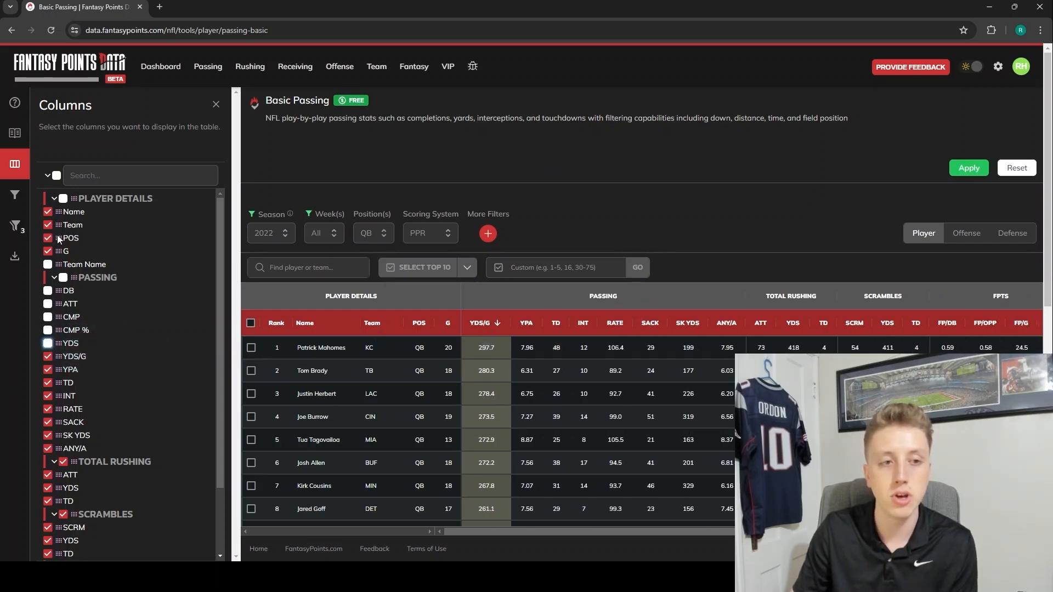
pyautogui.click(48, 238)
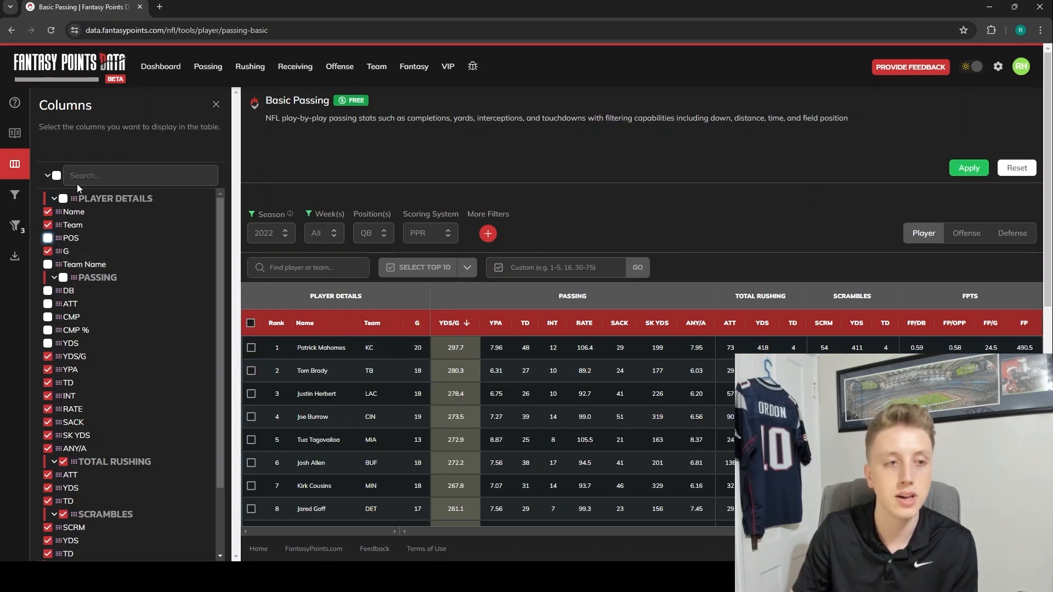
pyautogui.click(216, 105)
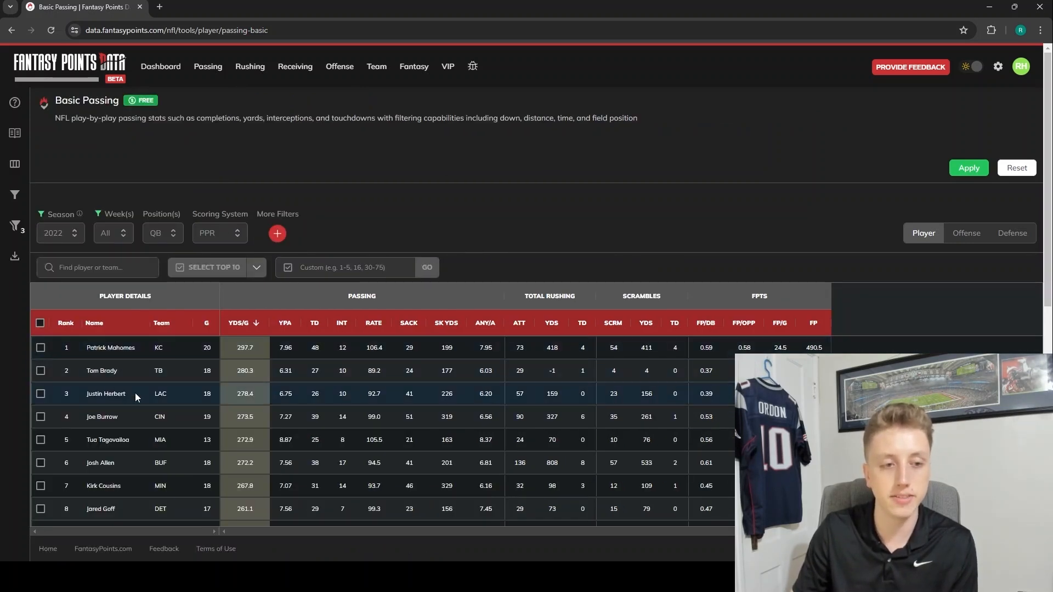
pyautogui.moveTo(113, 352)
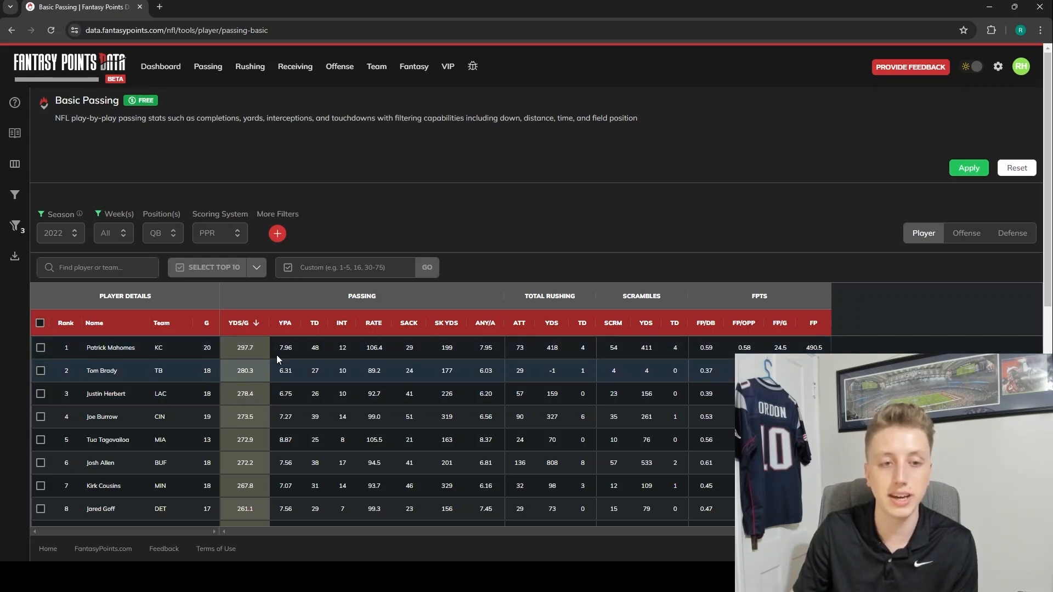
pyautogui.moveTo(255, 329)
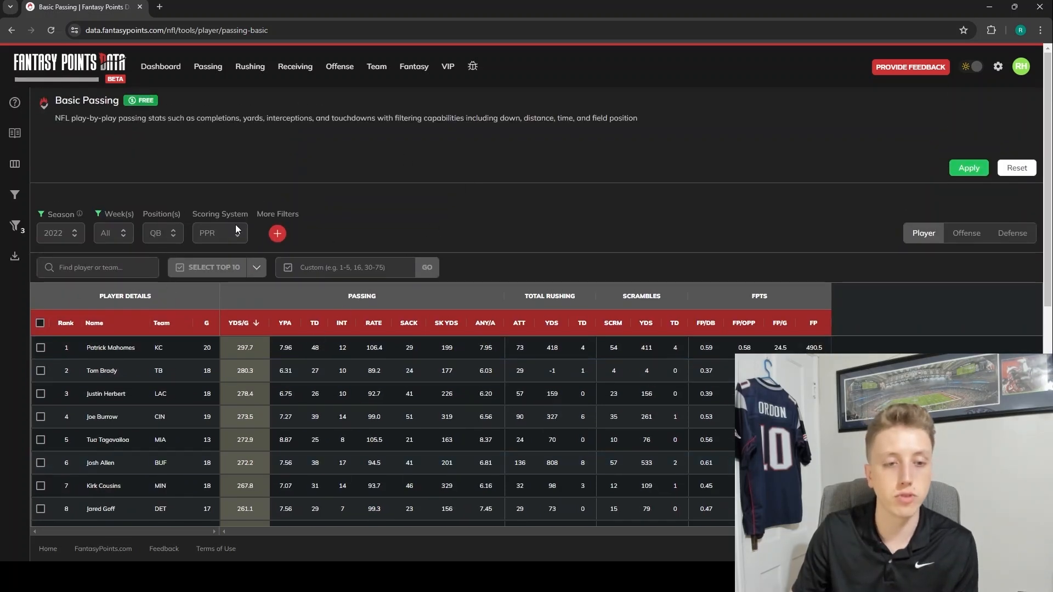
# Step: Re-check the Passing column group and POS, then close the Columns panel
pyautogui.click(14, 164)
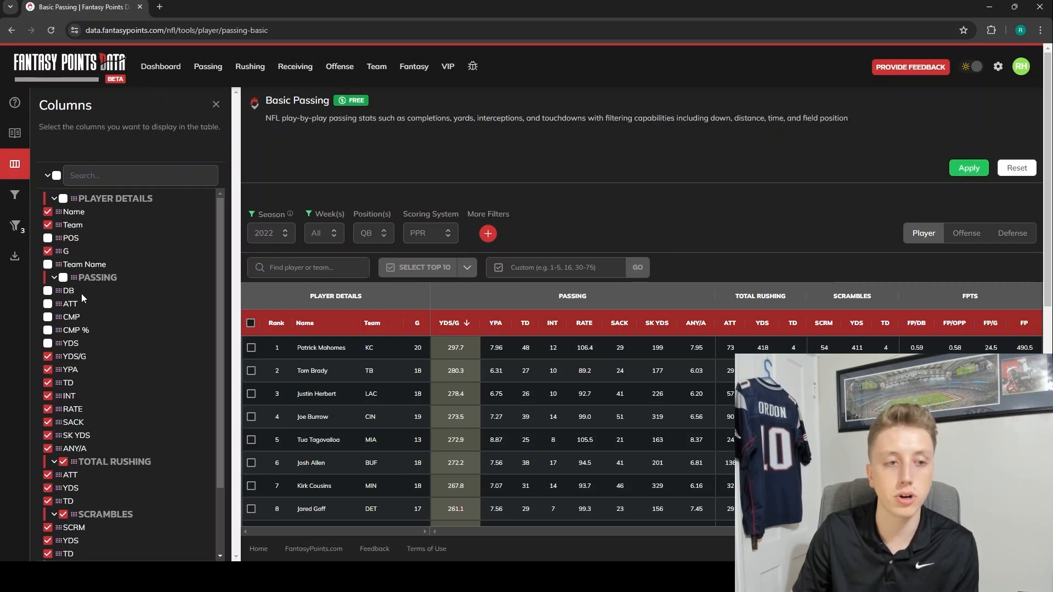
pyautogui.click(62, 278)
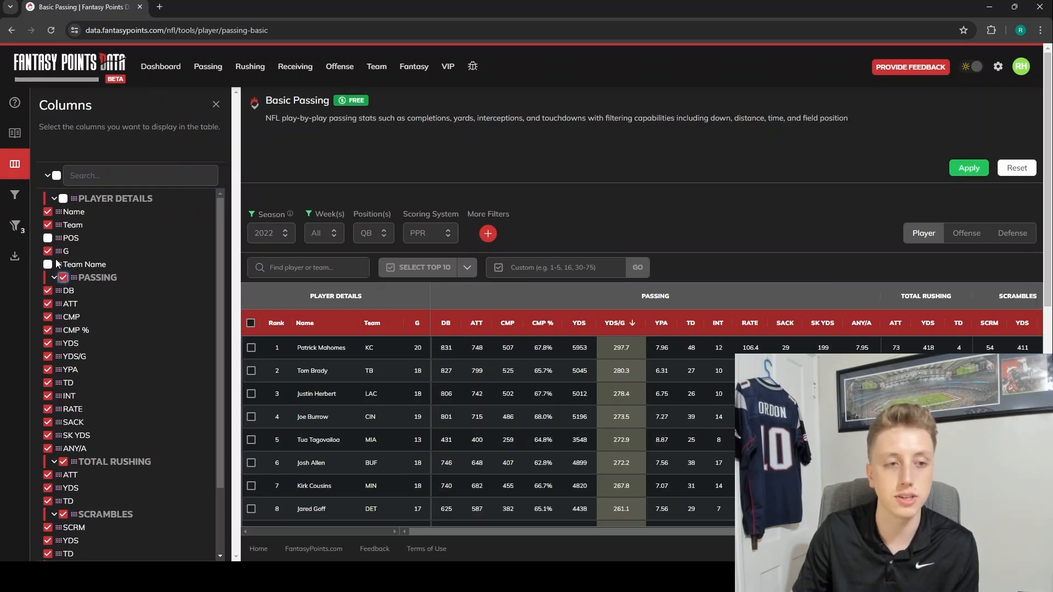
pyautogui.moveTo(69, 237)
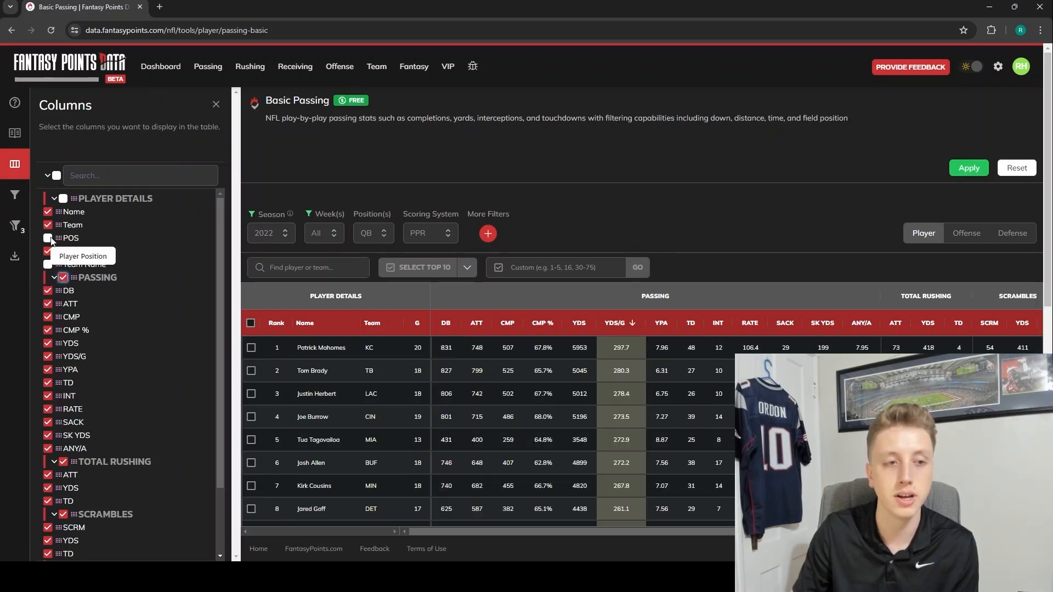
pyautogui.click(215, 104)
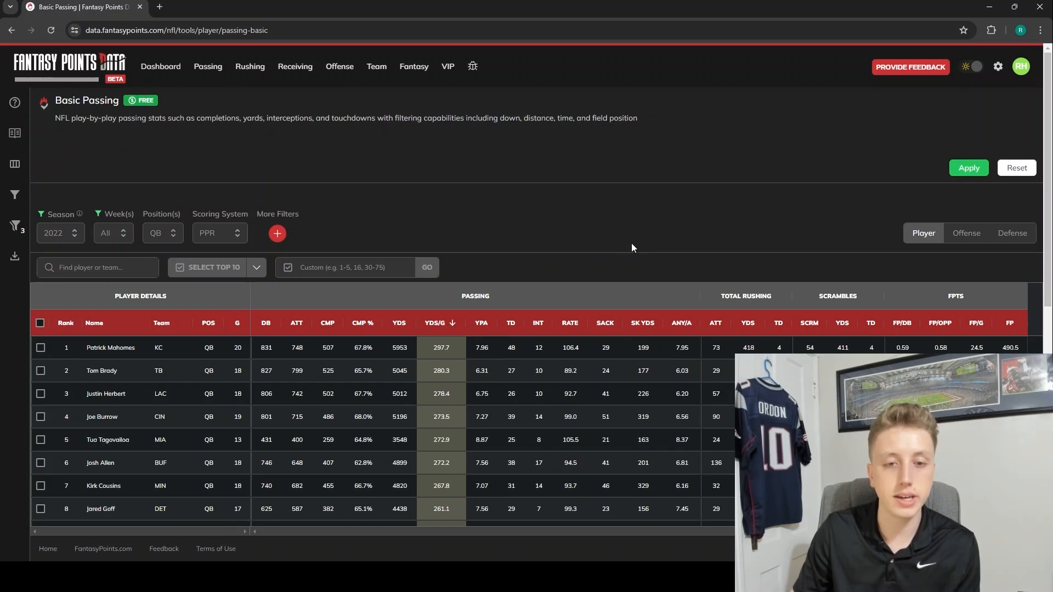
pyautogui.moveTo(320, 380)
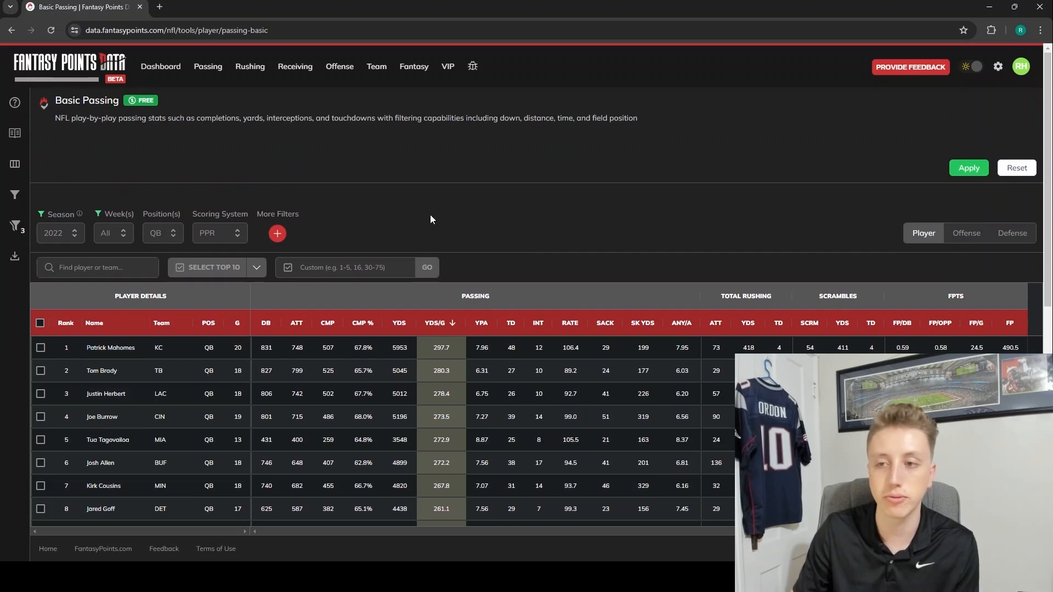
pyautogui.moveTo(1018, 168)
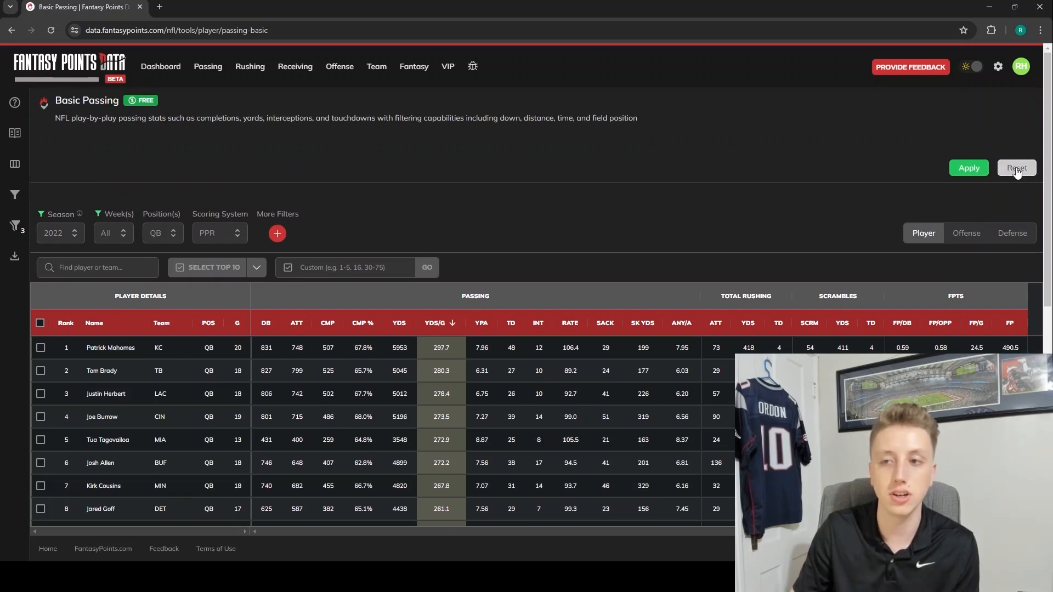
# Step: Reset filters to defaults: 2023 season, regular weeks, QB, PPR
pyautogui.click(1017, 167)
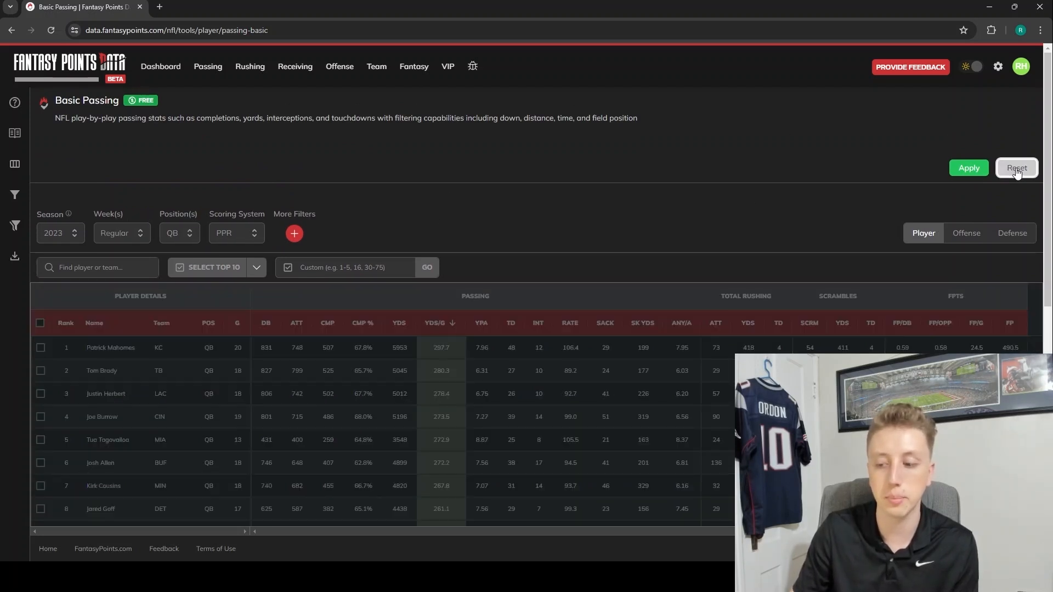
pyautogui.click(1016, 167)
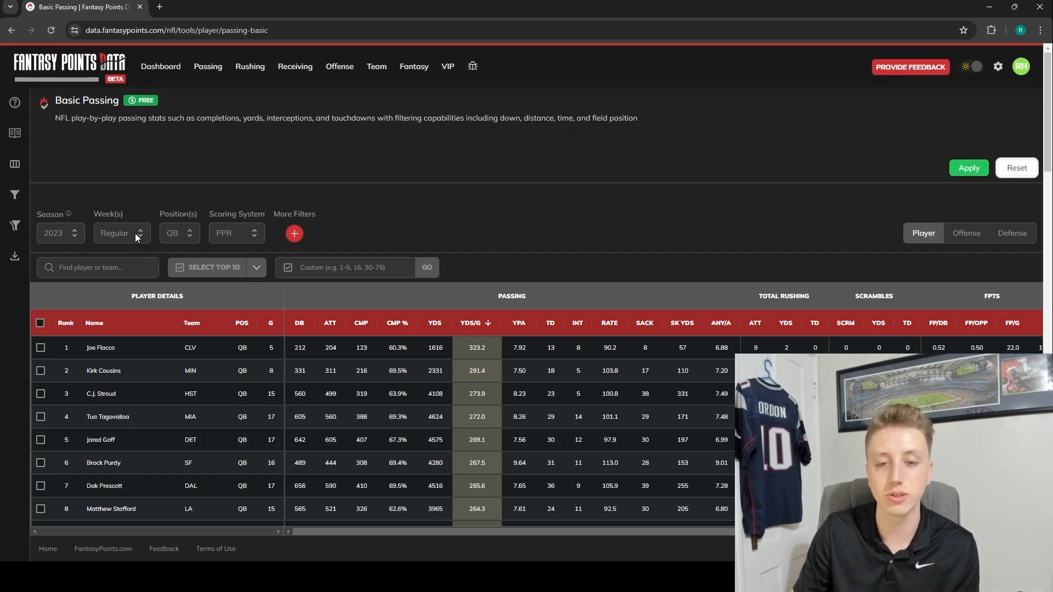
pyautogui.moveTo(562, 214)
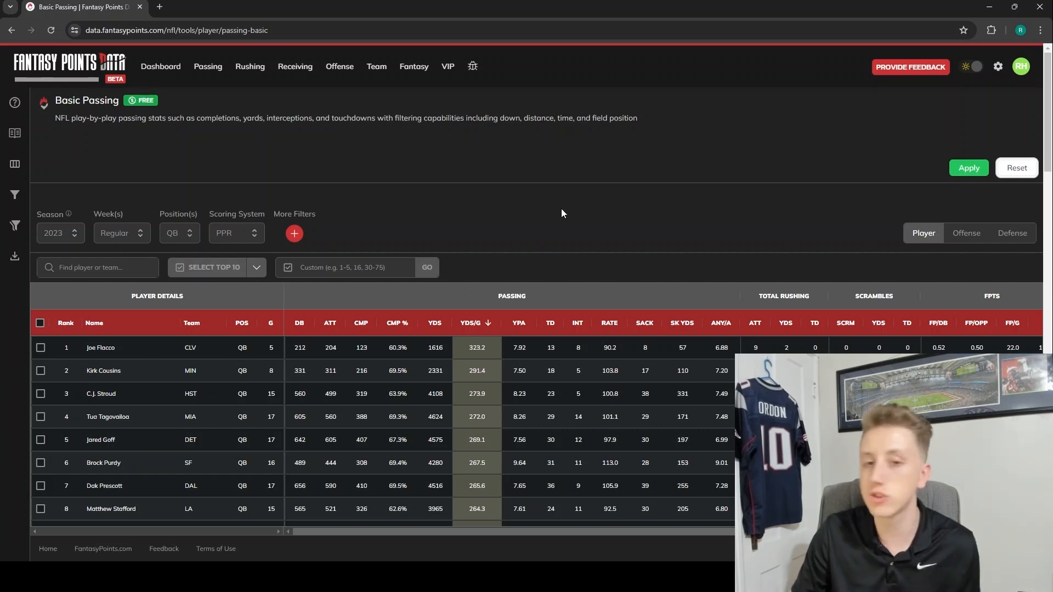
pyautogui.moveTo(545, 204)
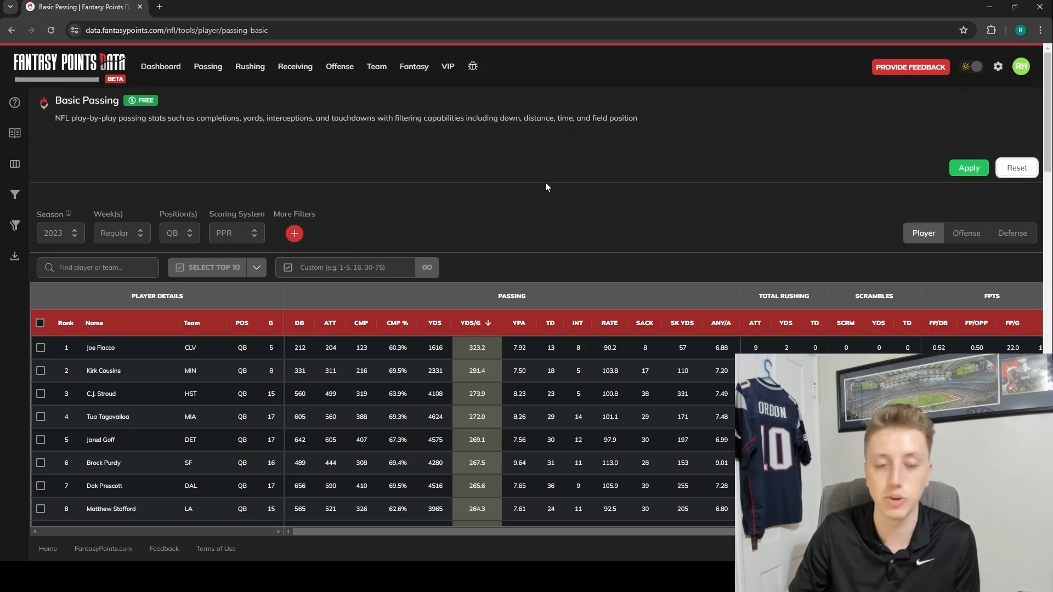
pyautogui.moveTo(296, 152)
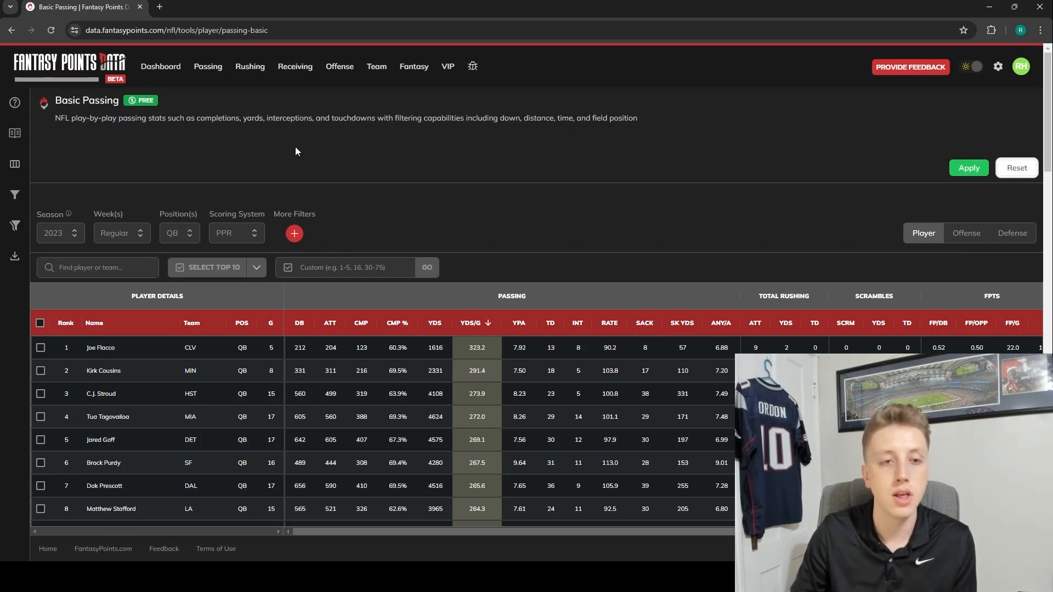
pyautogui.moveTo(85, 206)
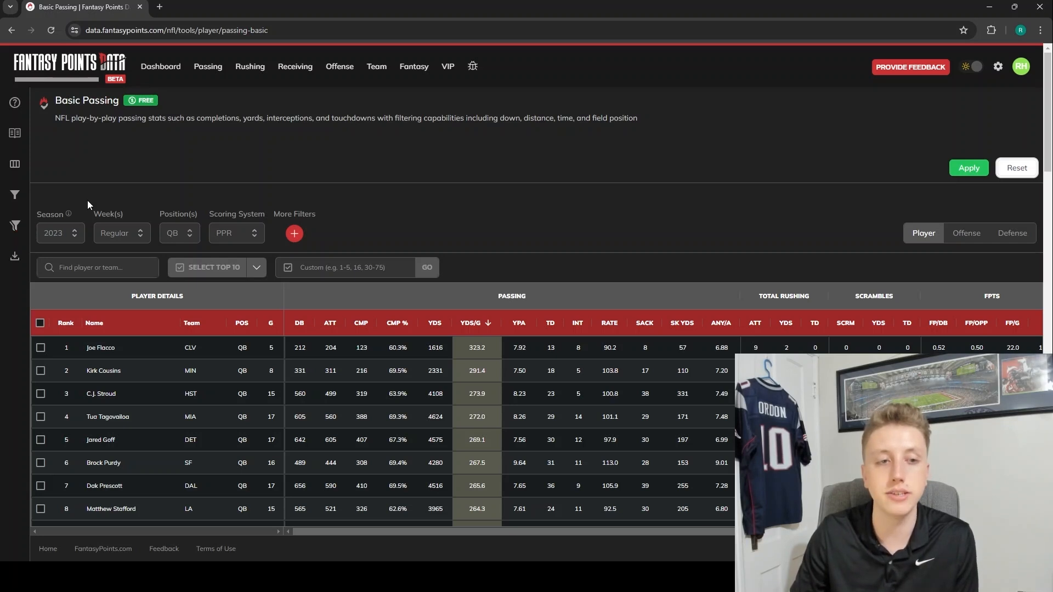
pyautogui.moveTo(575, 262)
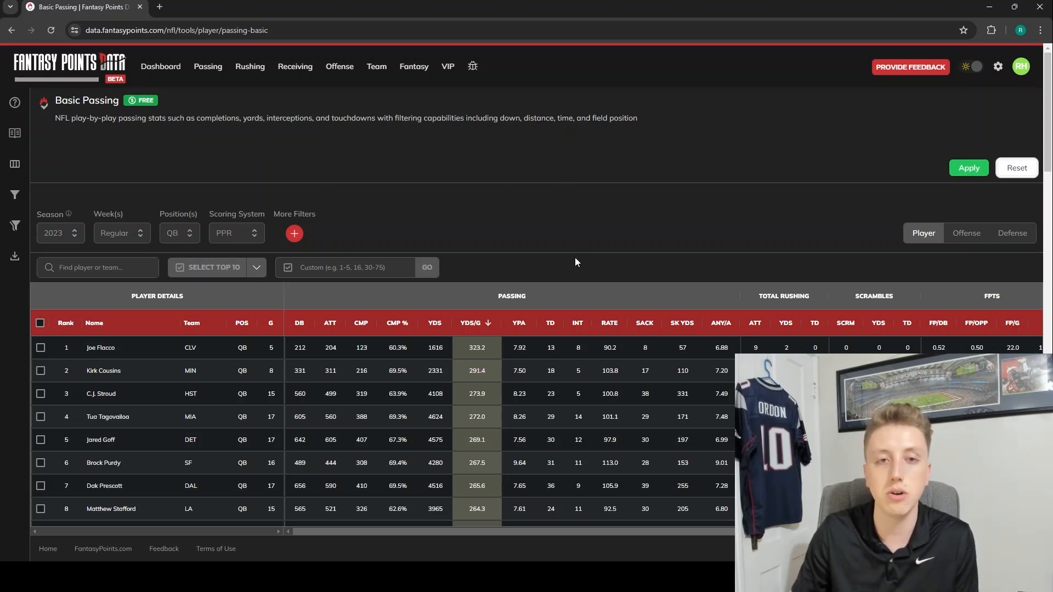
pyautogui.moveTo(560, 171)
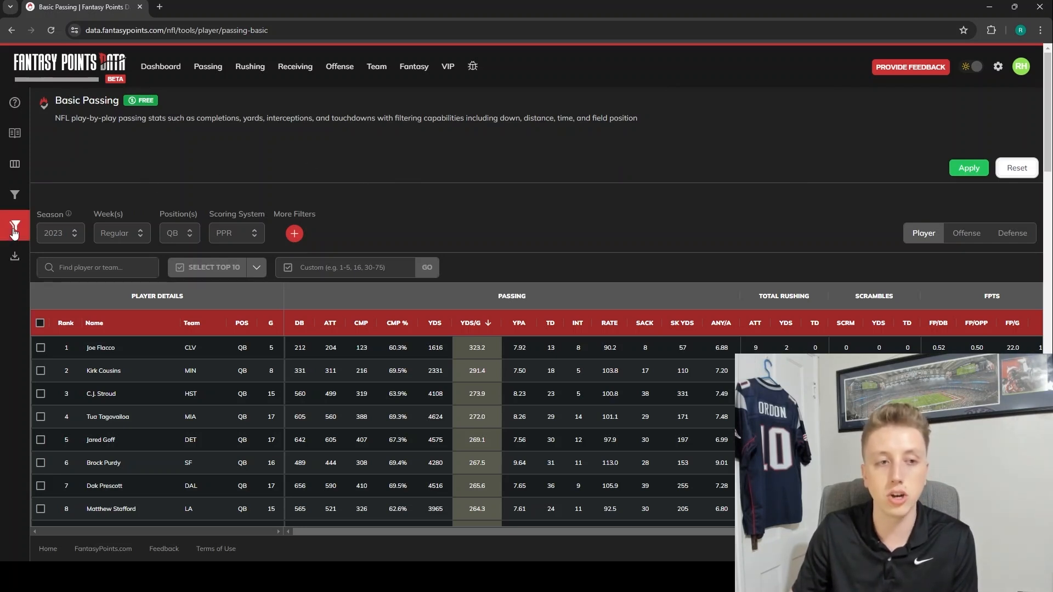
pyautogui.click(15, 226)
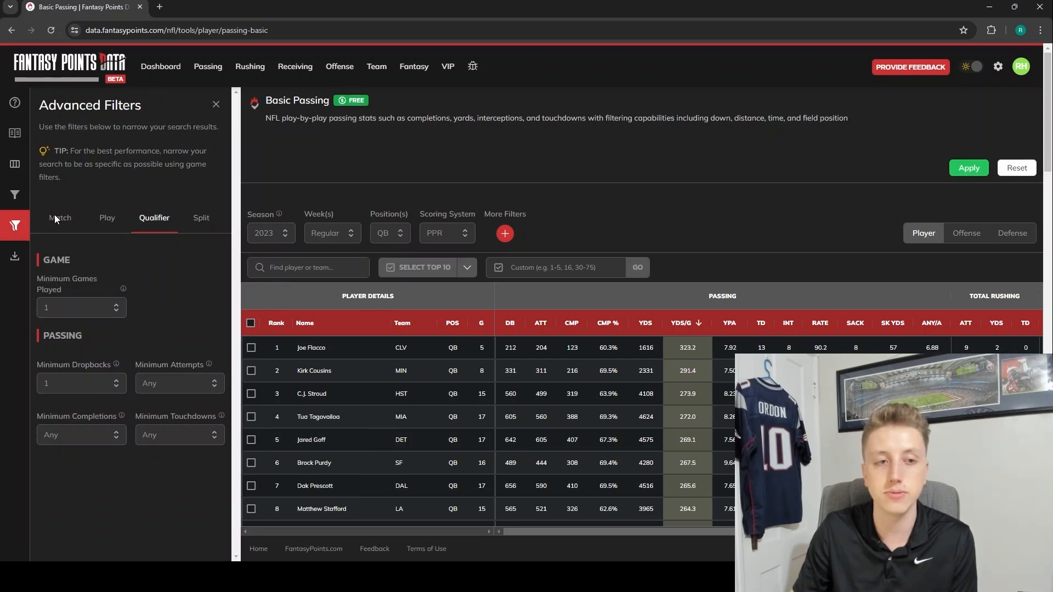
pyautogui.moveTo(107, 218)
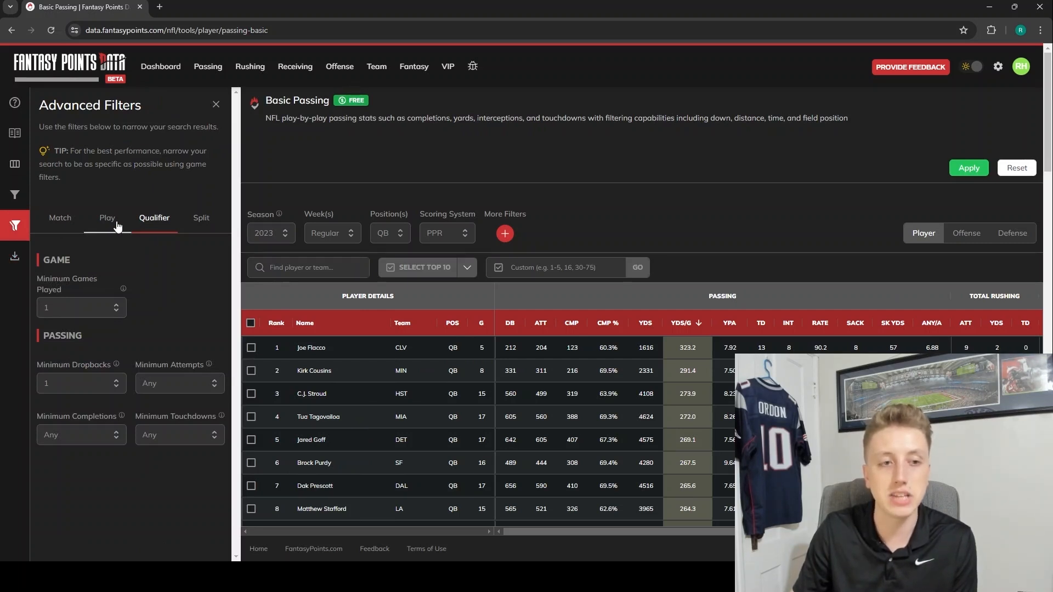
pyautogui.click(107, 218)
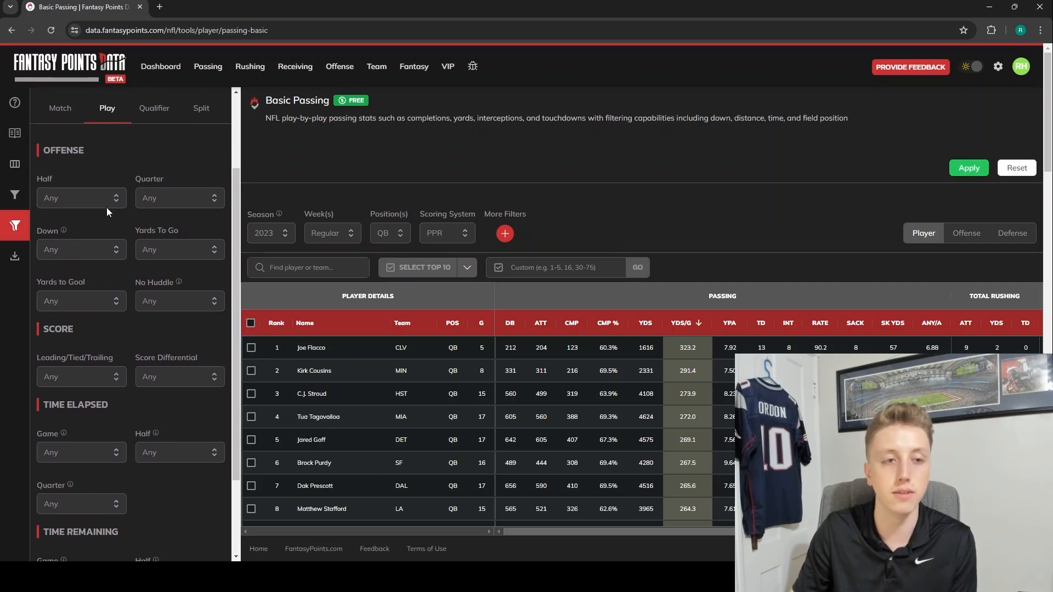
pyautogui.moveTo(94, 222)
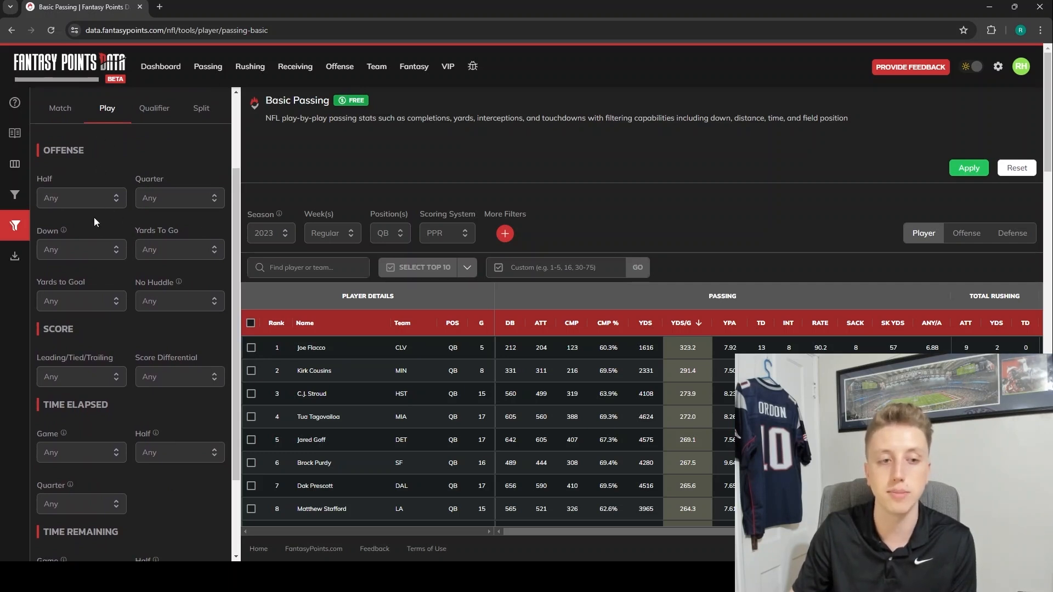
pyautogui.scroll(-3)
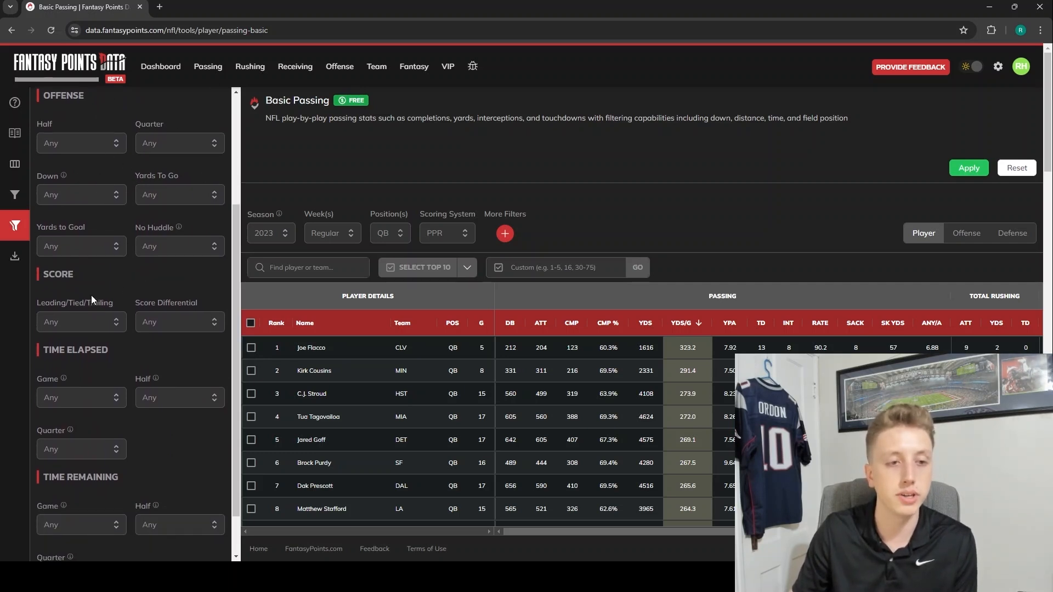
pyautogui.click(80, 322)
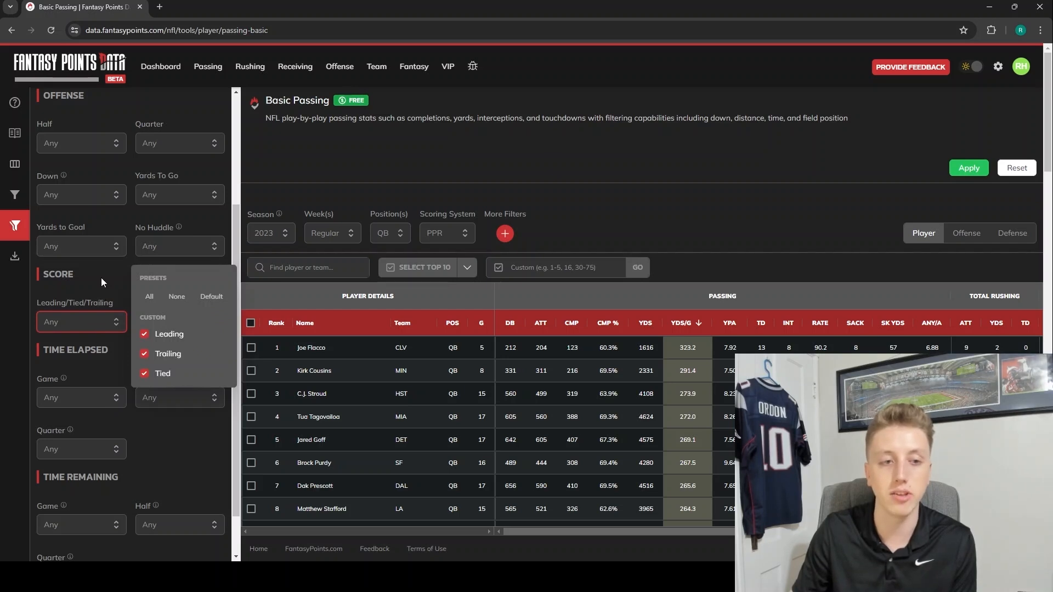
pyautogui.moveTo(112, 284)
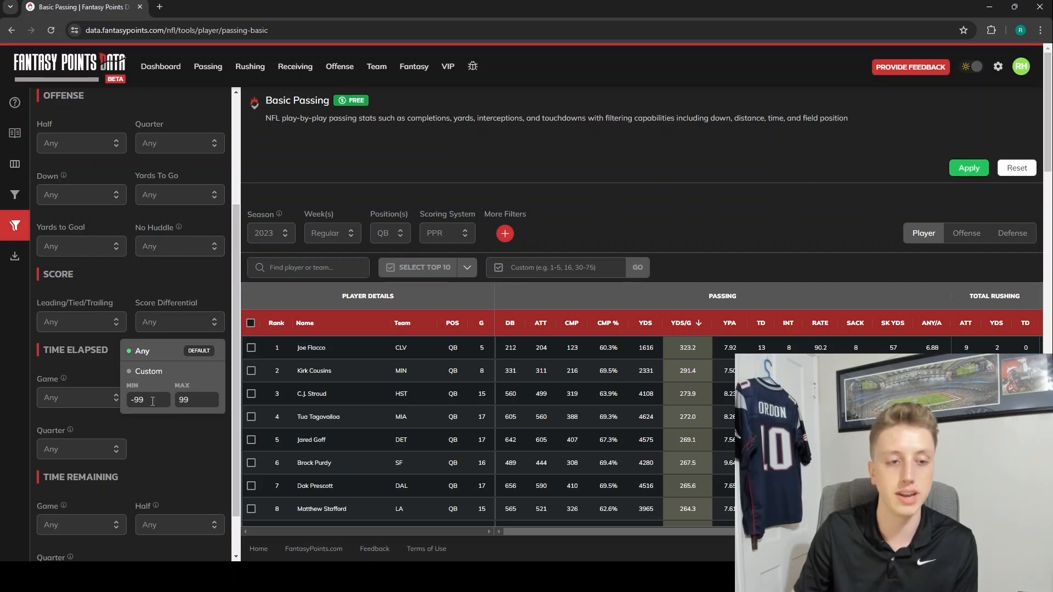
pyautogui.moveTo(203, 290)
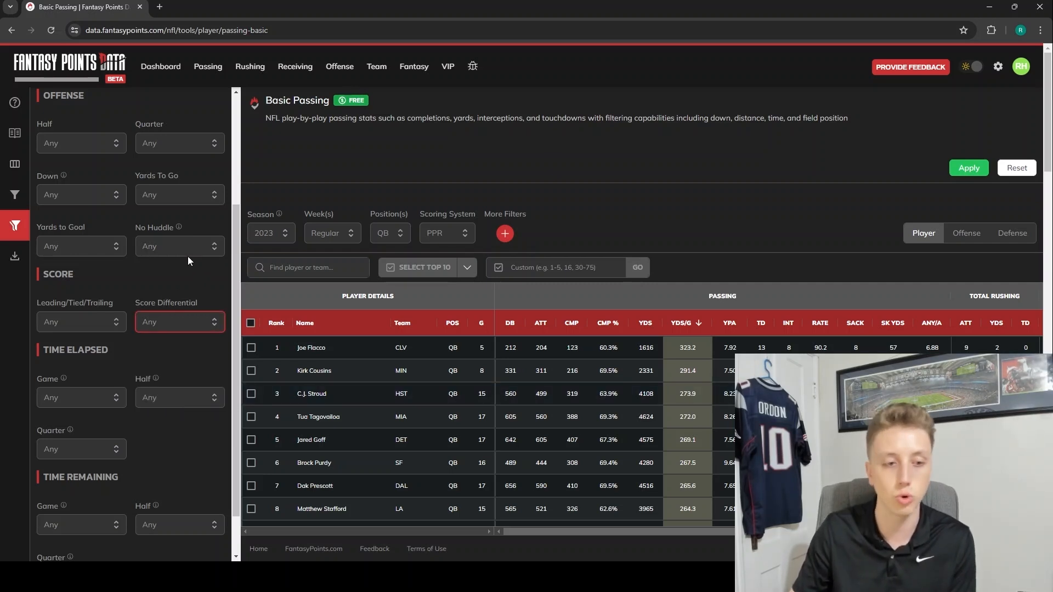
pyautogui.scroll(-3)
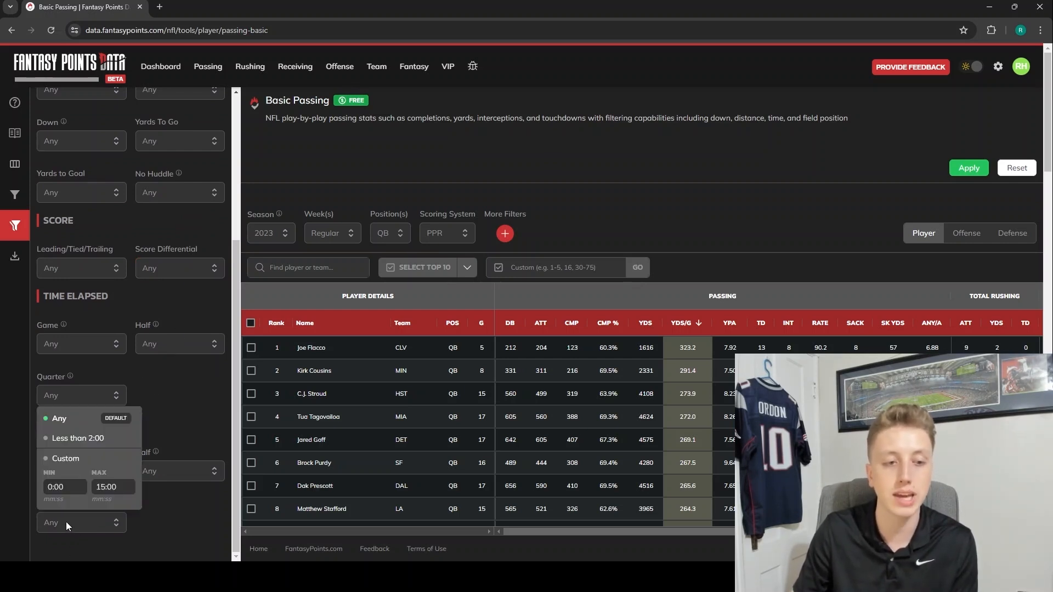
pyautogui.moveTo(187, 519)
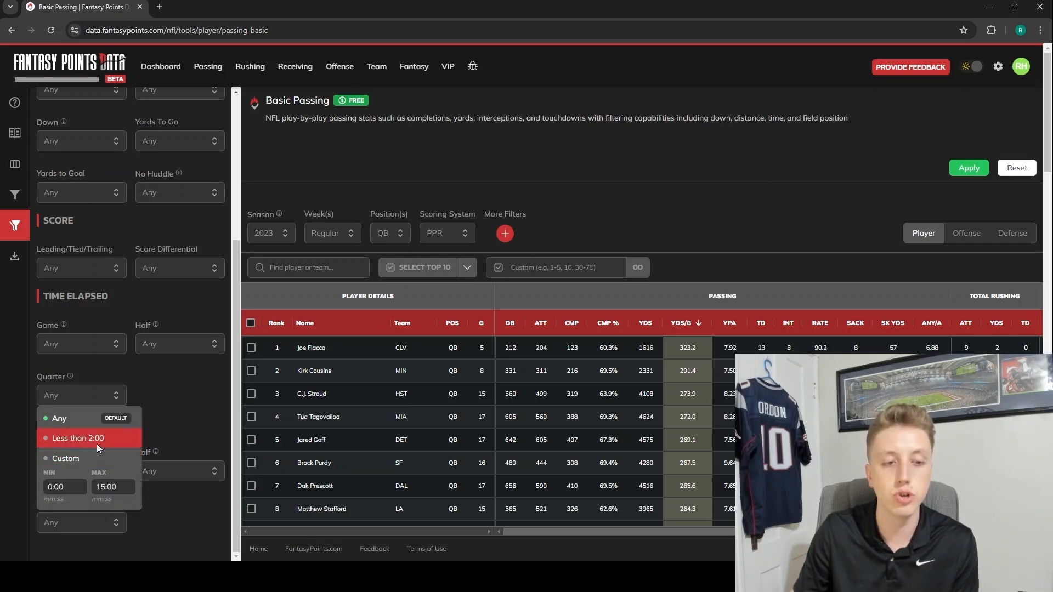
pyautogui.moveTo(114, 521)
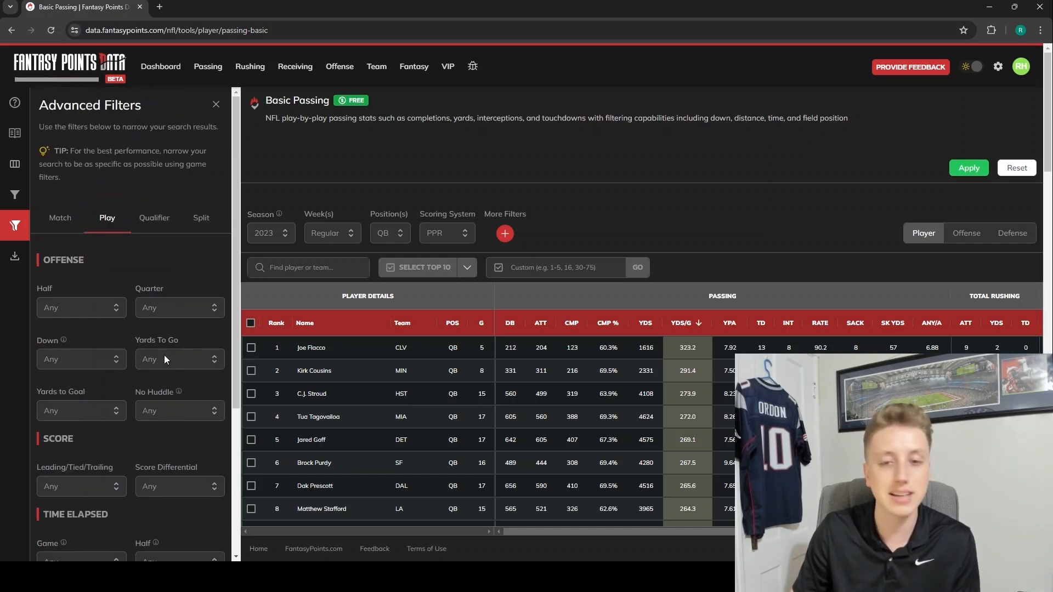
pyautogui.moveTo(163, 297)
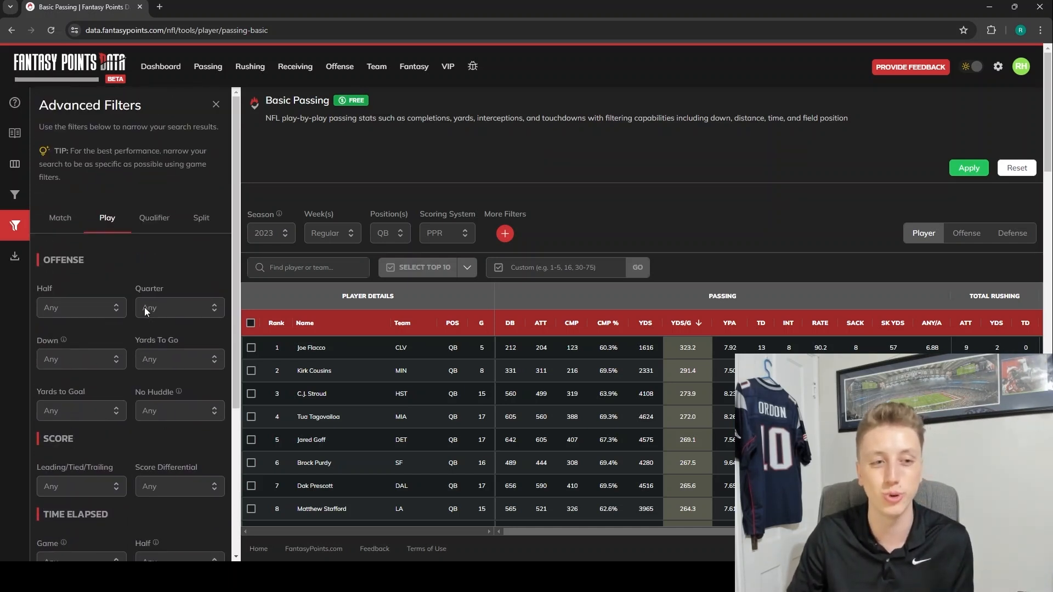
pyautogui.scroll(-3)
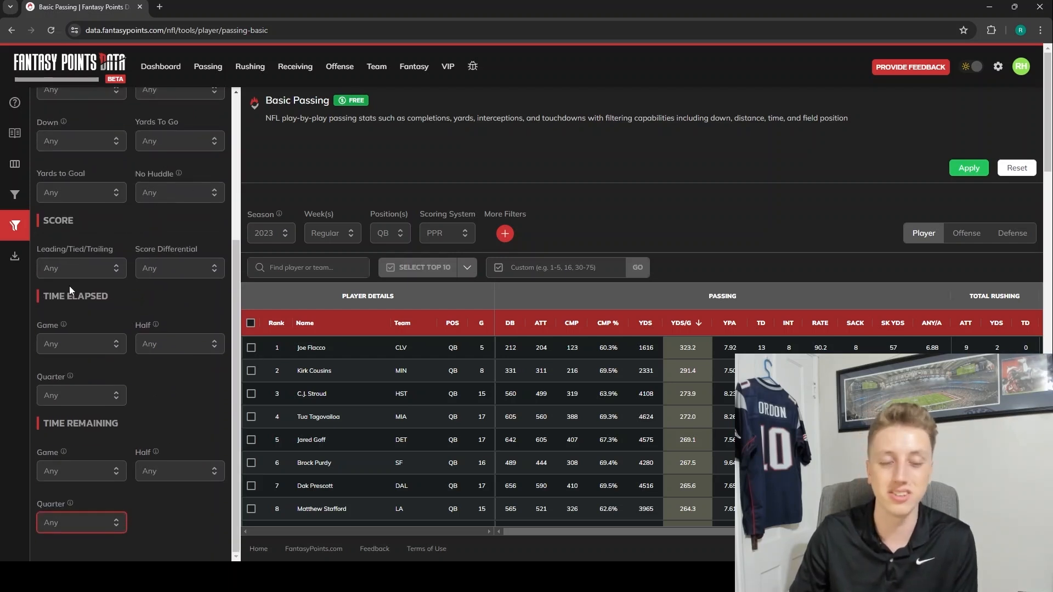
pyautogui.scroll(3)
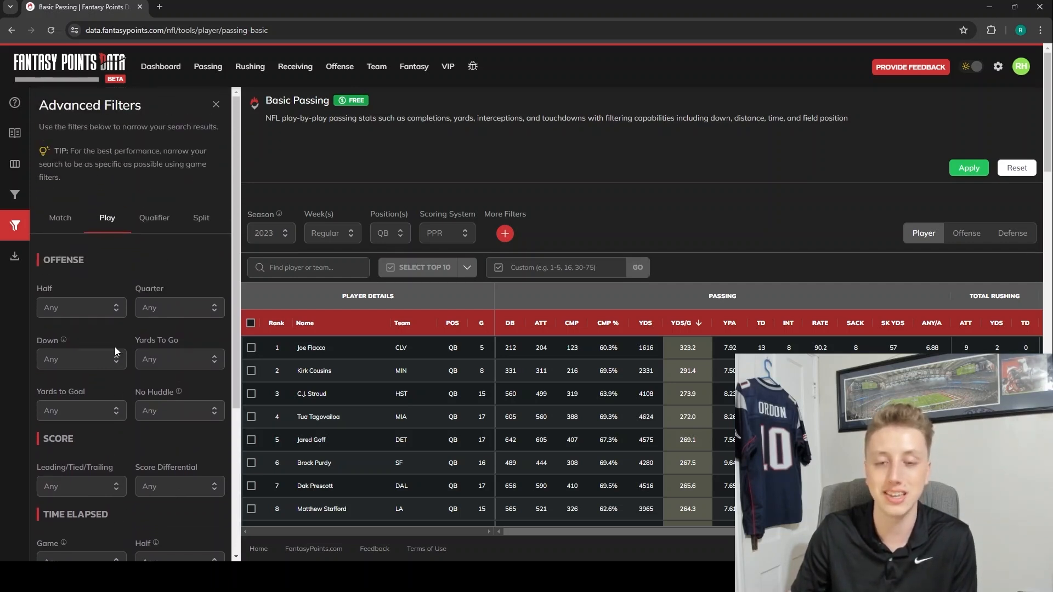
pyautogui.scroll(-3)
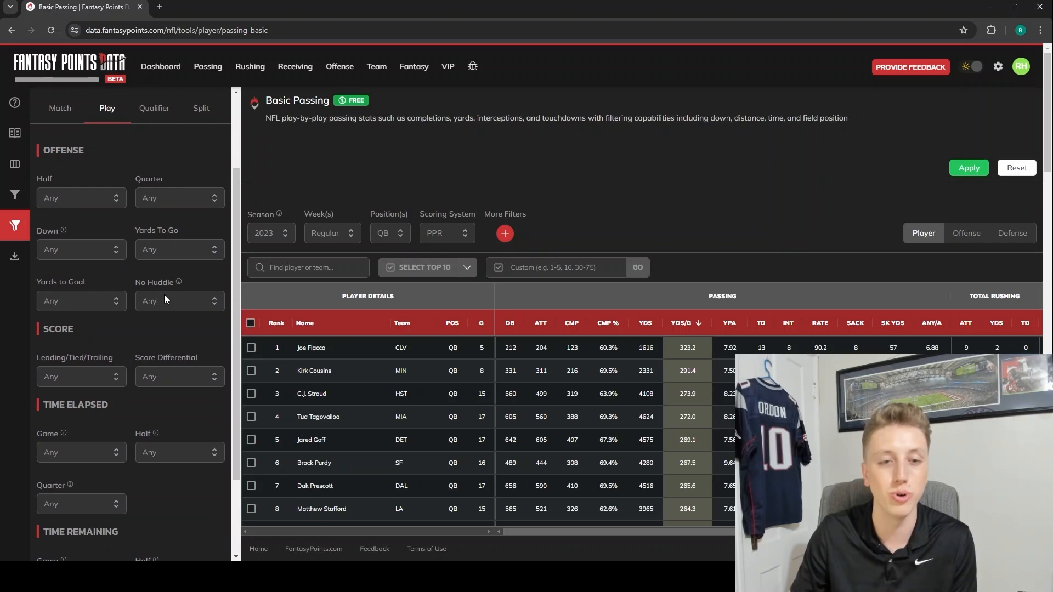
pyautogui.scroll(-3)
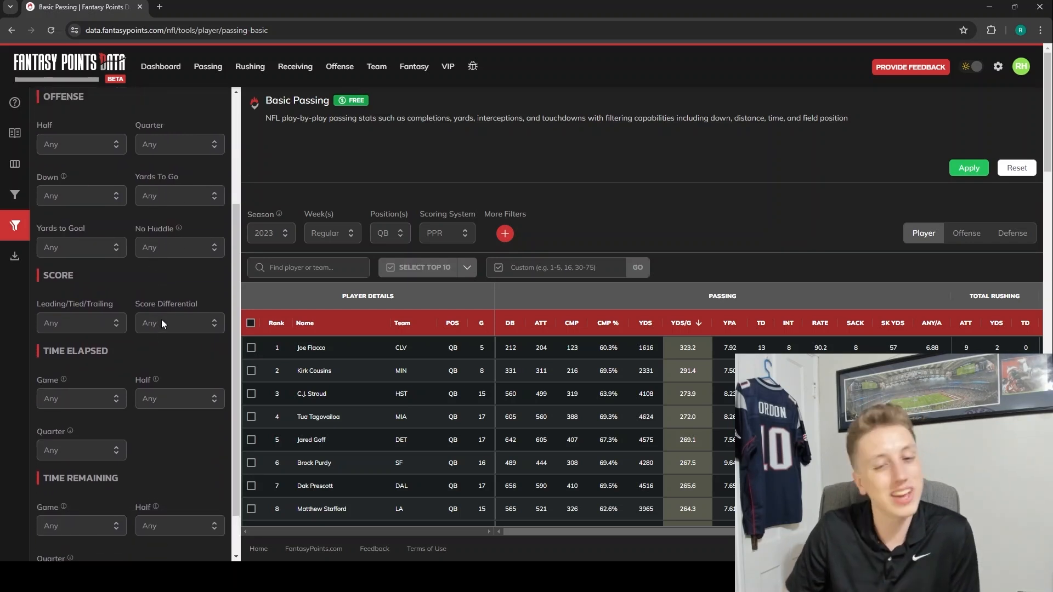
pyautogui.scroll(3)
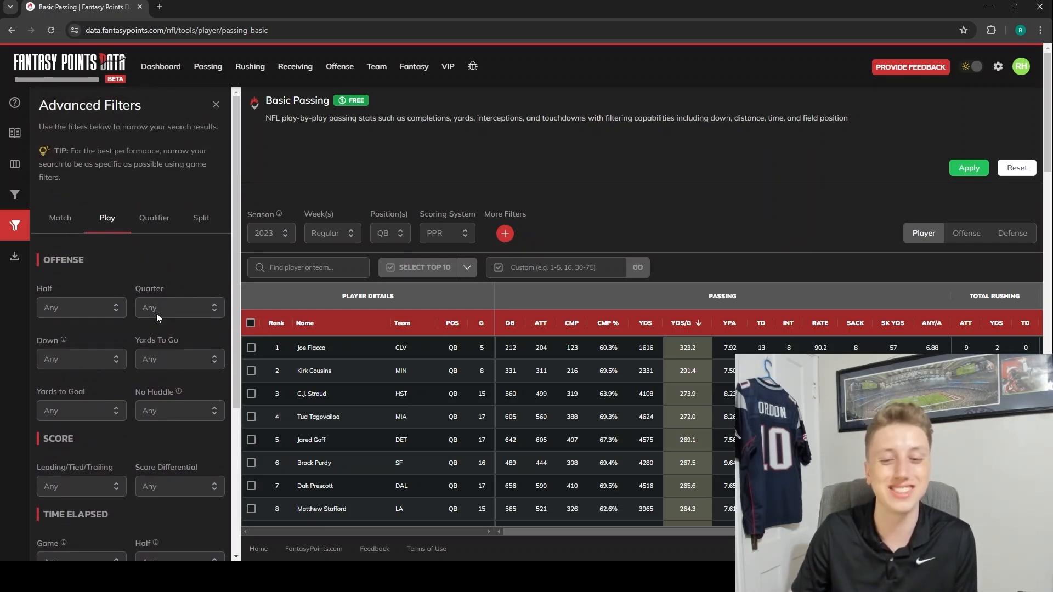
pyautogui.moveTo(159, 268)
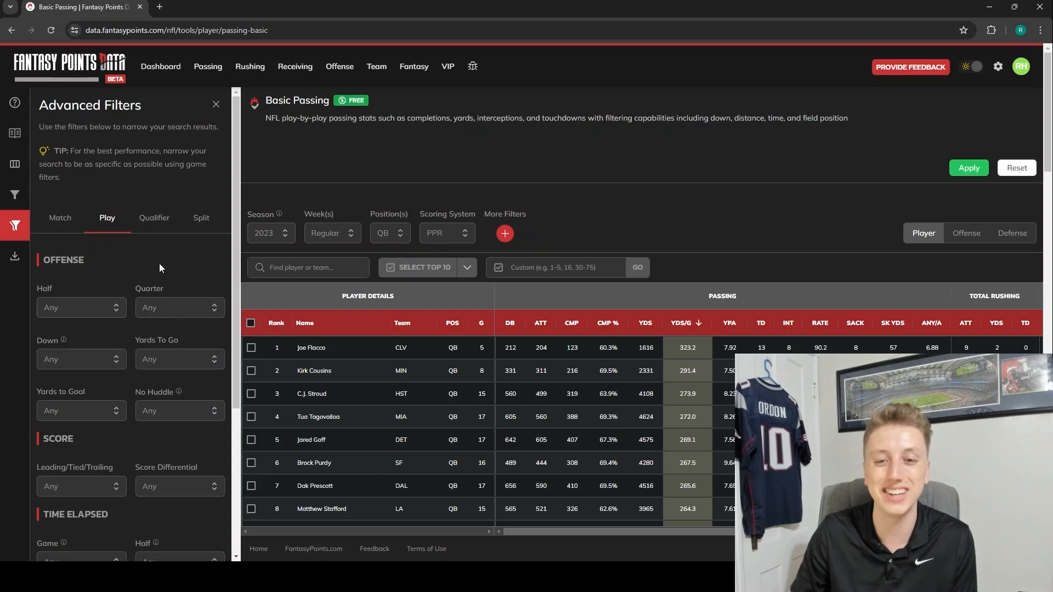
pyautogui.moveTo(137, 258)
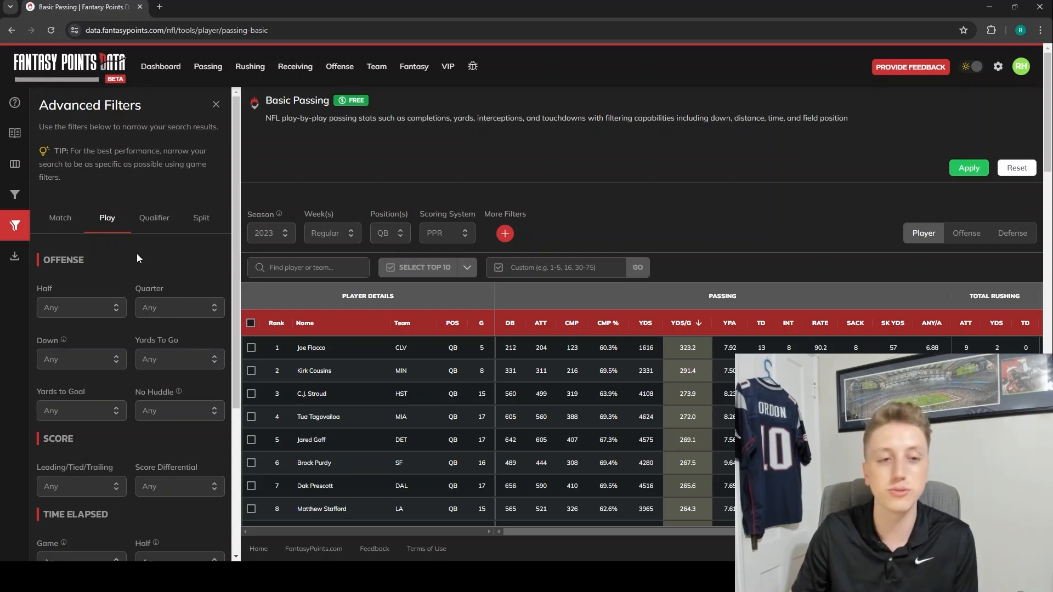
pyautogui.moveTo(87, 251)
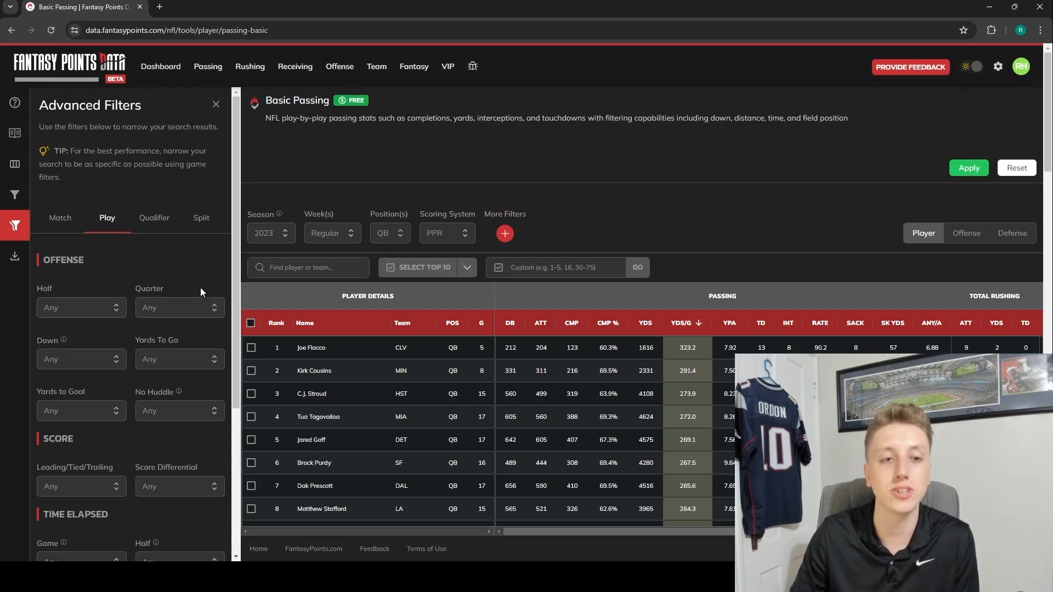
pyautogui.moveTo(167, 256)
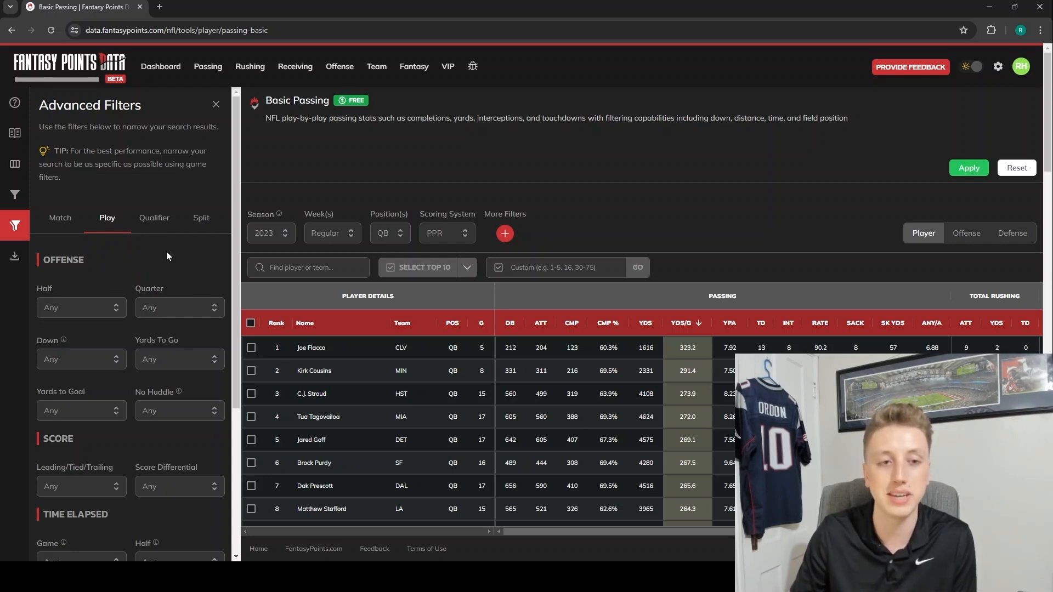
# Step: Turn on and apply the Week split so each passing row is one game
pyautogui.click(201, 218)
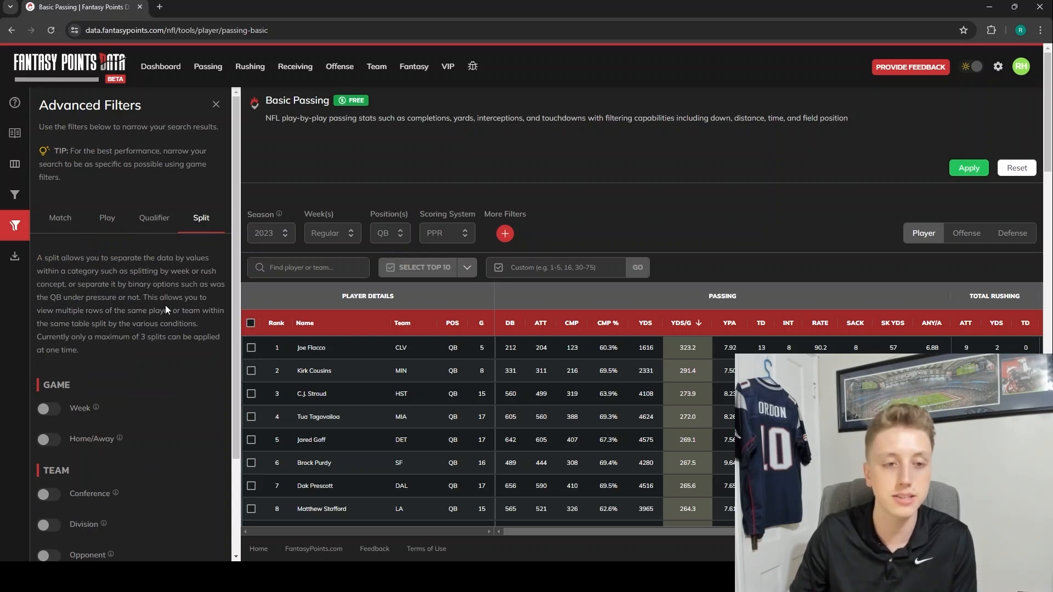
pyautogui.moveTo(79, 396)
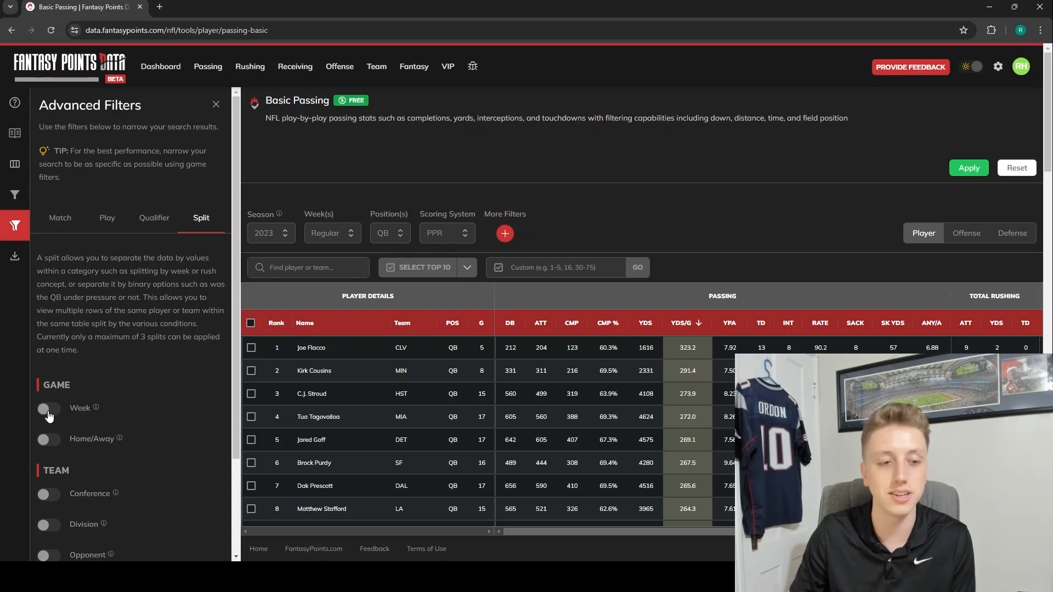
pyautogui.scroll(-3)
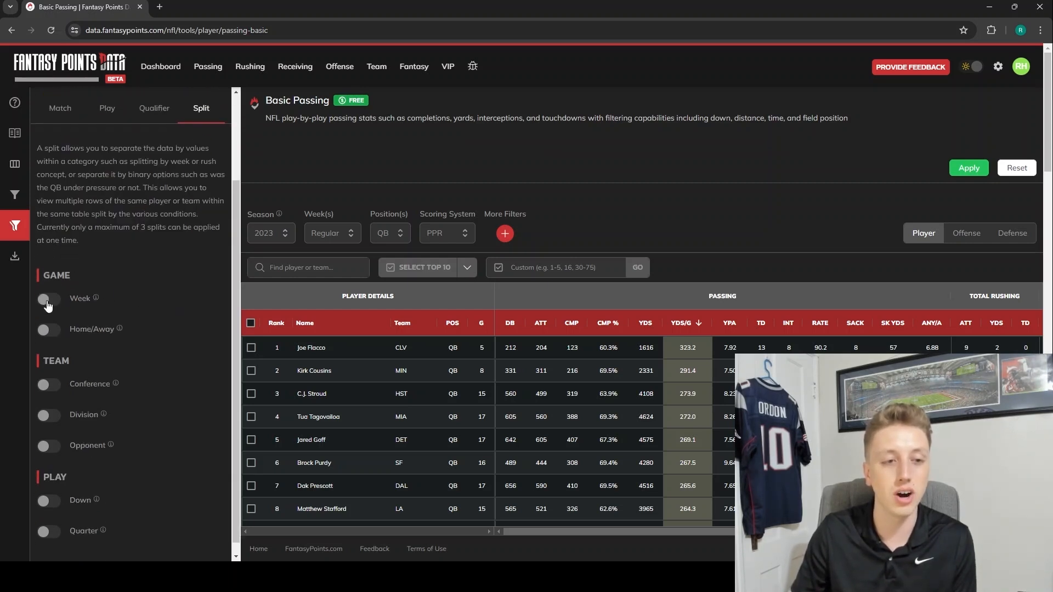
pyautogui.click(49, 298)
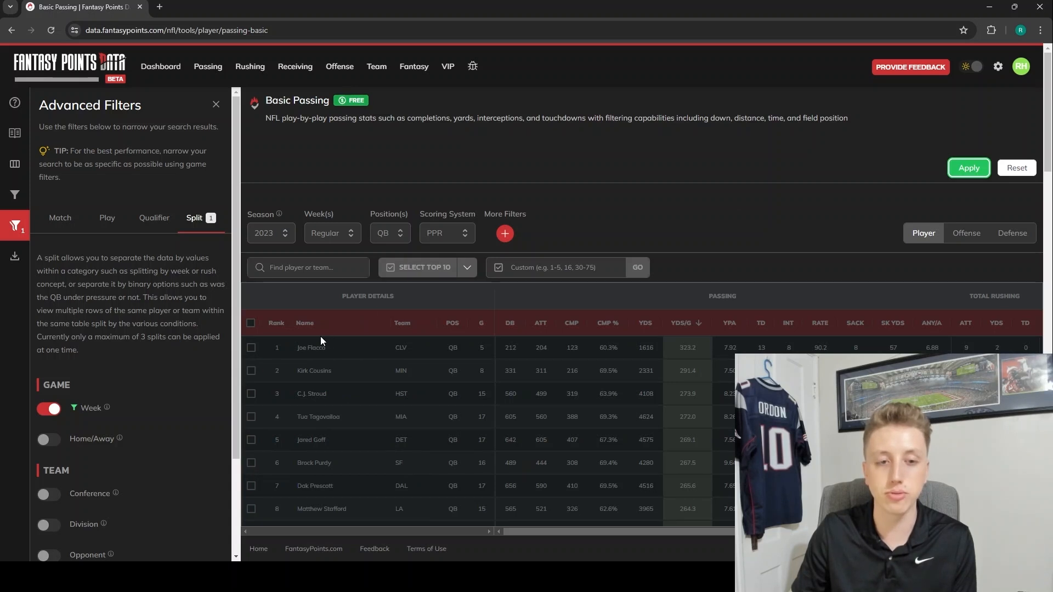
pyautogui.moveTo(694, 341)
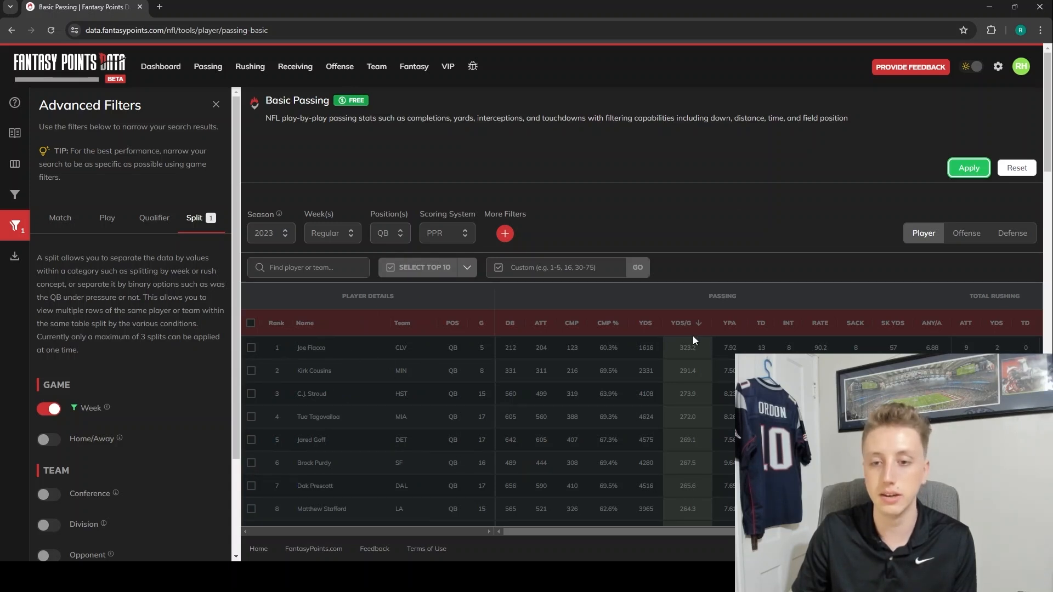
pyautogui.click(968, 168)
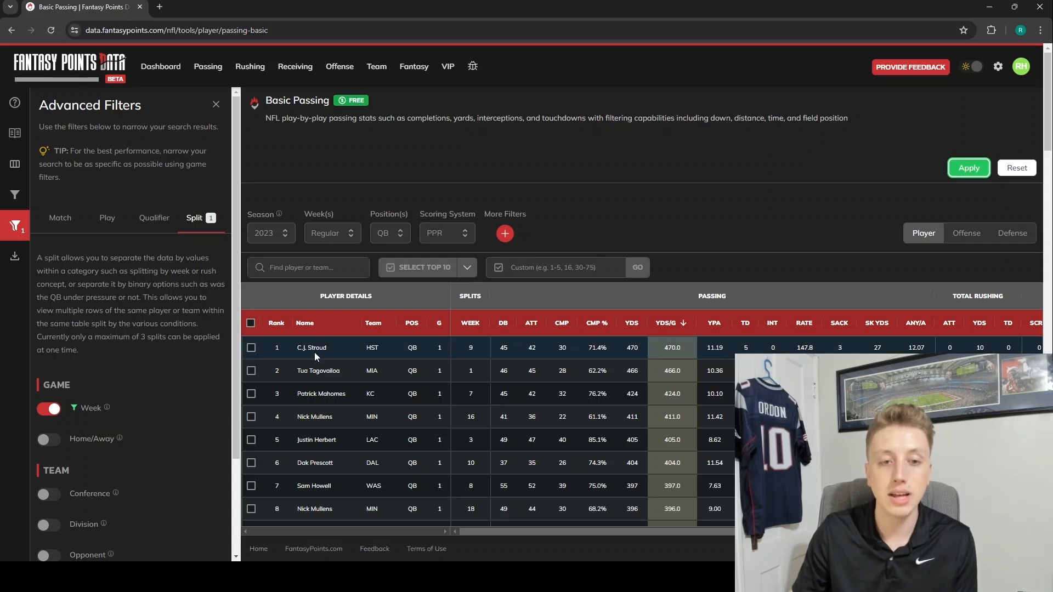
pyautogui.moveTo(471, 334)
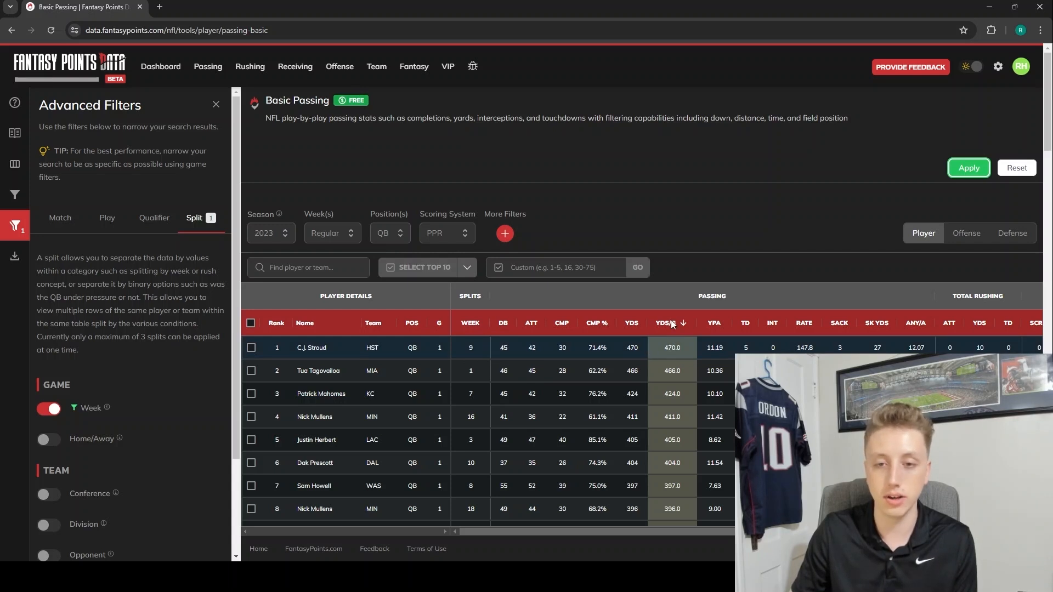
pyautogui.moveTo(672, 323)
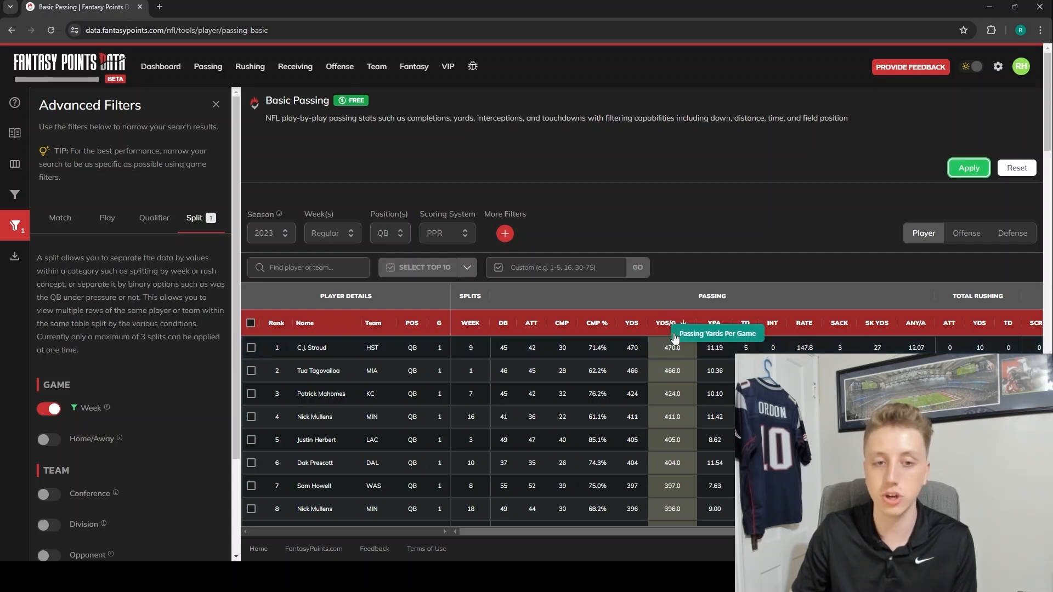
pyautogui.moveTo(463, 366)
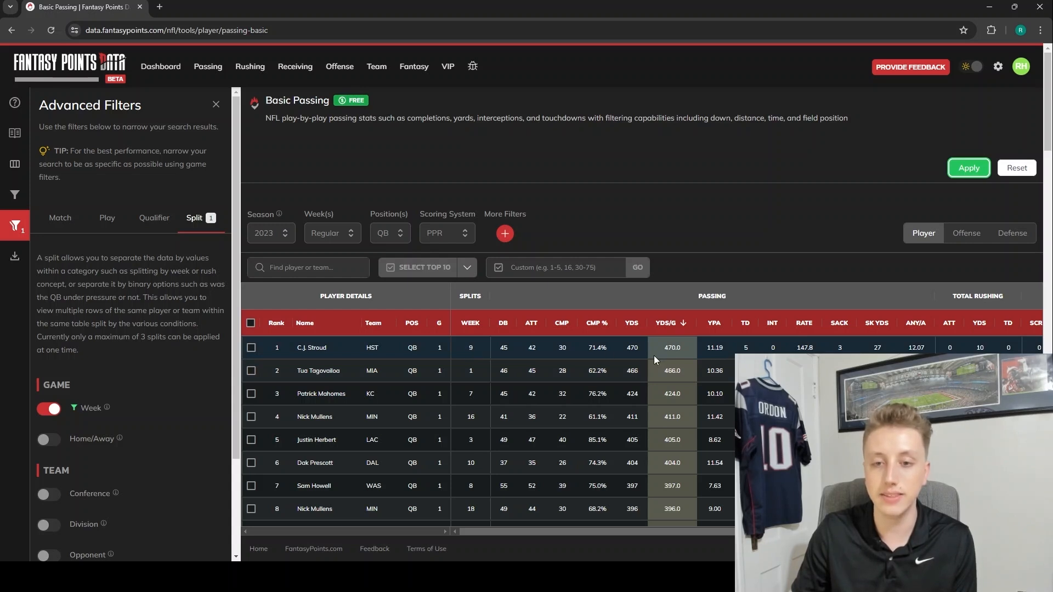
pyautogui.moveTo(631, 327)
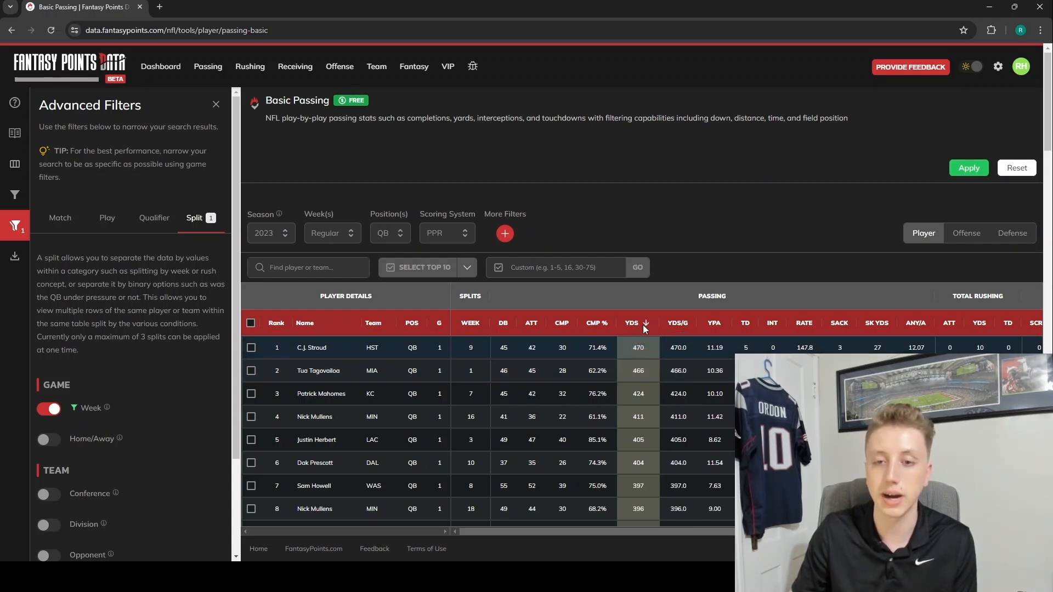
pyautogui.moveTo(663, 322)
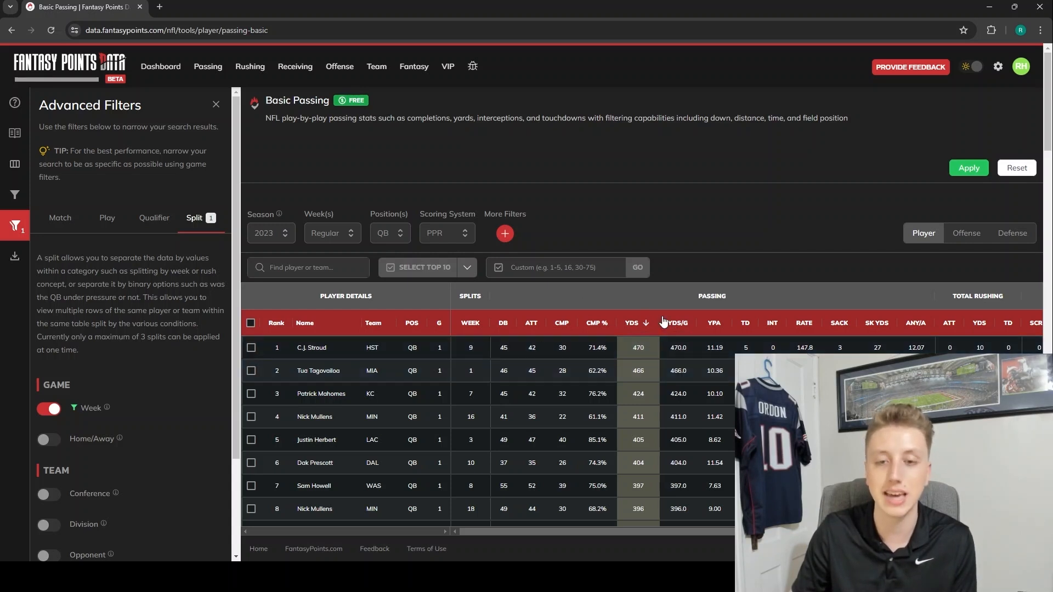
pyautogui.moveTo(493, 380)
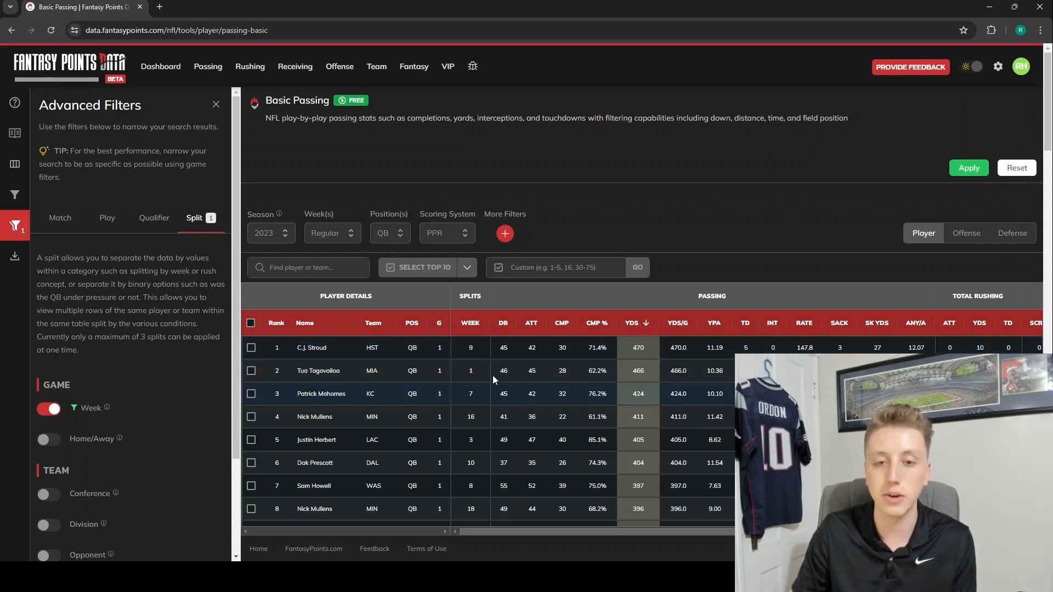
# Step: Sort the week-split table by ATT descending, led by Andy Dalton's 58 attempts
pyautogui.click(530, 323)
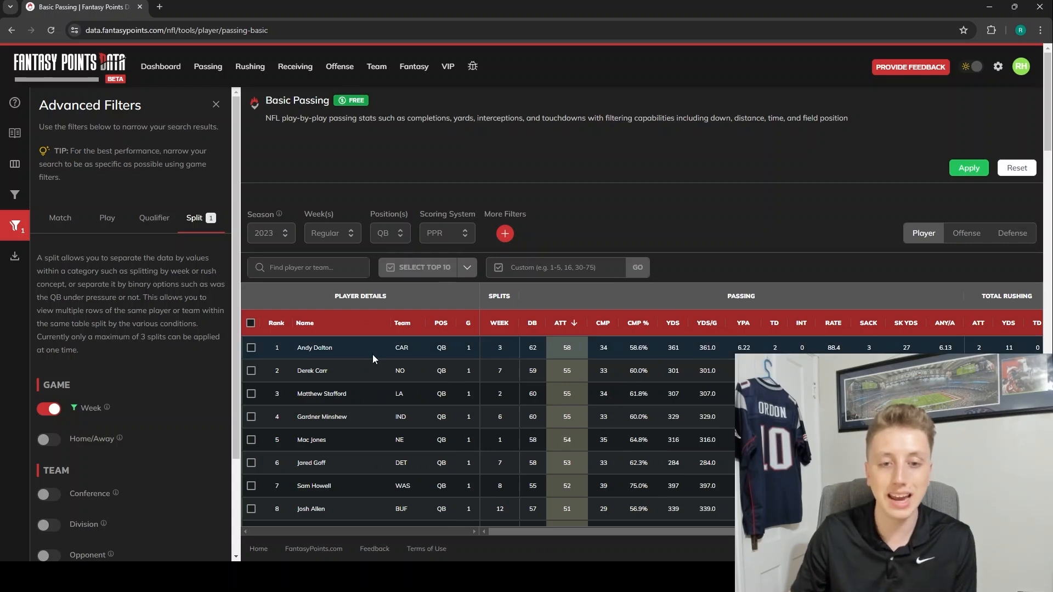
pyautogui.moveTo(573, 371)
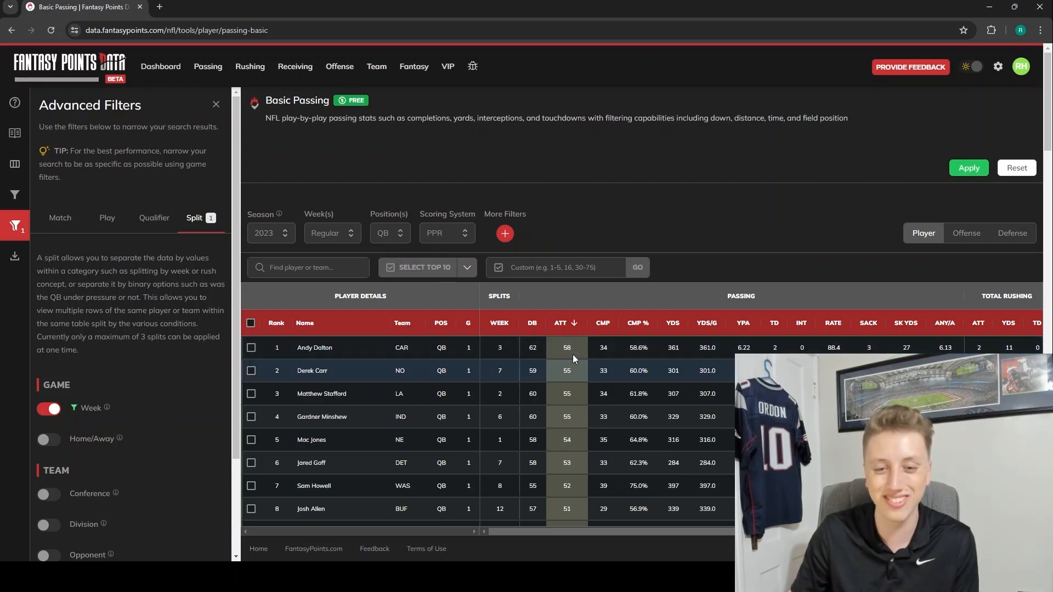
pyautogui.moveTo(314, 361)
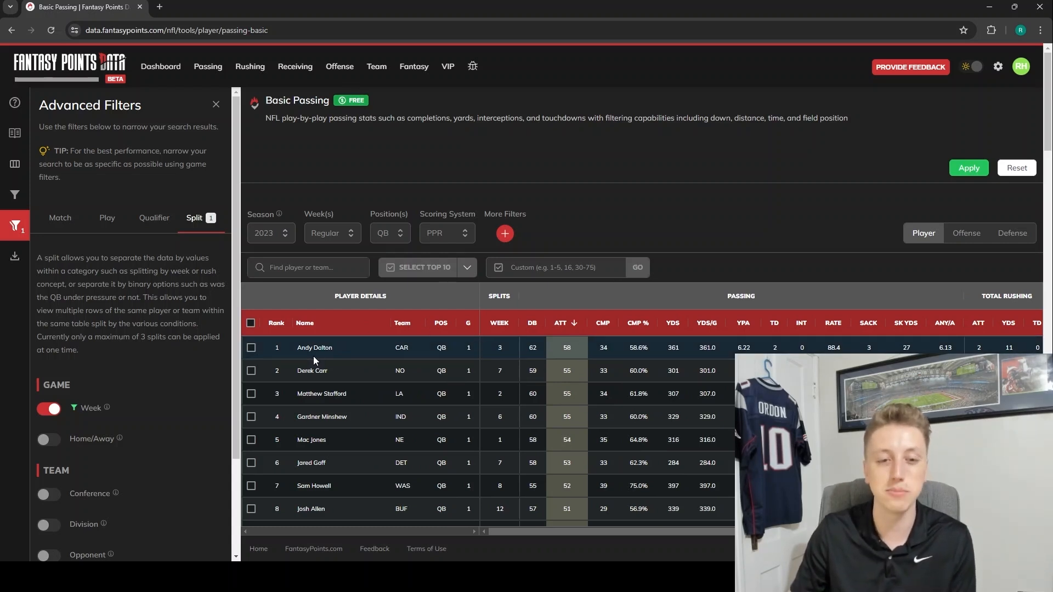
pyautogui.moveTo(262, 348)
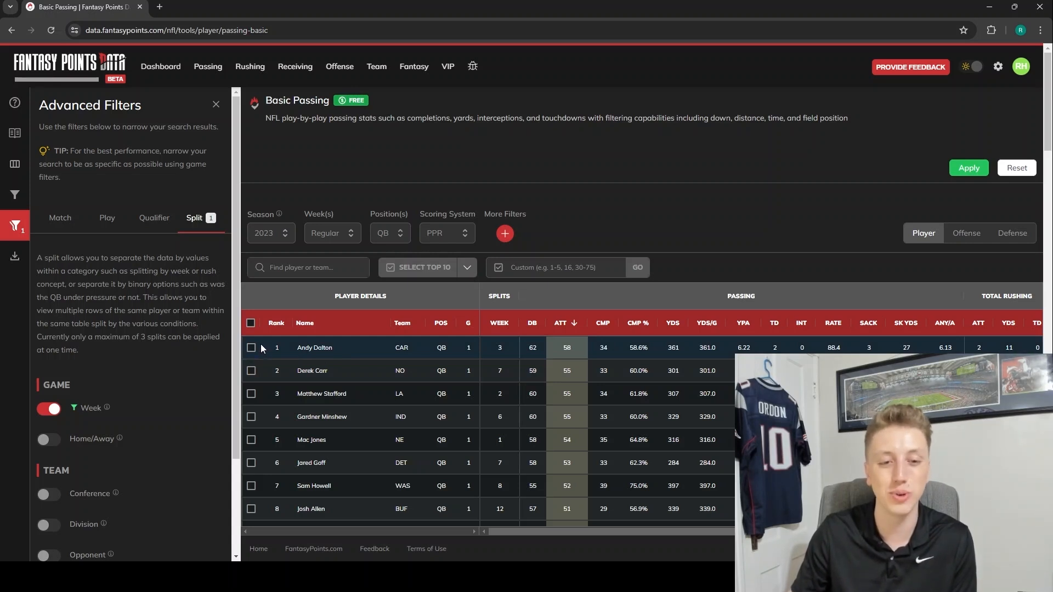
pyautogui.moveTo(271, 370)
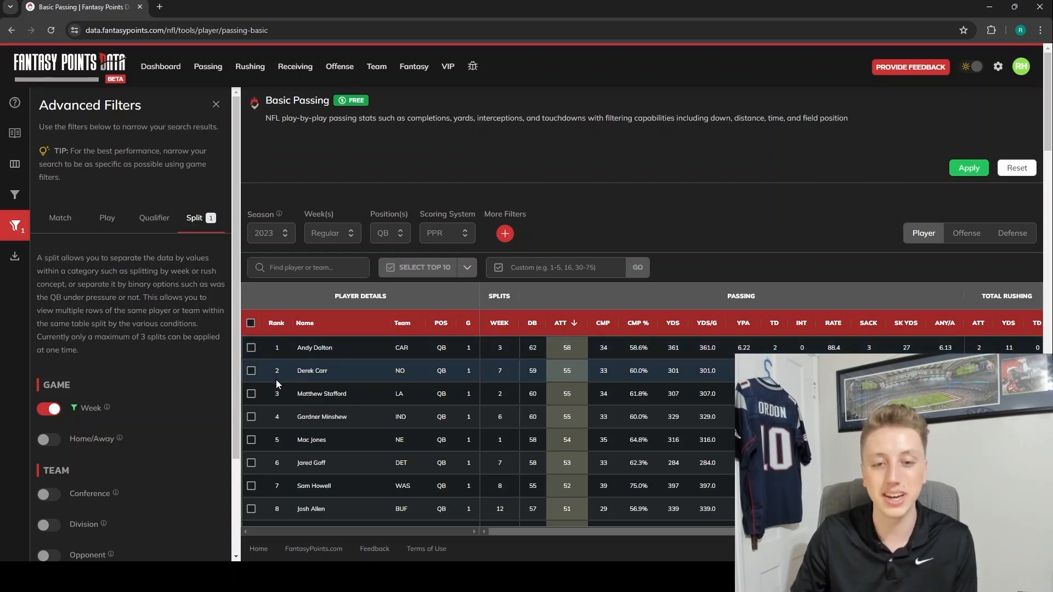
pyautogui.moveTo(341, 391)
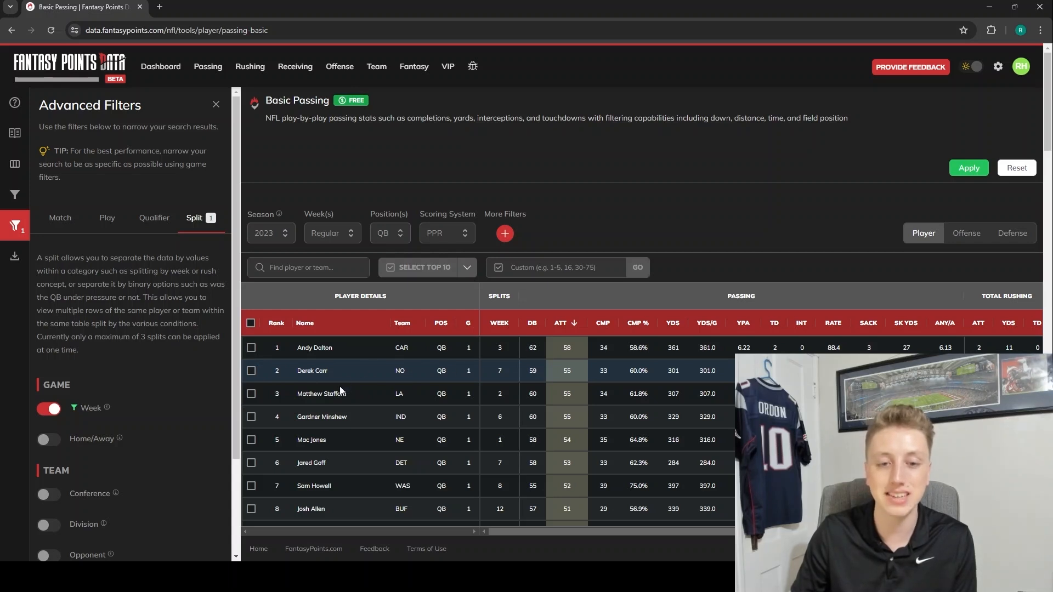
pyautogui.moveTo(536, 394)
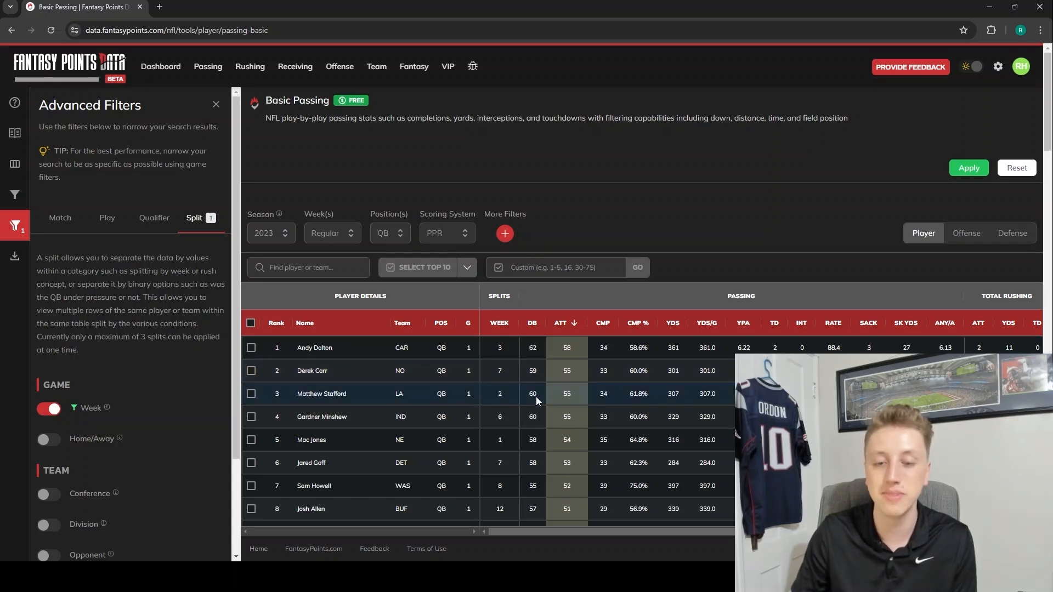
pyautogui.moveTo(479, 348)
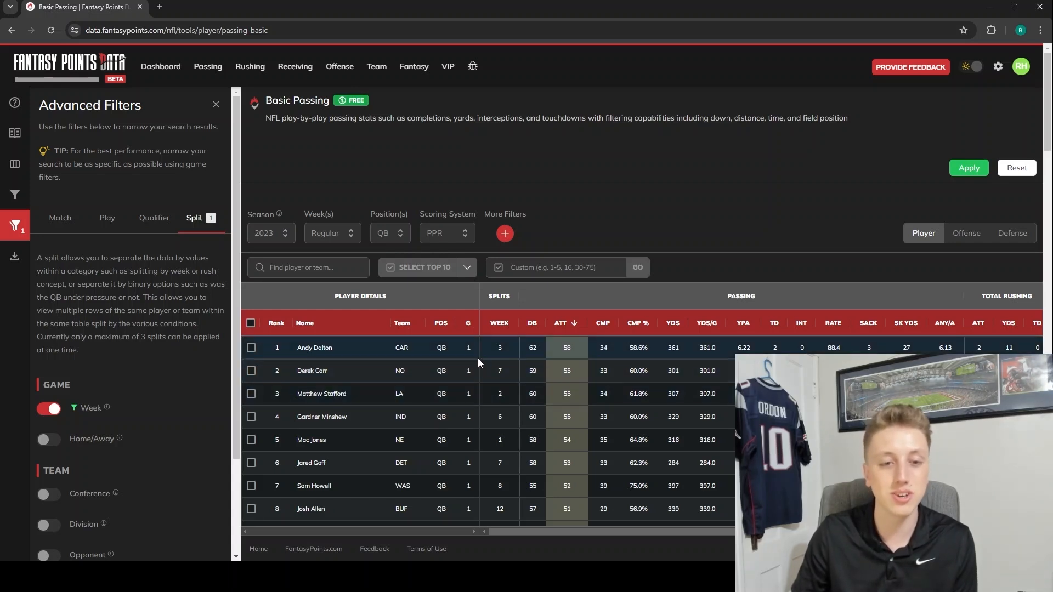
pyautogui.moveTo(475, 394)
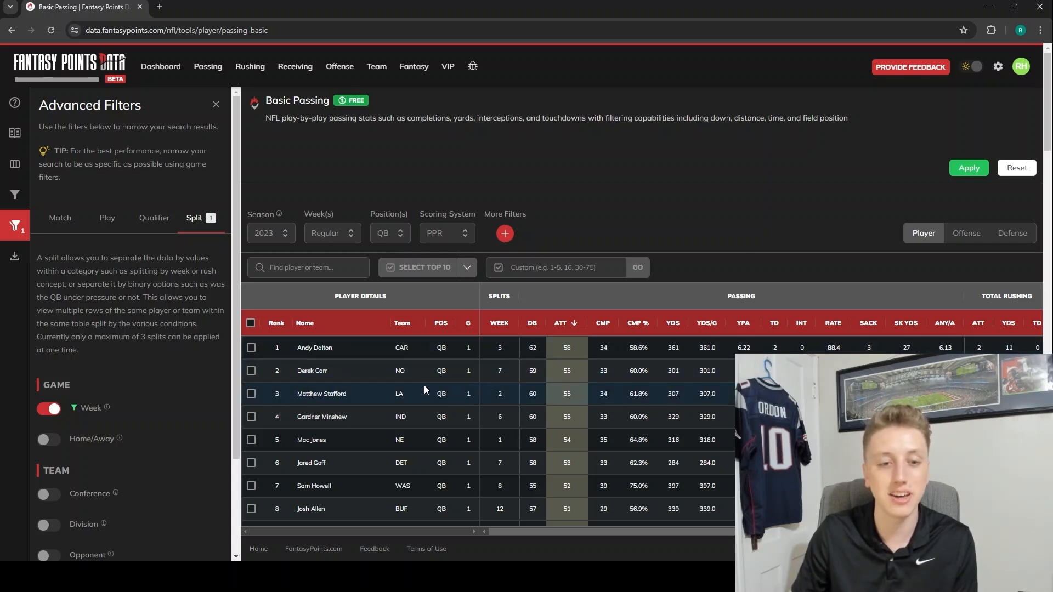
pyautogui.moveTo(317, 394)
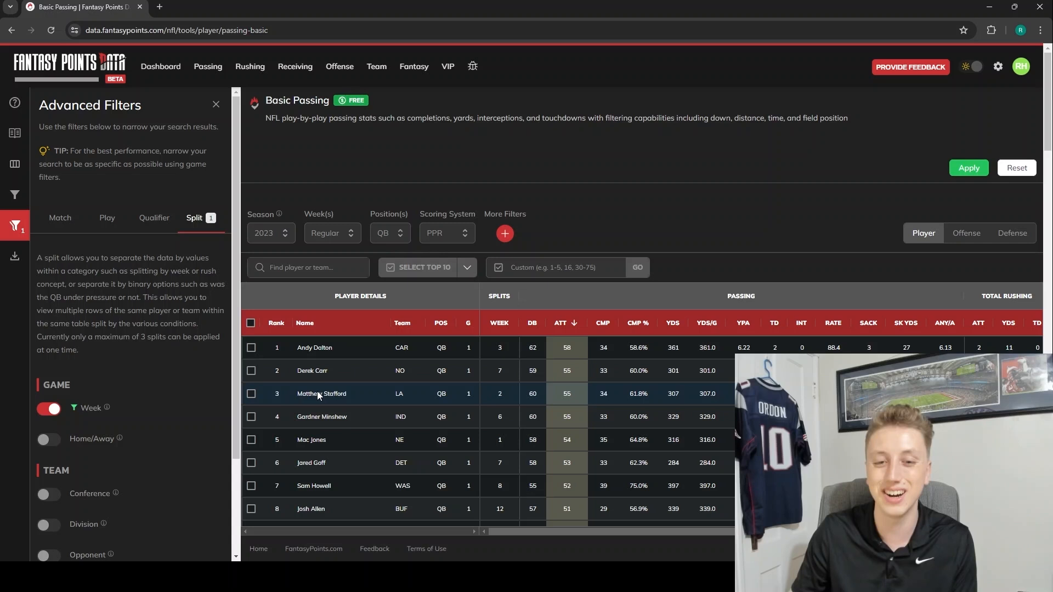
pyautogui.moveTo(551, 186)
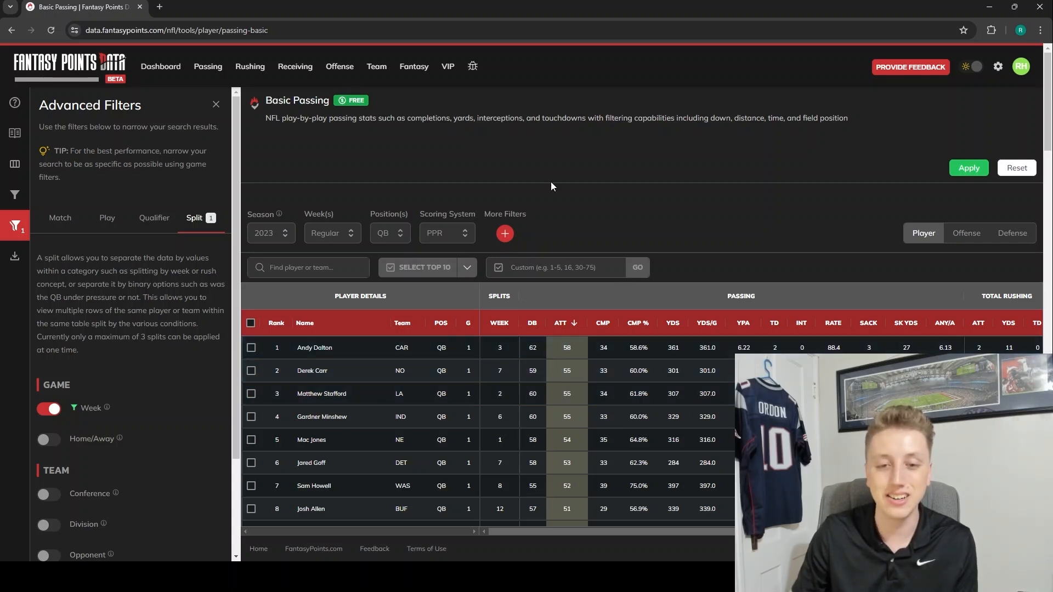
pyautogui.moveTo(611, 453)
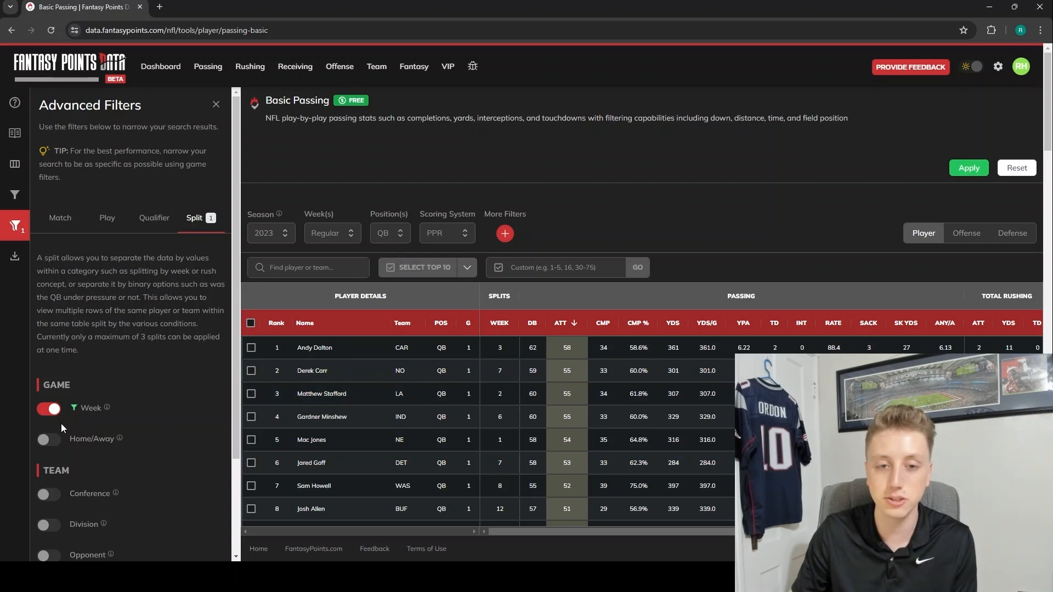
# Step: Switch on the Opponent split alongside Week in the Split tab
pyautogui.scroll(3)
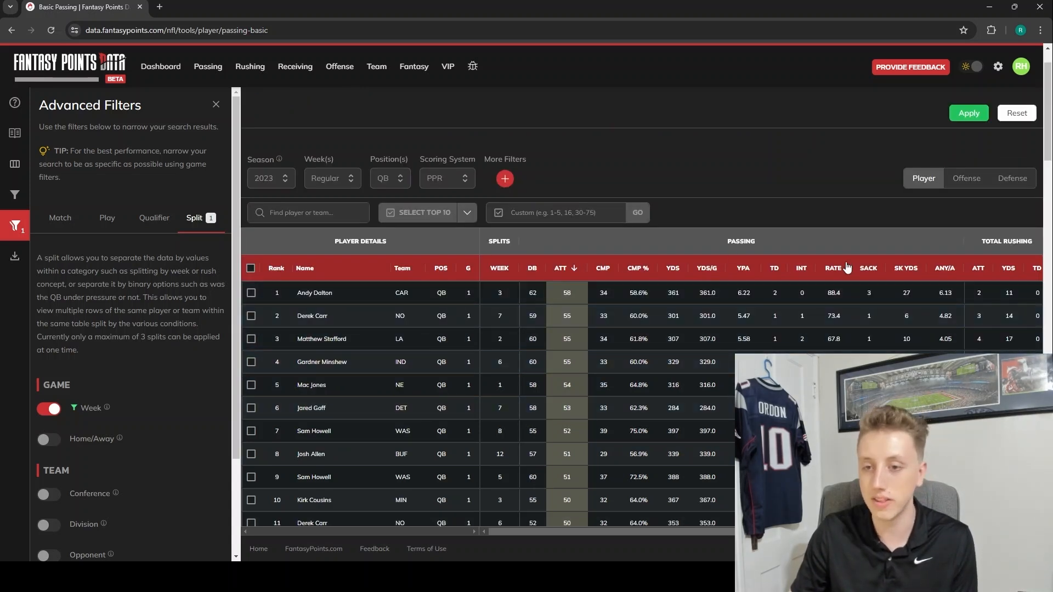
pyautogui.scroll(3)
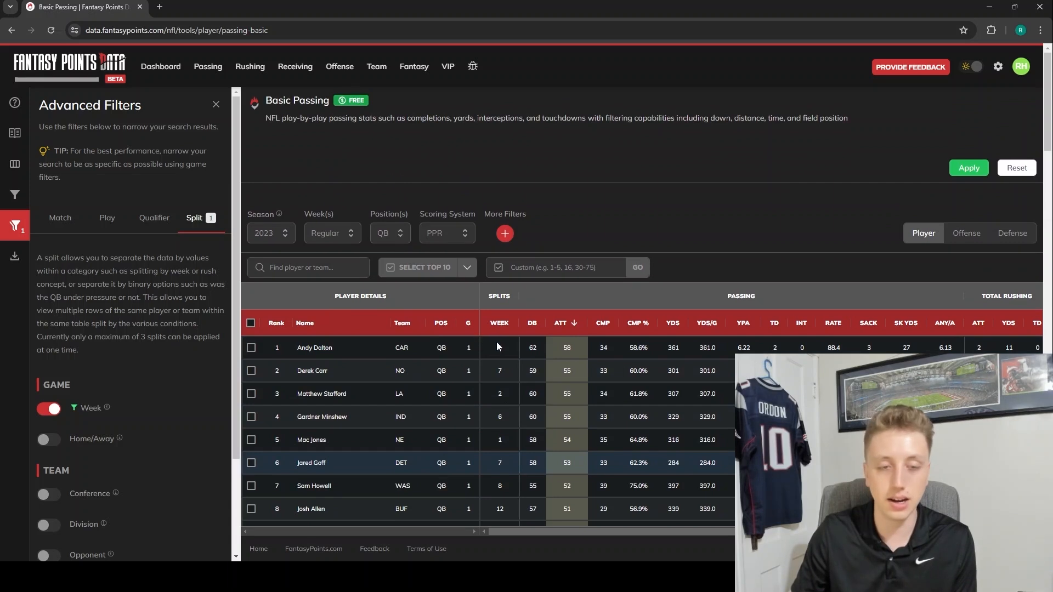
pyautogui.scroll(-3)
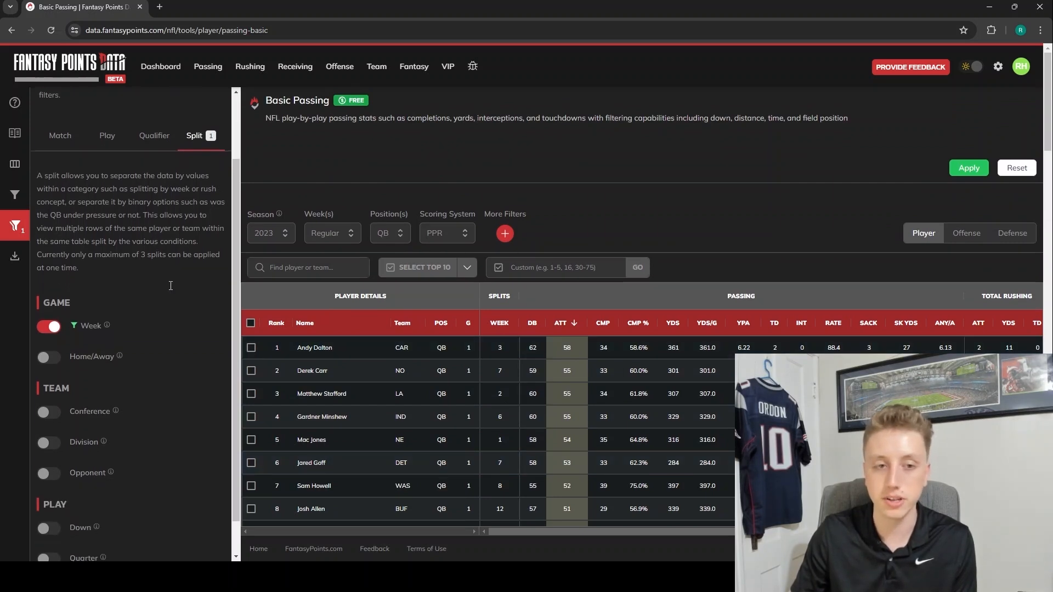
pyautogui.scroll(3)
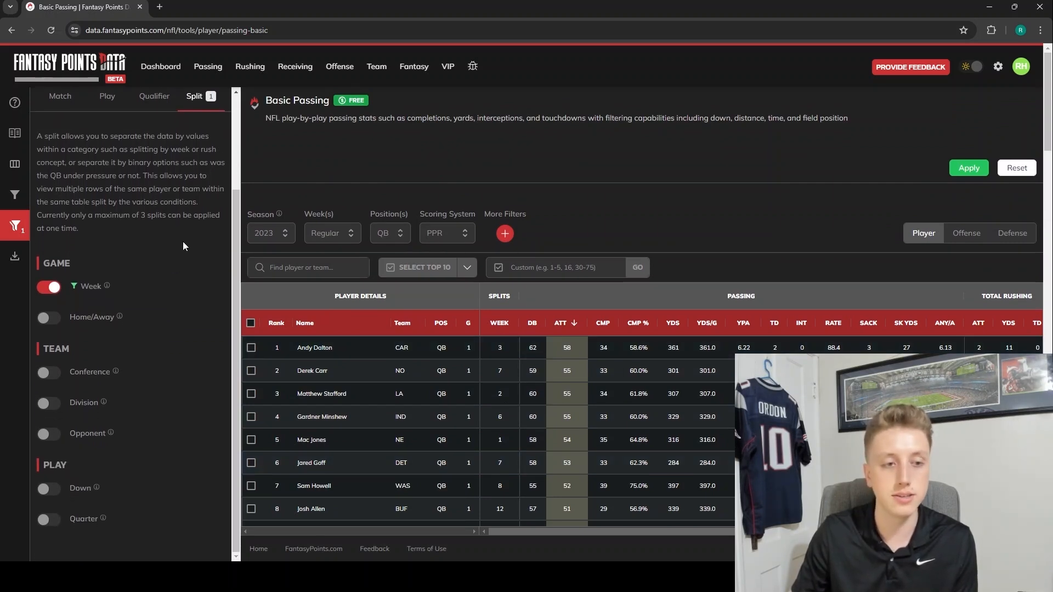
pyautogui.moveTo(134, 330)
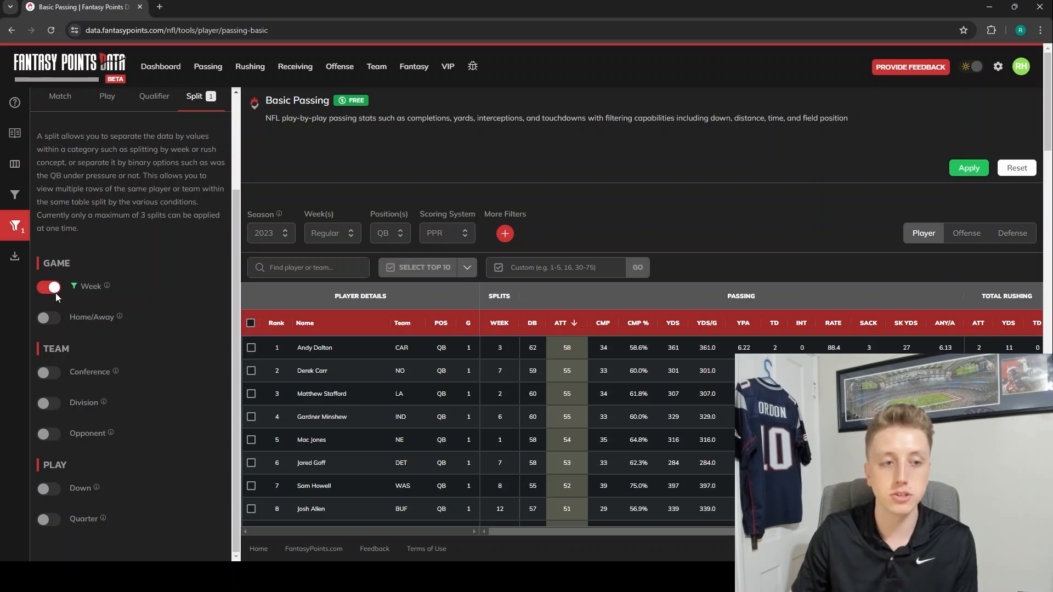
pyautogui.click(48, 433)
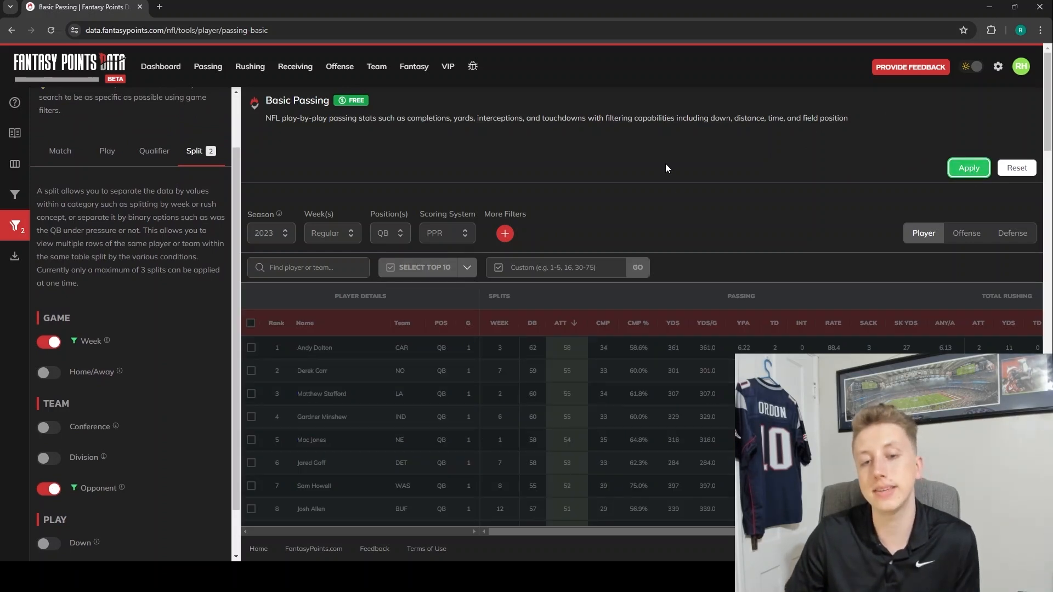
pyautogui.moveTo(474, 350)
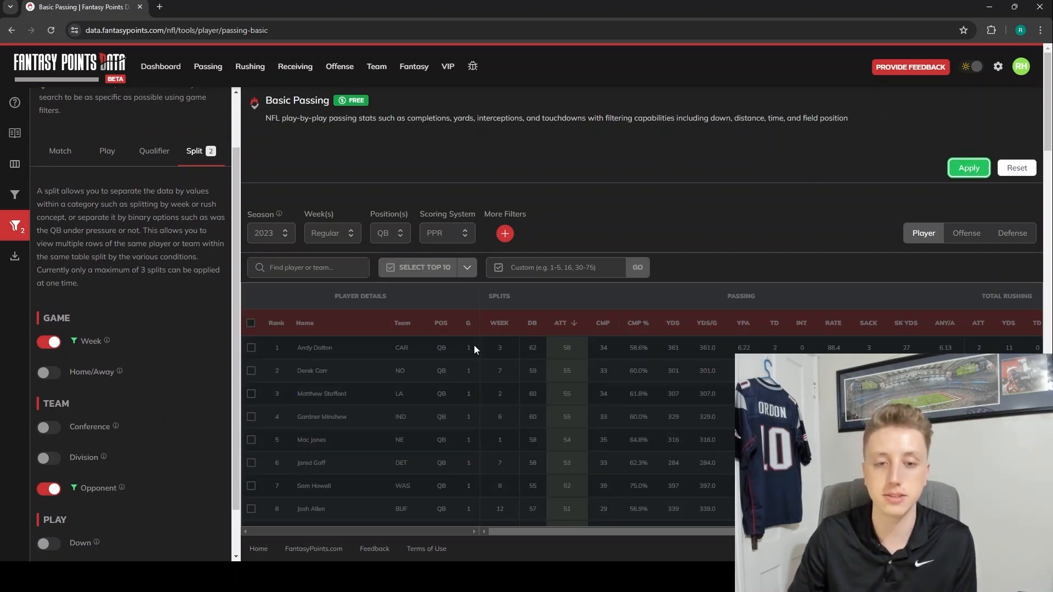
pyautogui.moveTo(590, 358)
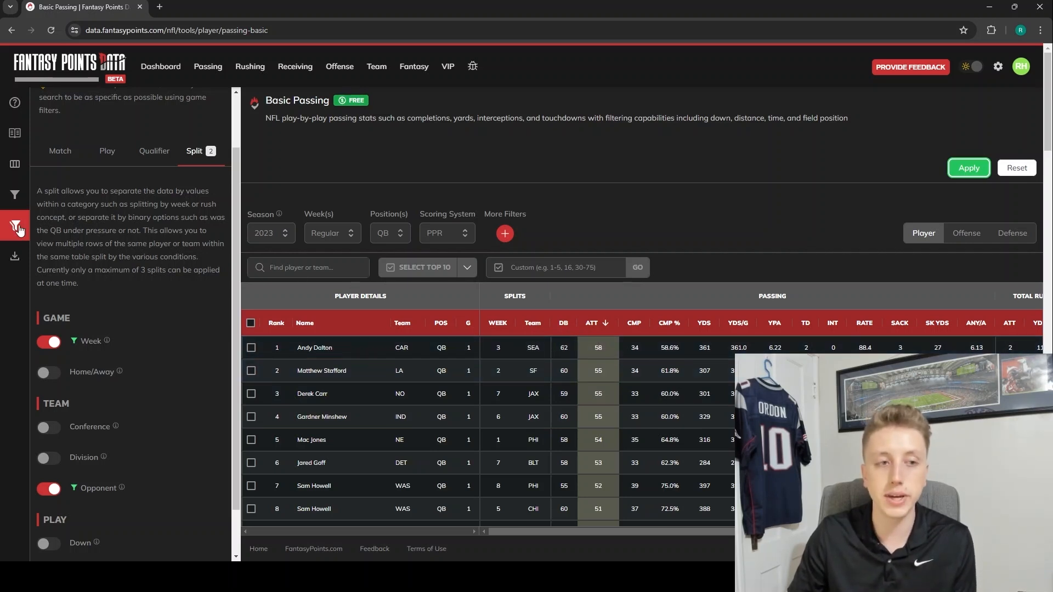
# Step: Close Advanced Filters and search 'stroud' to show only C.J. Stroud's games
pyautogui.click(15, 227)
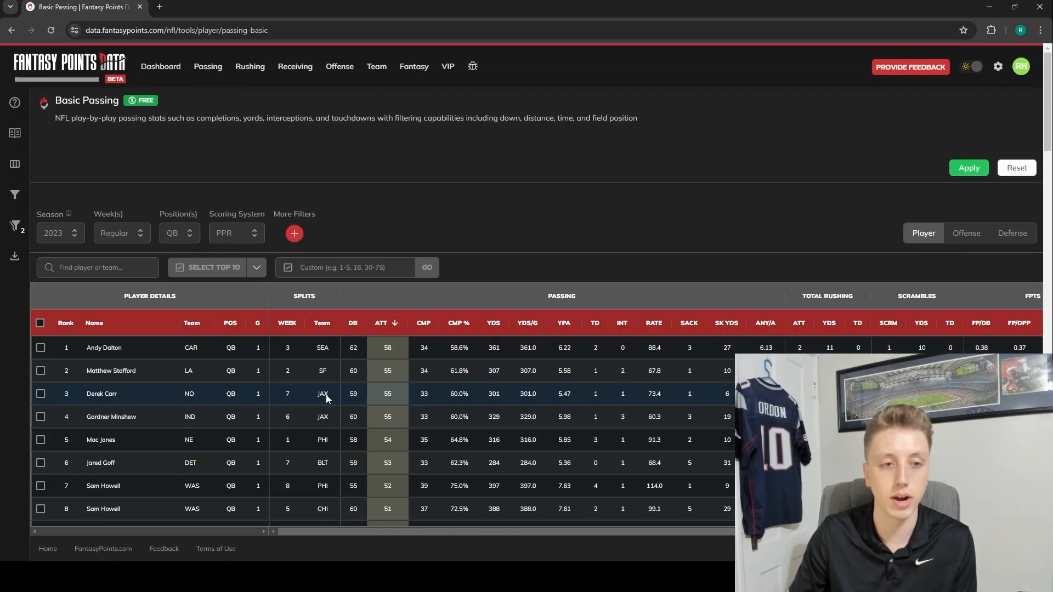
pyautogui.click(97, 268)
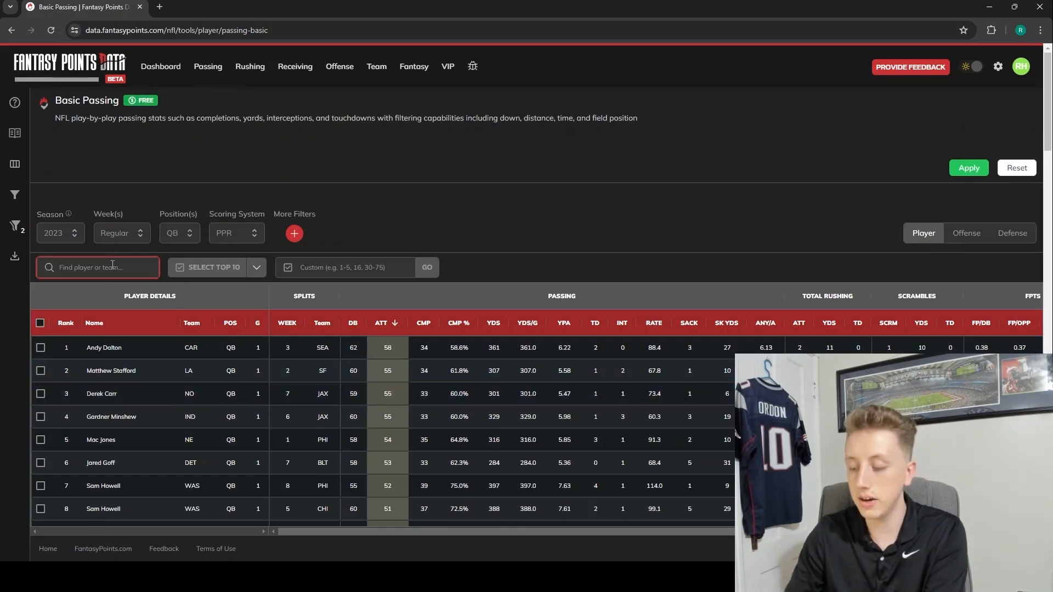
pyautogui.write('c')
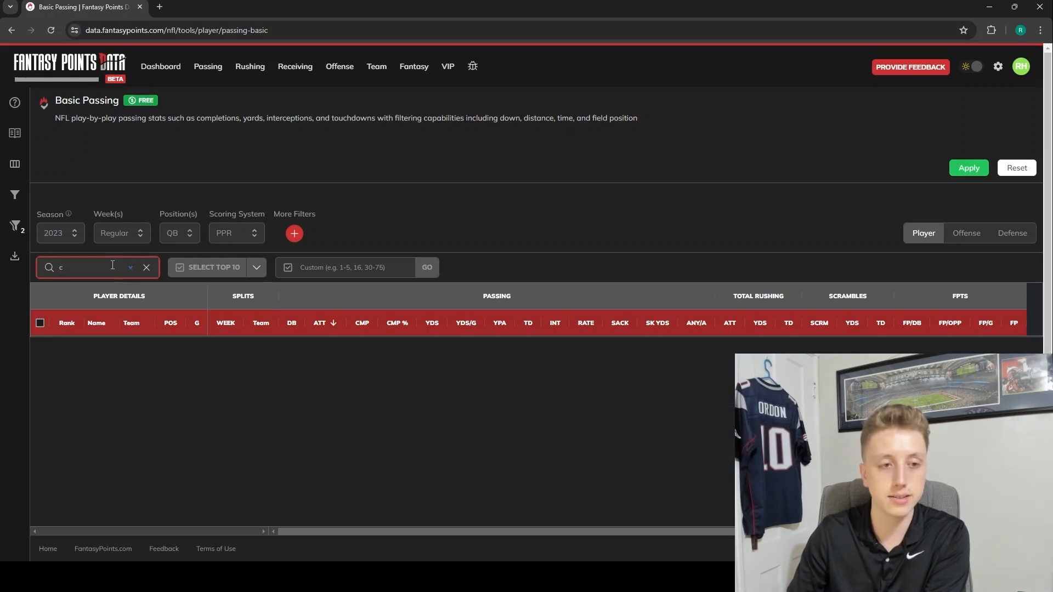
pyautogui.write('stroud')
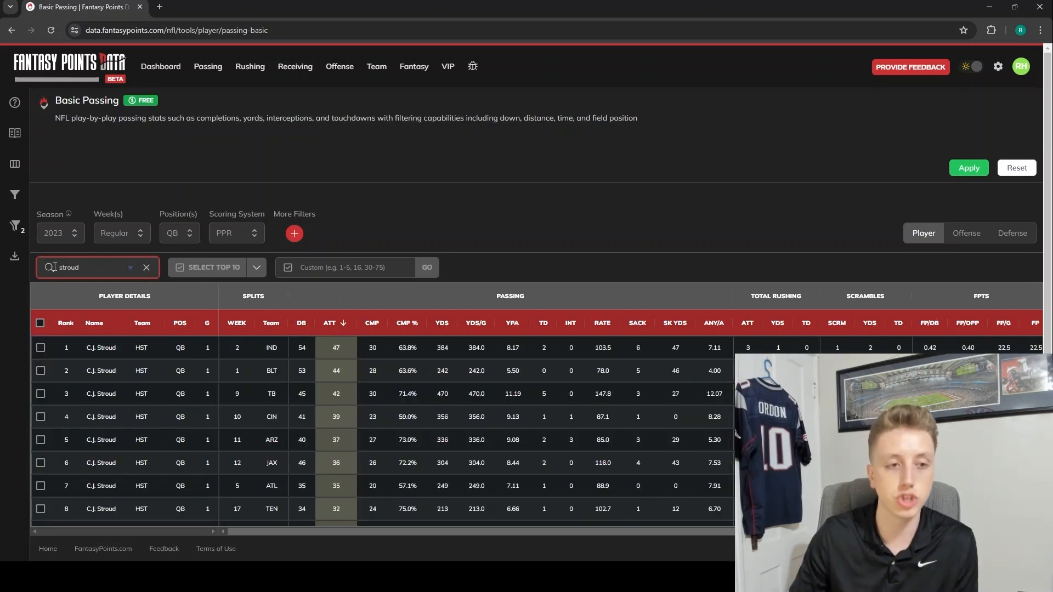
pyautogui.moveTo(497, 197)
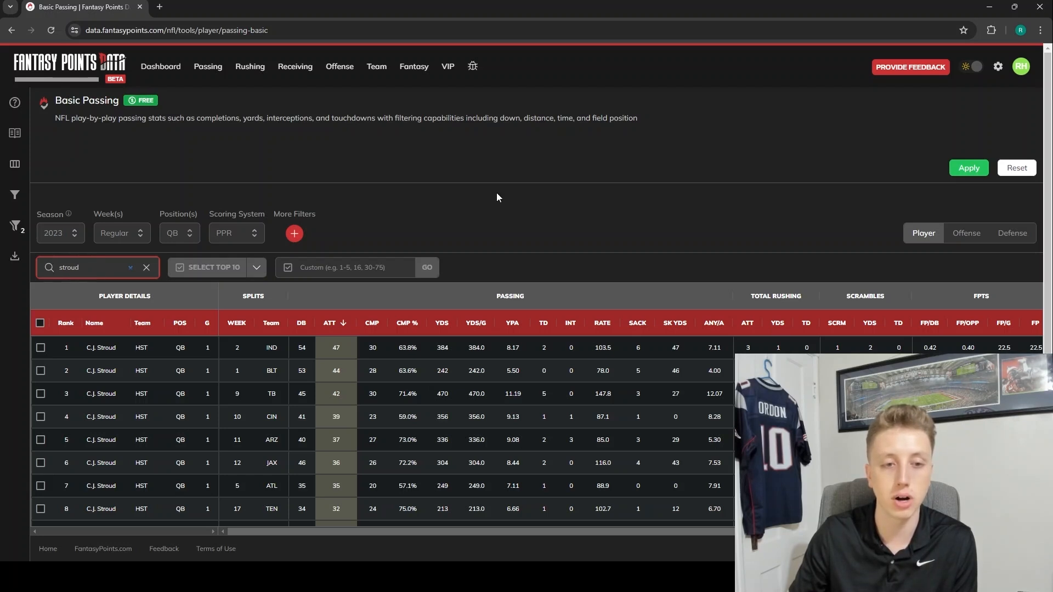
# Step: Sort Stroud's games by WEEK, then RATE, then SACK, led by his six-sack game
pyautogui.click(236, 323)
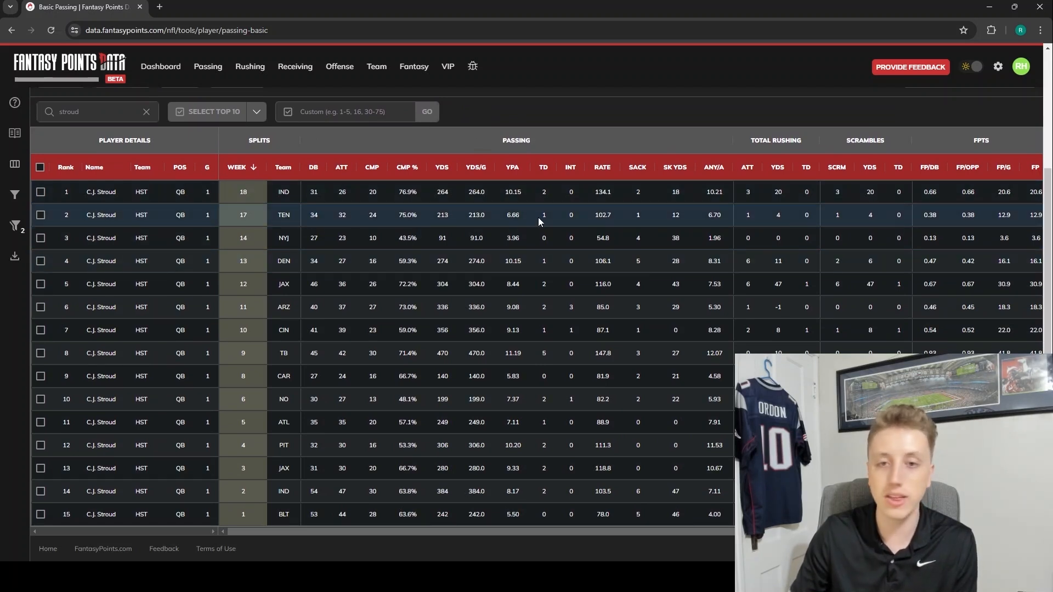
pyautogui.moveTo(481, 307)
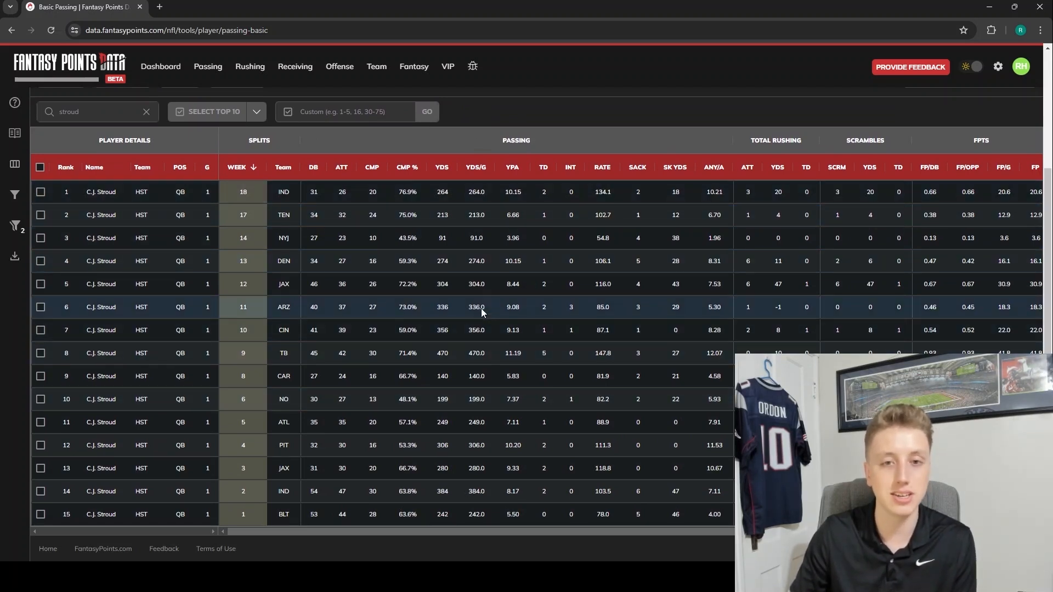
pyautogui.moveTo(411, 376)
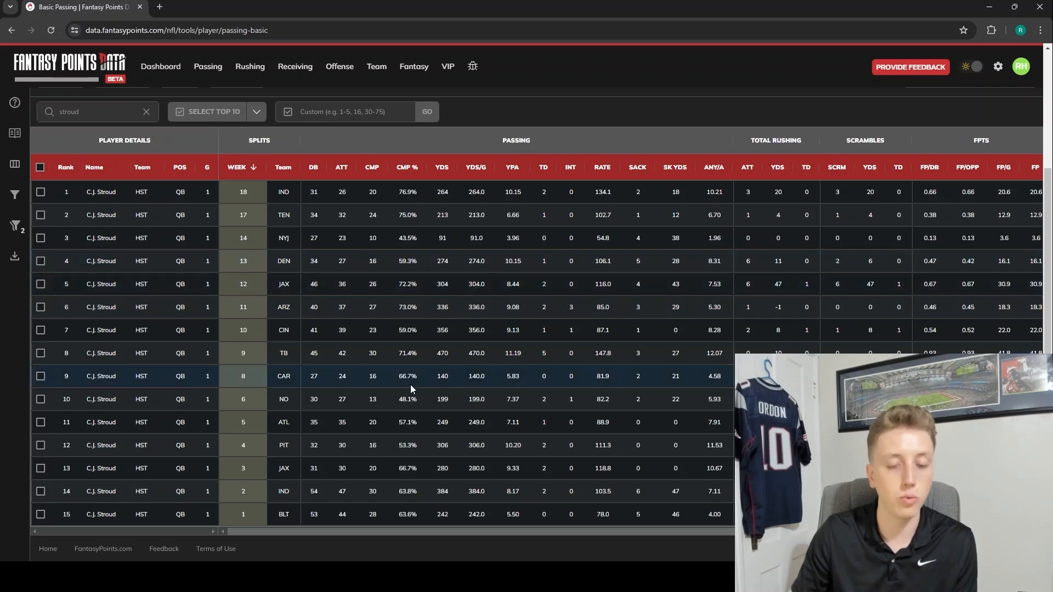
pyautogui.moveTo(527, 261)
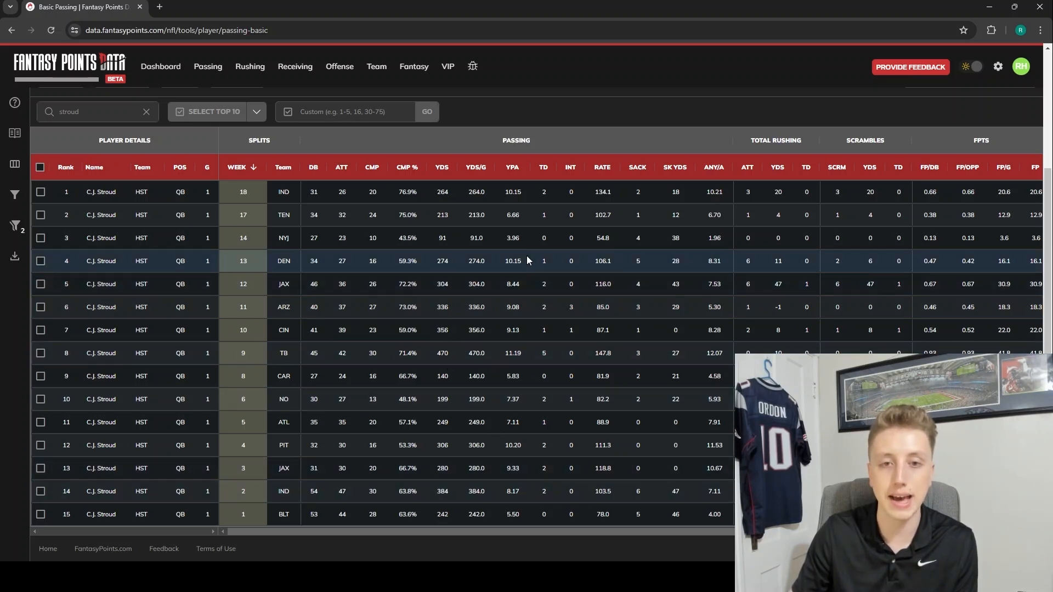
pyautogui.moveTo(510, 539)
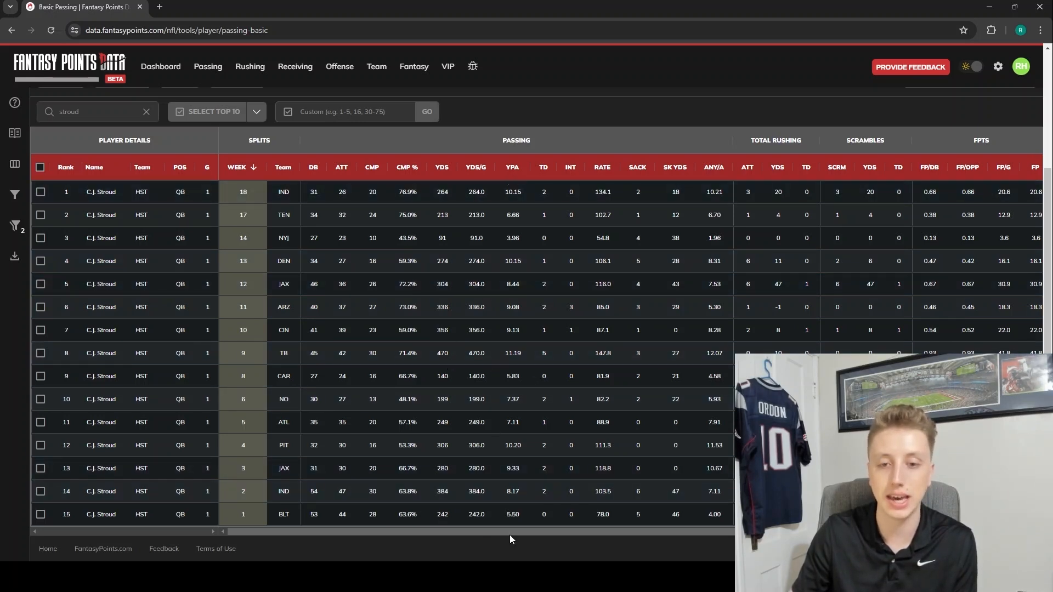
pyautogui.moveTo(602, 167)
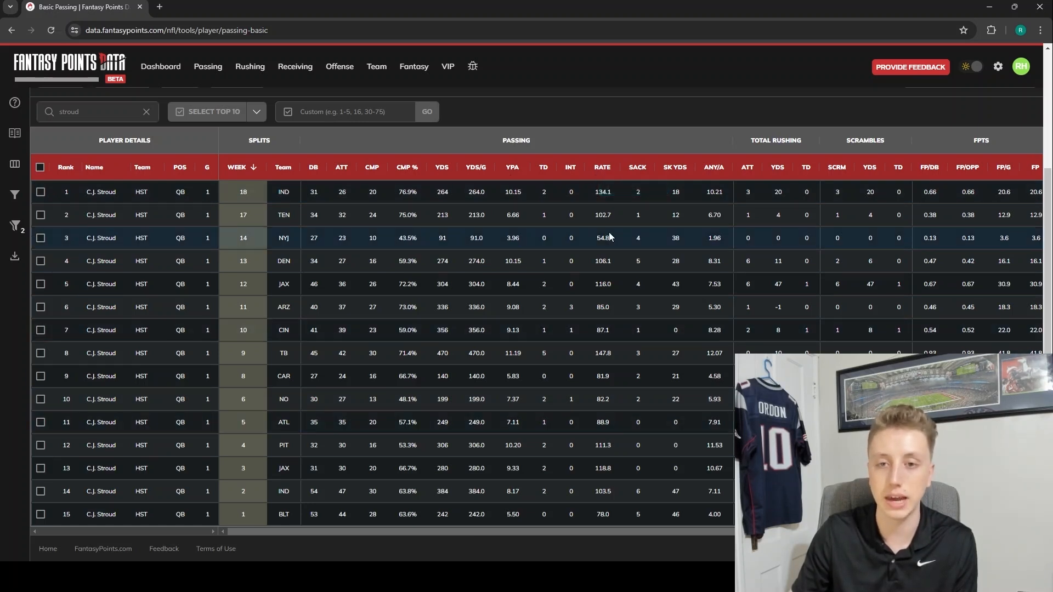
pyautogui.click(602, 167)
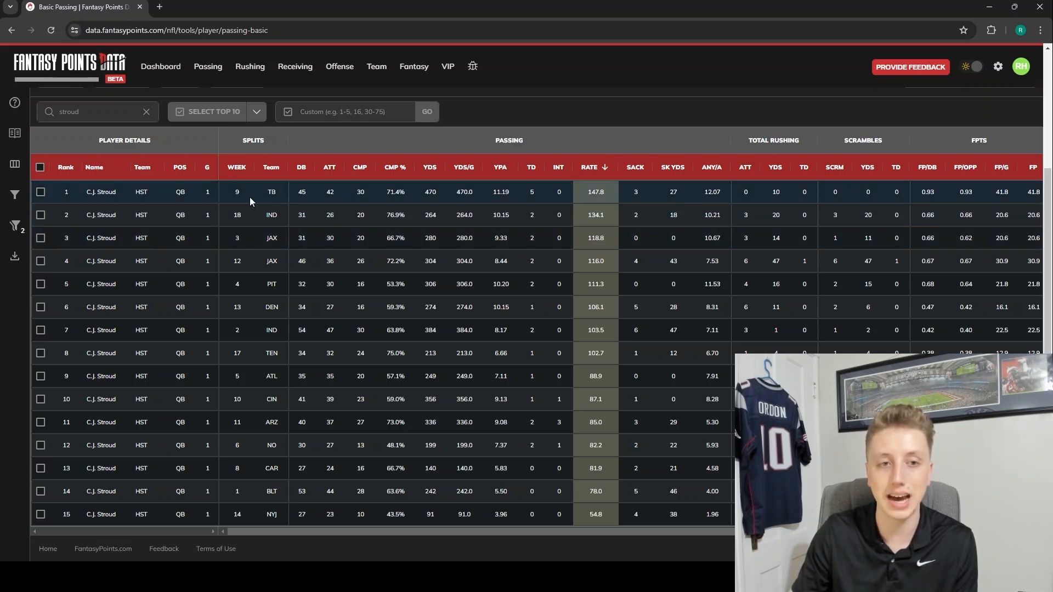
pyautogui.moveTo(299, 201)
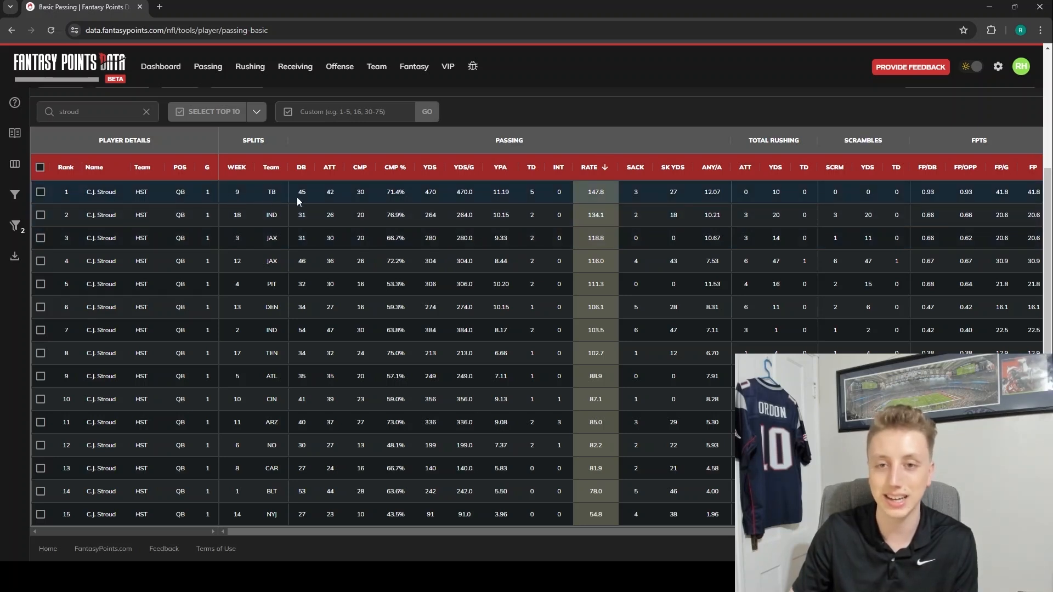
pyautogui.moveTo(631, 174)
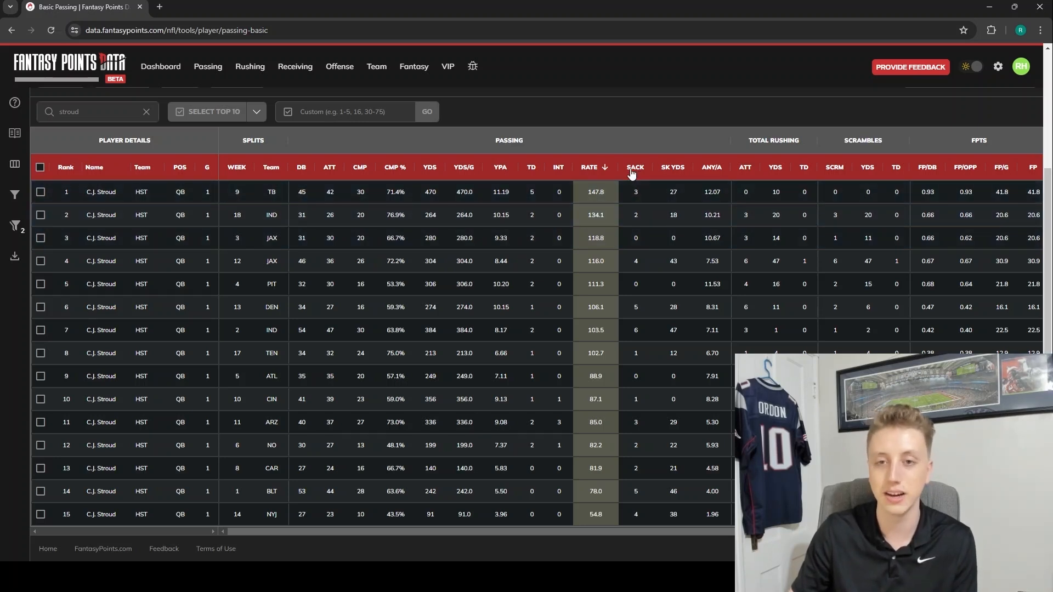
pyautogui.click(634, 168)
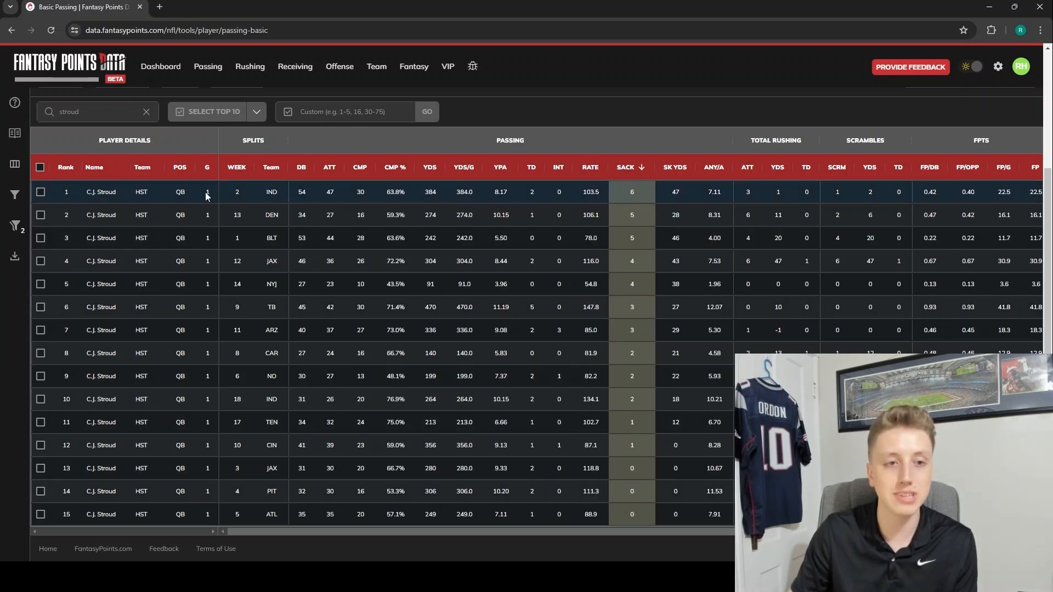
pyautogui.moveTo(645, 195)
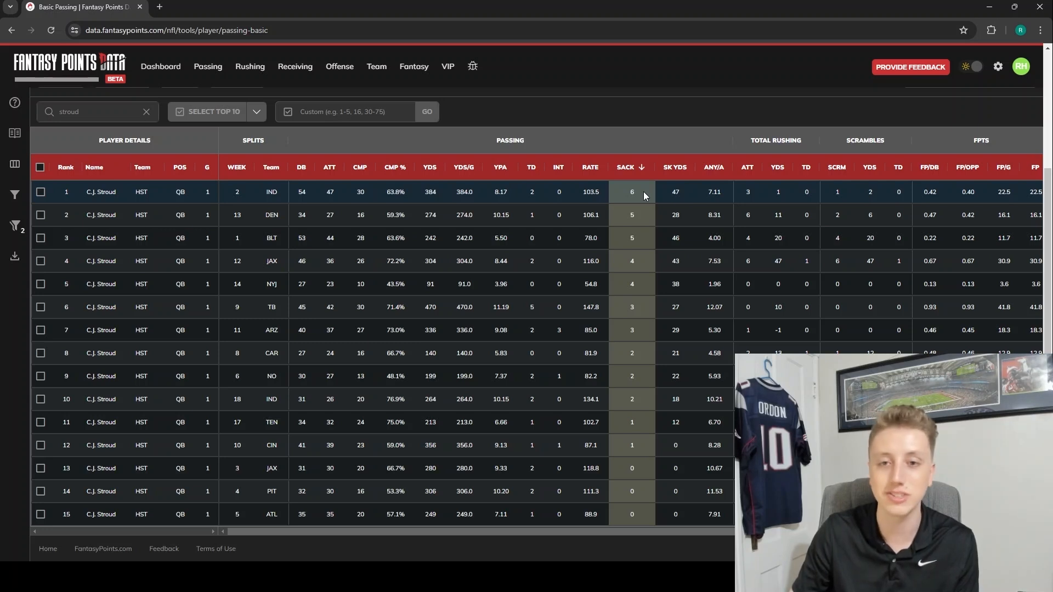
pyautogui.moveTo(649, 216)
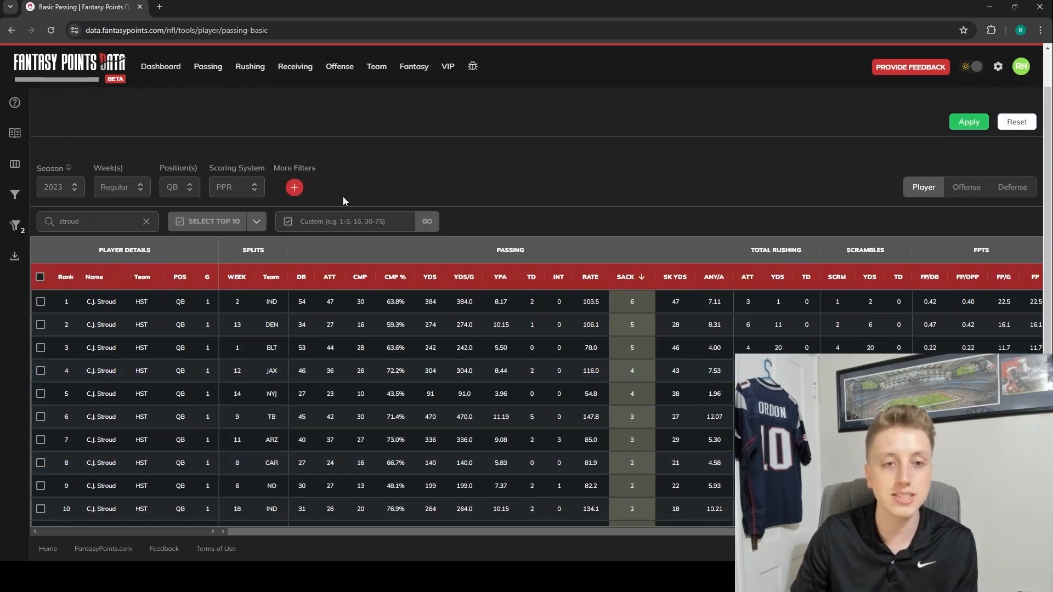
pyautogui.scroll(3)
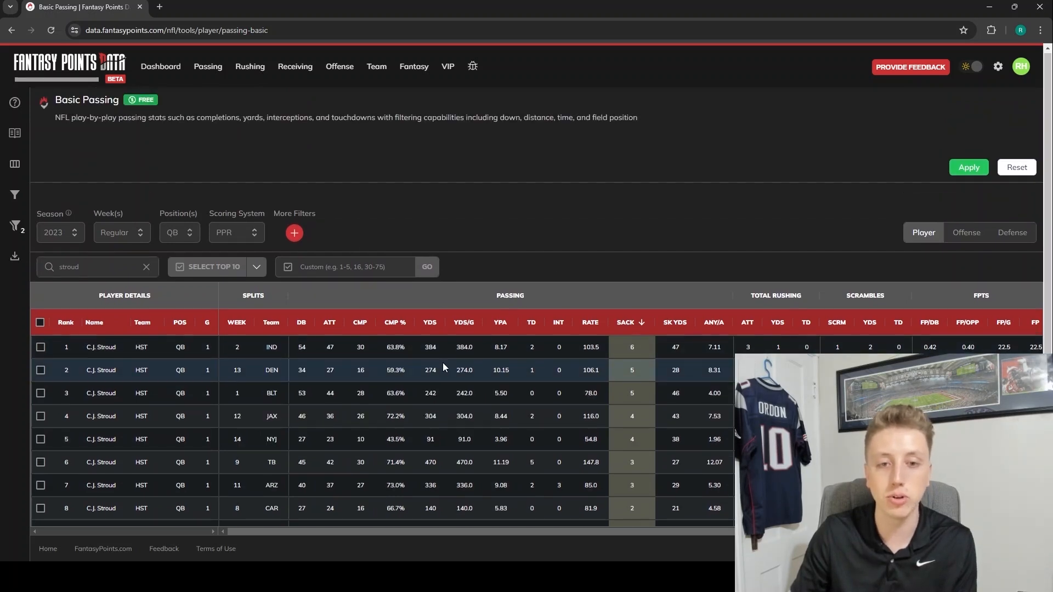
pyautogui.moveTo(622, 278)
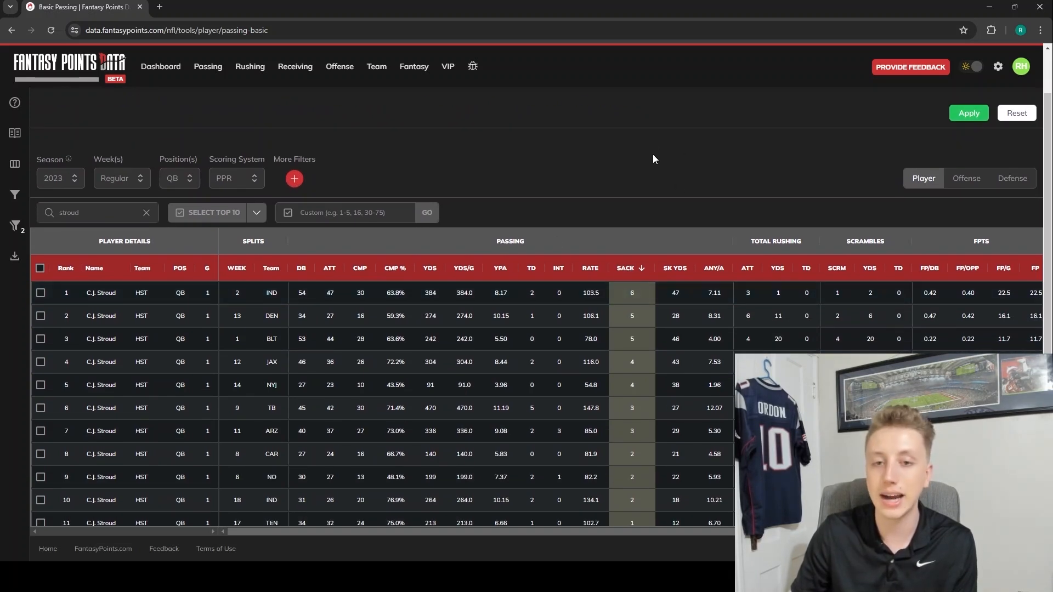
pyautogui.scroll(-3)
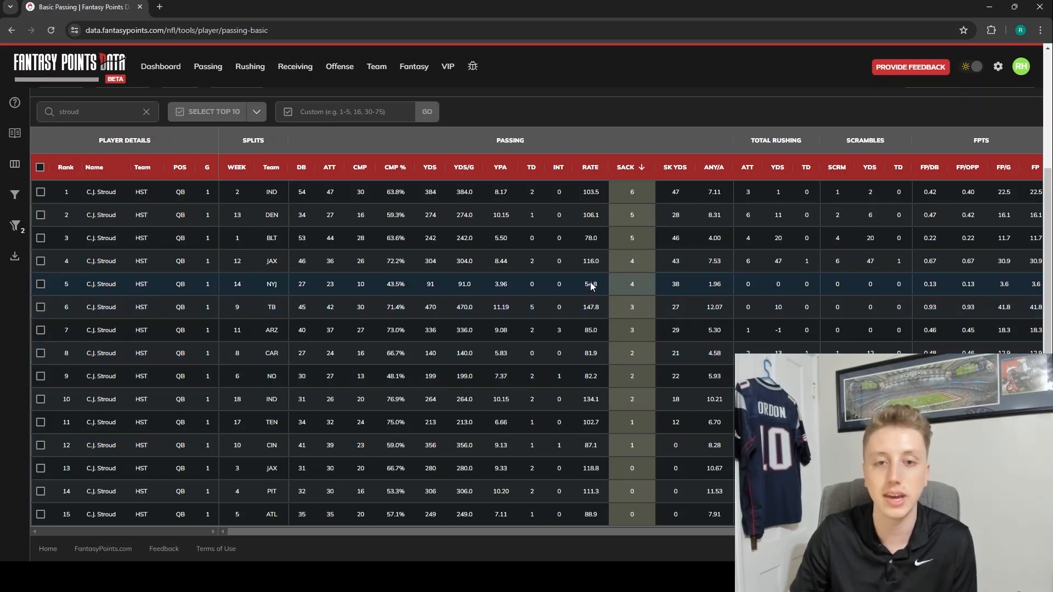
pyautogui.moveTo(610, 203)
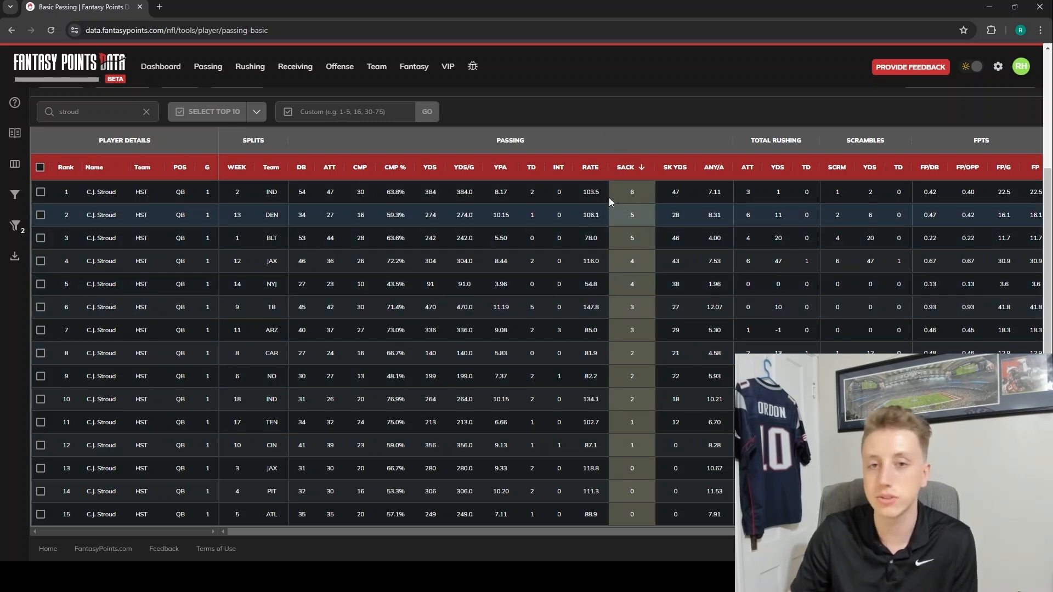
pyautogui.moveTo(538, 148)
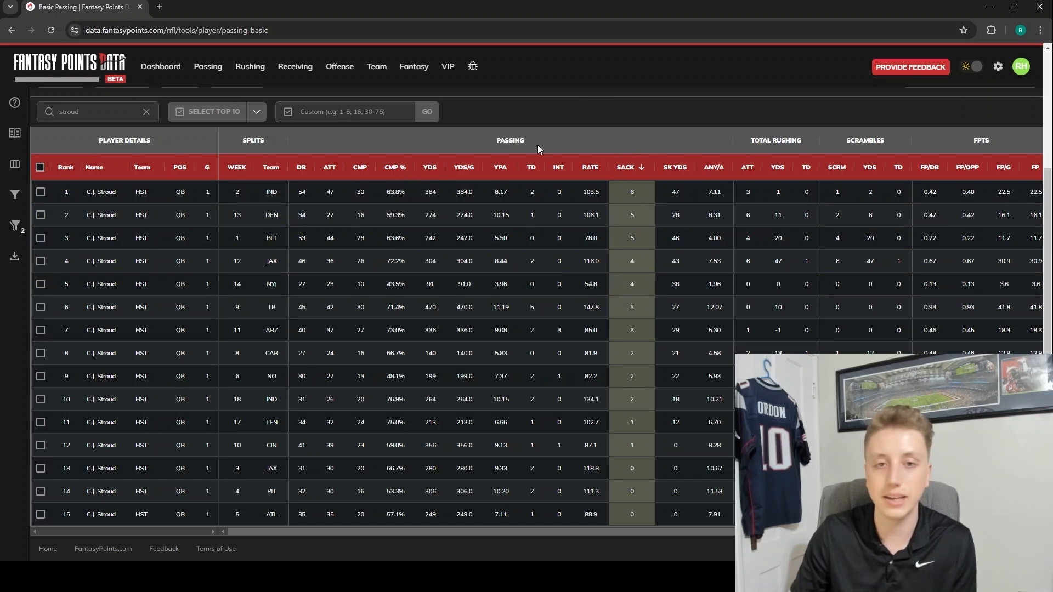
pyautogui.click(463, 167)
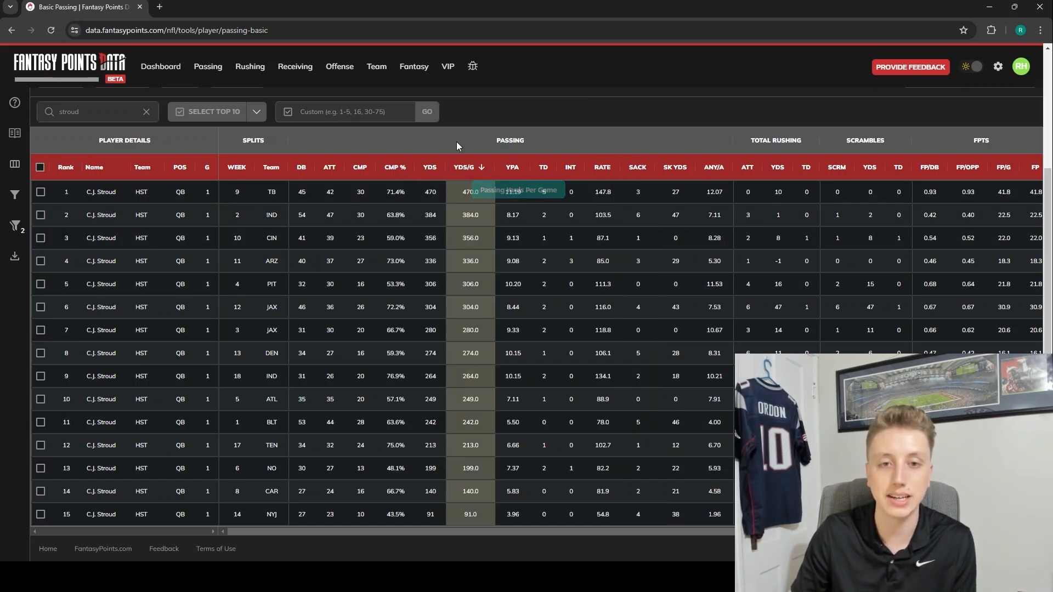
pyautogui.click(429, 167)
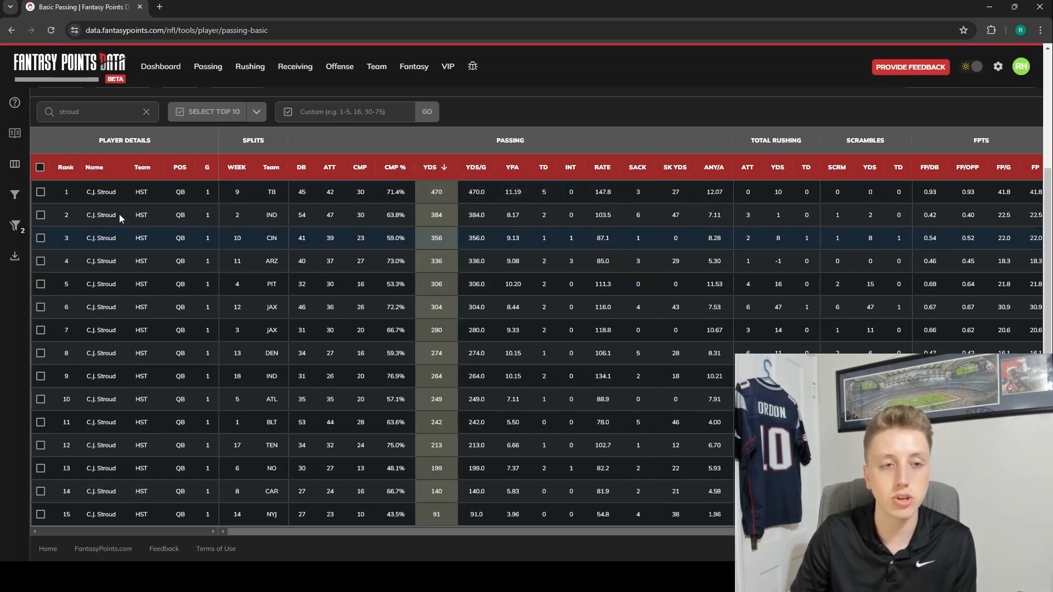
pyautogui.moveTo(329, 214)
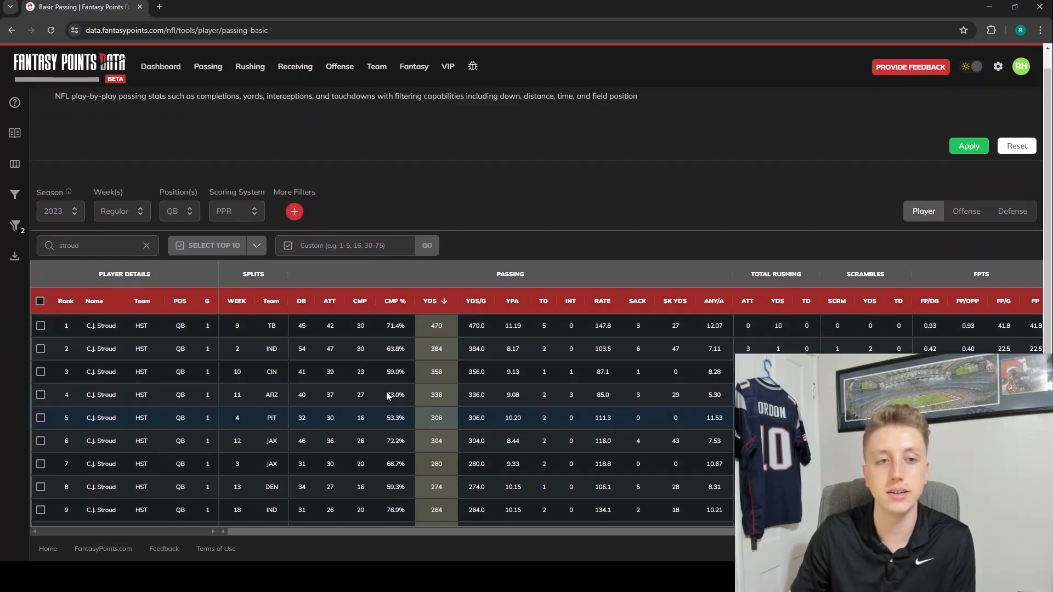
pyautogui.scroll(3)
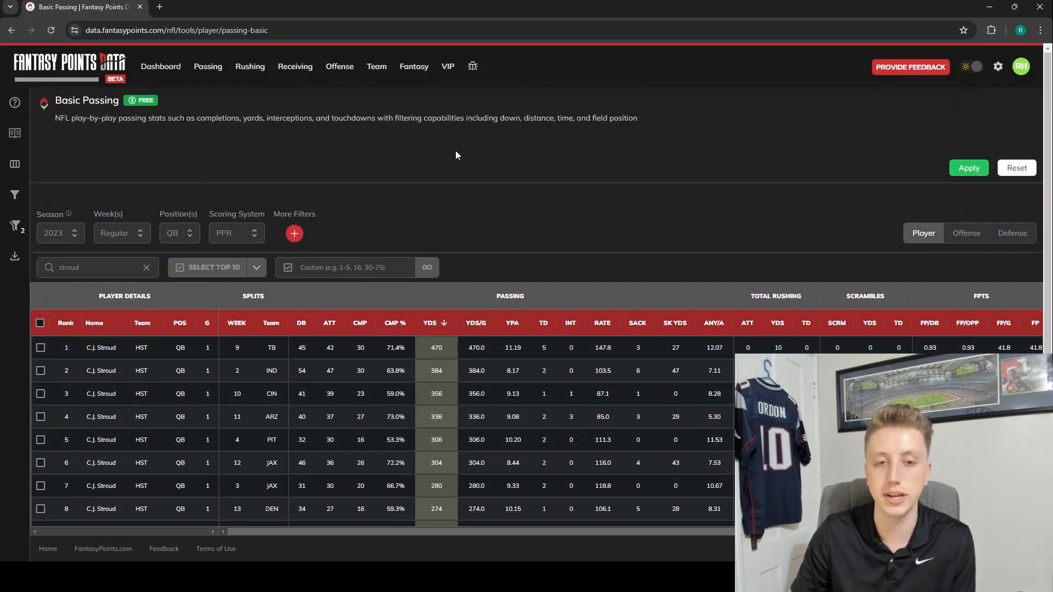
pyautogui.scroll(-3)
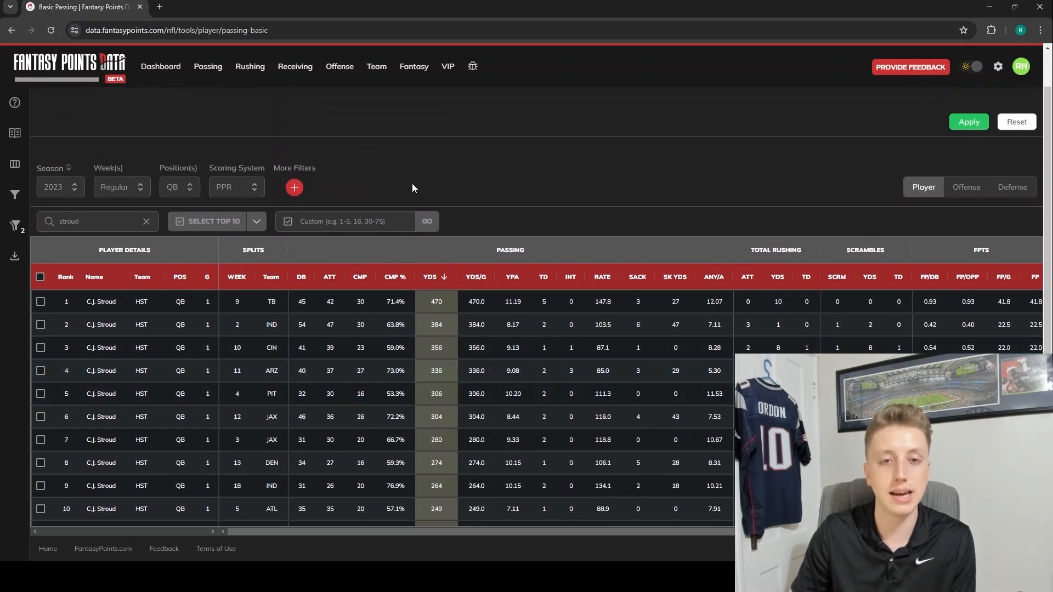
pyautogui.moveTo(470, 176)
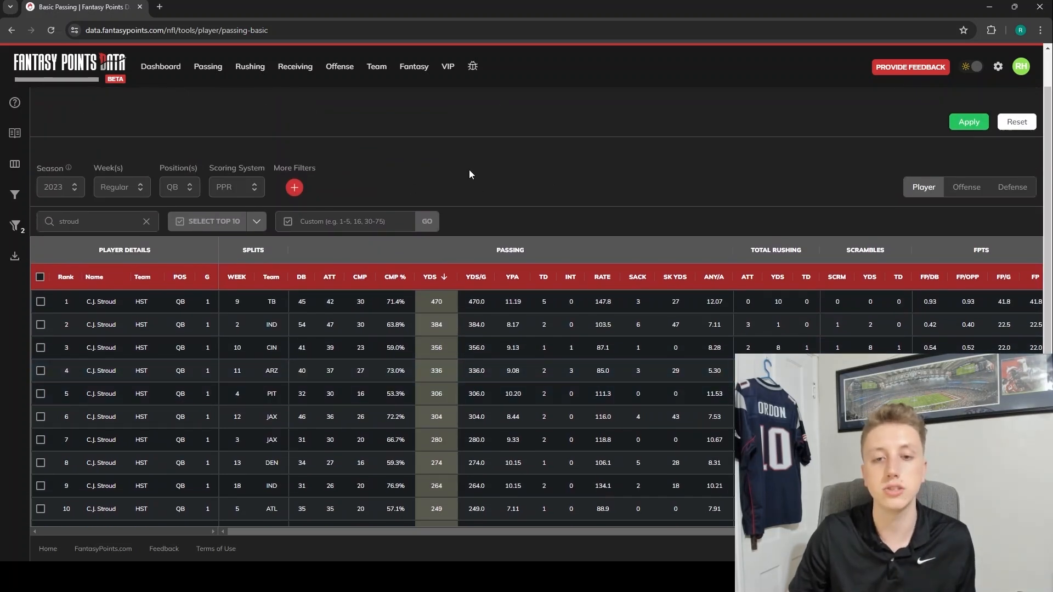
pyautogui.moveTo(517, 294)
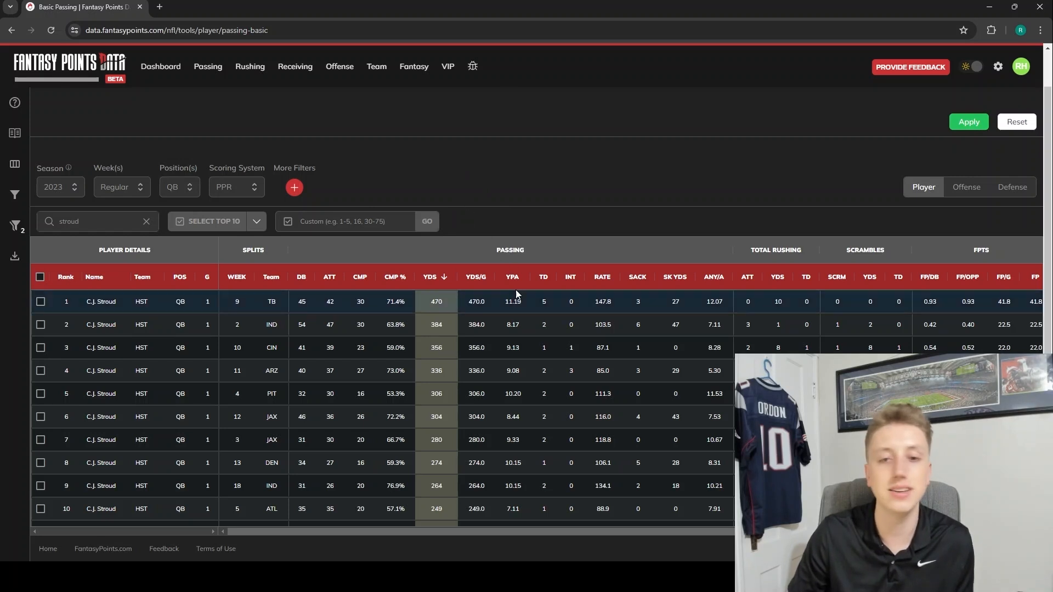
pyautogui.moveTo(513, 276)
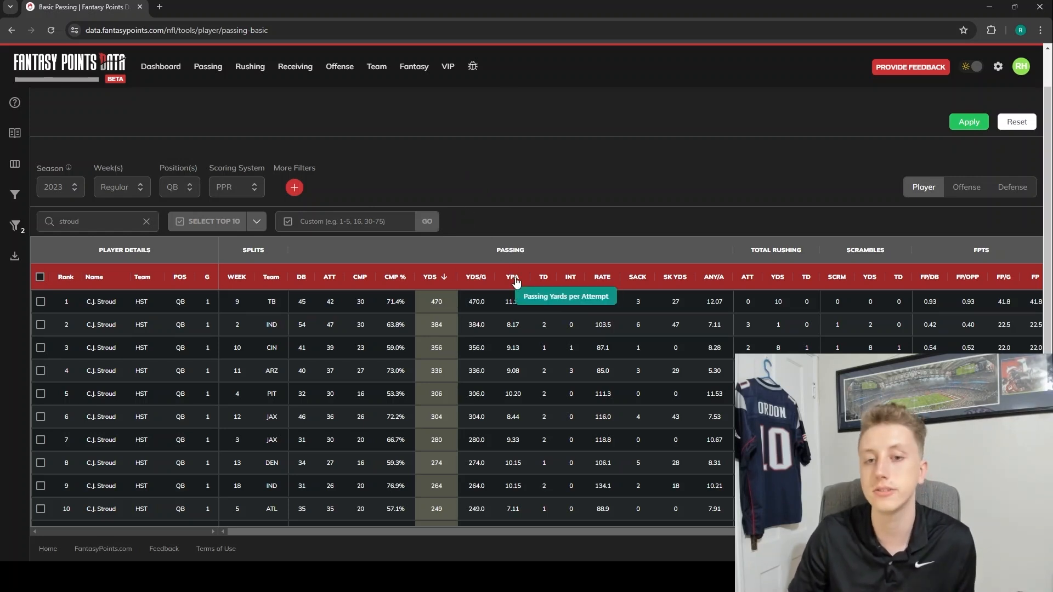
pyautogui.moveTo(515, 200)
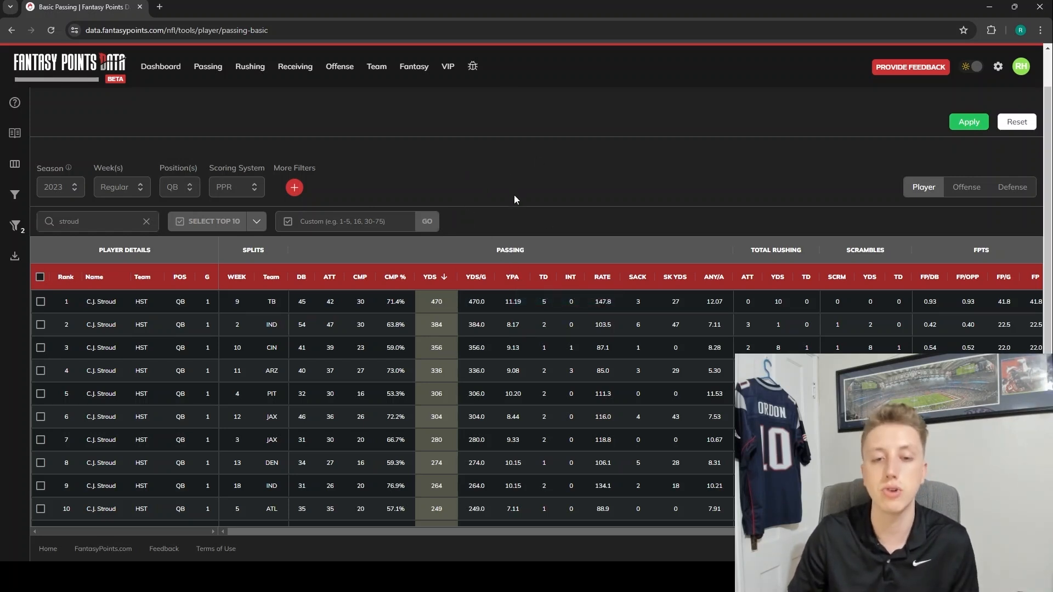
pyautogui.moveTo(405, 254)
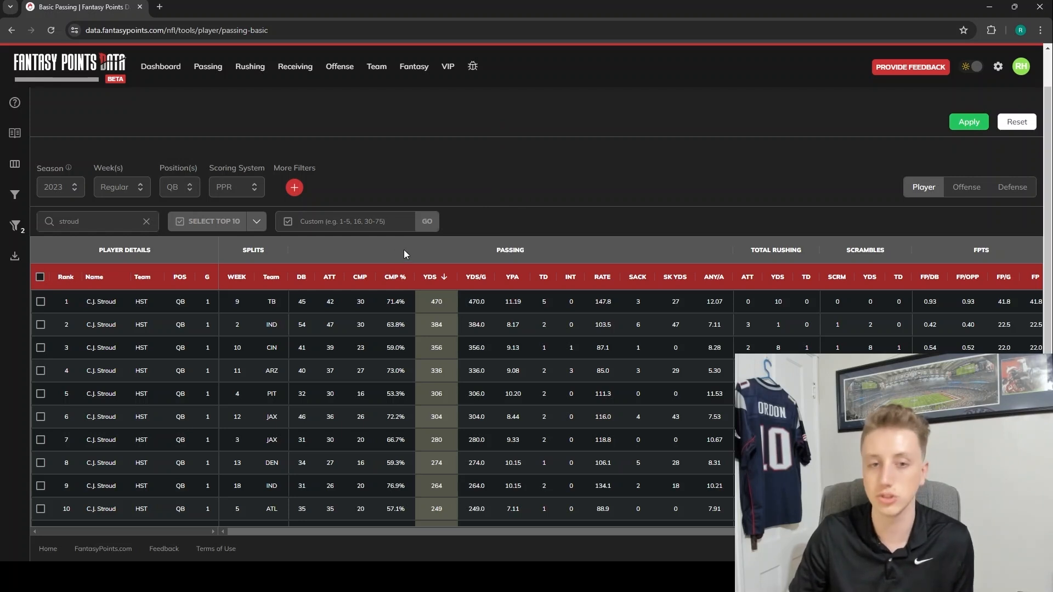
pyautogui.moveTo(460, 223)
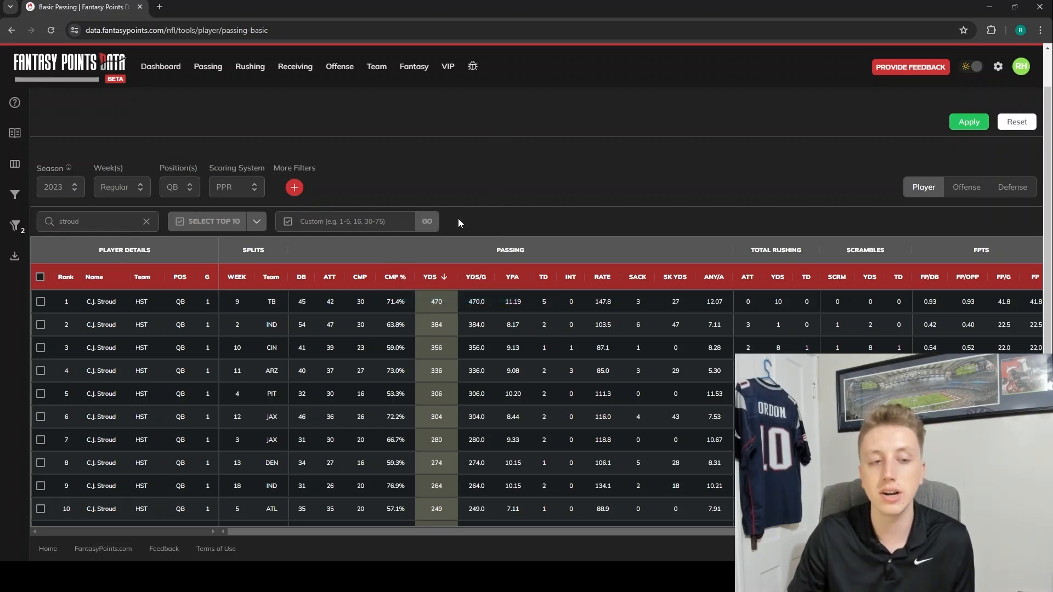
pyautogui.moveTo(15, 225)
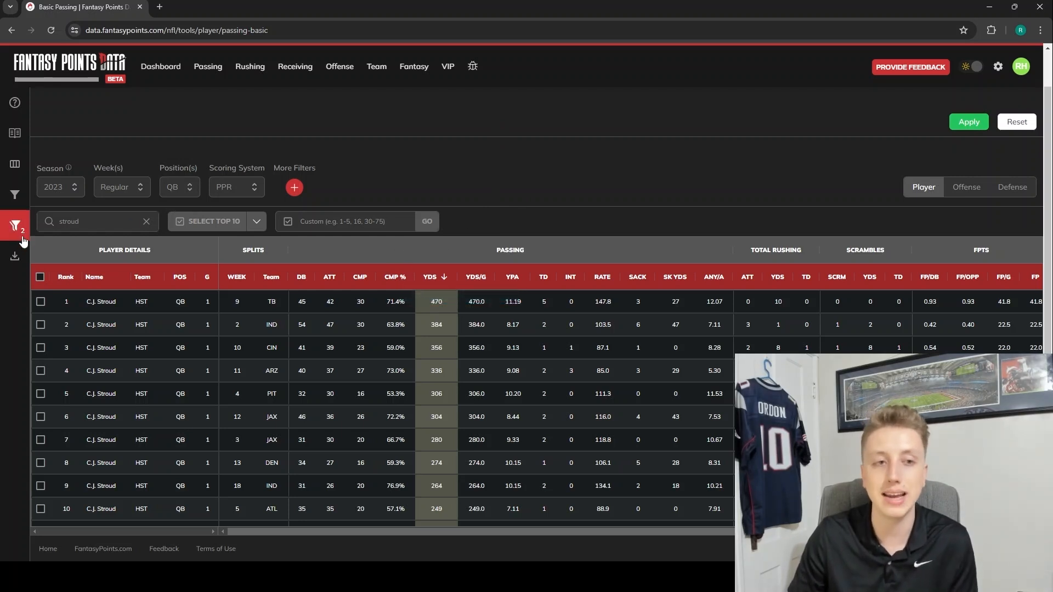
pyautogui.moveTo(360, 276)
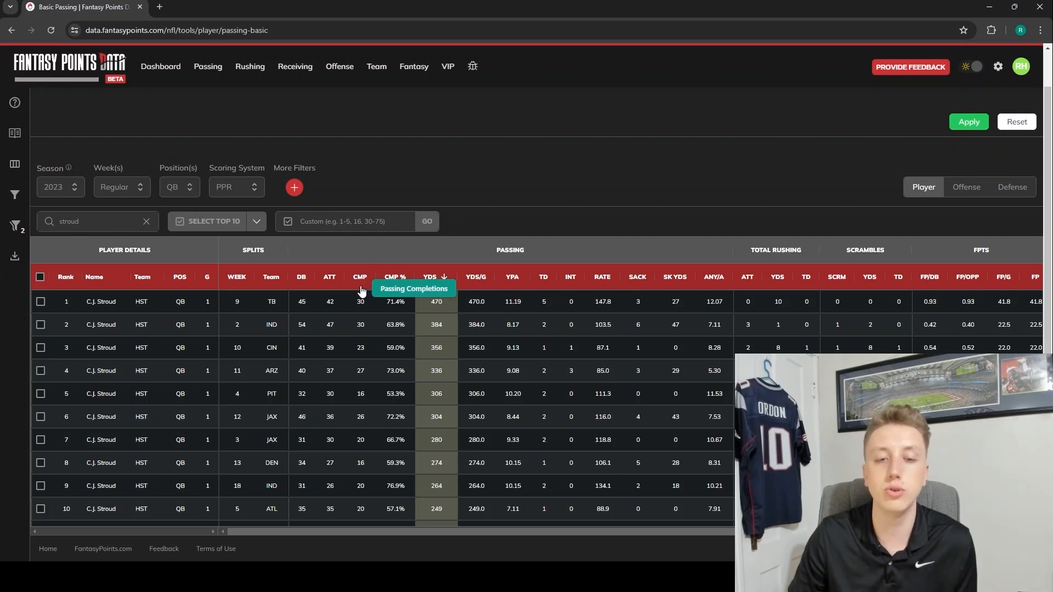
pyautogui.moveTo(480, 189)
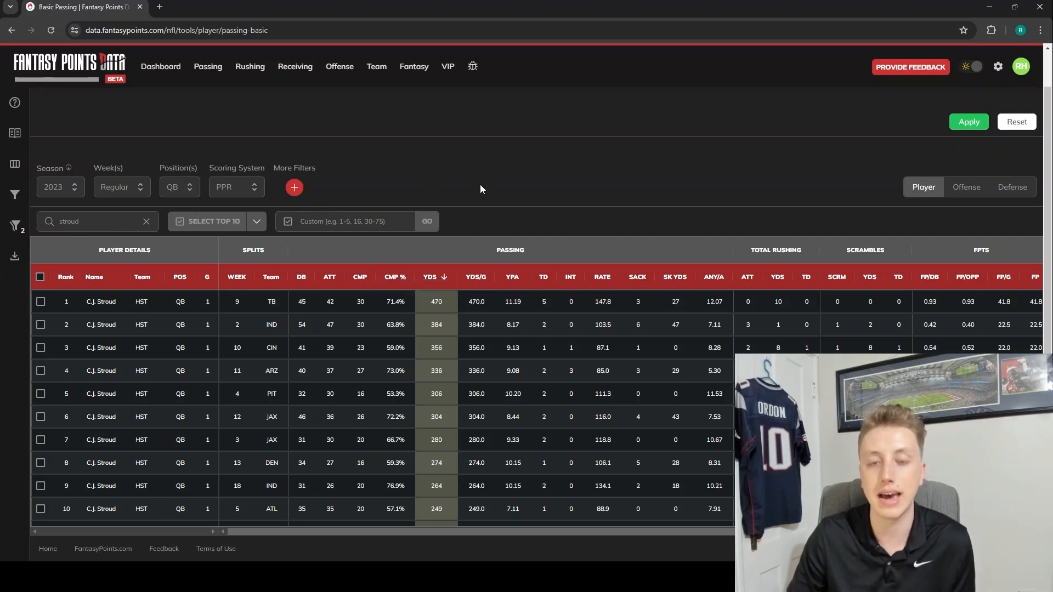
pyautogui.moveTo(469, 251)
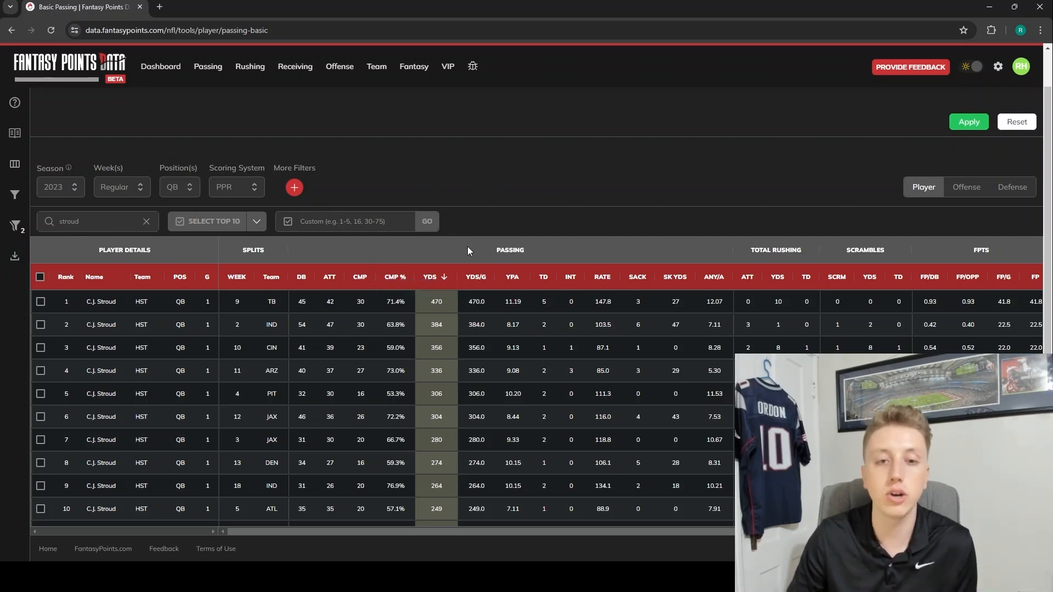
pyautogui.moveTo(476, 135)
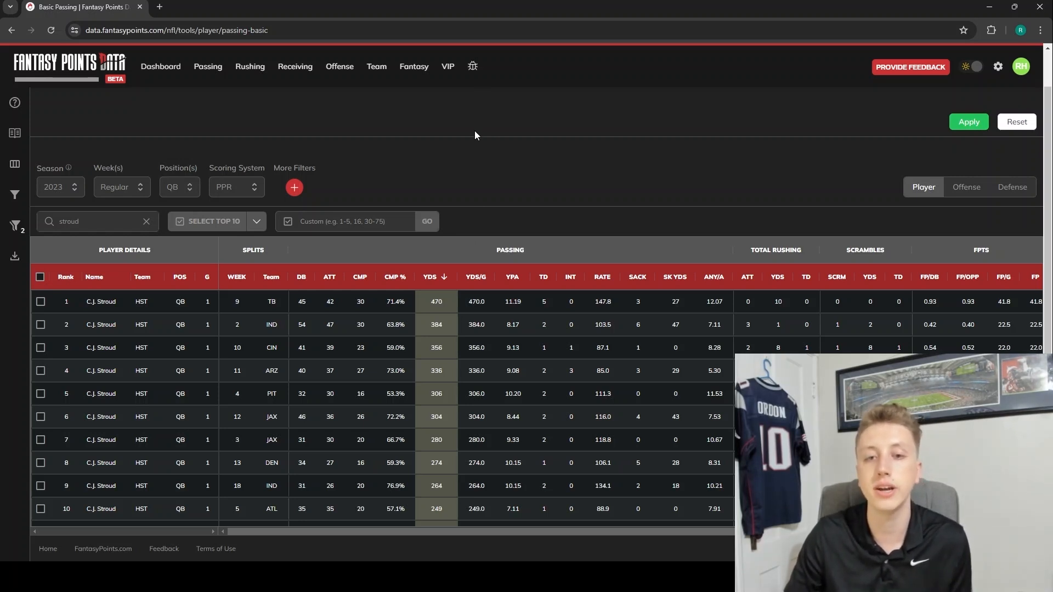
pyautogui.moveTo(510, 195)
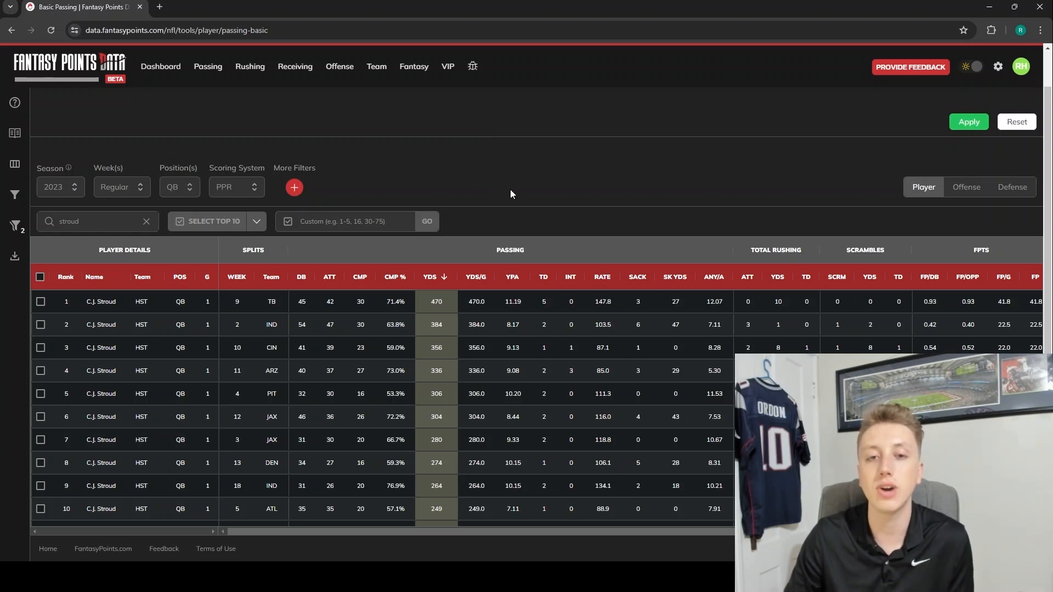
pyautogui.moveTo(505, 203)
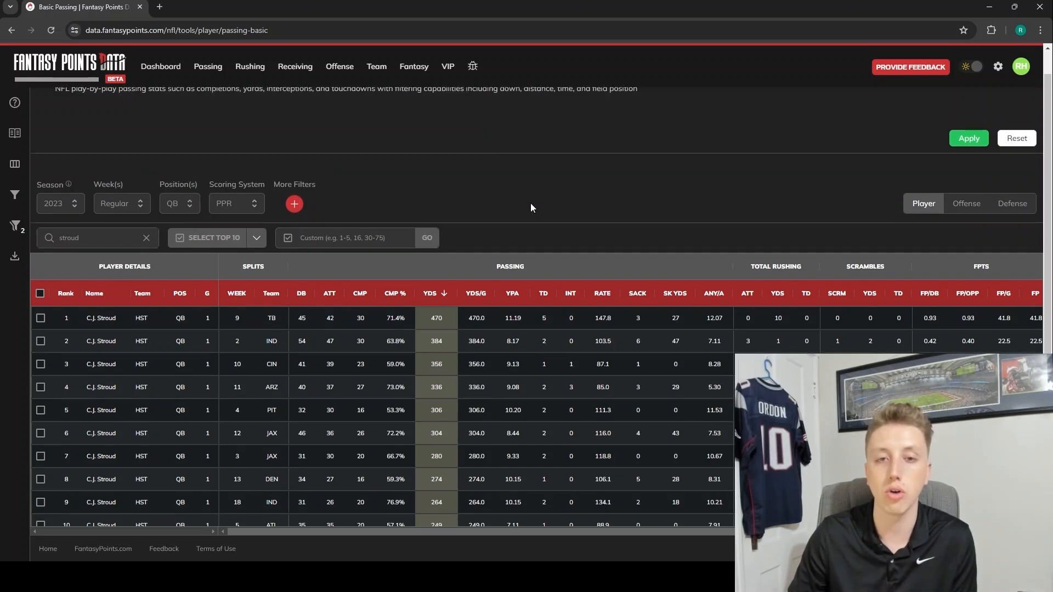
pyautogui.scroll(3)
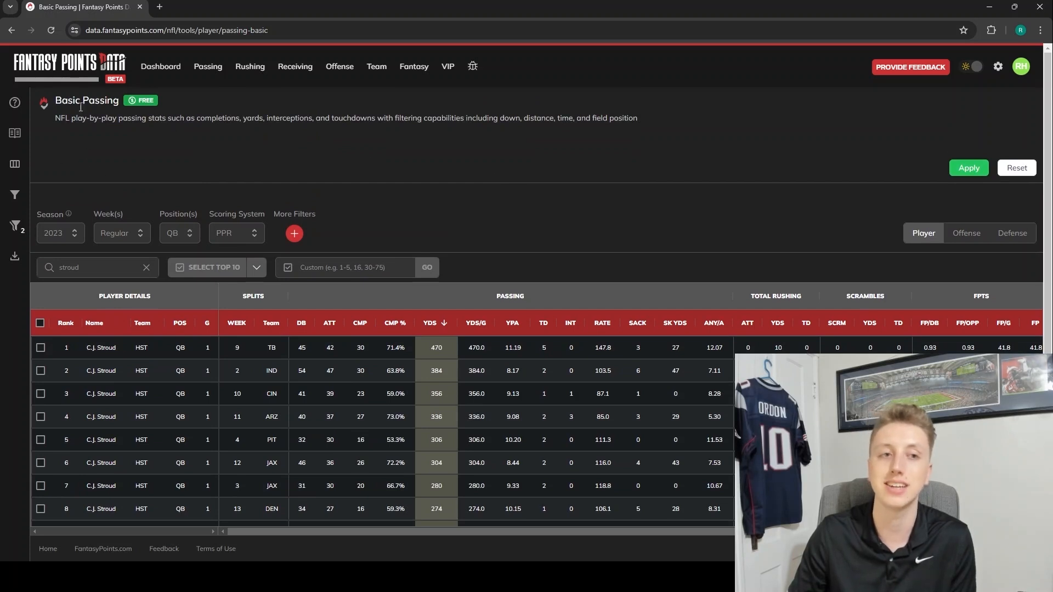
pyautogui.moveTo(325, 245)
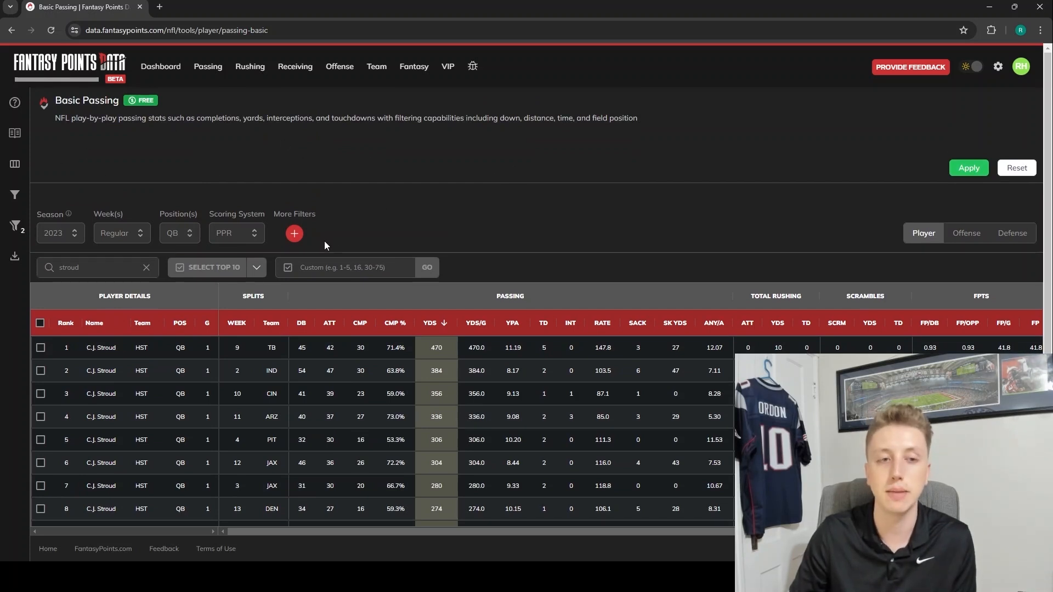
pyautogui.moveTo(463, 203)
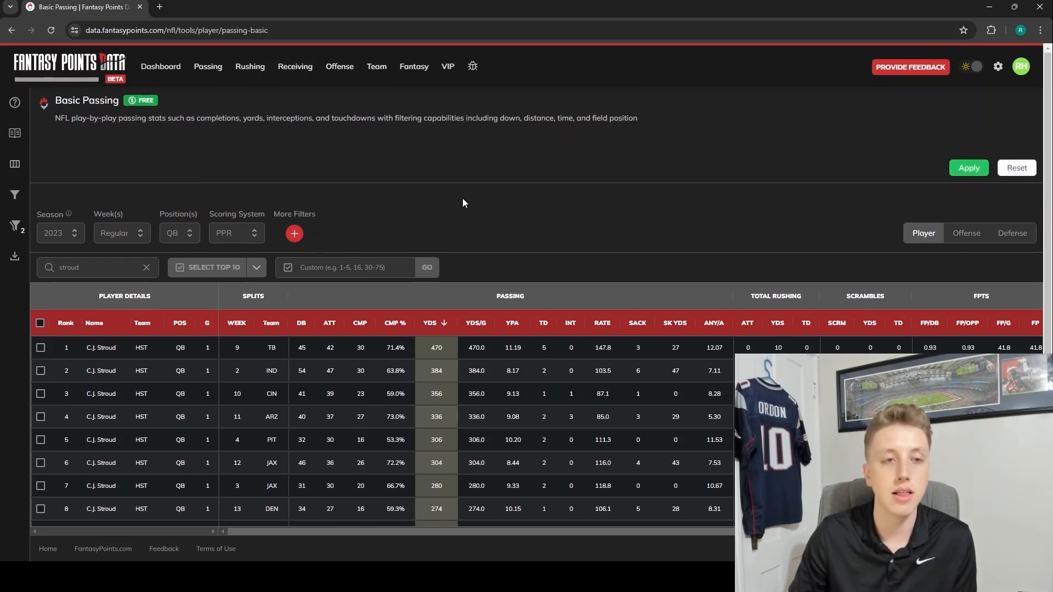
pyautogui.moveTo(406, 338)
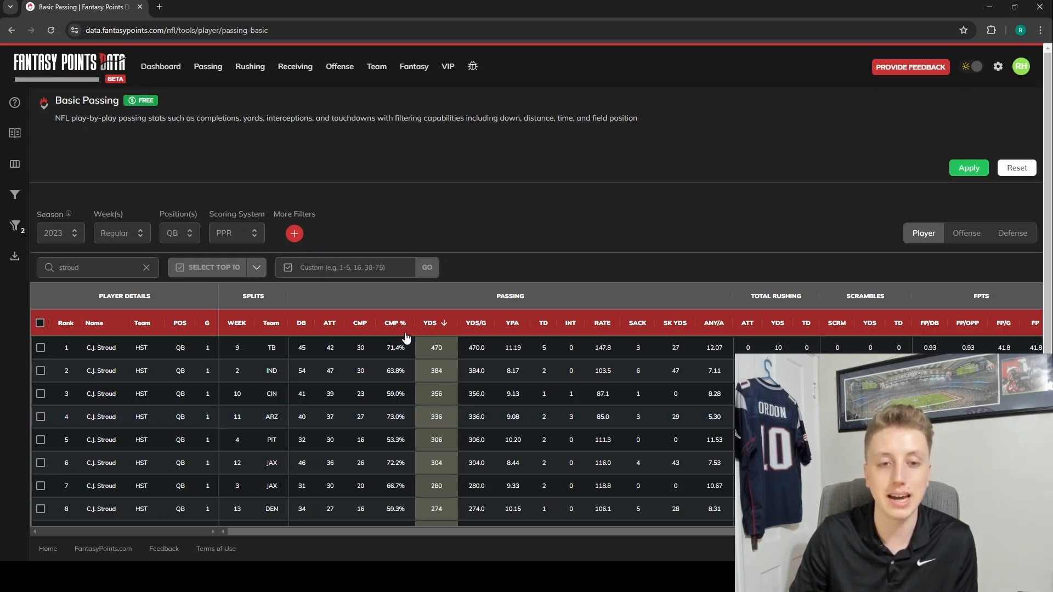
pyautogui.moveTo(455, 210)
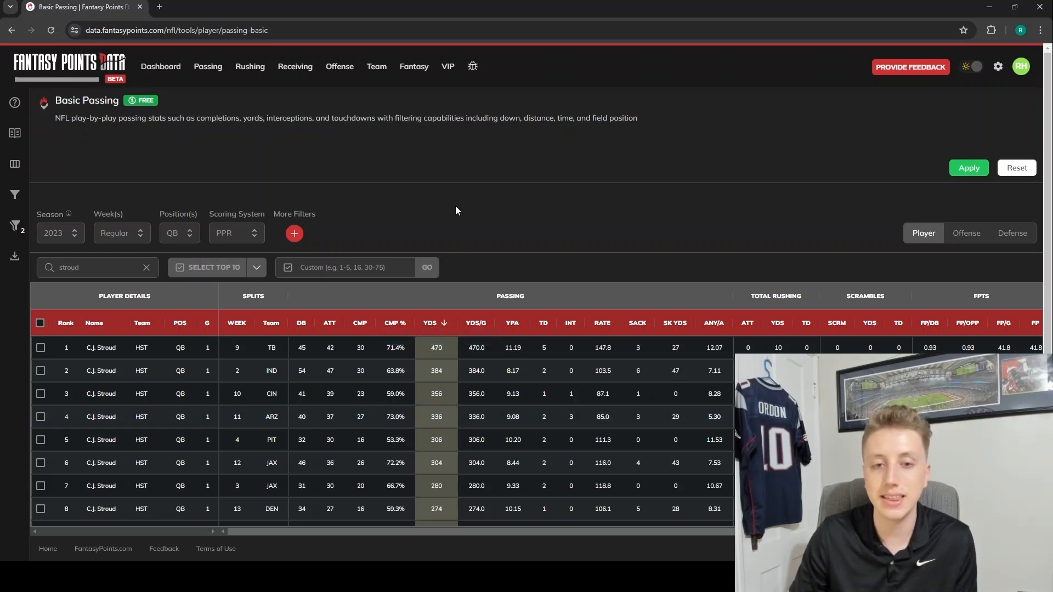
pyautogui.moveTo(428, 287)
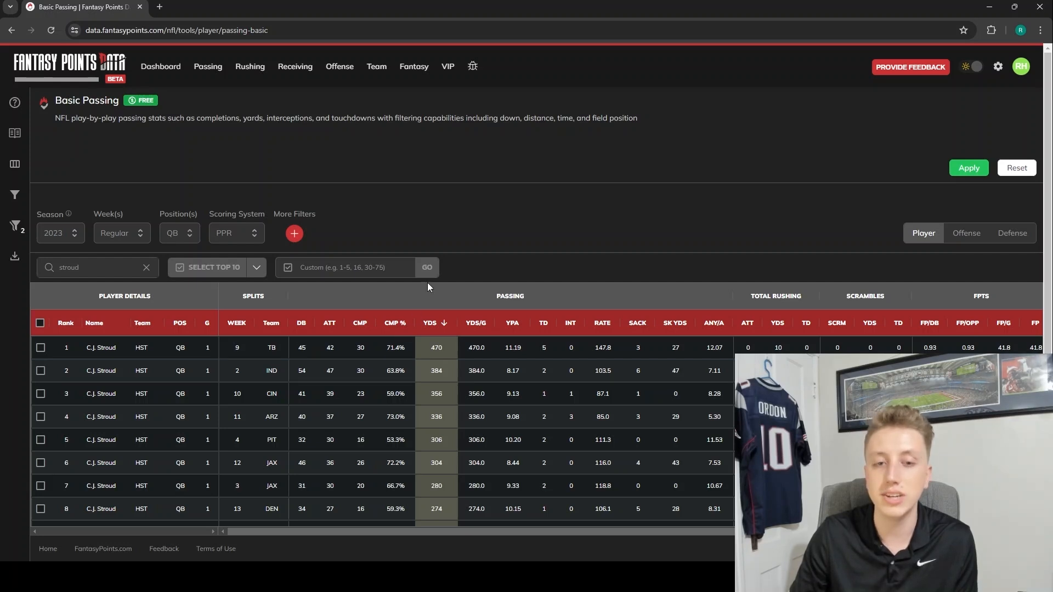
pyautogui.moveTo(445, 192)
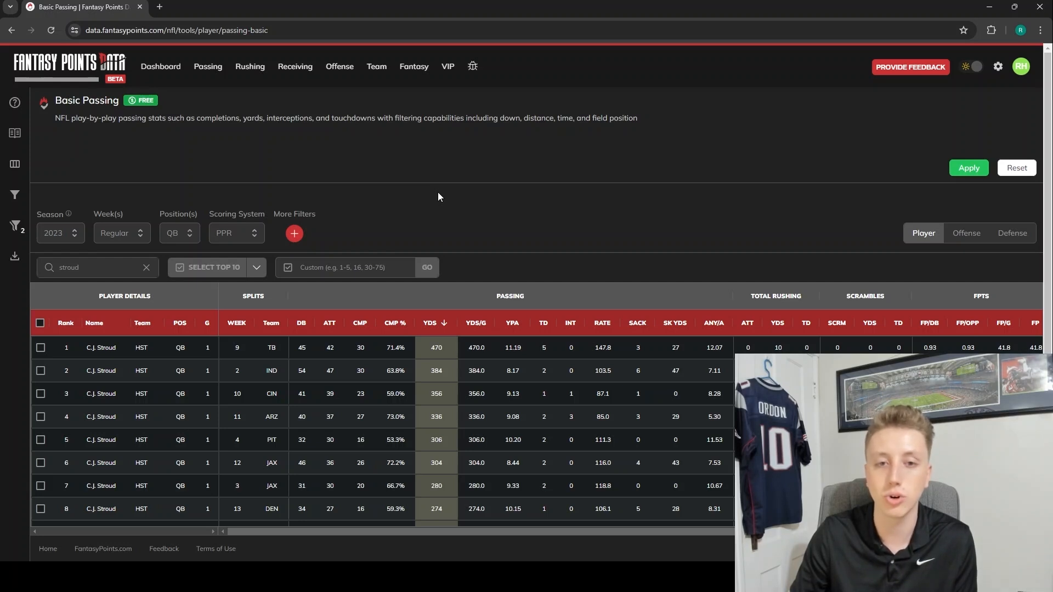
pyautogui.moveTo(428, 207)
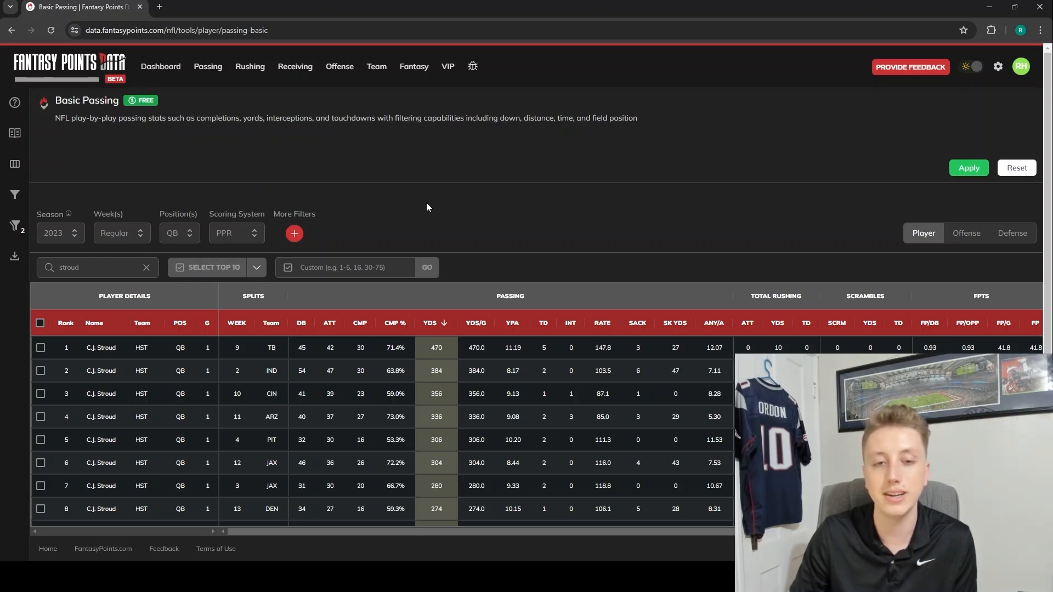
pyautogui.moveTo(395, 323)
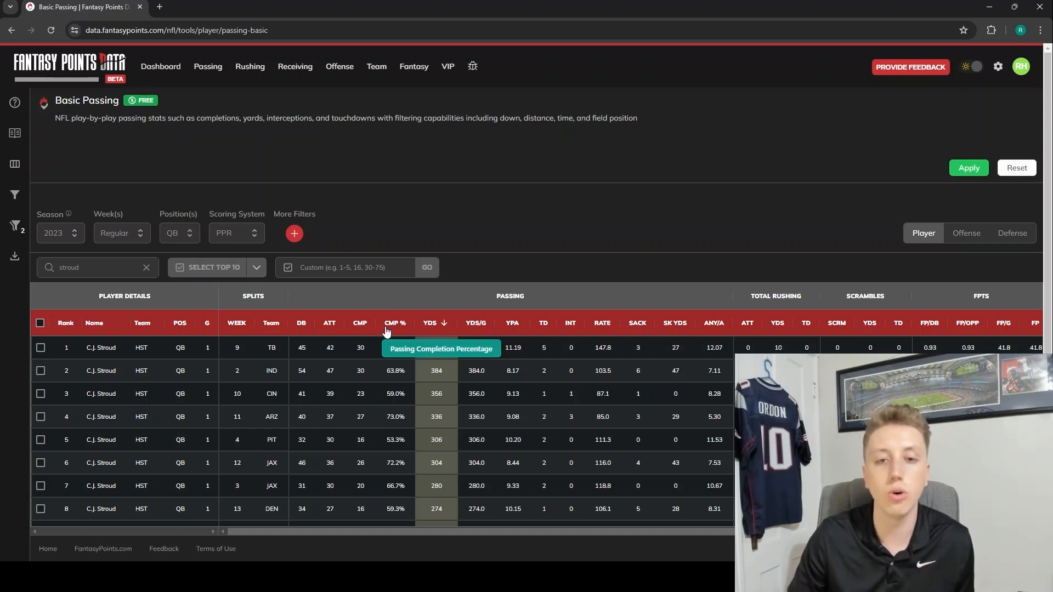
pyautogui.moveTo(505, 210)
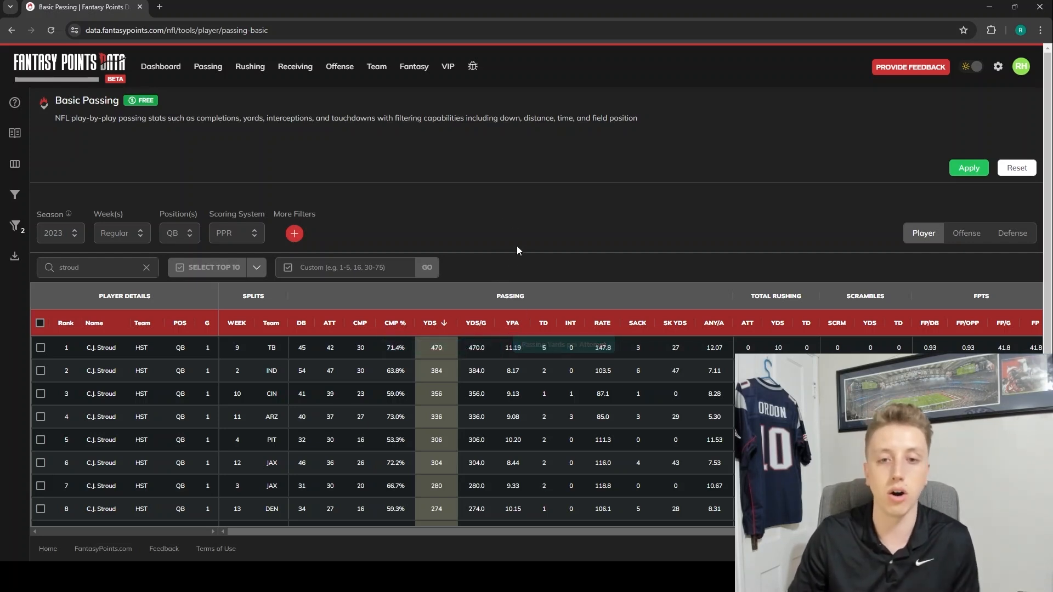
pyautogui.moveTo(476, 323)
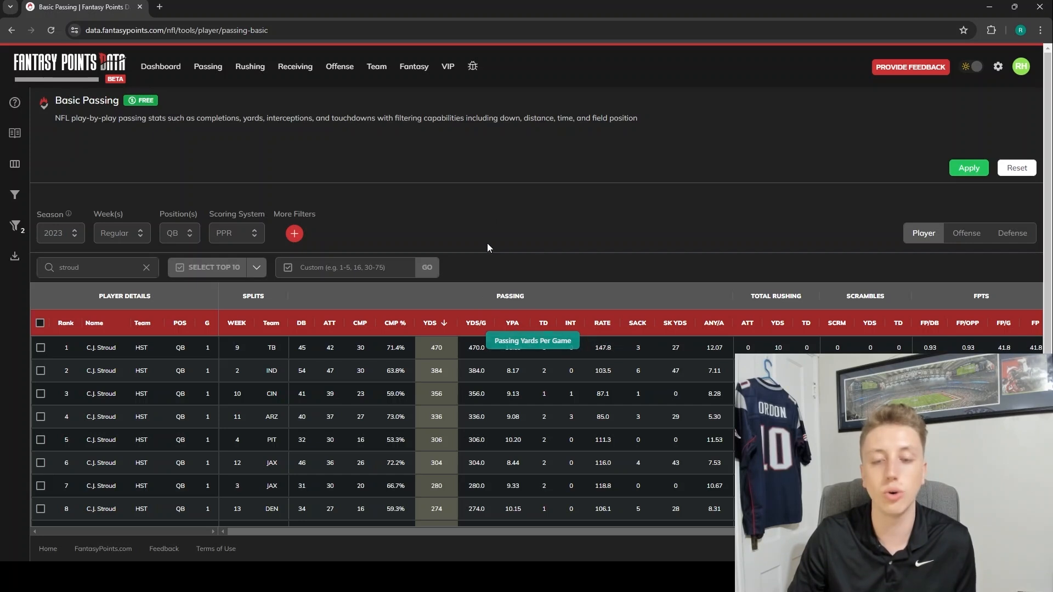
pyautogui.moveTo(495, 271)
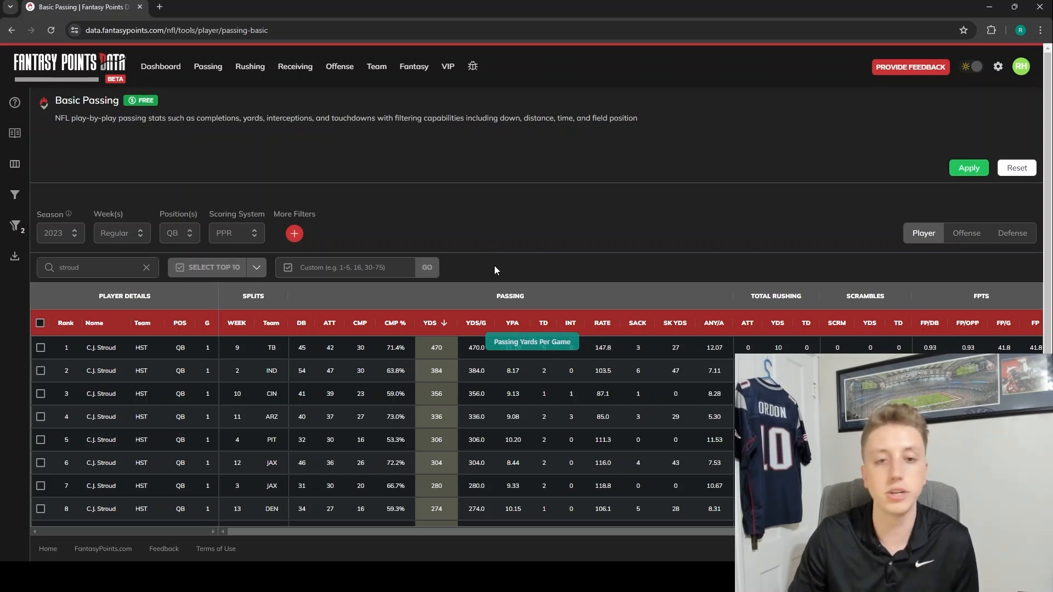
pyautogui.moveTo(571, 188)
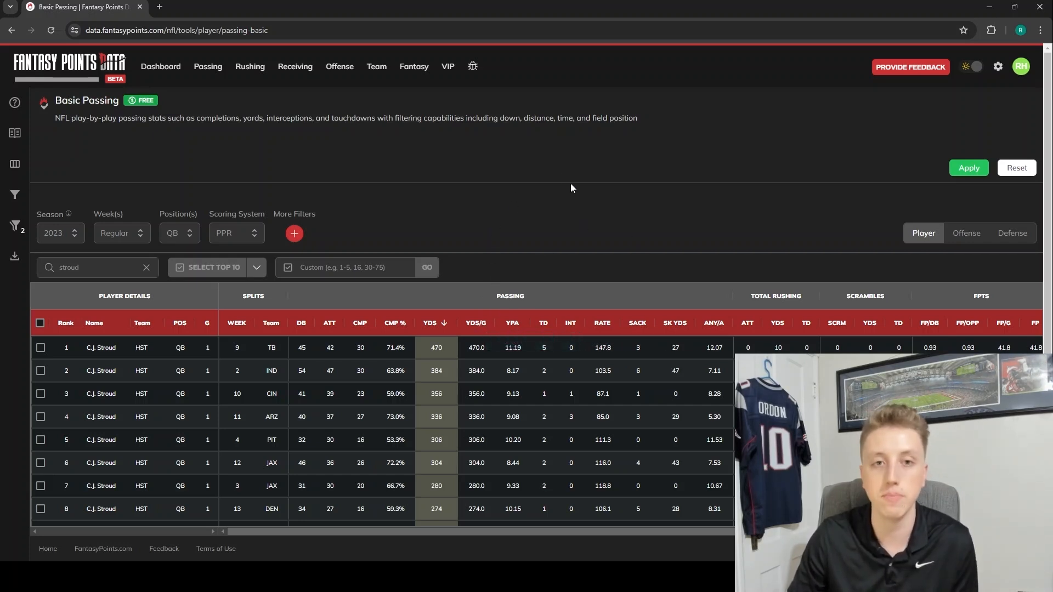
pyautogui.moveTo(569, 189)
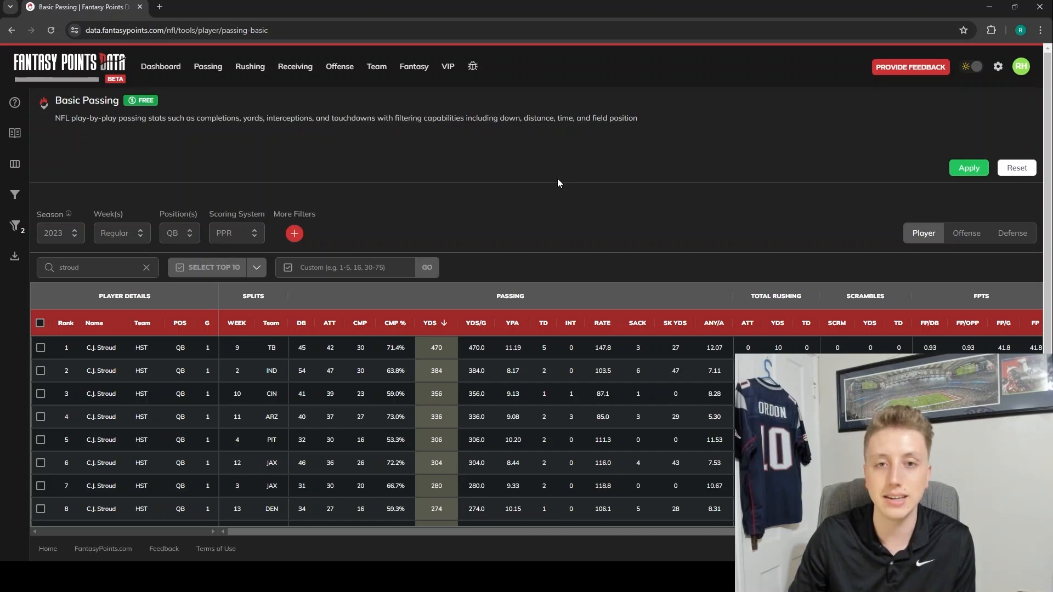